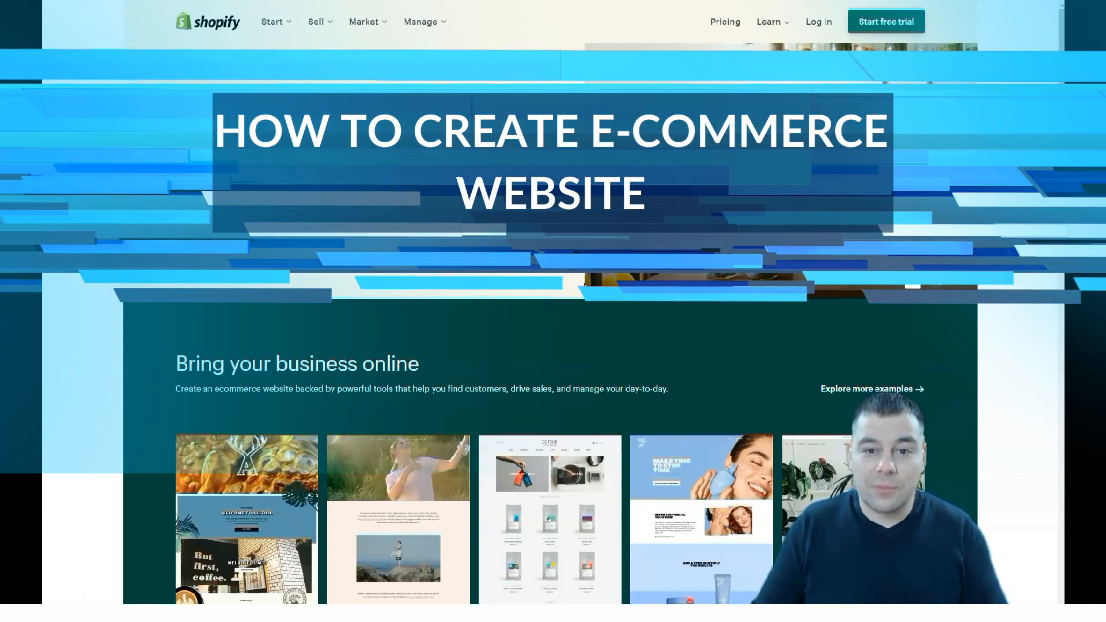
Scroll through the Shopify landing page to look over its content
scroll(down, 3)
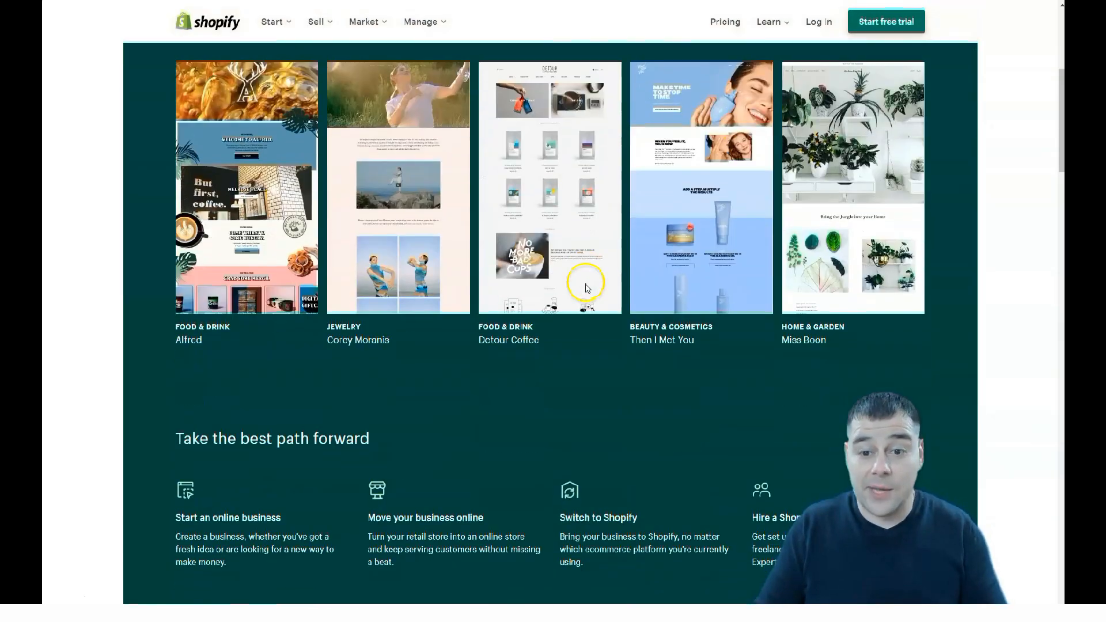
scroll(down, 3)
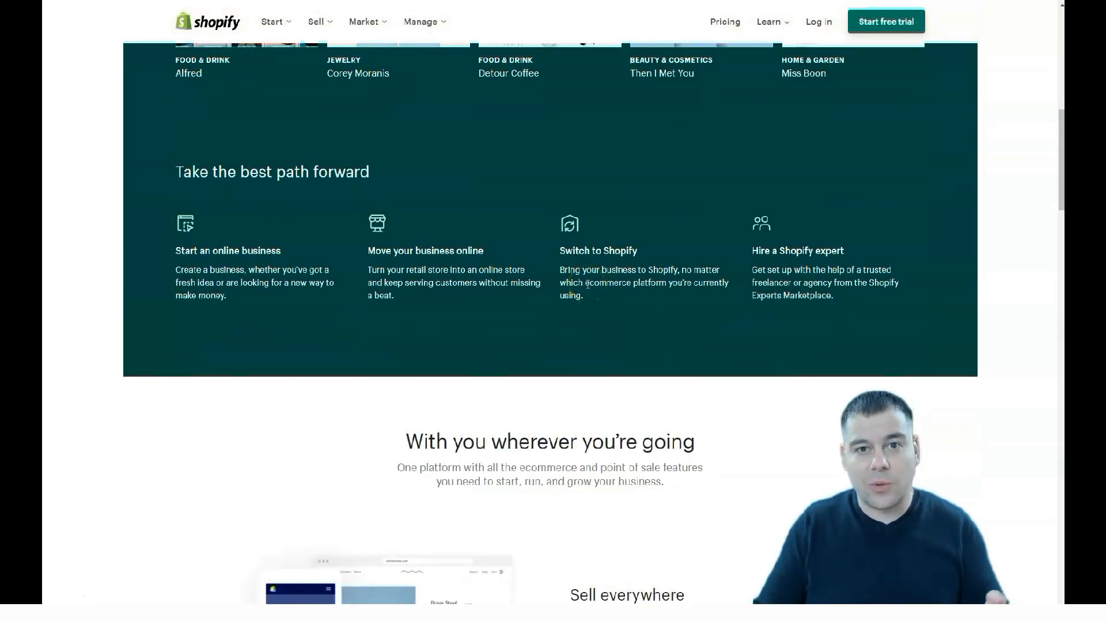
scroll(down, 3)
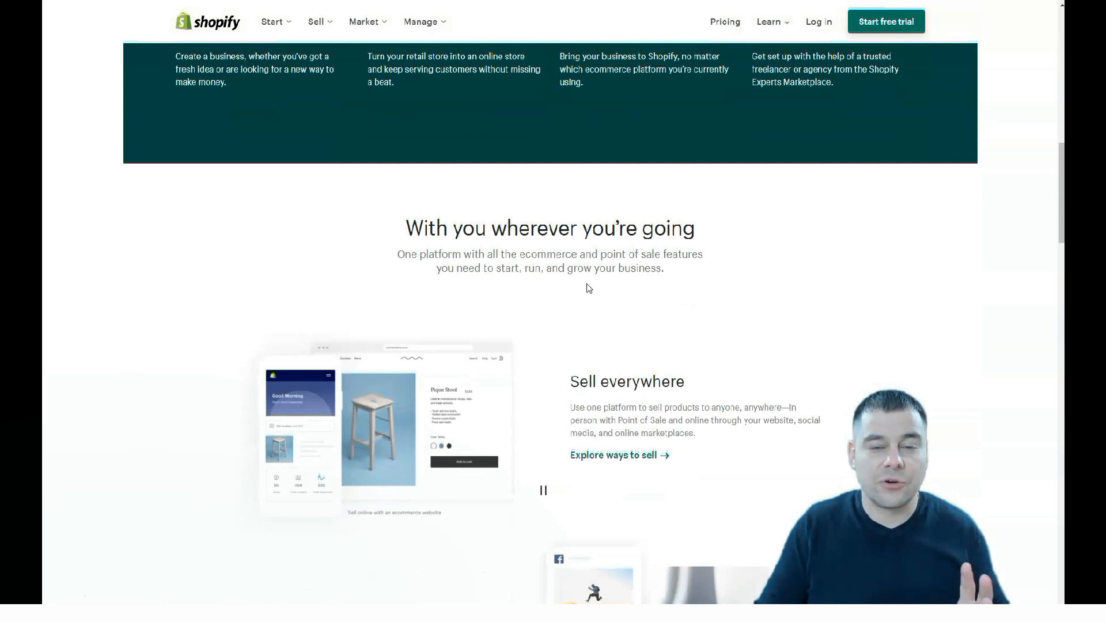
scroll(down, 3)
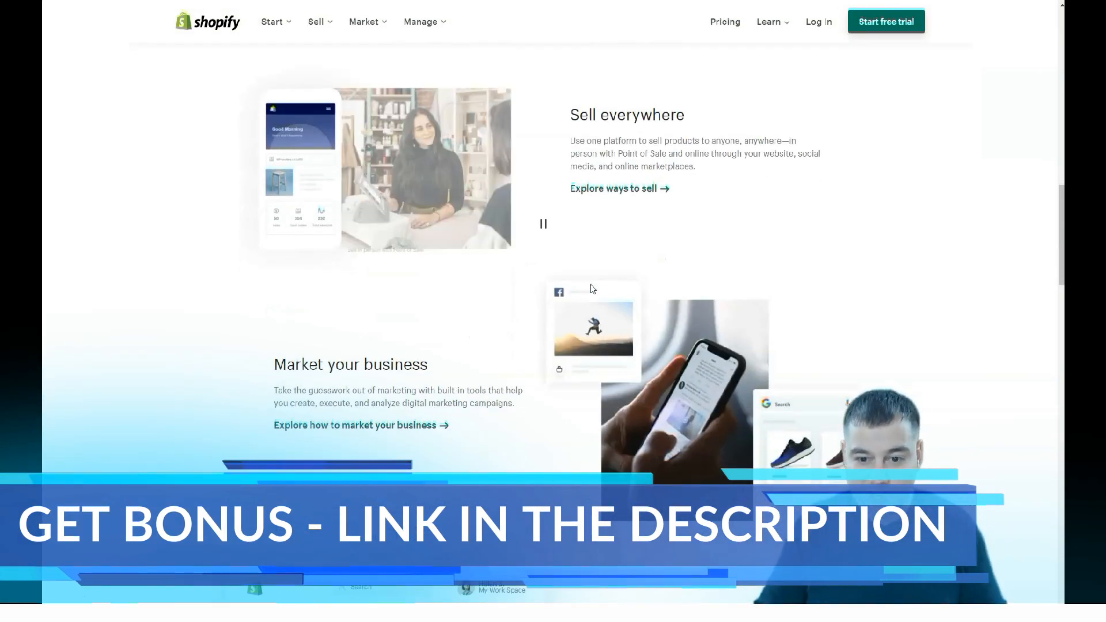
scroll(down, 3)
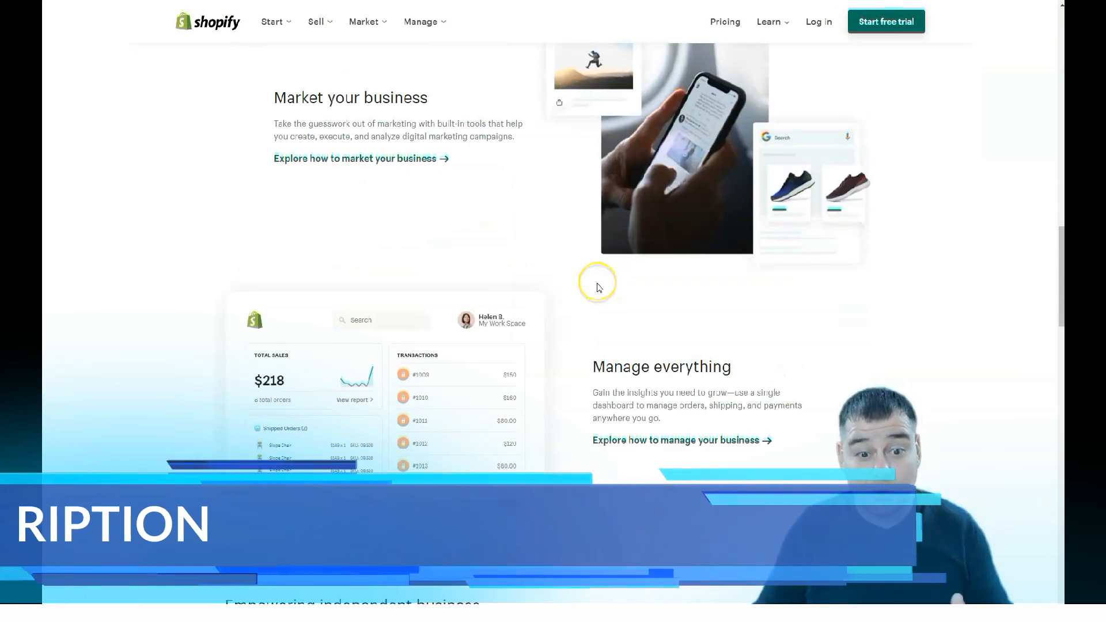
scroll(down, 3)
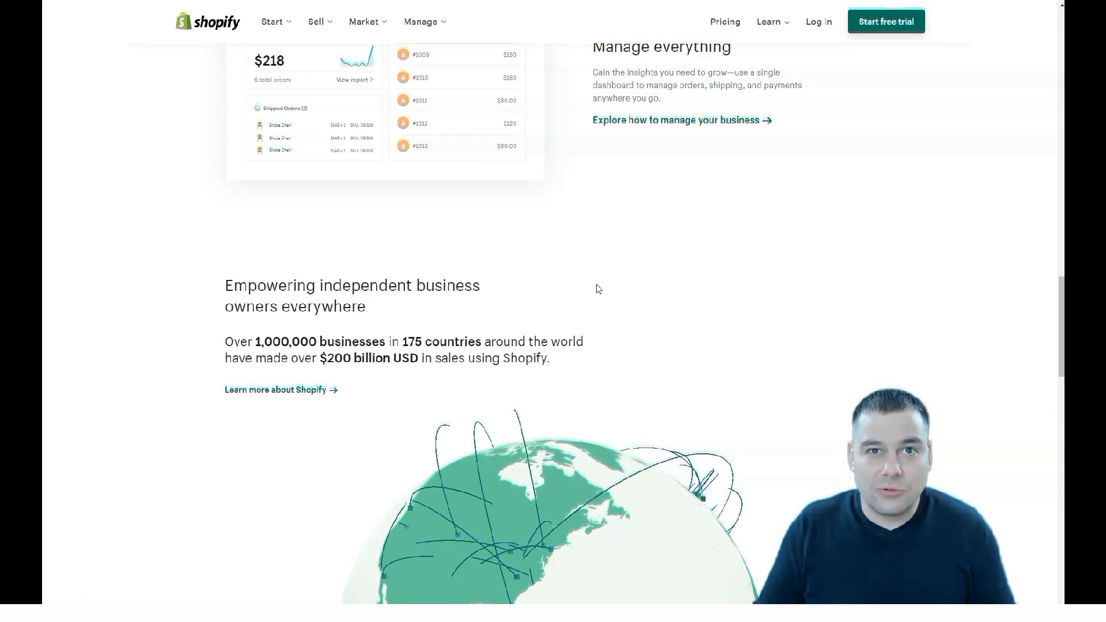
scroll(down, 3)
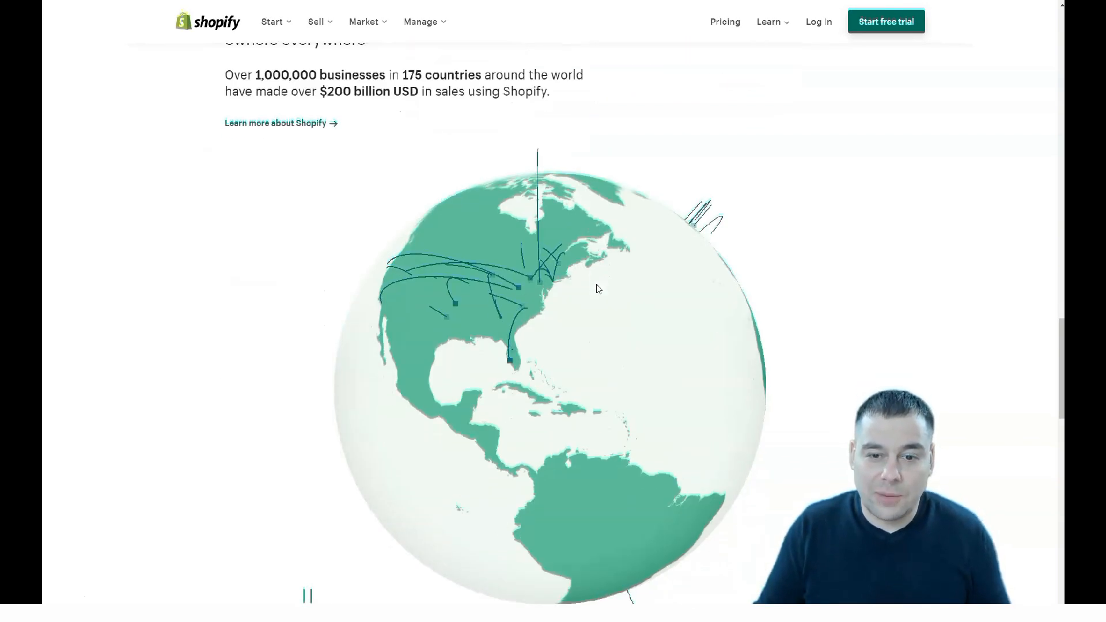
scroll(down, 3)
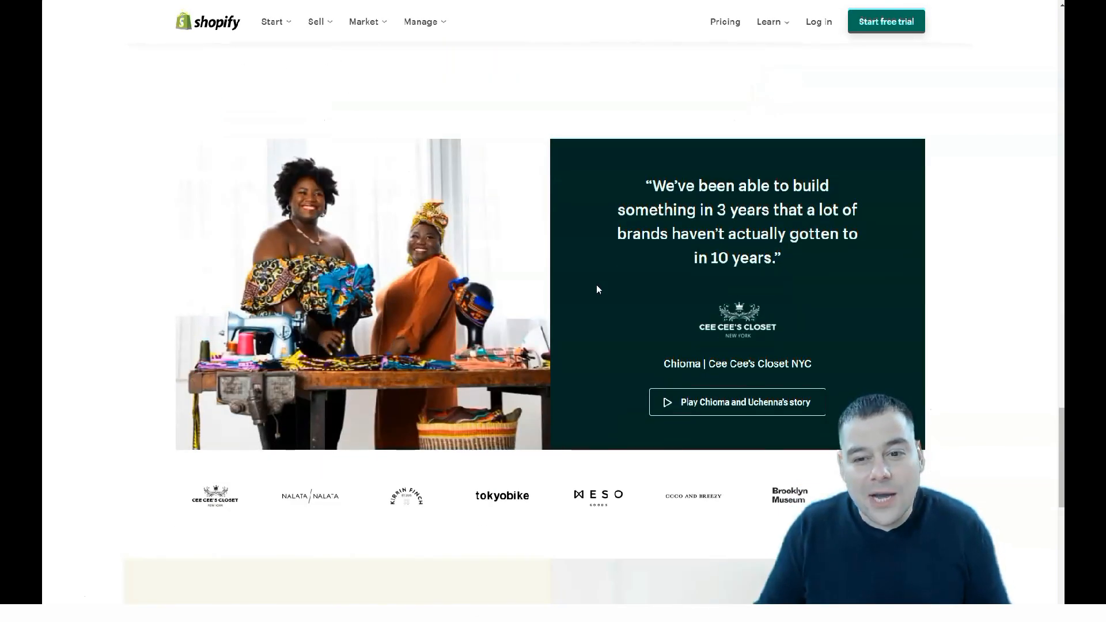
scroll(down, 3)
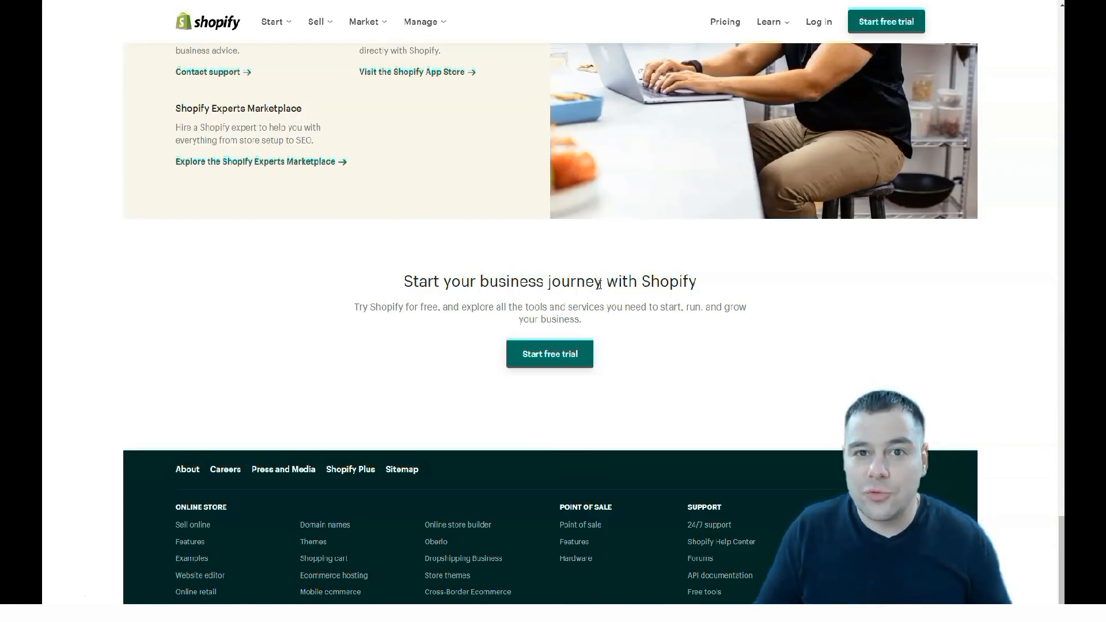
scroll(up, 3)
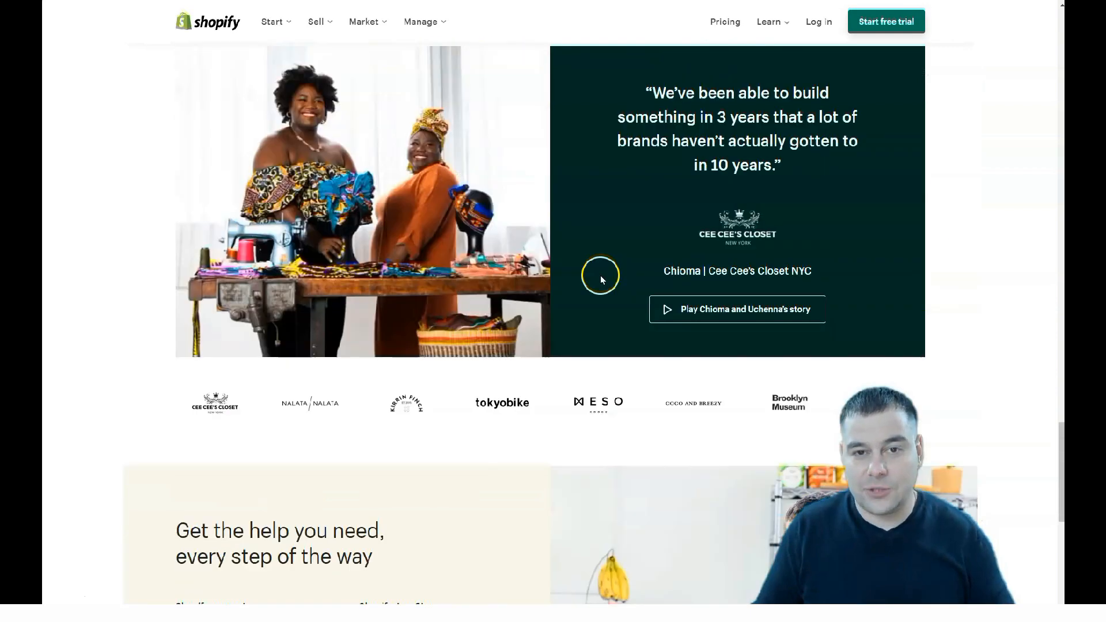
scroll(down, 3)
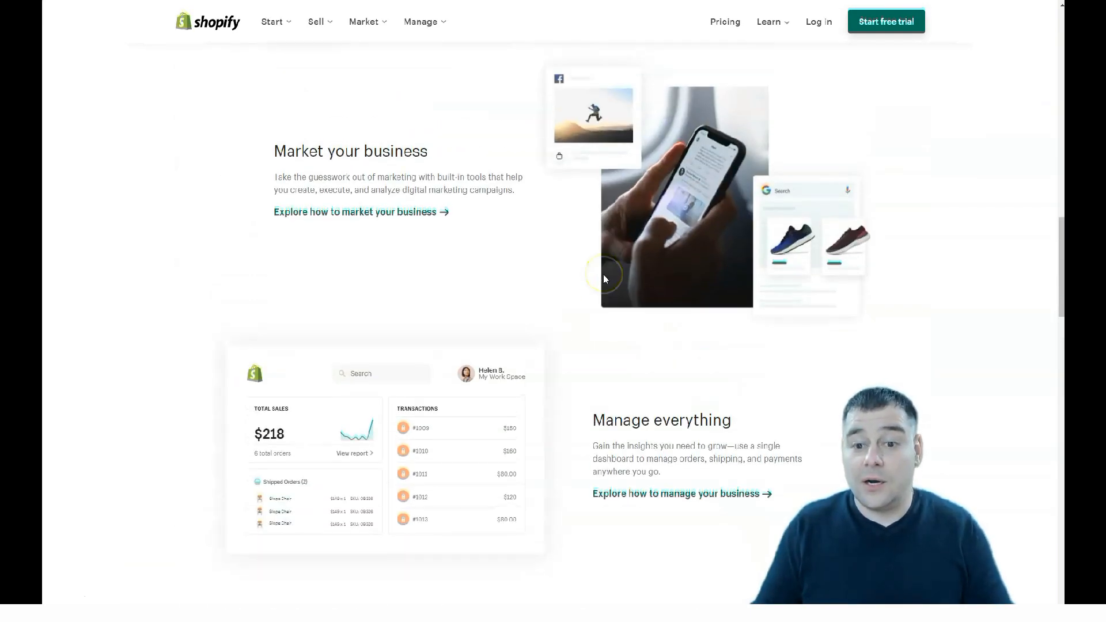
scroll(down, 3)
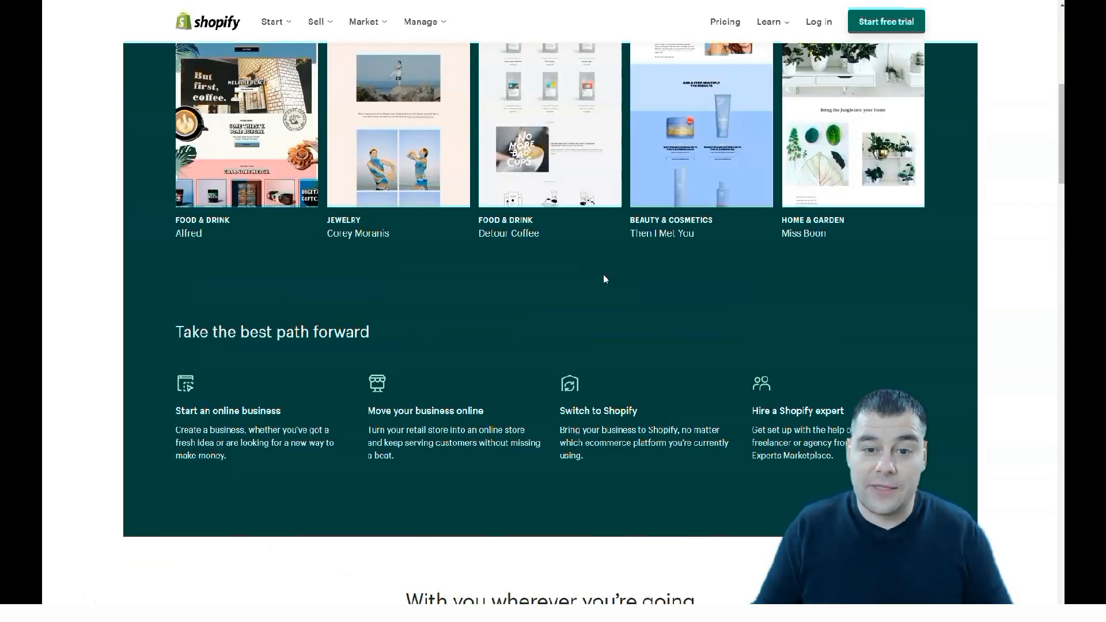
scroll(up, 3)
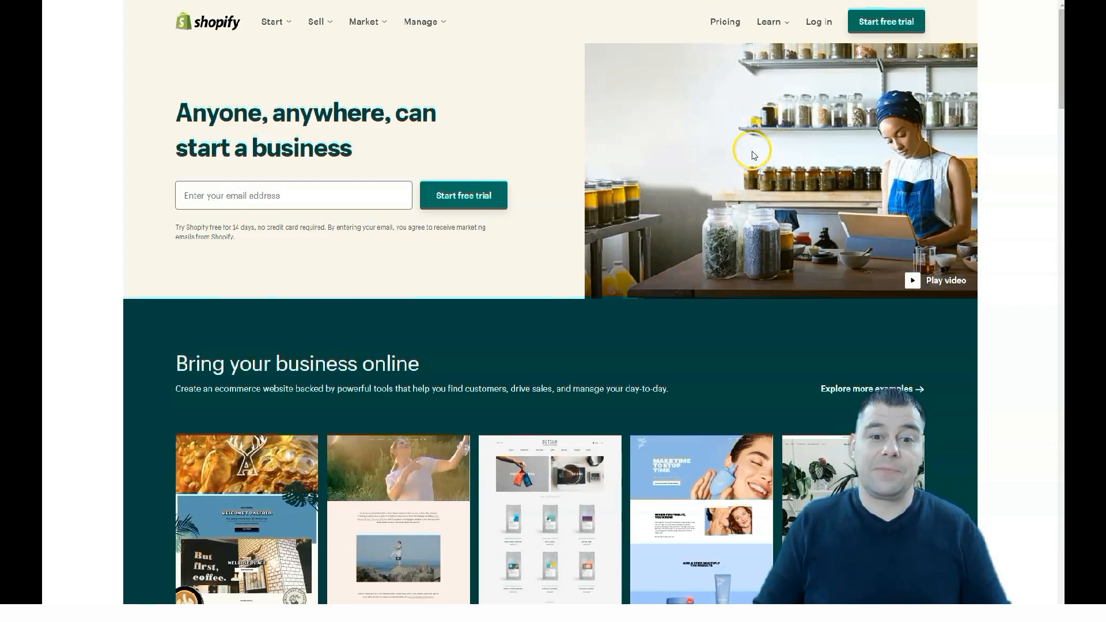
mouse_move(746, 205)
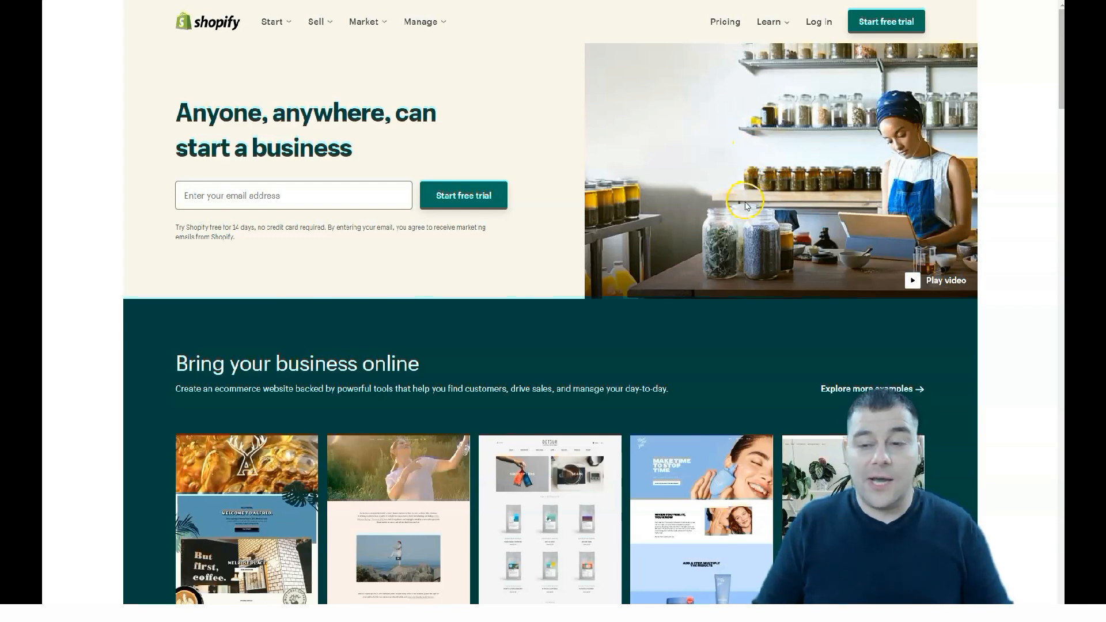
mouse_move(862, 30)
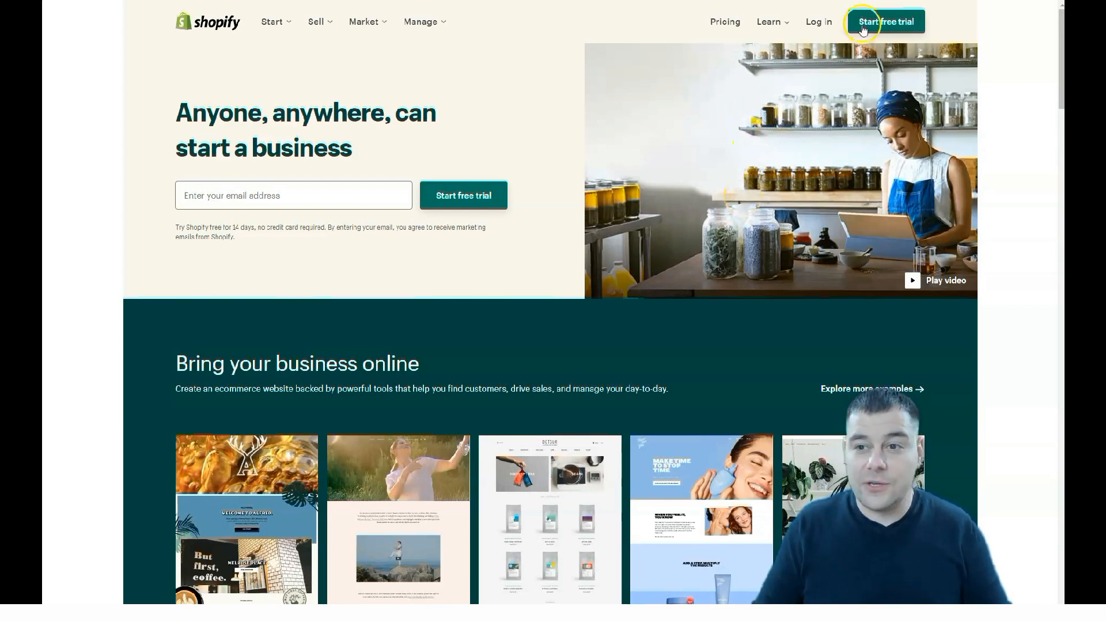
Bring up the free 14-day trial sign-up form and focus its empty email field
click(885, 21)
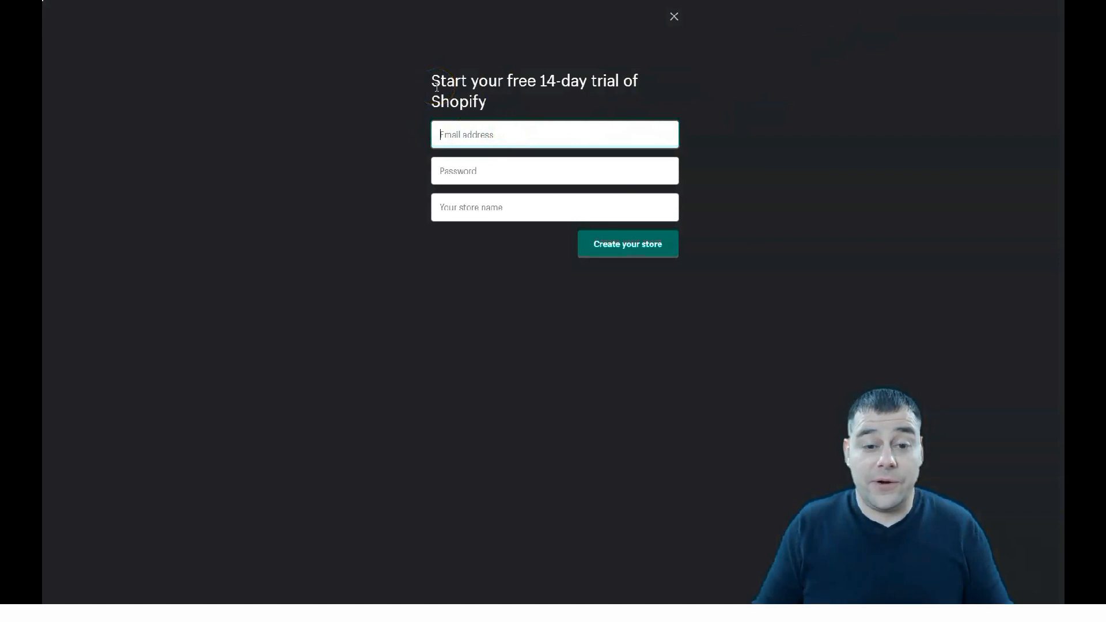
mouse_move(486, 206)
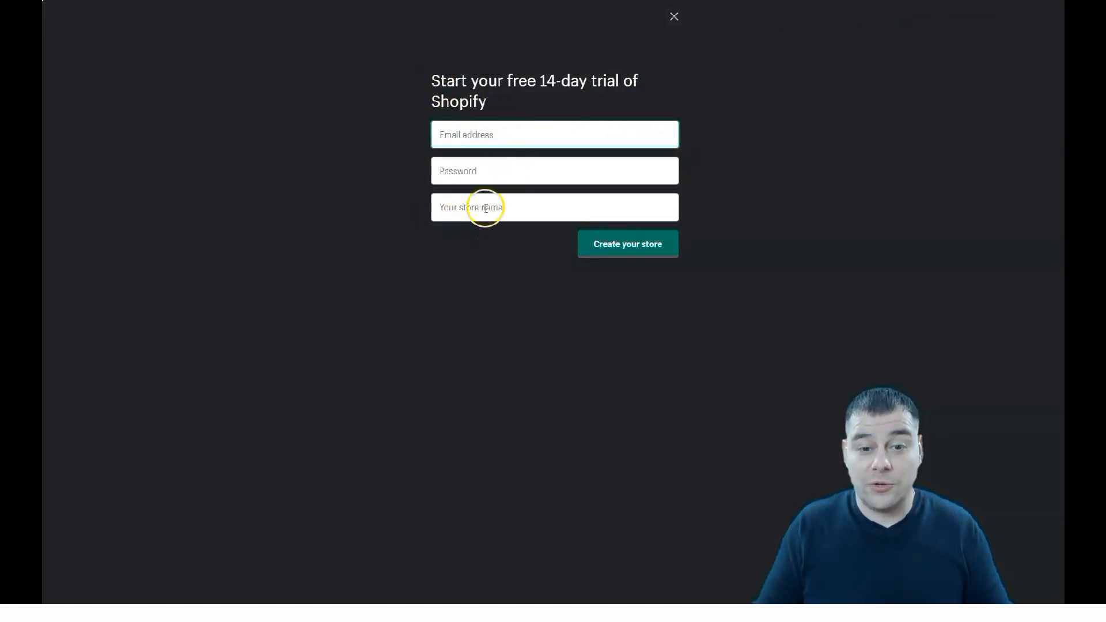
mouse_move(517, 274)
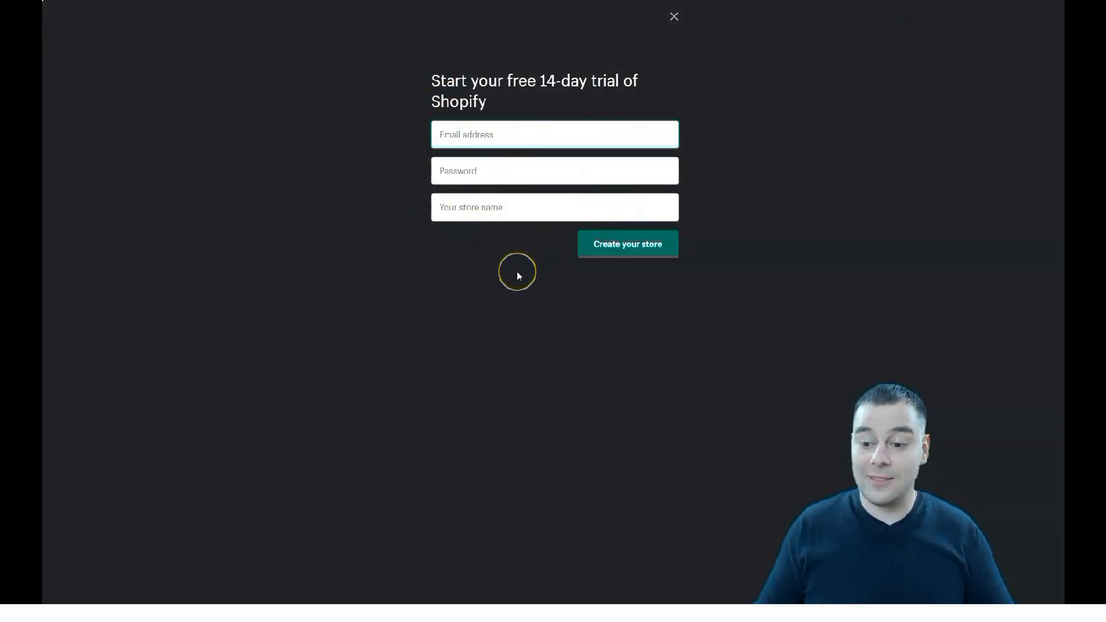
mouse_move(508, 275)
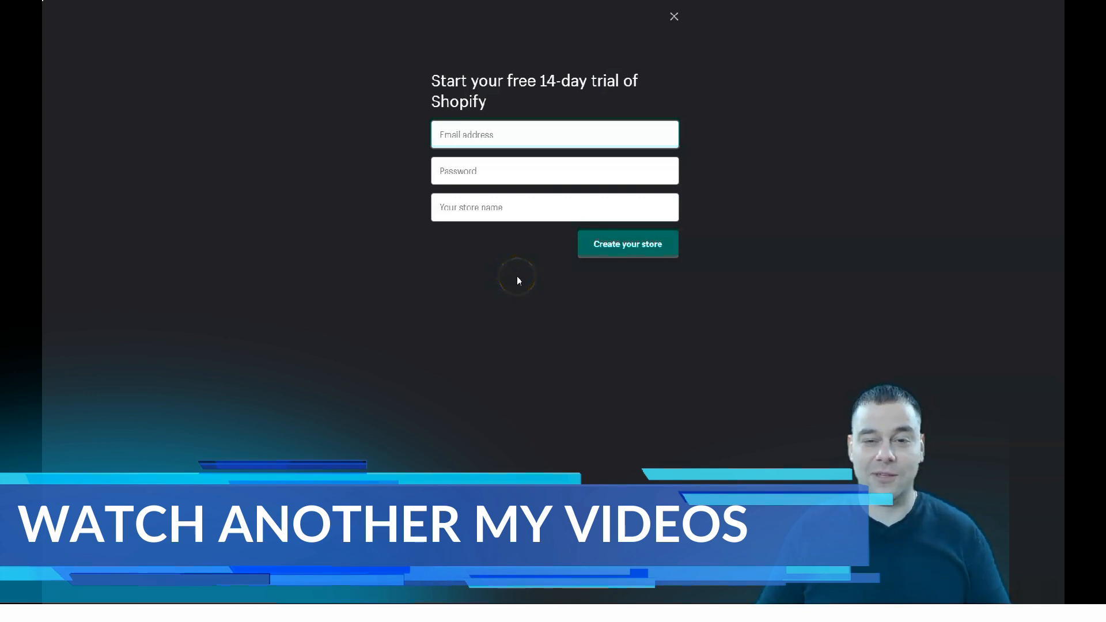
click(555, 134)
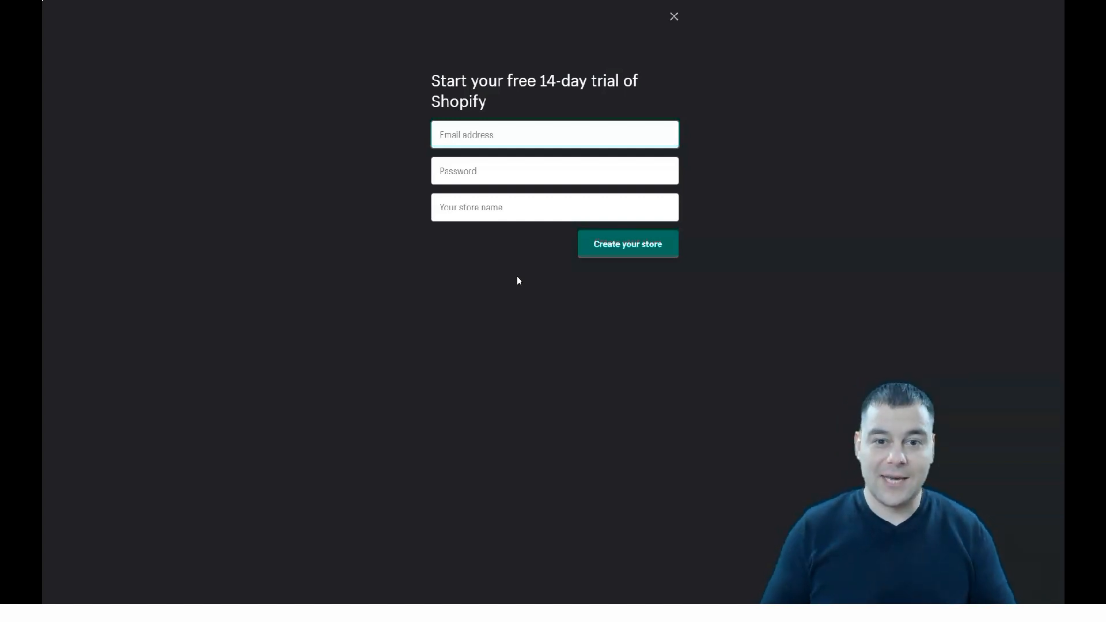
click(554, 134)
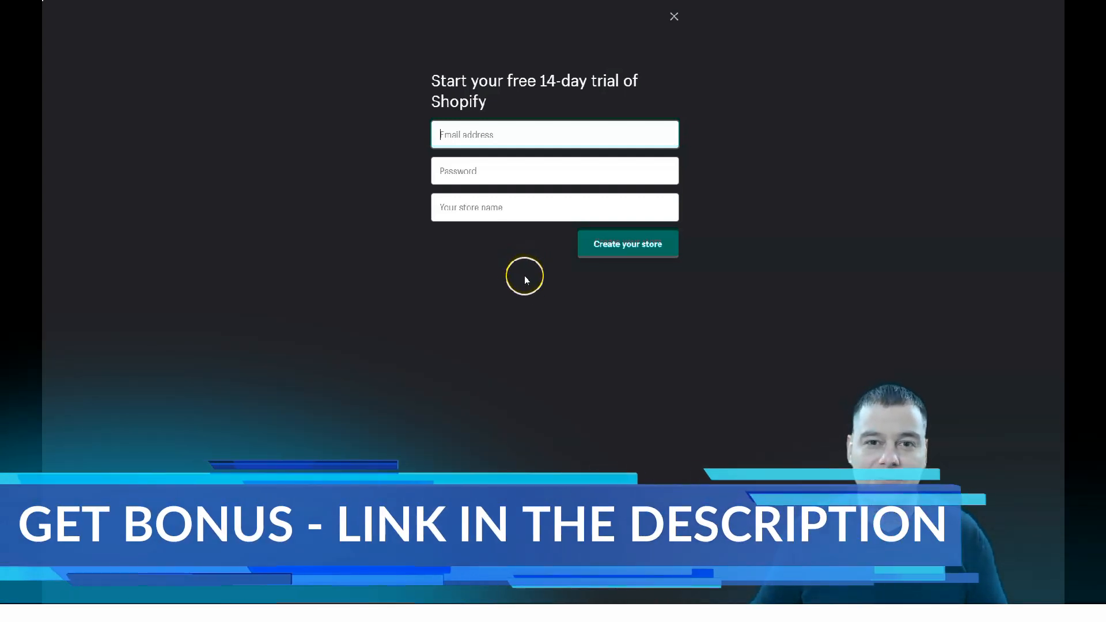
mouse_move(527, 283)
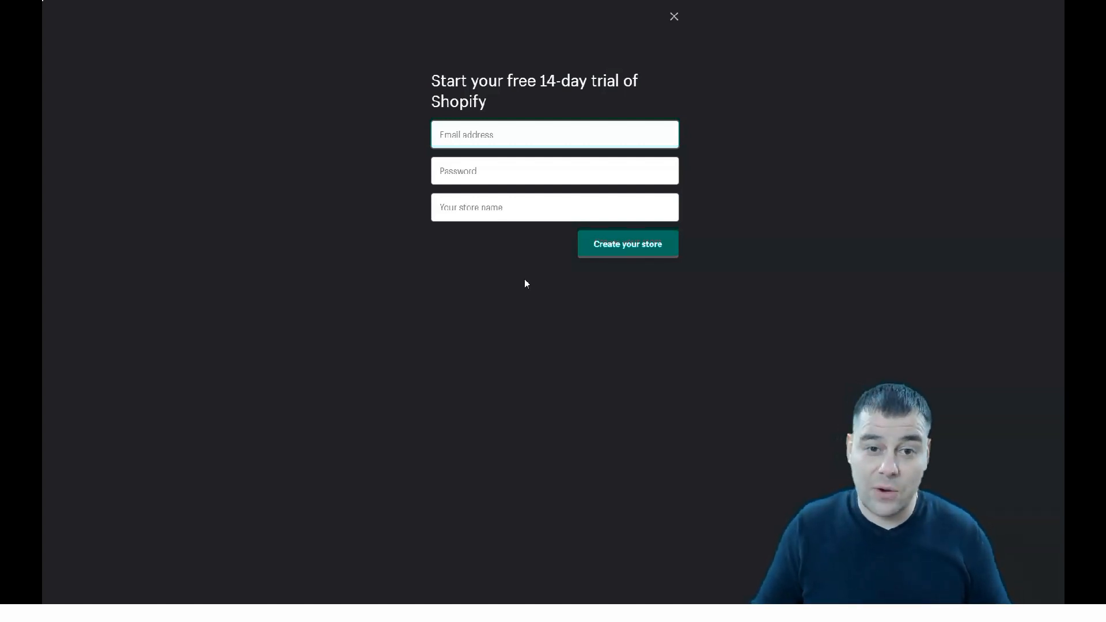
click(554, 135)
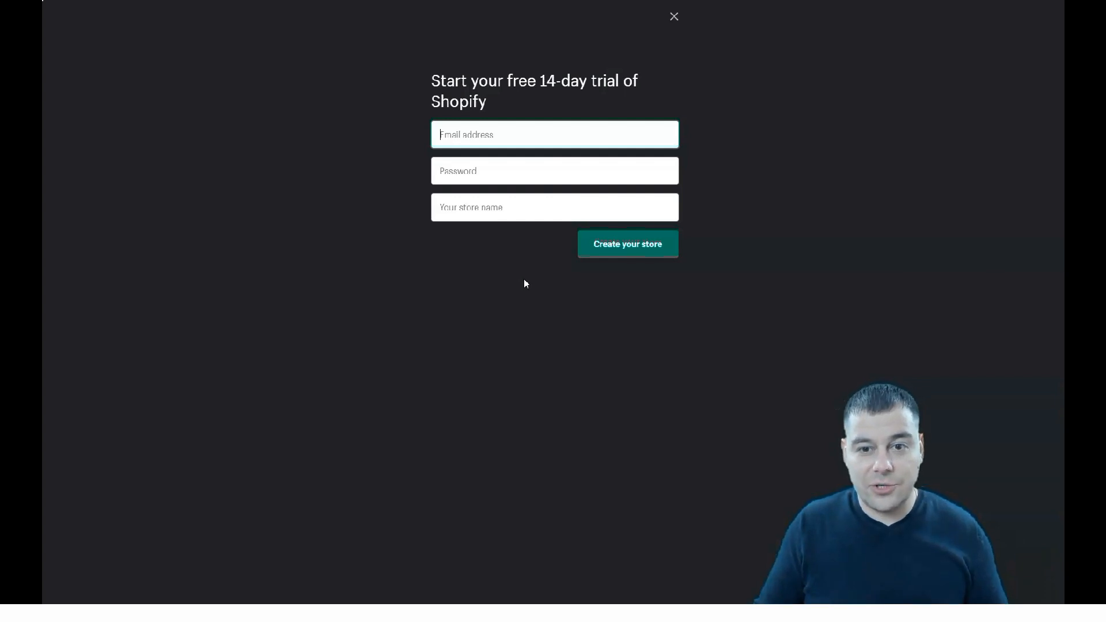
mouse_move(545, 288)
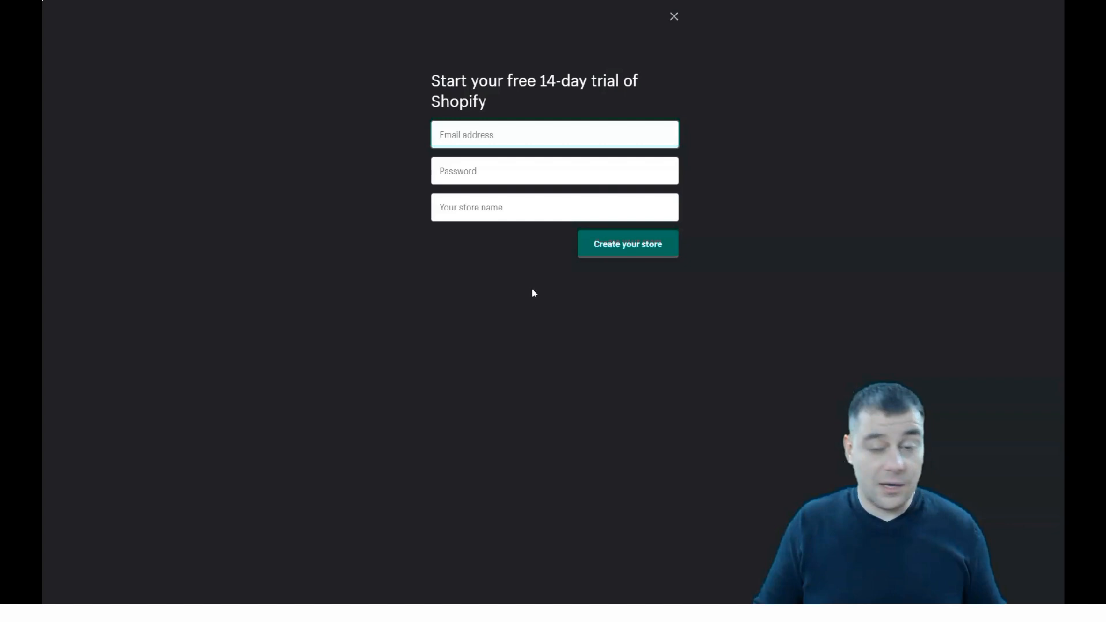
click(627, 243)
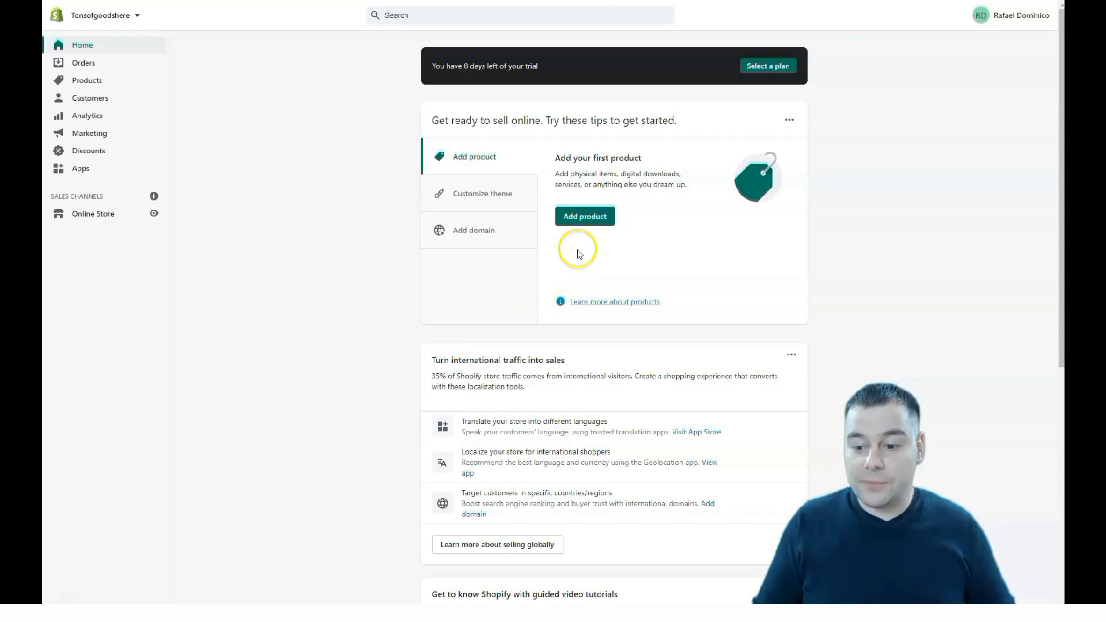
mouse_move(379, 70)
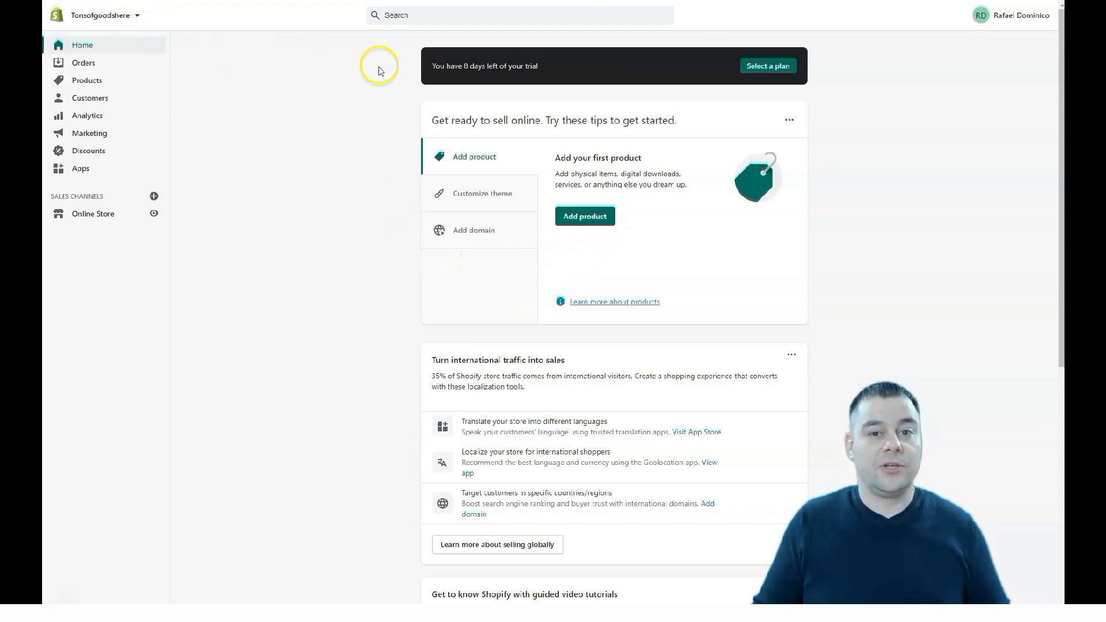
mouse_move(87, 79)
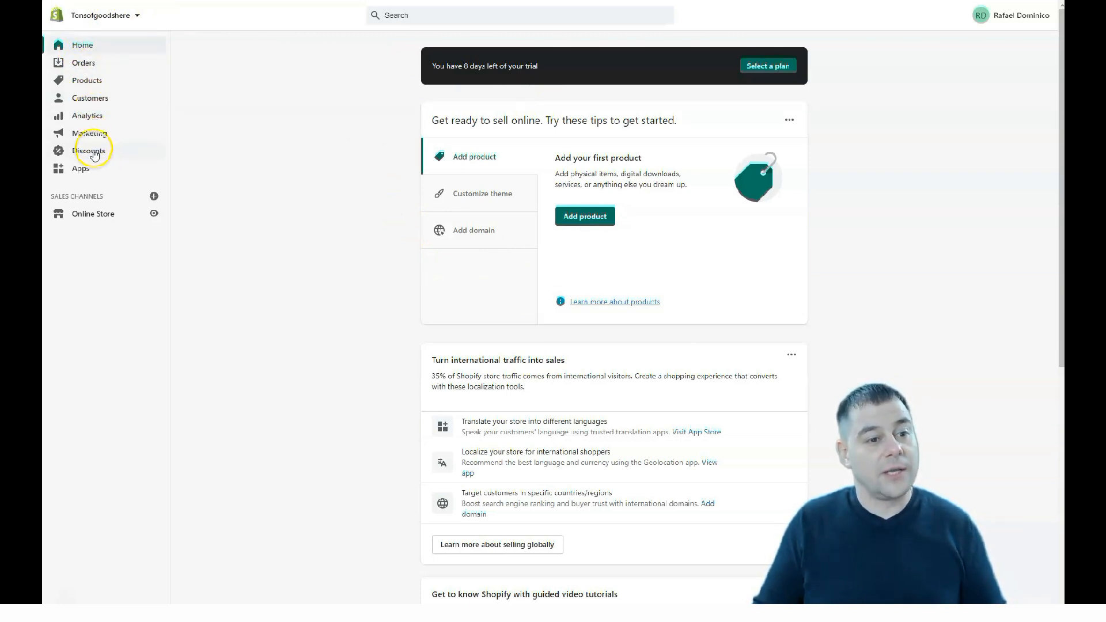
mouse_move(353, 212)
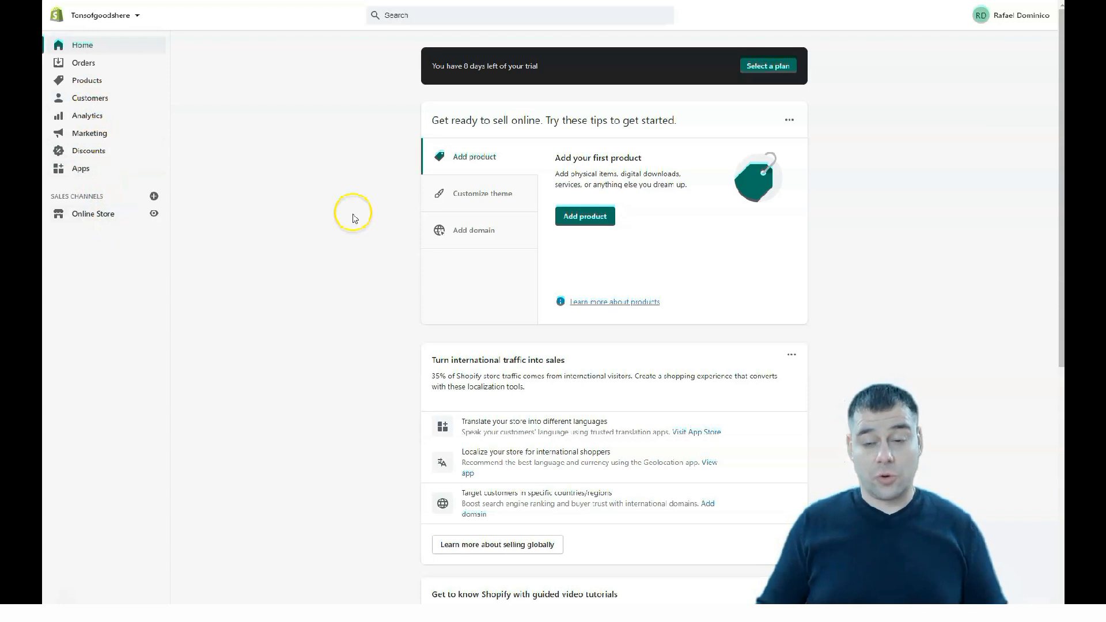
mouse_move(373, 196)
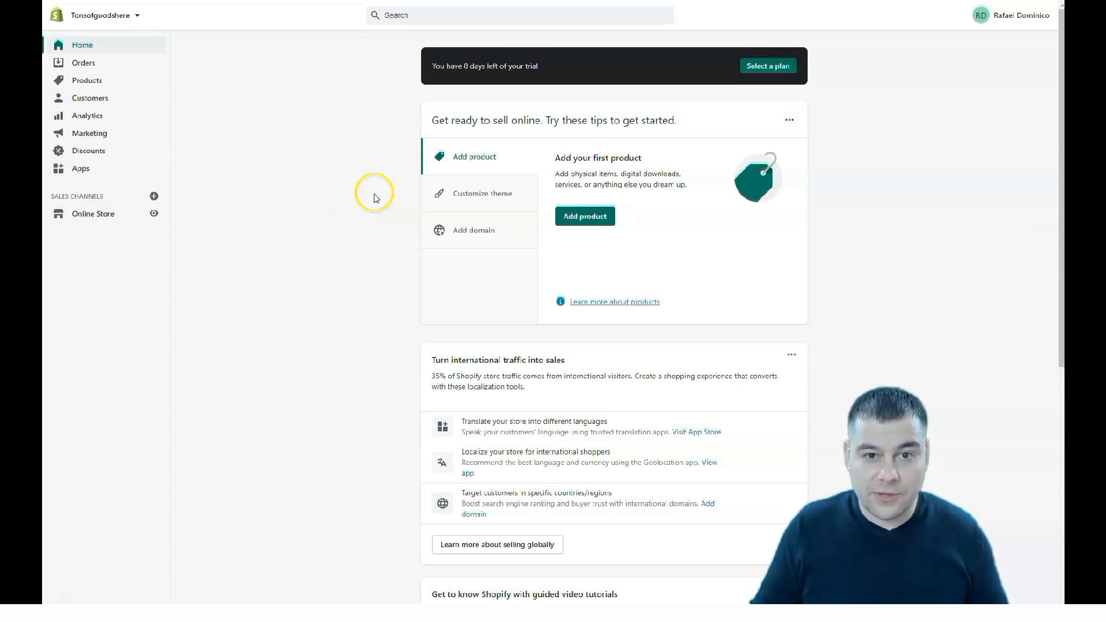
mouse_move(378, 193)
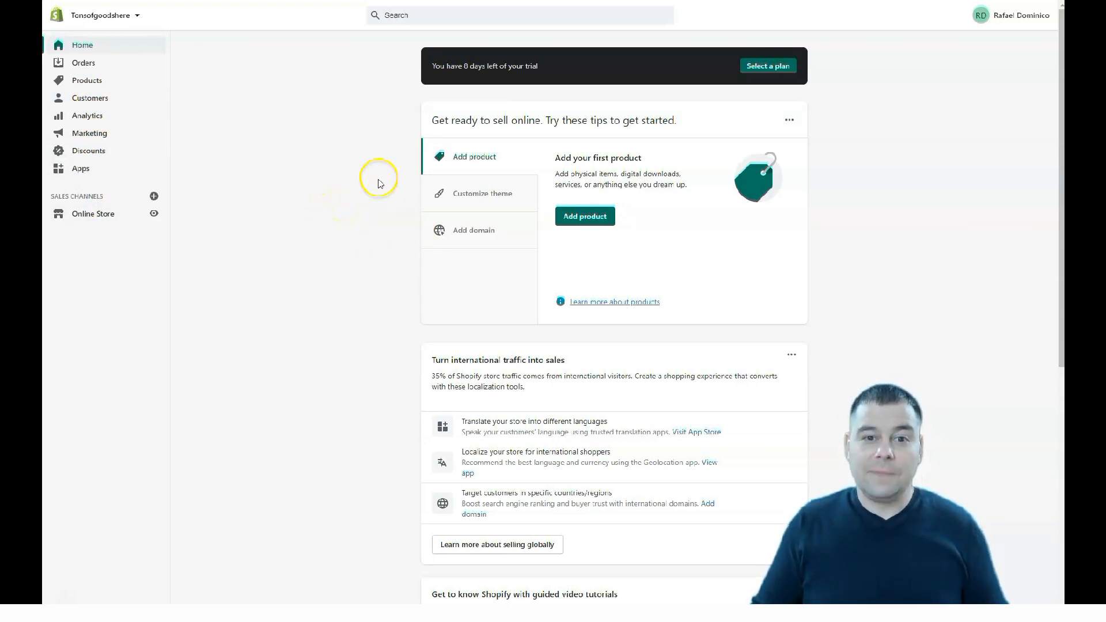
mouse_move(367, 174)
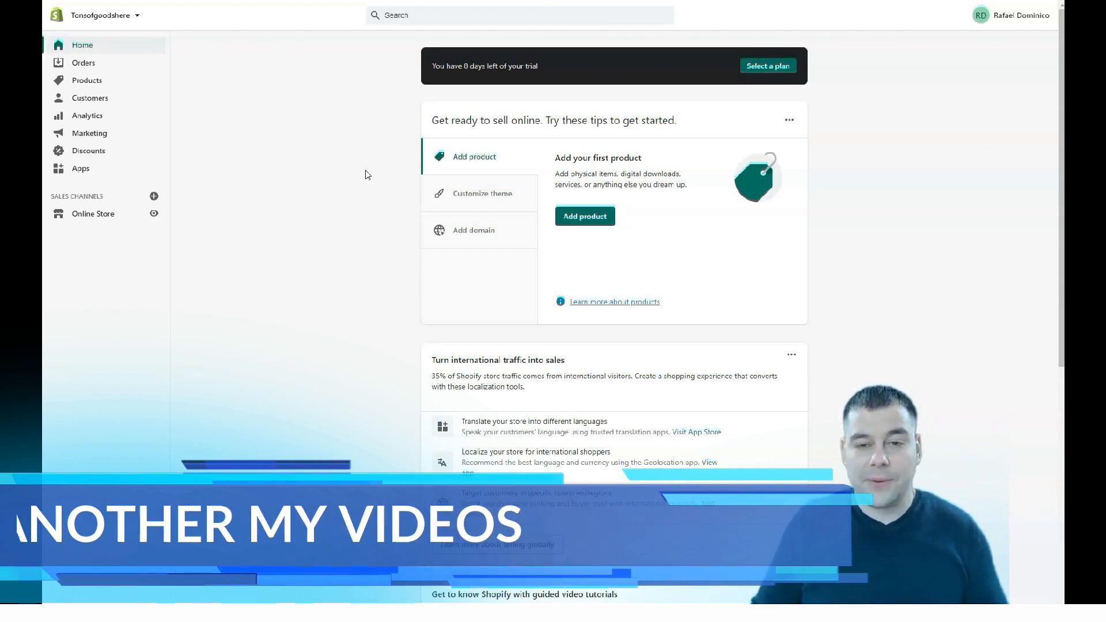
mouse_move(384, 153)
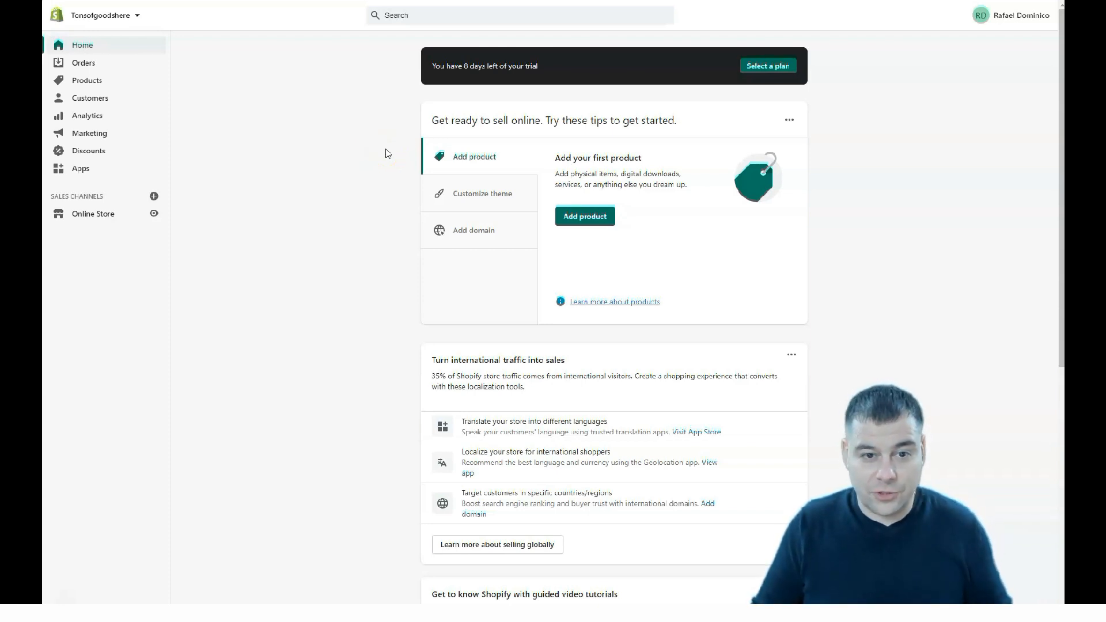
mouse_move(438, 36)
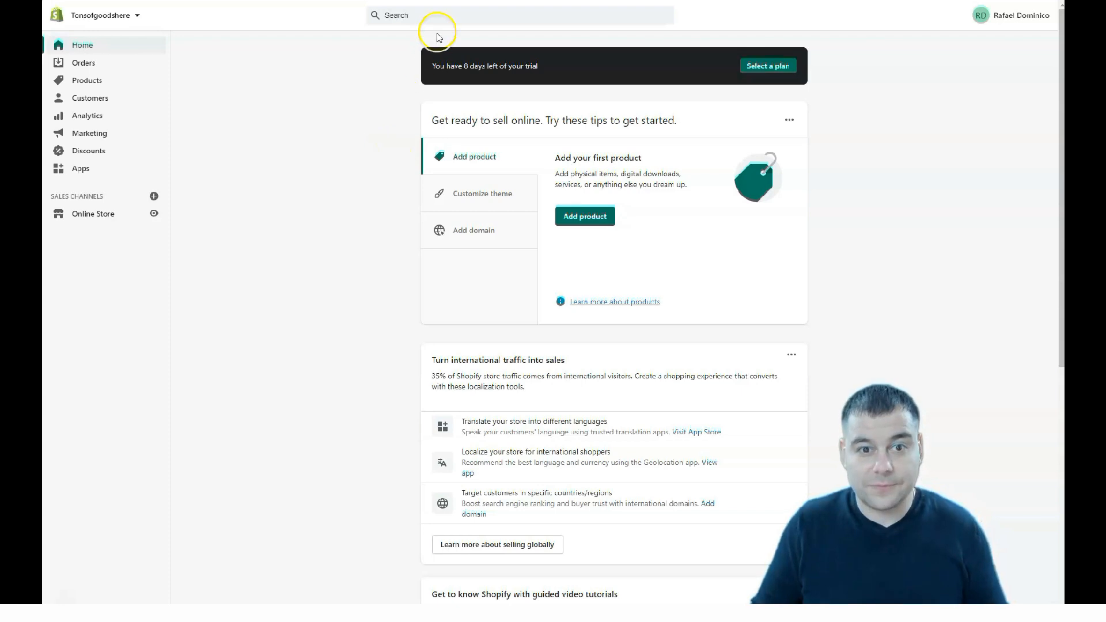
mouse_move(550, 274)
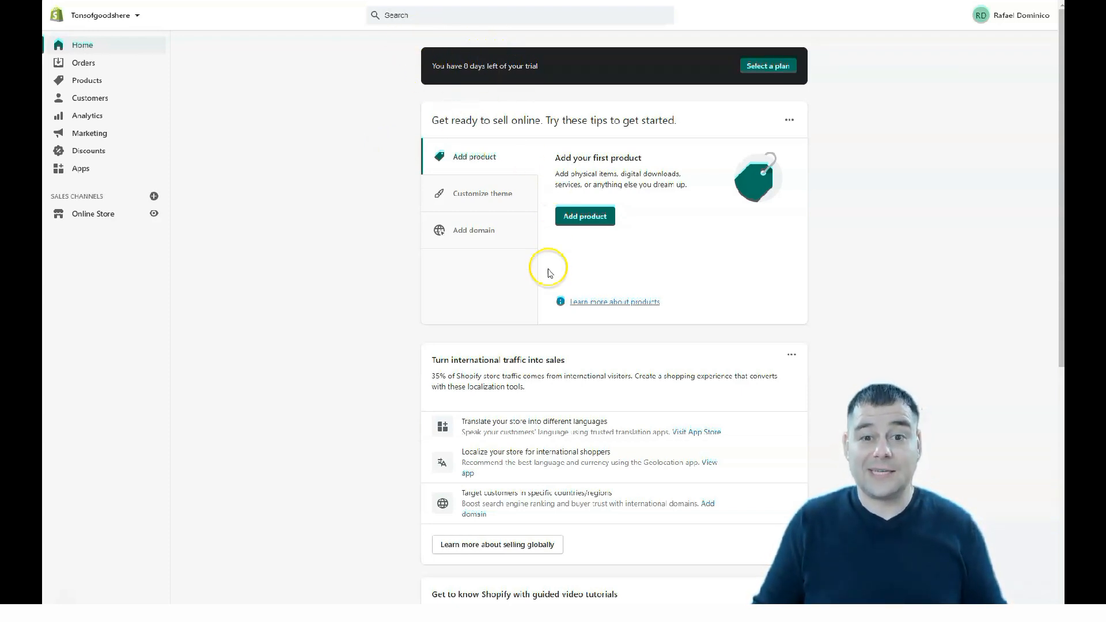
mouse_move(768, 66)
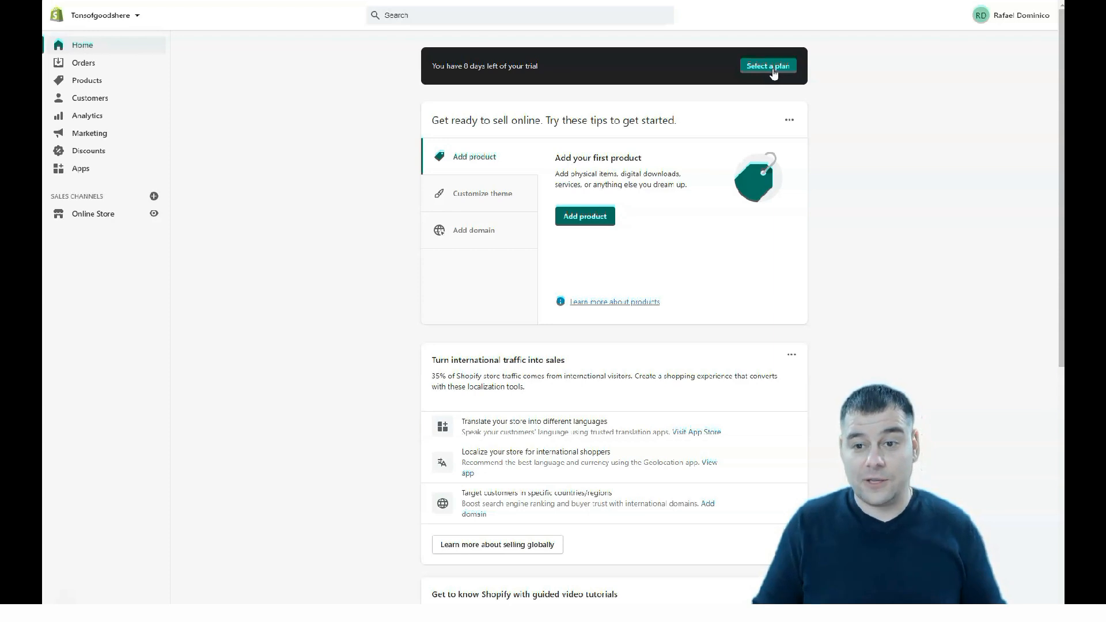
mouse_move(315, 248)
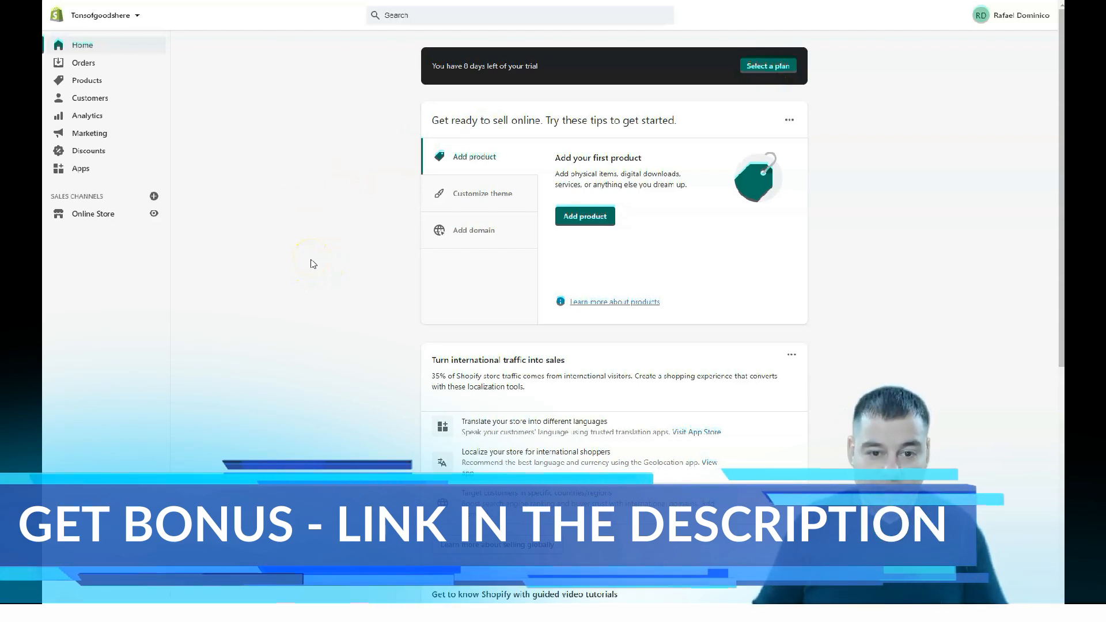
mouse_move(339, 214)
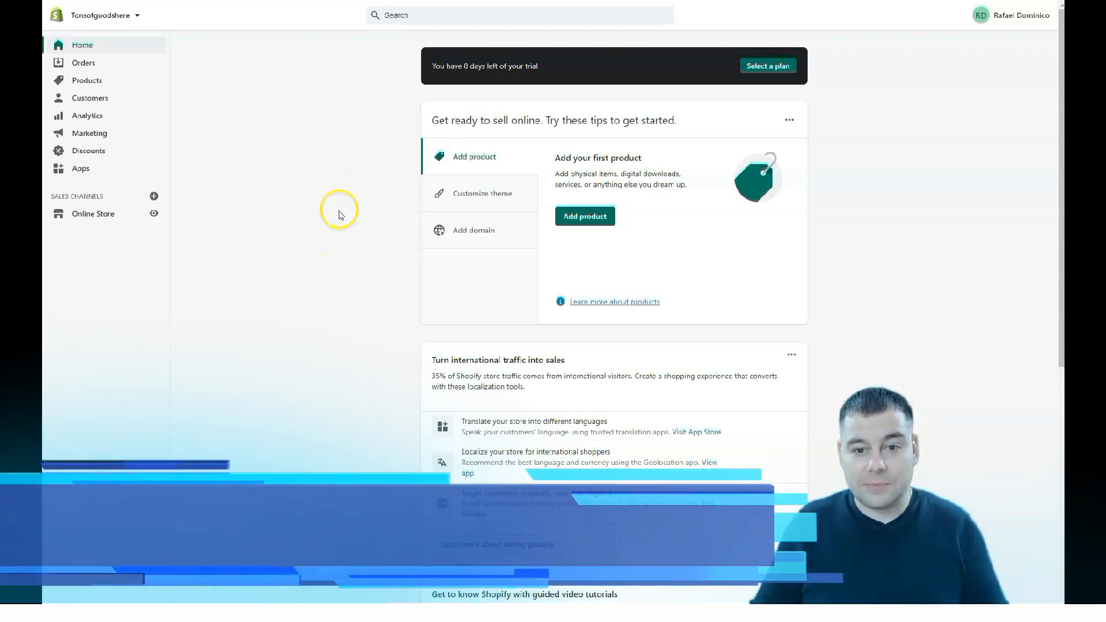
Bring up the plan selection page comparing the $29, $79 and $299 monthly plans
click(767, 66)
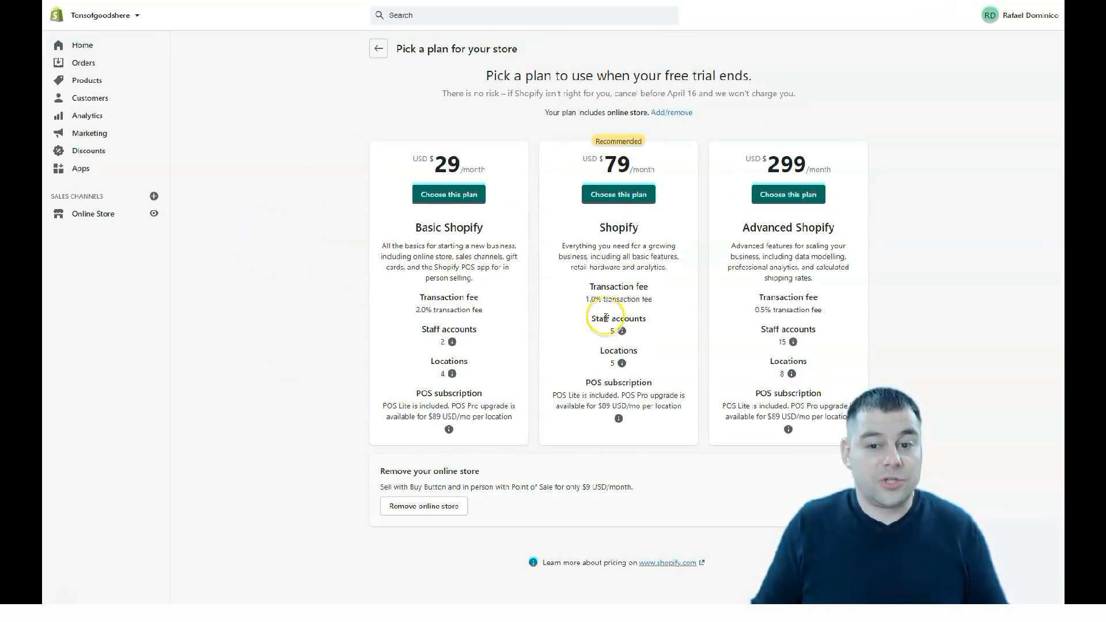
mouse_move(502, 156)
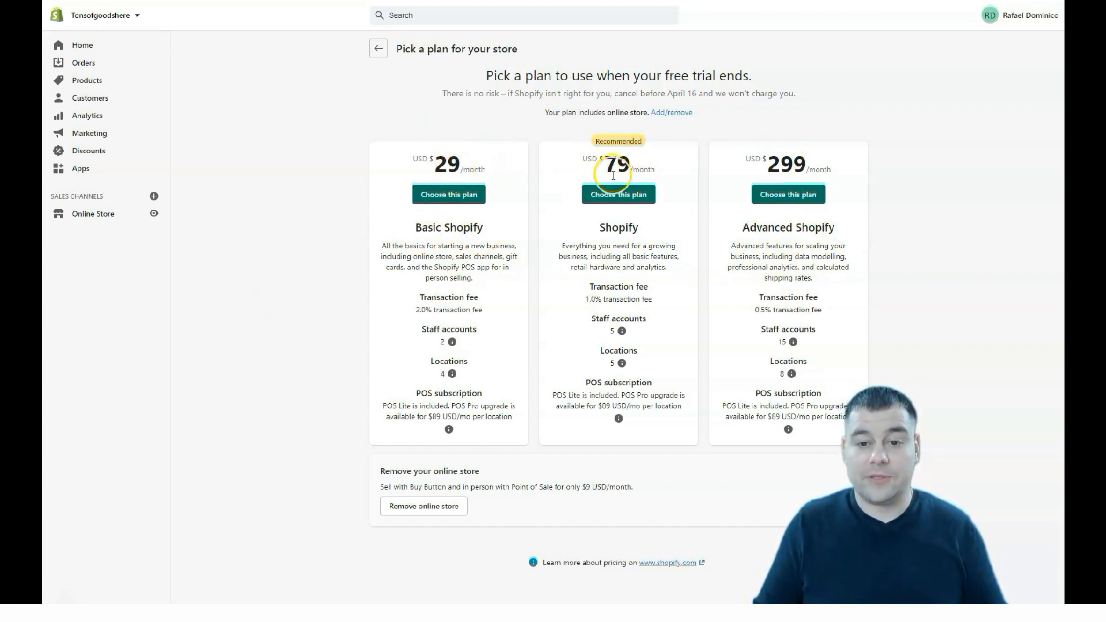
mouse_move(568, 198)
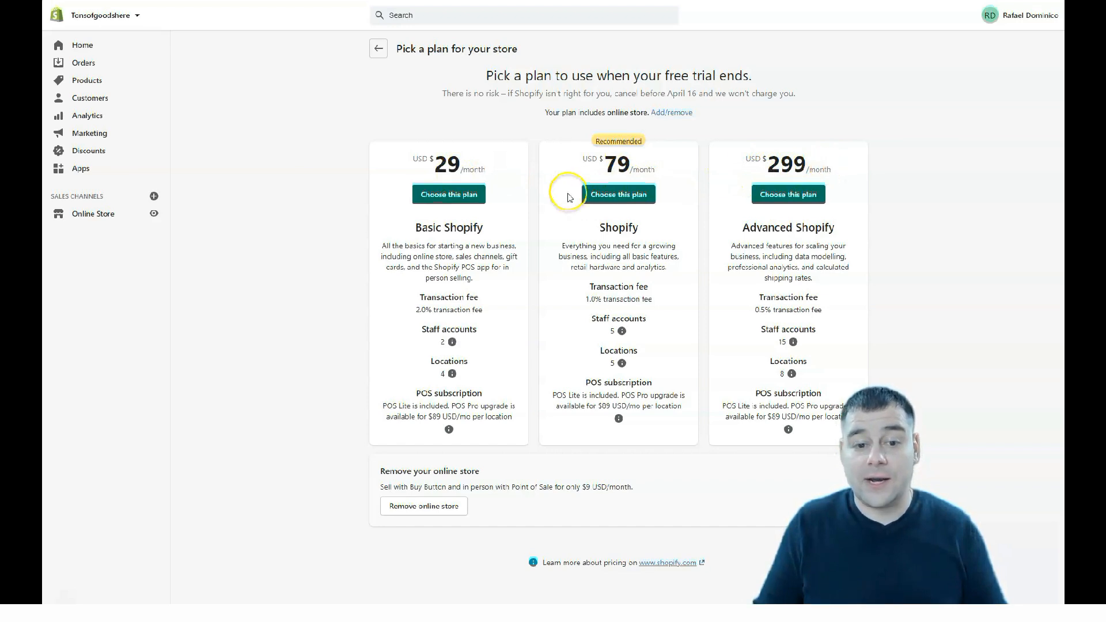
mouse_move(529, 341)
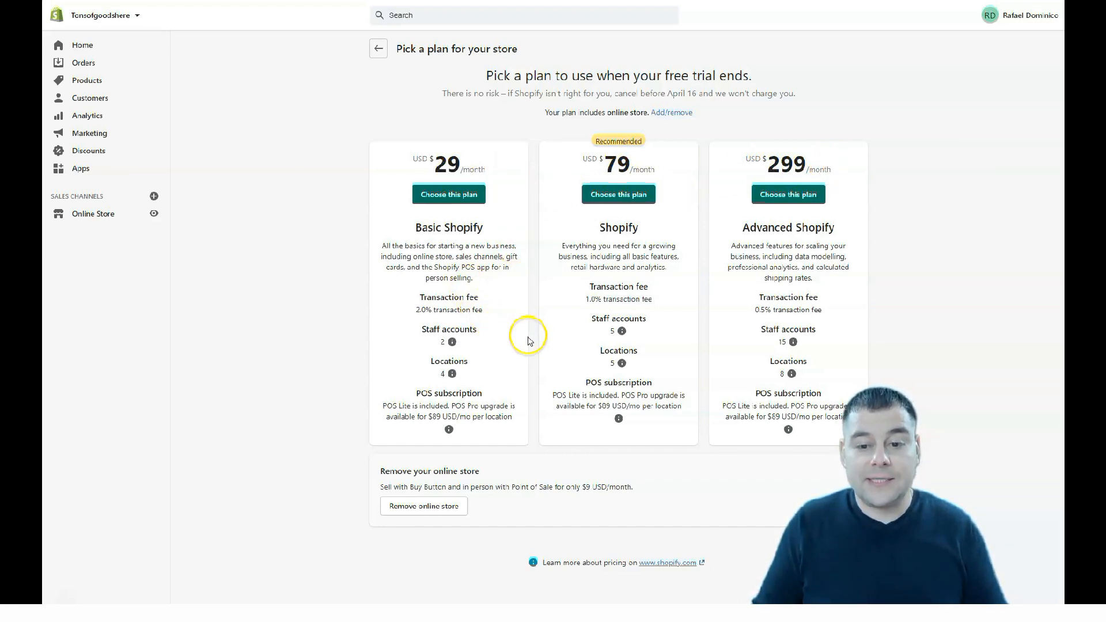
mouse_move(435, 300)
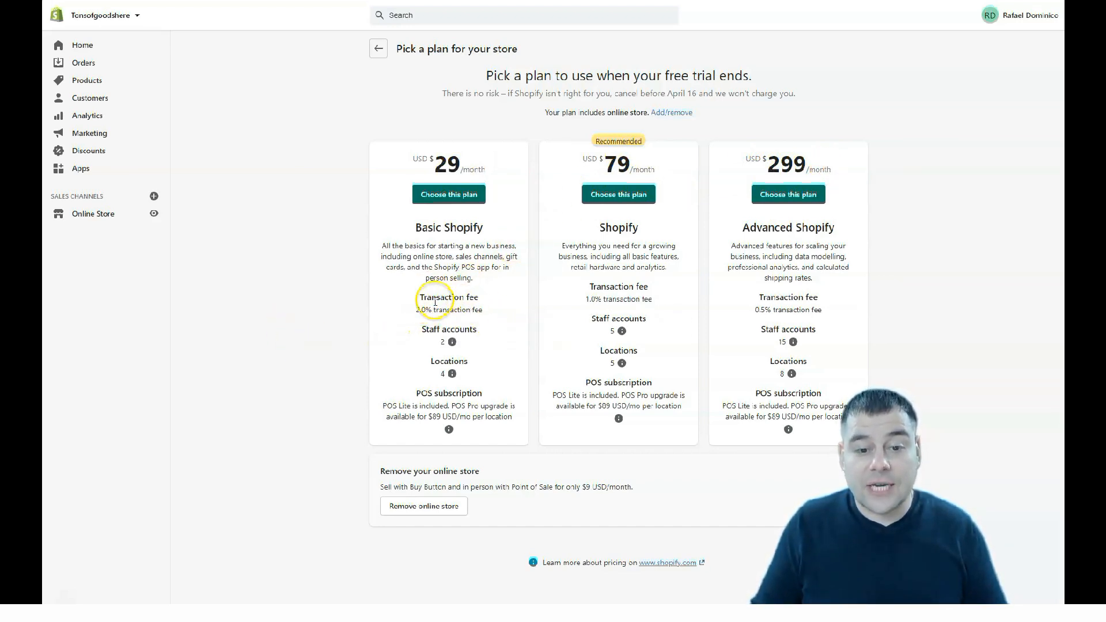
mouse_move(783, 304)
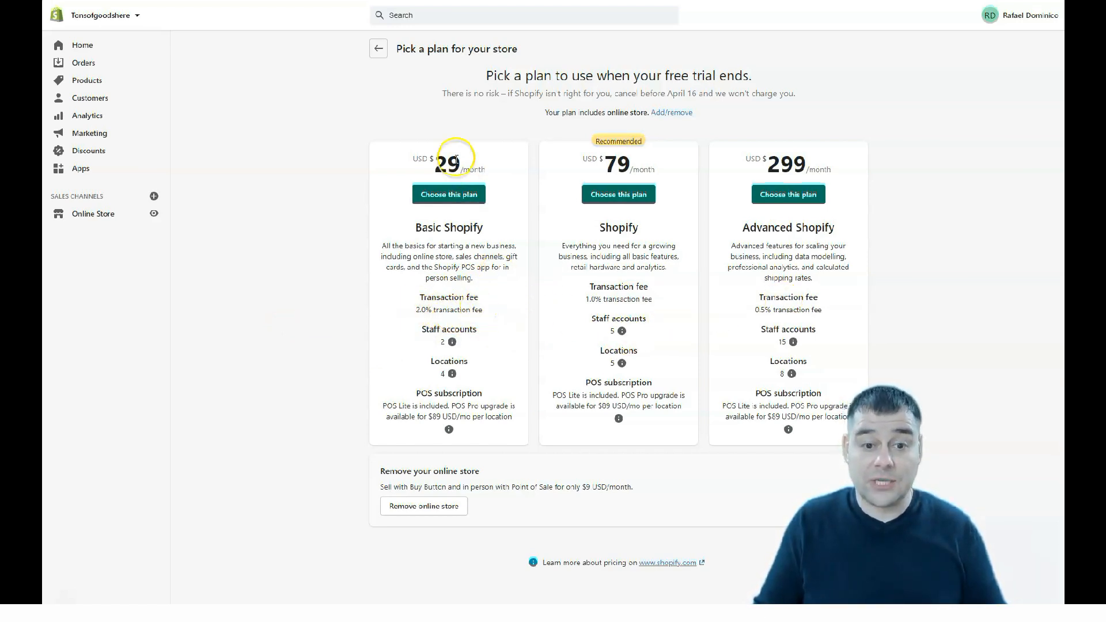
mouse_move(601, 309)
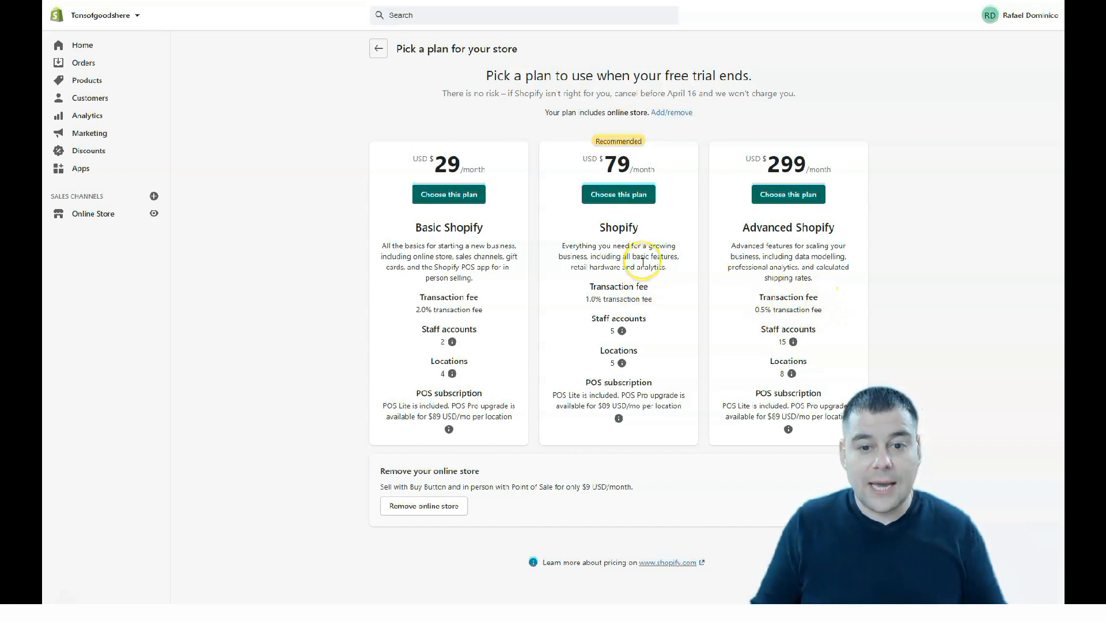
mouse_move(568, 272)
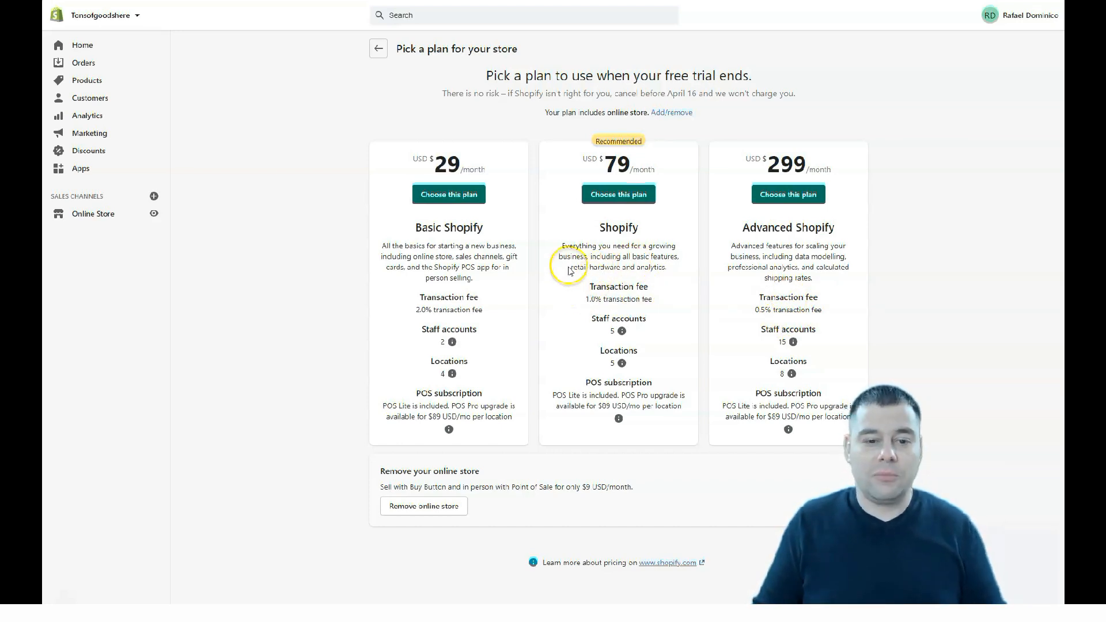
mouse_move(582, 300)
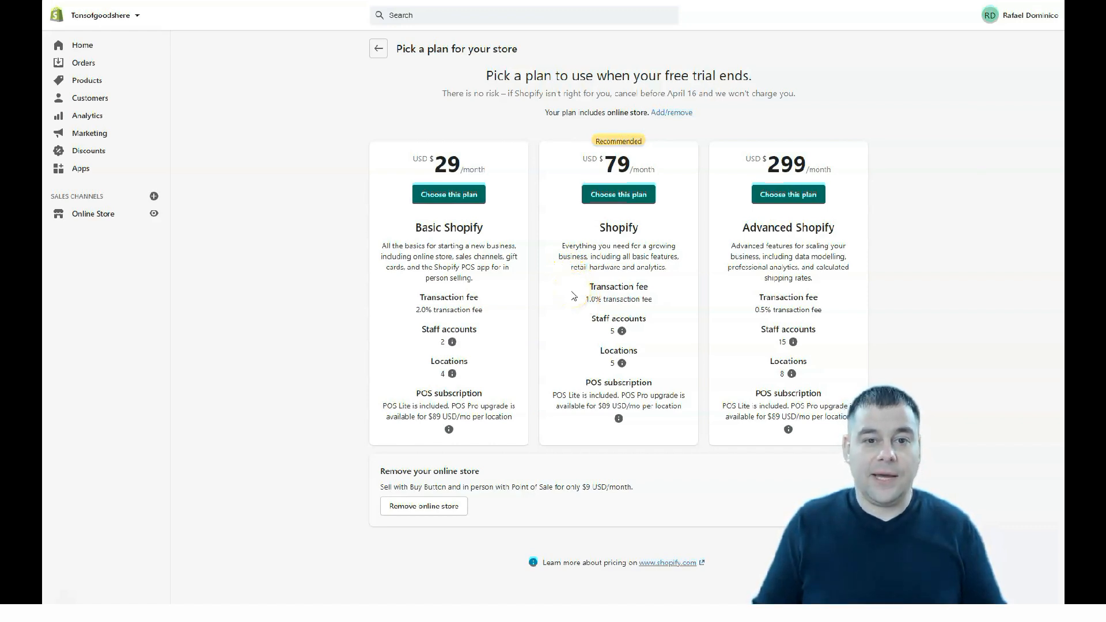
mouse_move(240, 53)
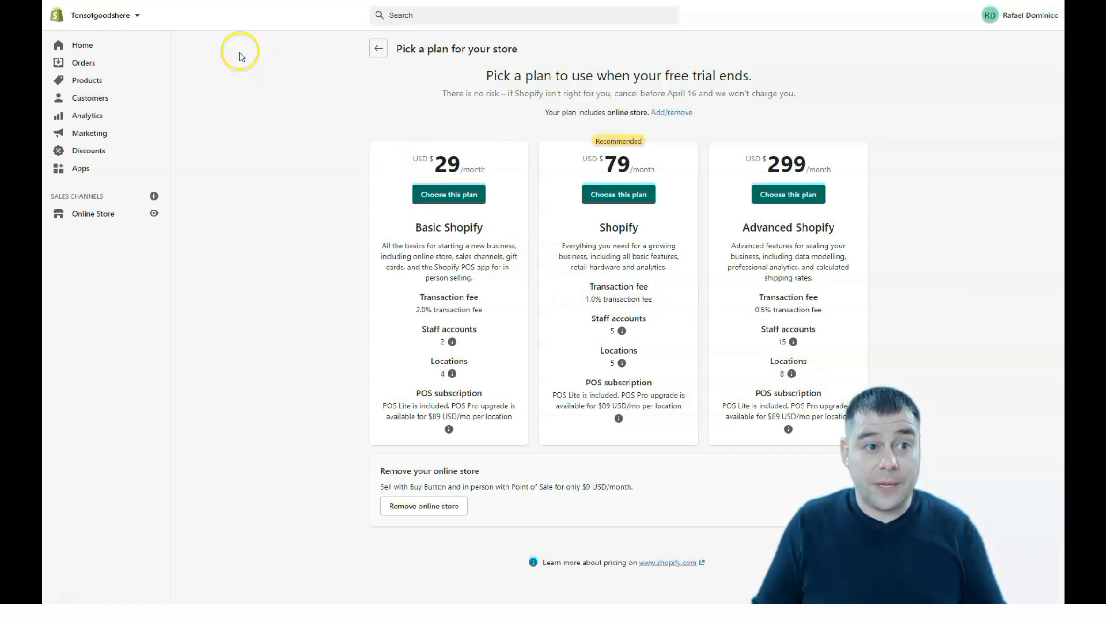
mouse_move(356, 144)
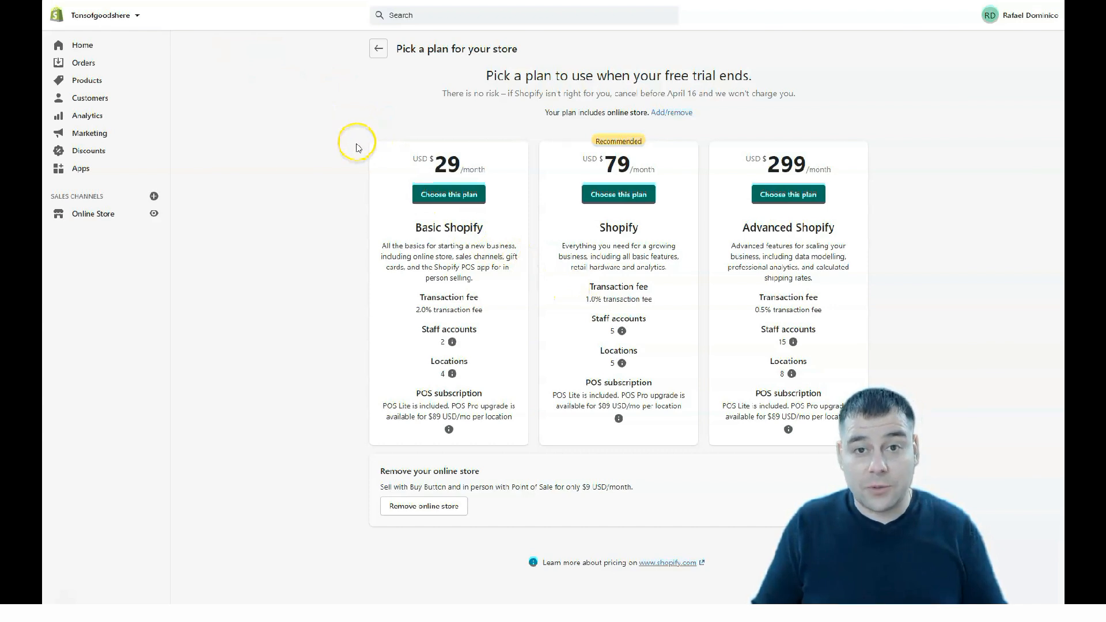
mouse_move(356, 146)
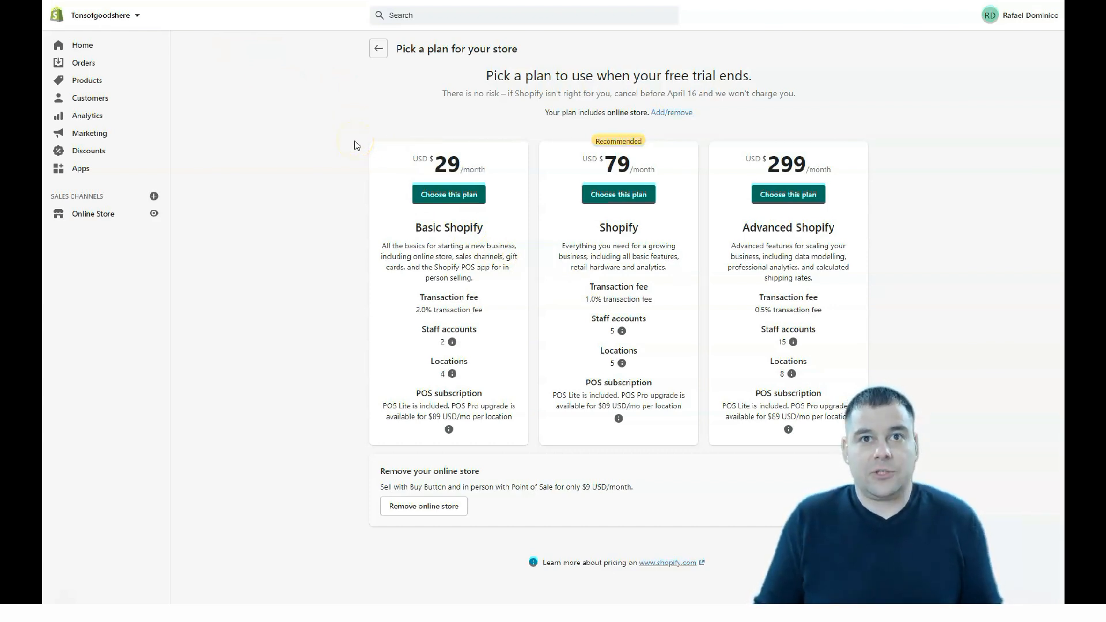
mouse_move(853, 160)
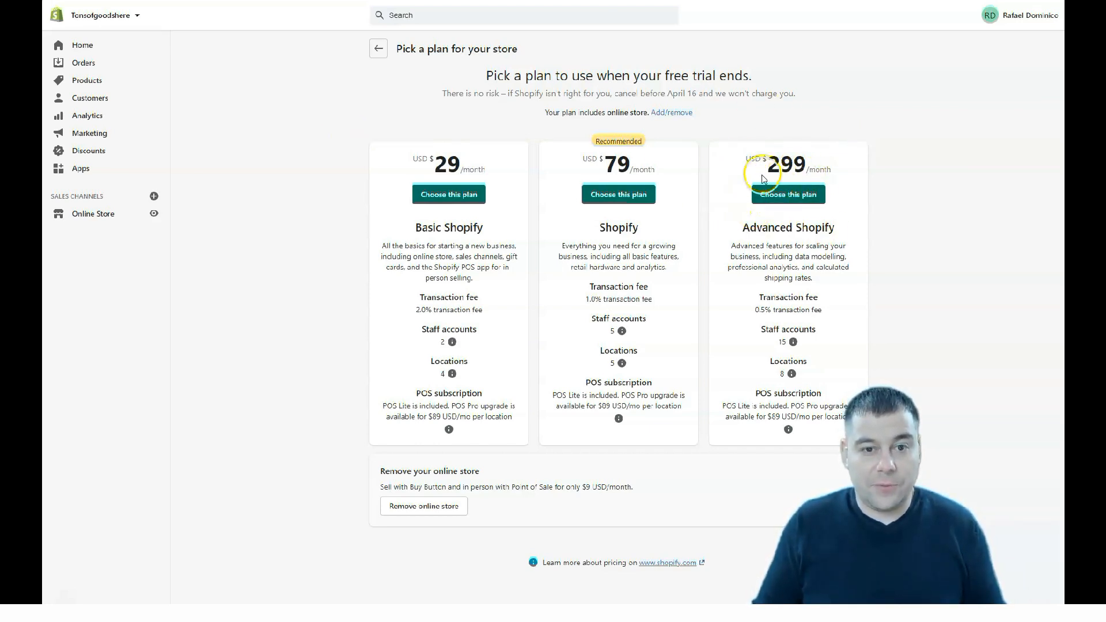
mouse_move(772, 315)
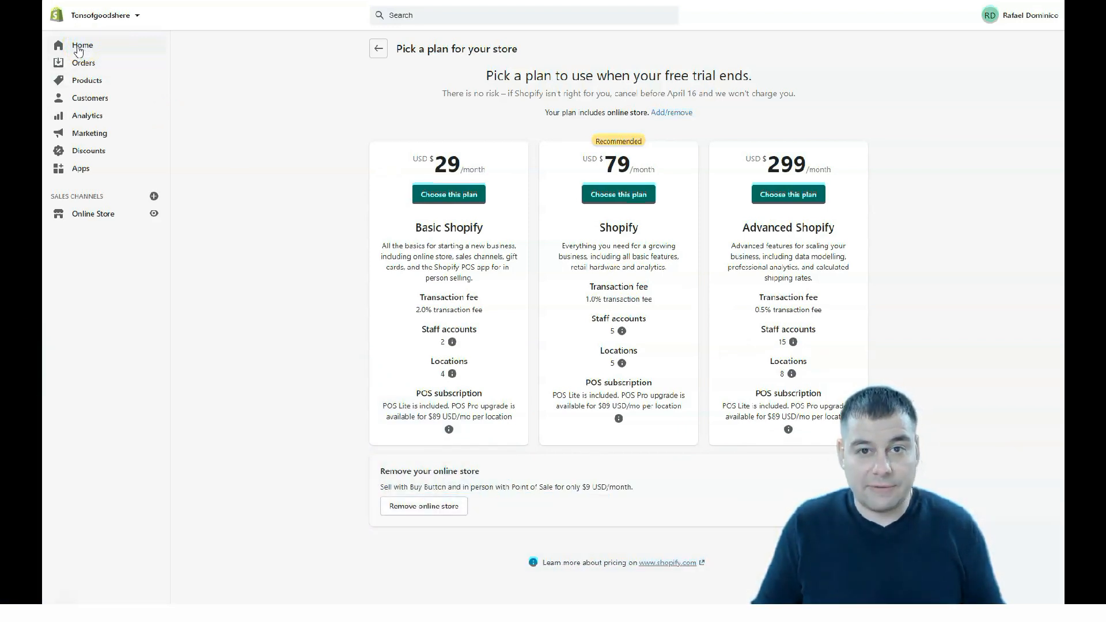
Return to the store admin Home dashboard with its getting-started tips
click(82, 45)
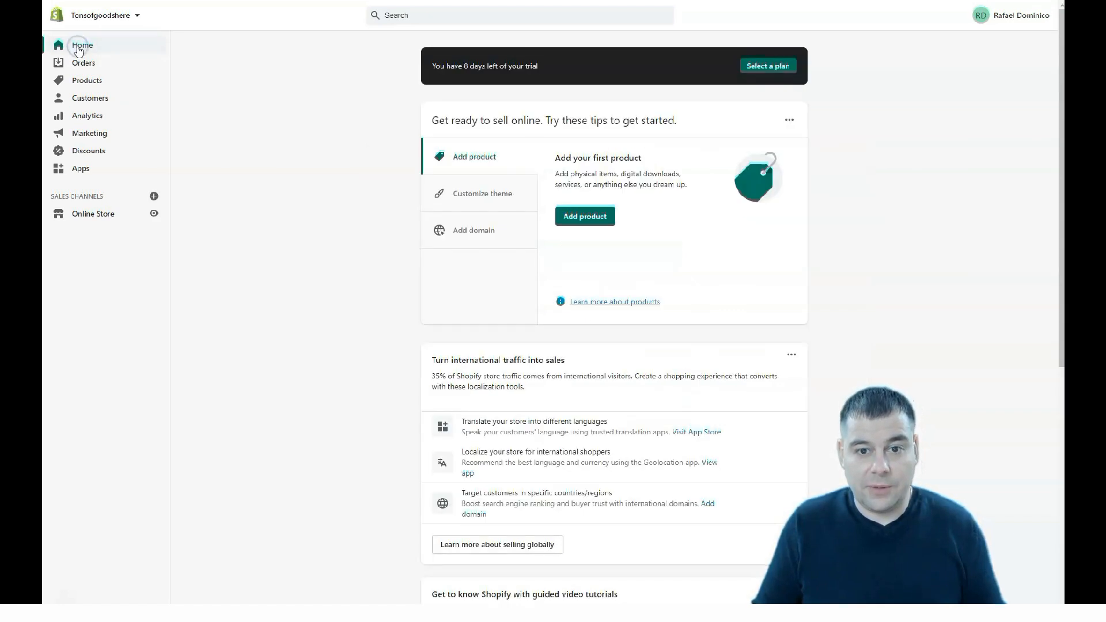
mouse_move(345, 130)
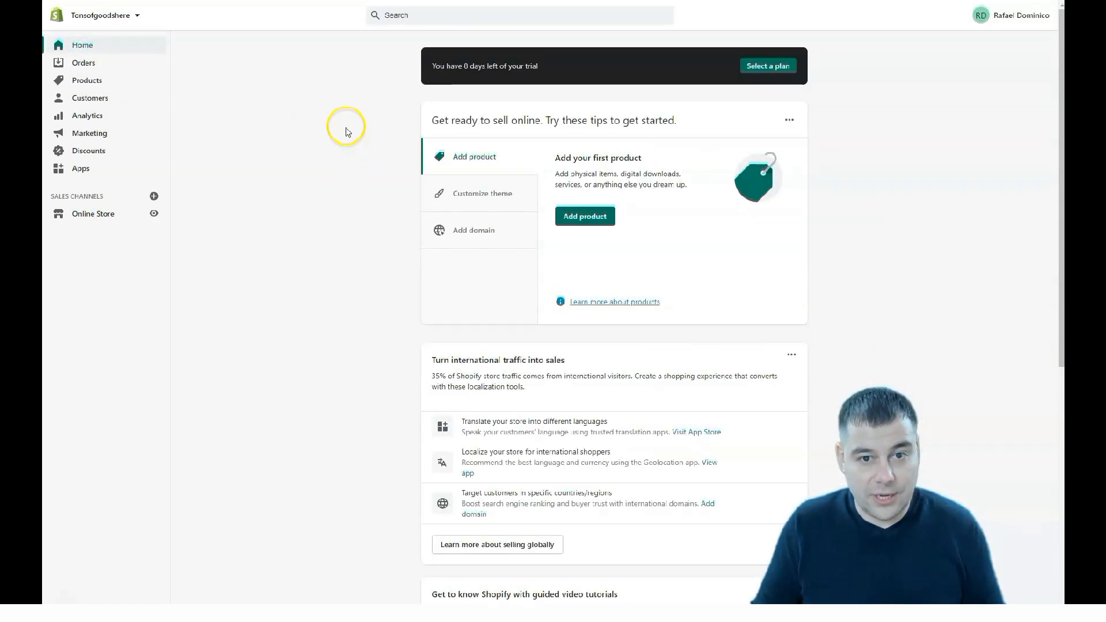
mouse_move(346, 127)
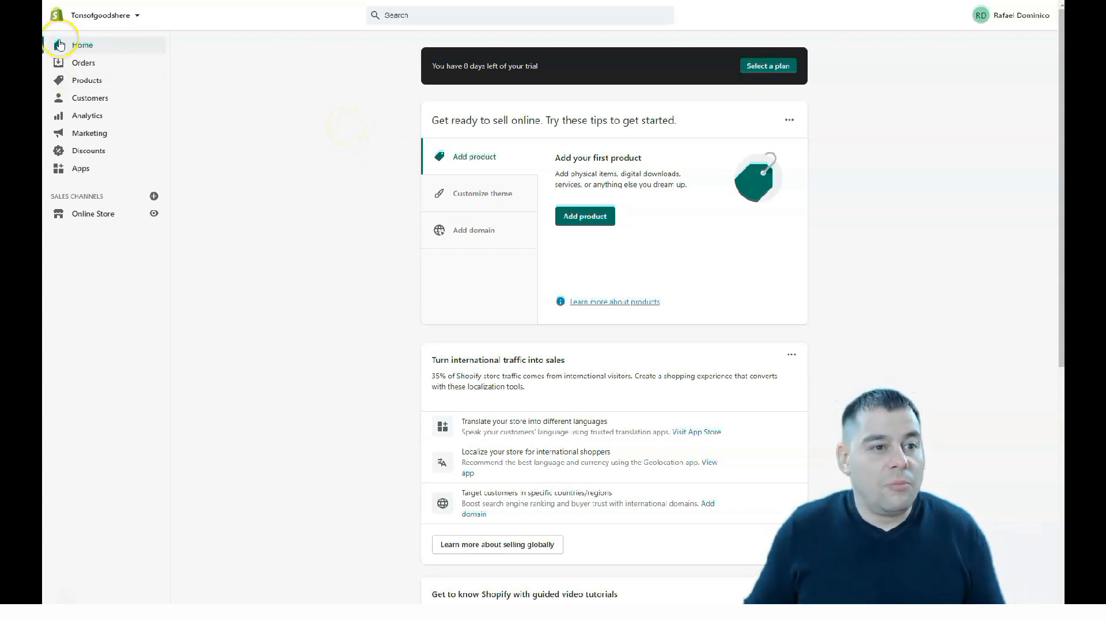
mouse_move(482, 147)
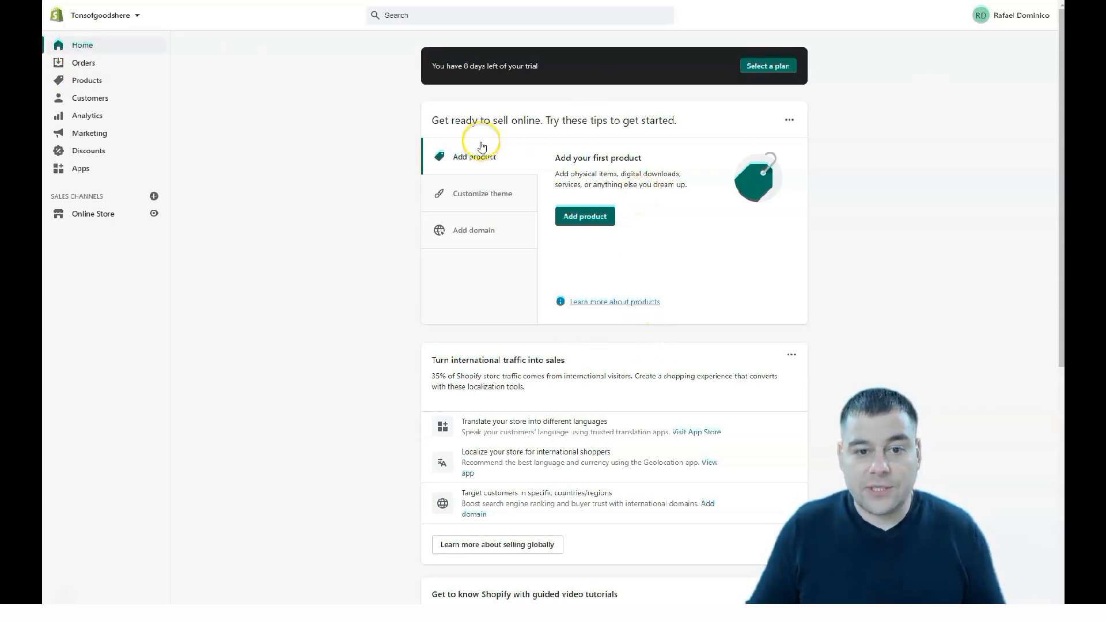
mouse_move(506, 157)
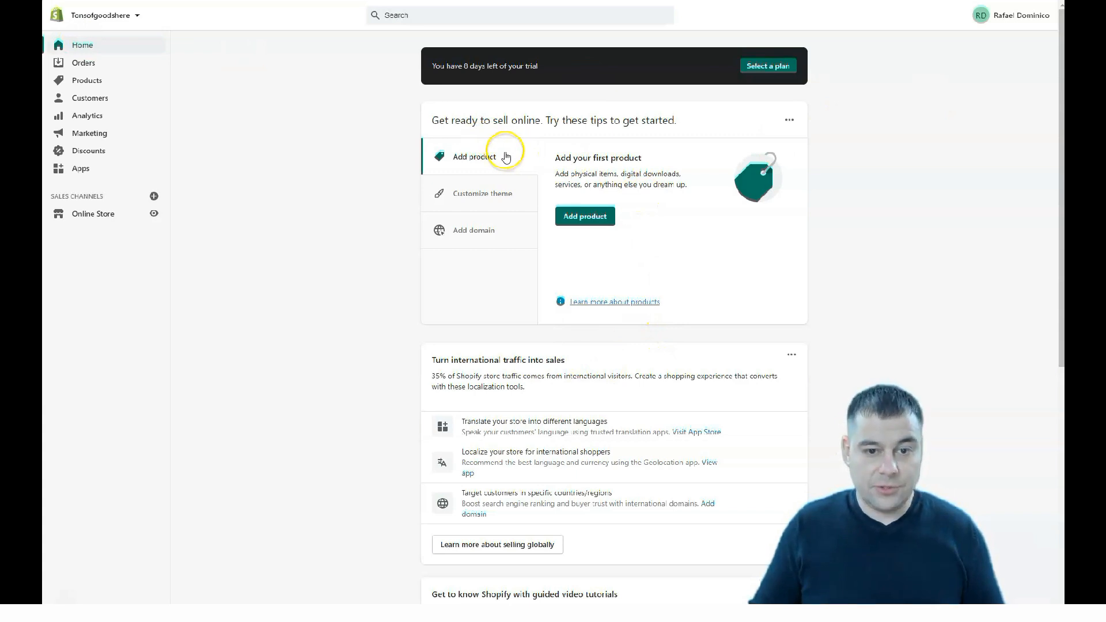
mouse_move(494, 158)
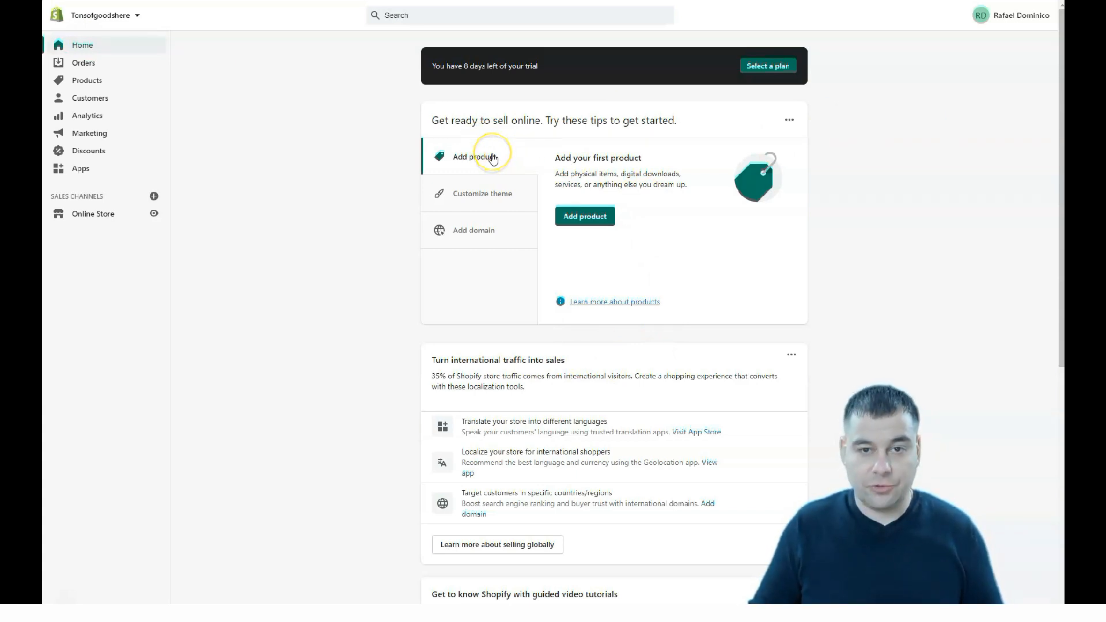
mouse_move(473, 203)
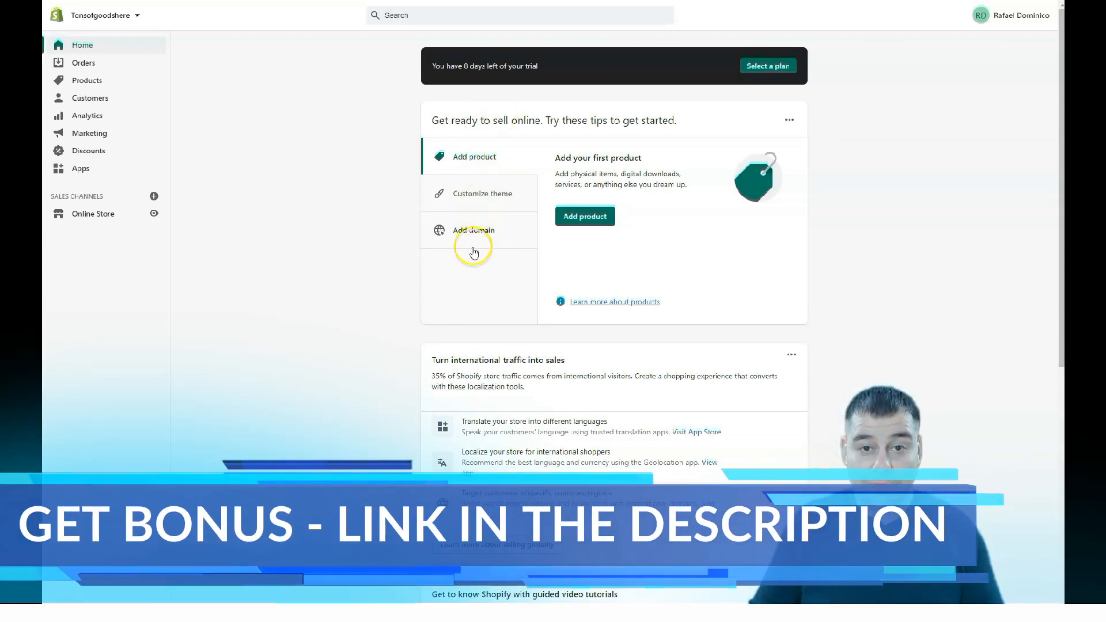
mouse_move(77, 163)
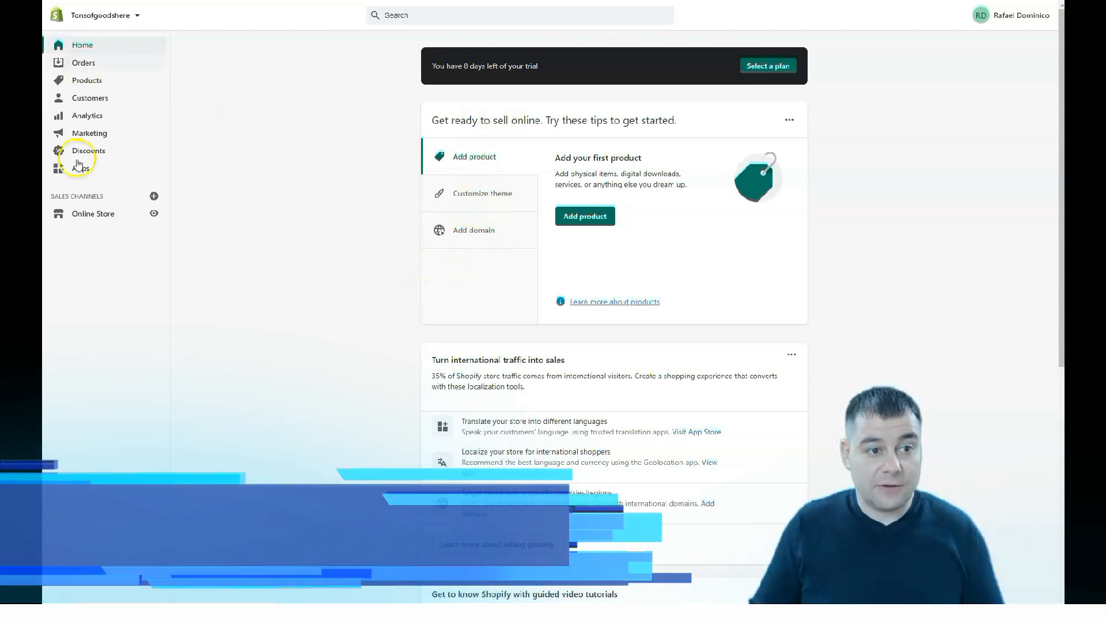
scroll(down, 3)
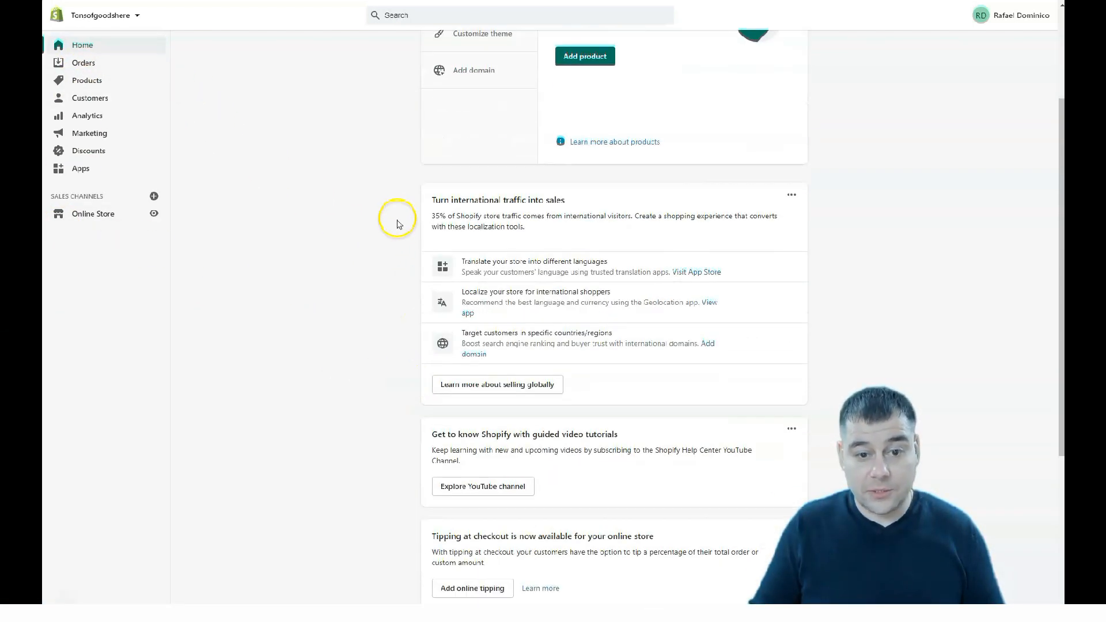
mouse_move(552, 209)
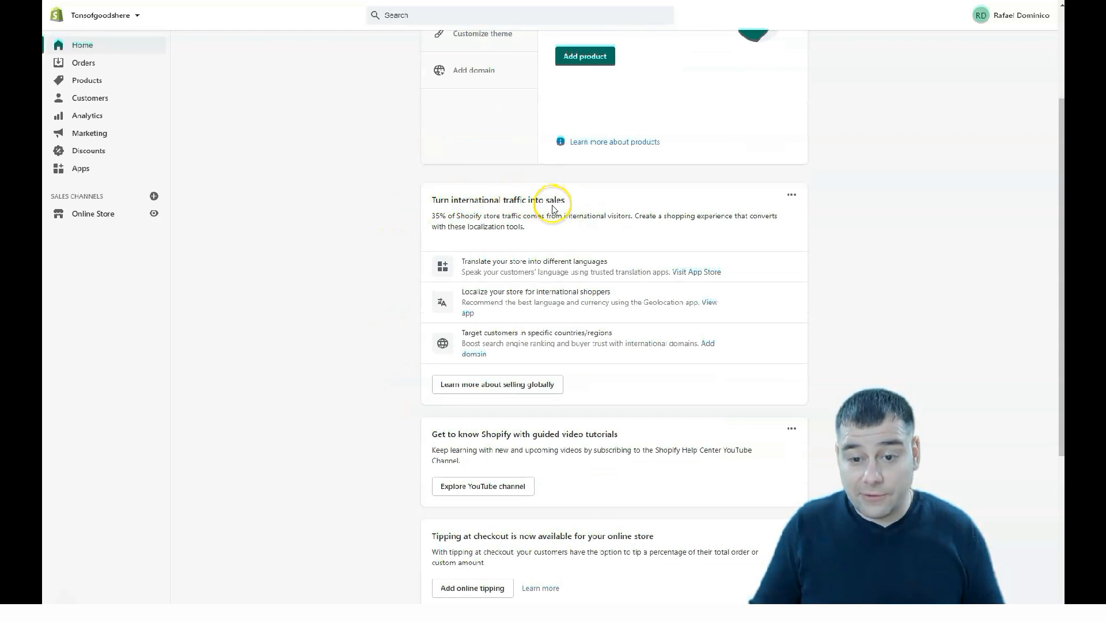
scroll(down, 3)
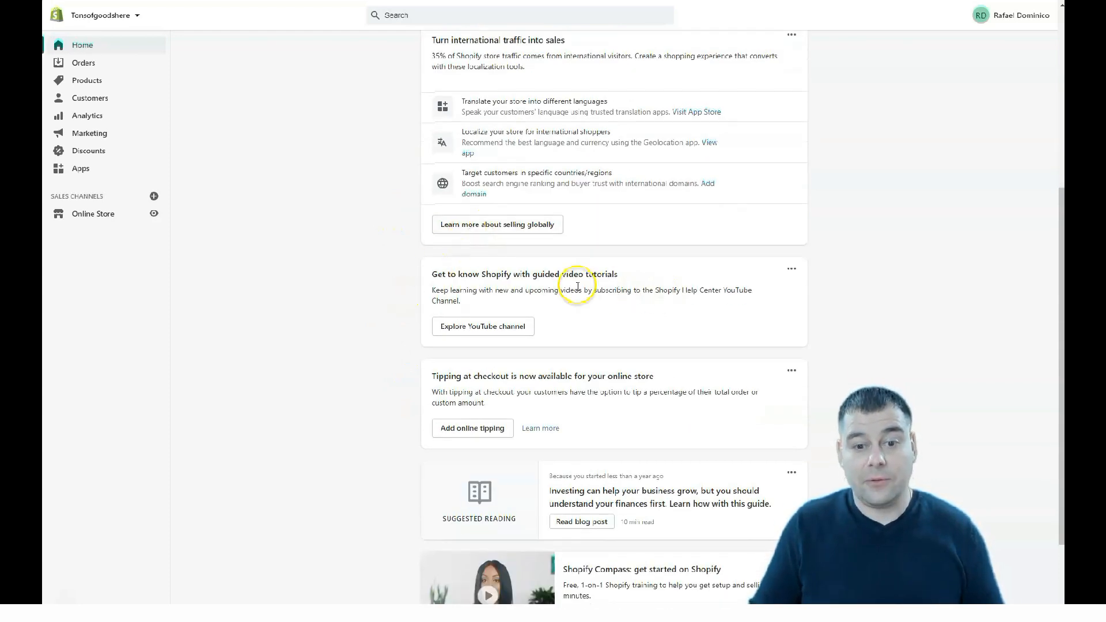
mouse_move(756, 299)
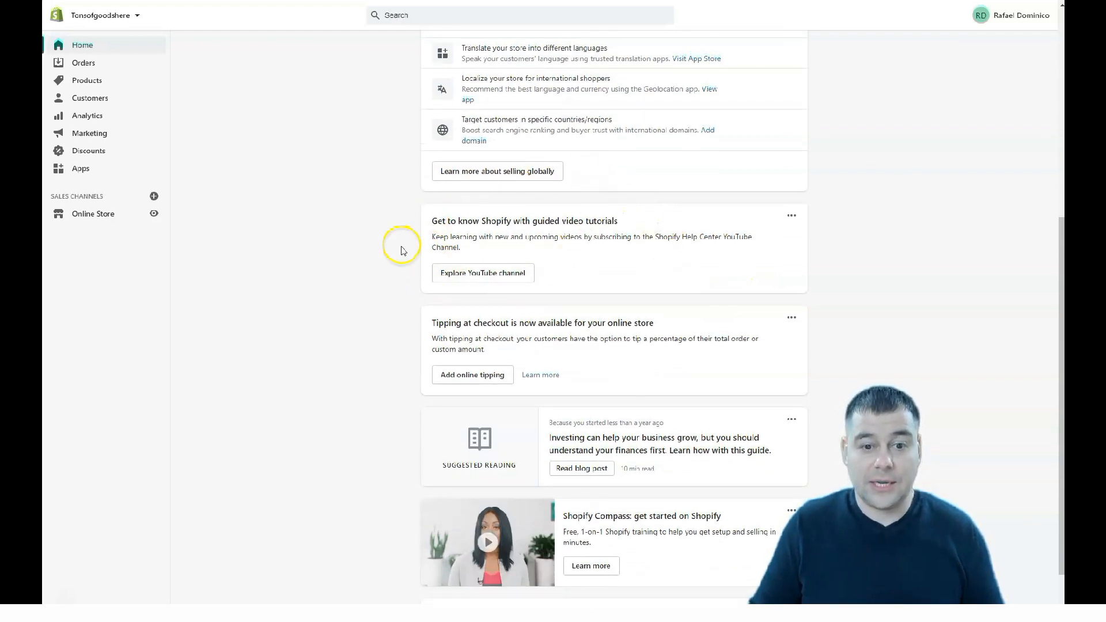
scroll(down, 3)
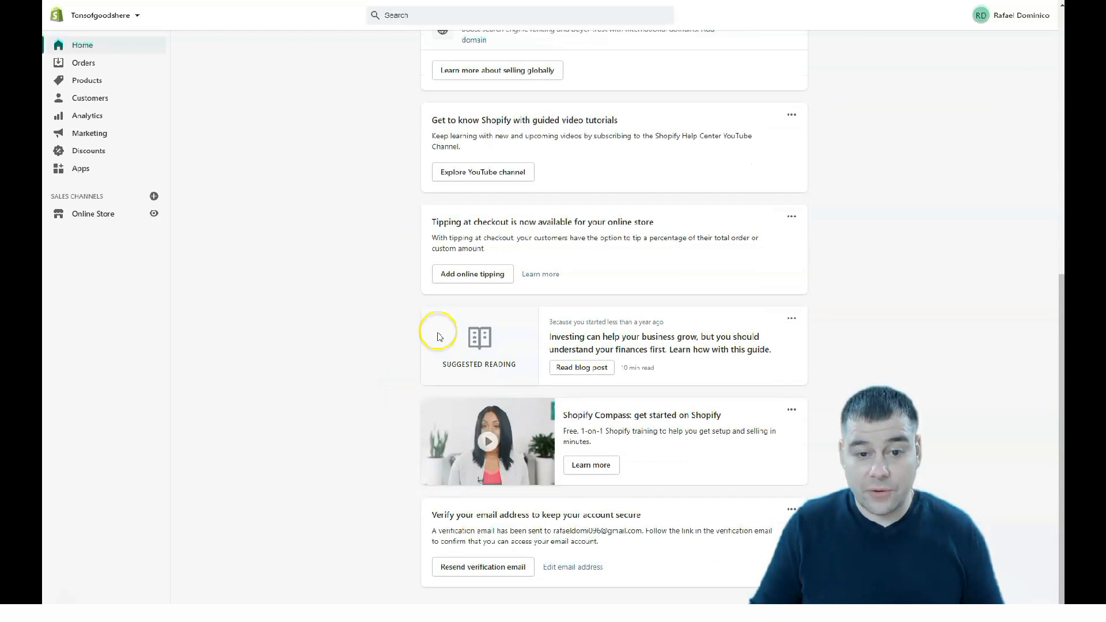
mouse_move(561, 163)
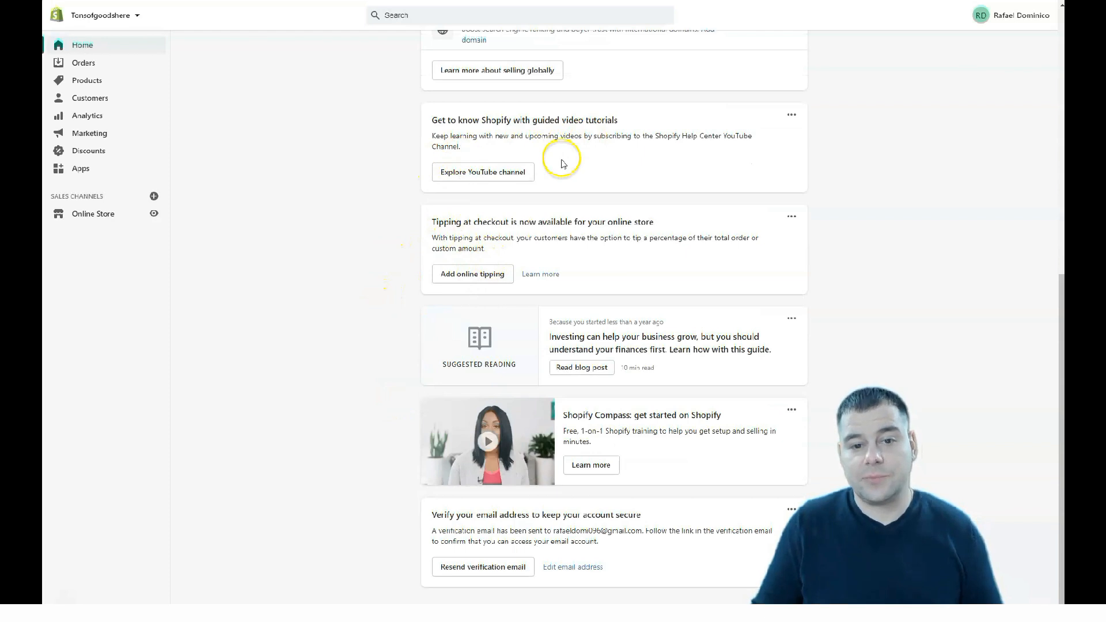
mouse_move(496, 266)
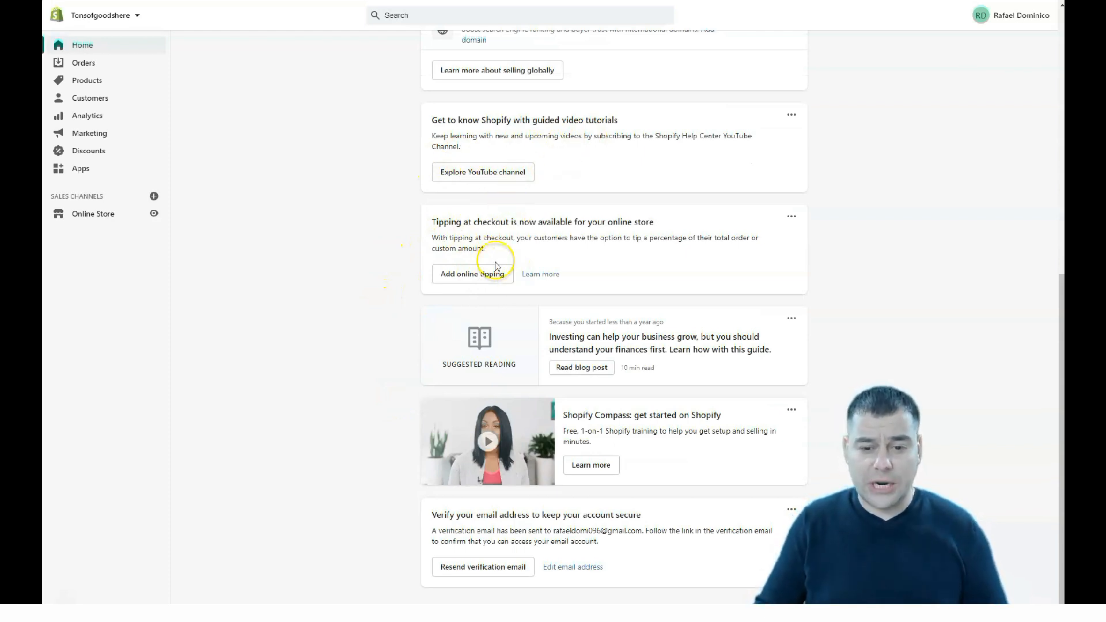
mouse_move(488, 441)
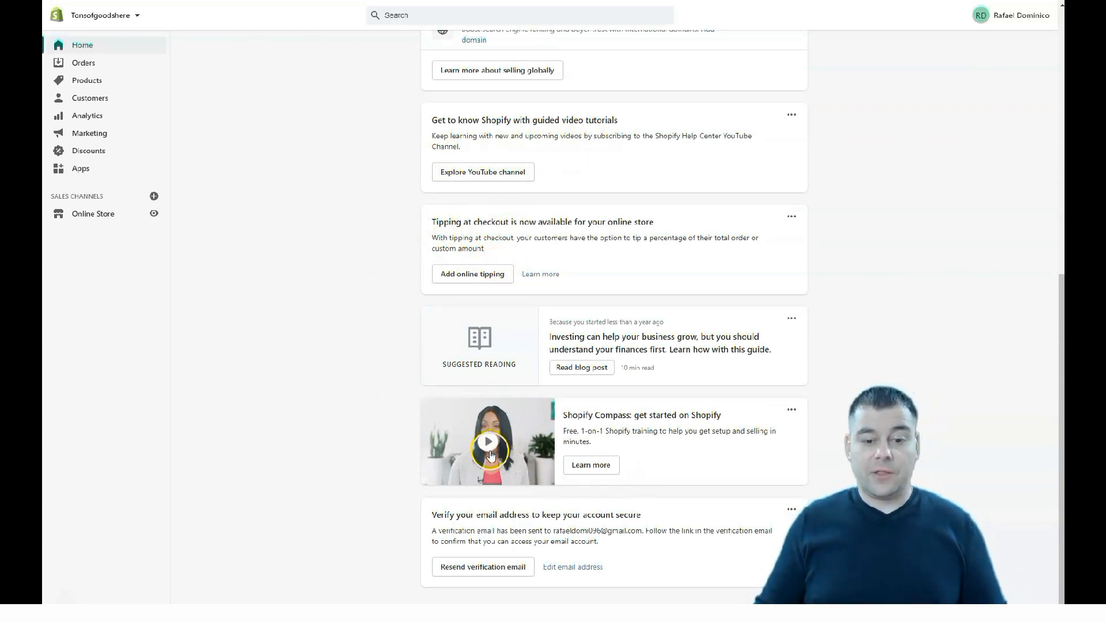
mouse_move(373, 457)
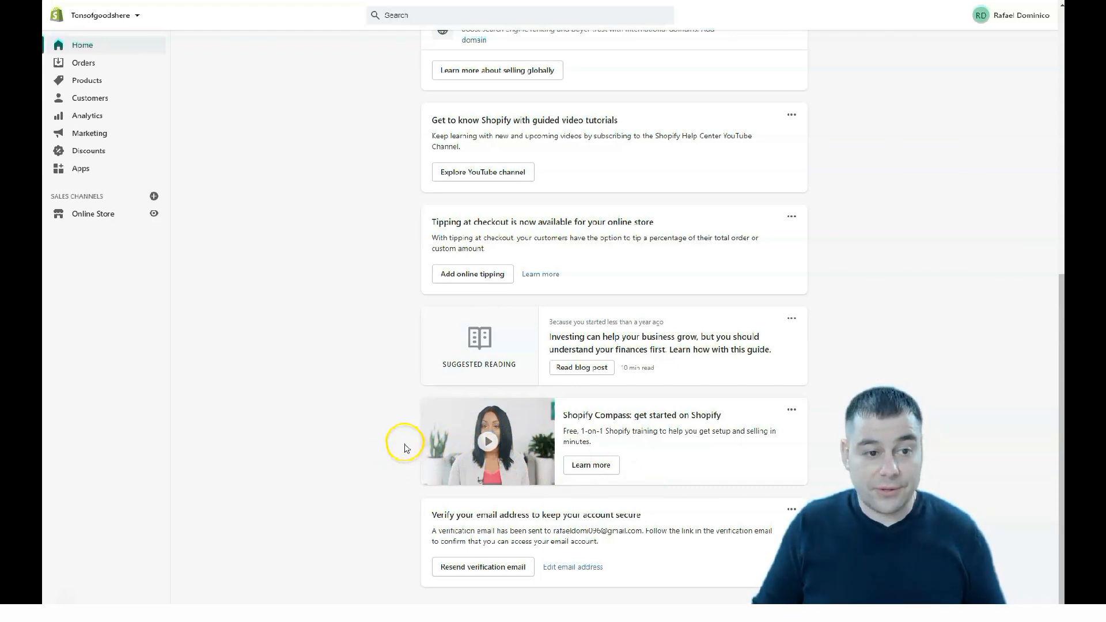
scroll(up, 3)
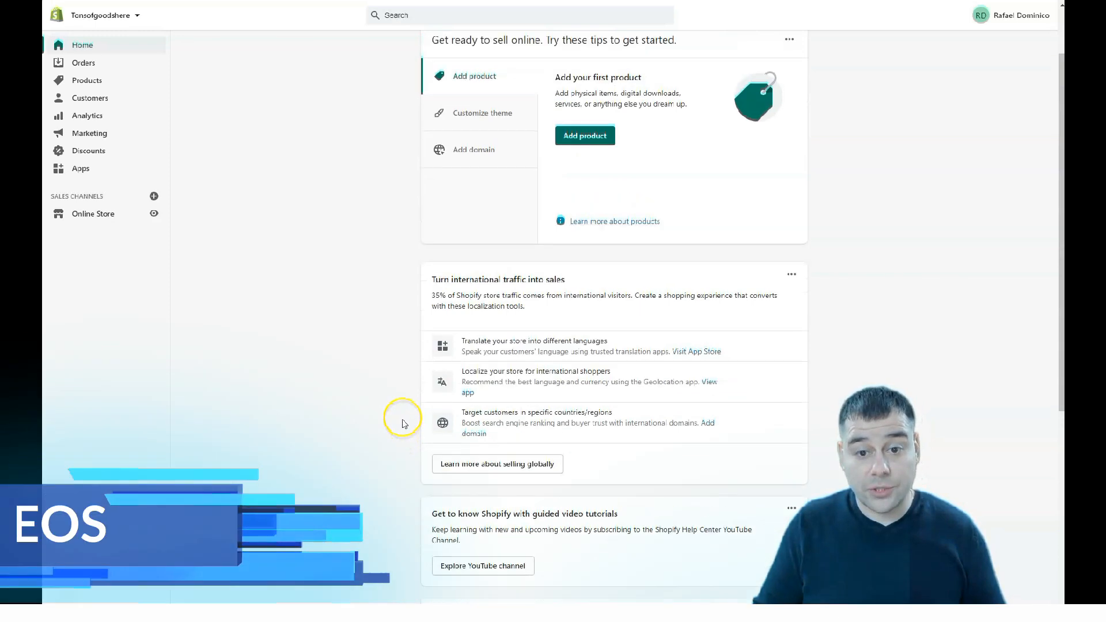
scroll(down, 3)
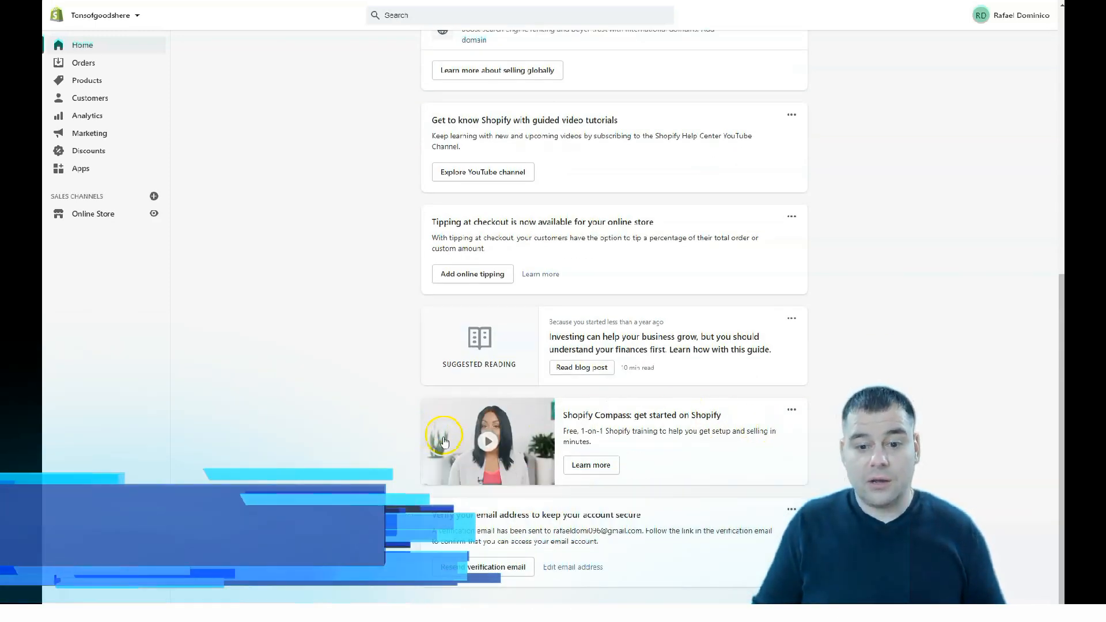
mouse_move(514, 486)
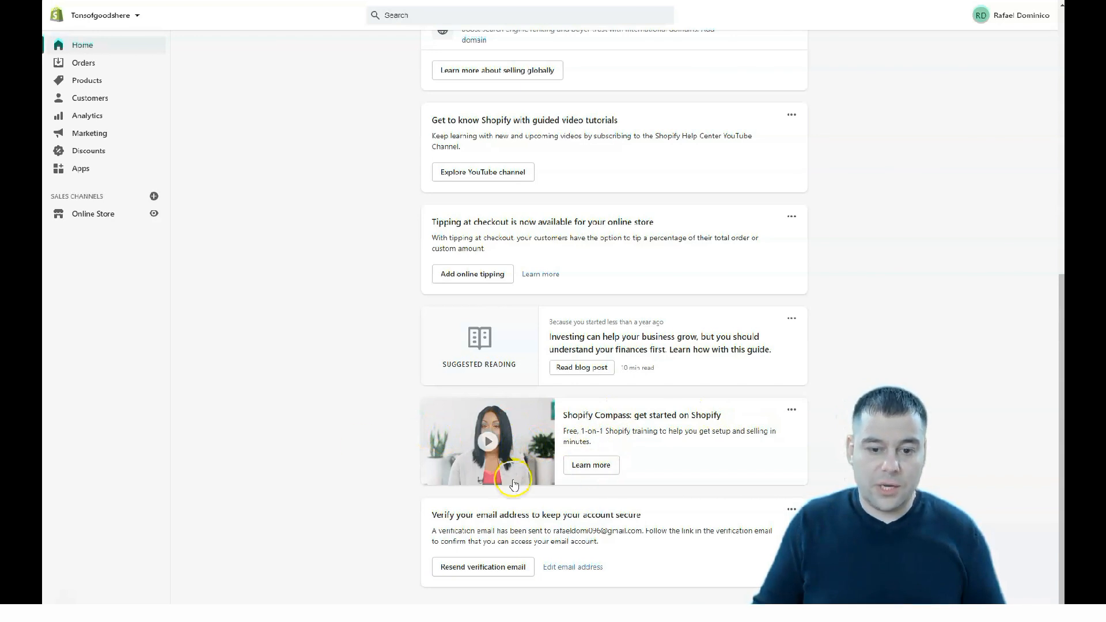
scroll(up, 3)
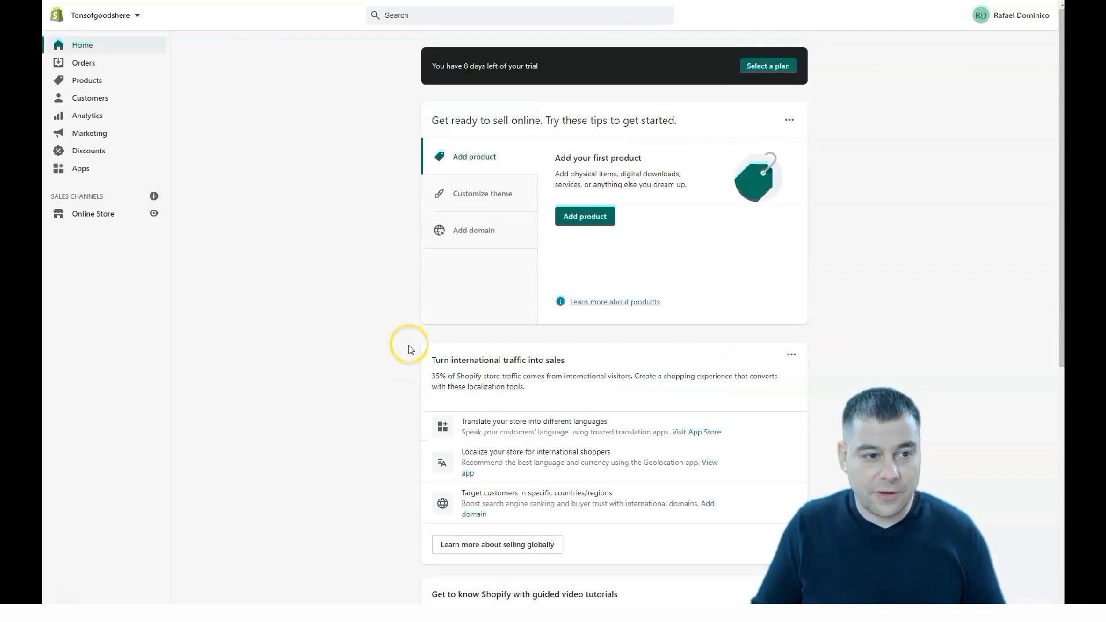
mouse_move(297, 137)
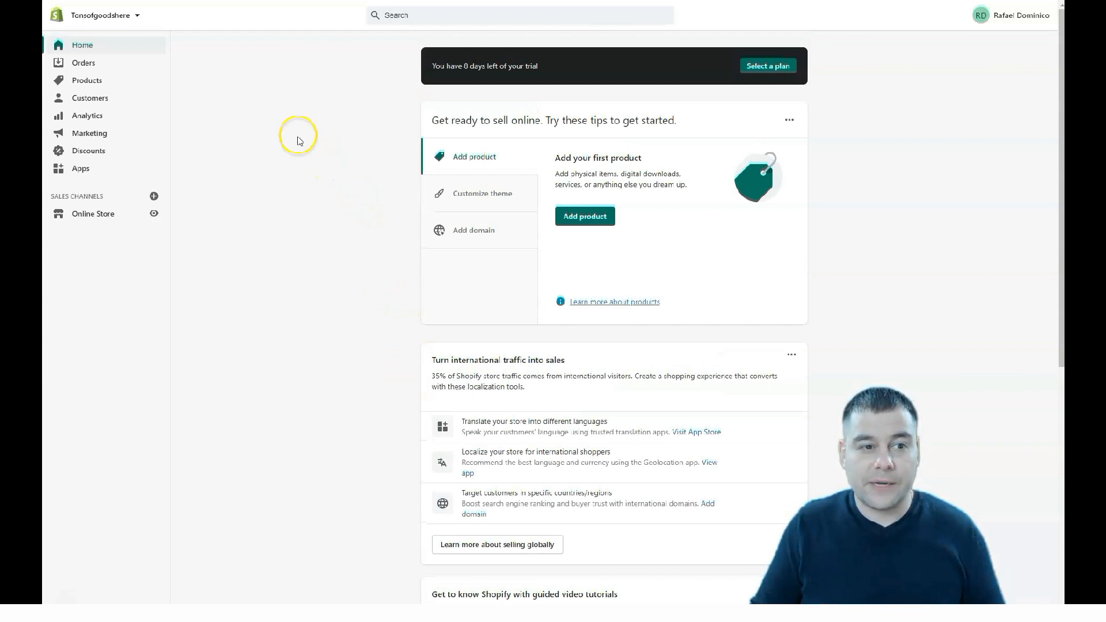
mouse_move(115, 74)
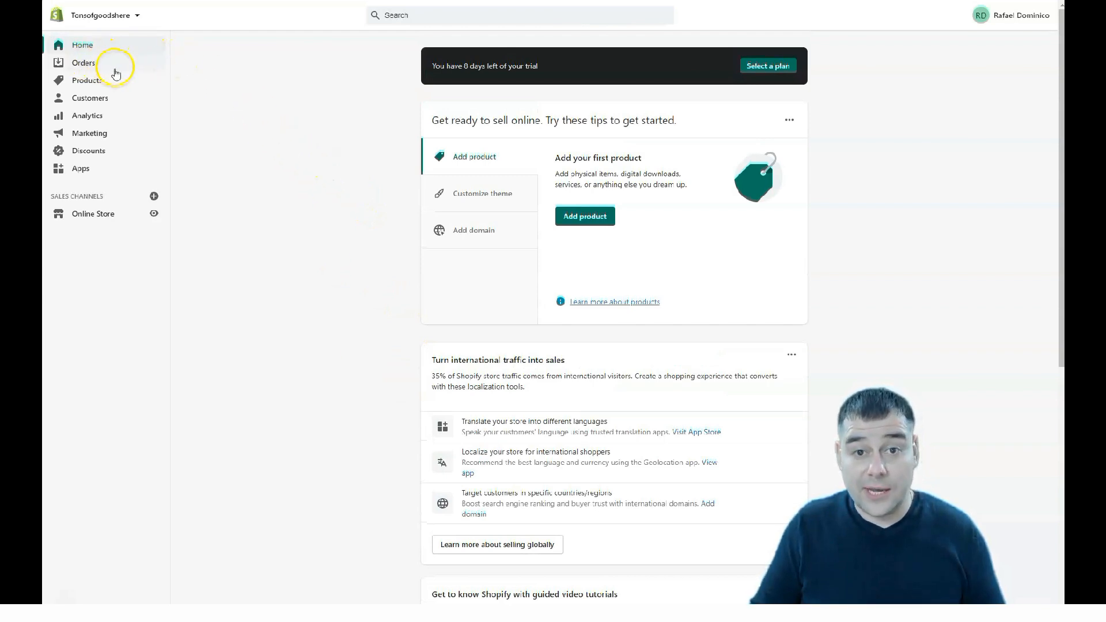
mouse_move(303, 137)
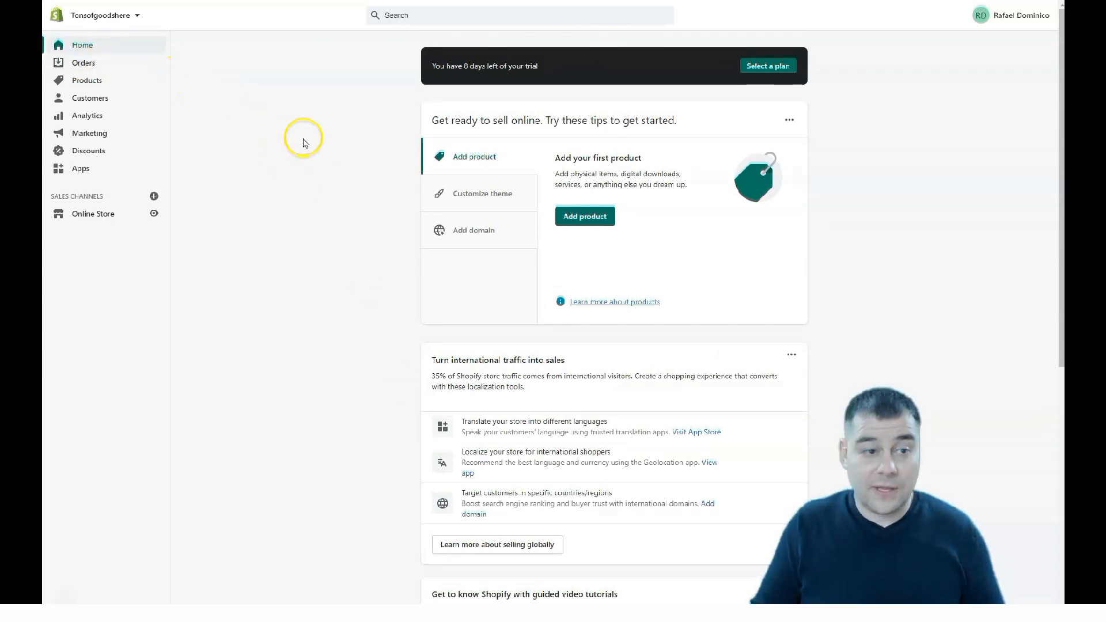
mouse_move(163, 62)
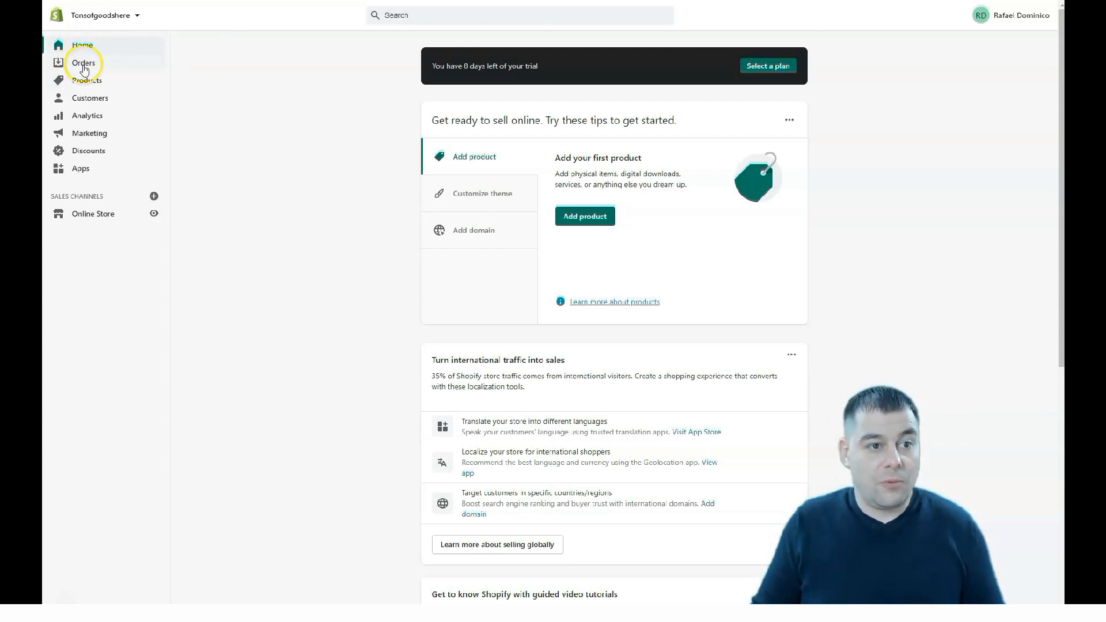
View the empty Orders, Drafts and Abandoned checkouts pages, then bring up the Products list
click(83, 62)
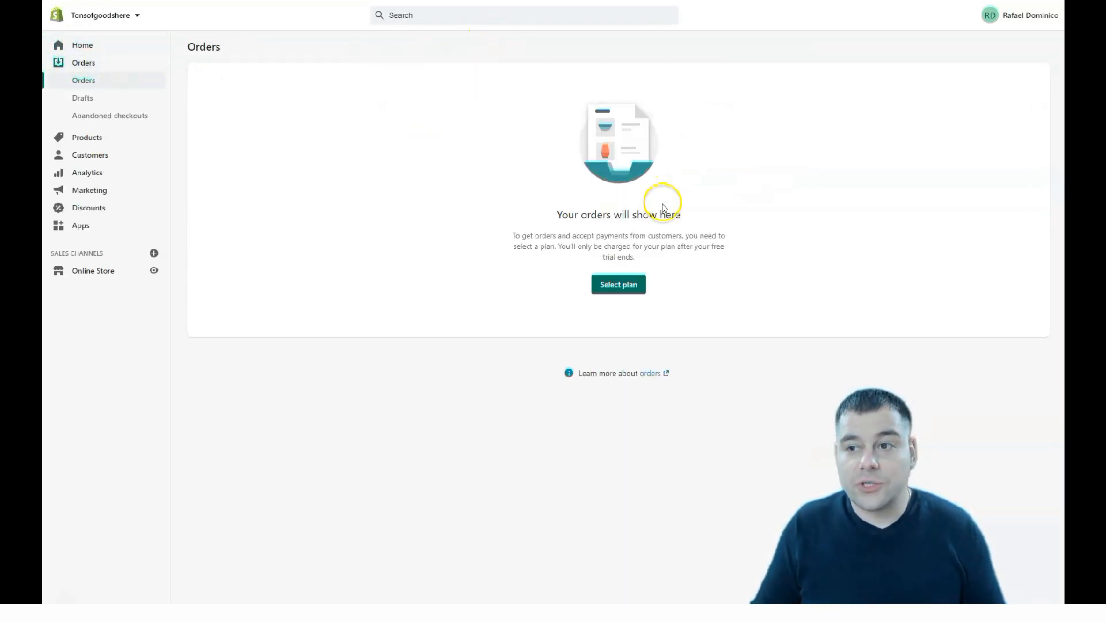
mouse_move(466, 194)
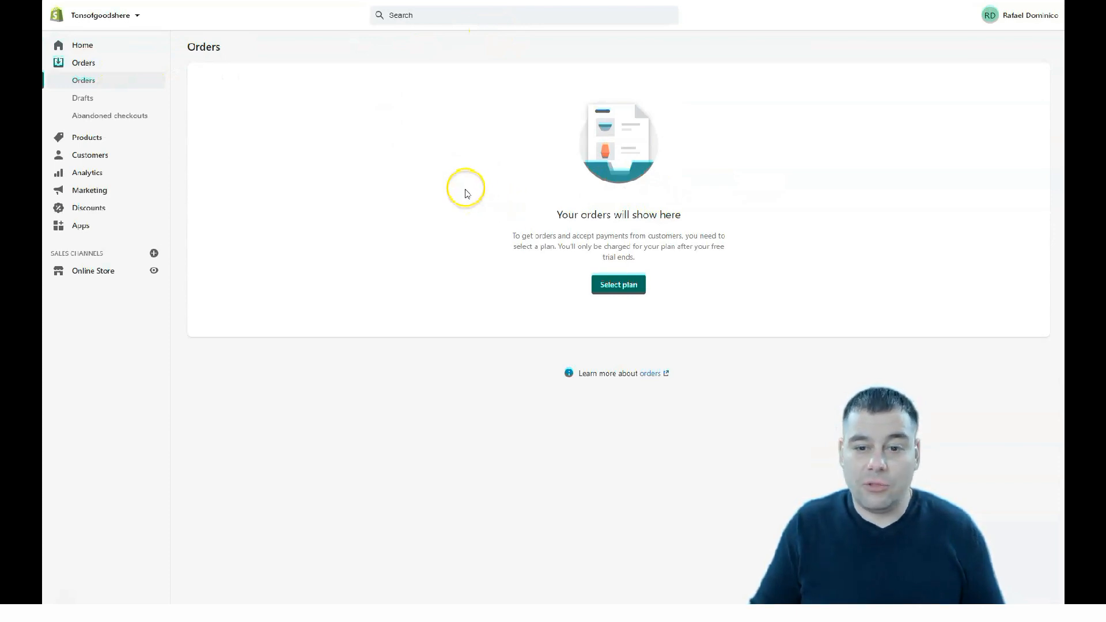
mouse_move(534, 266)
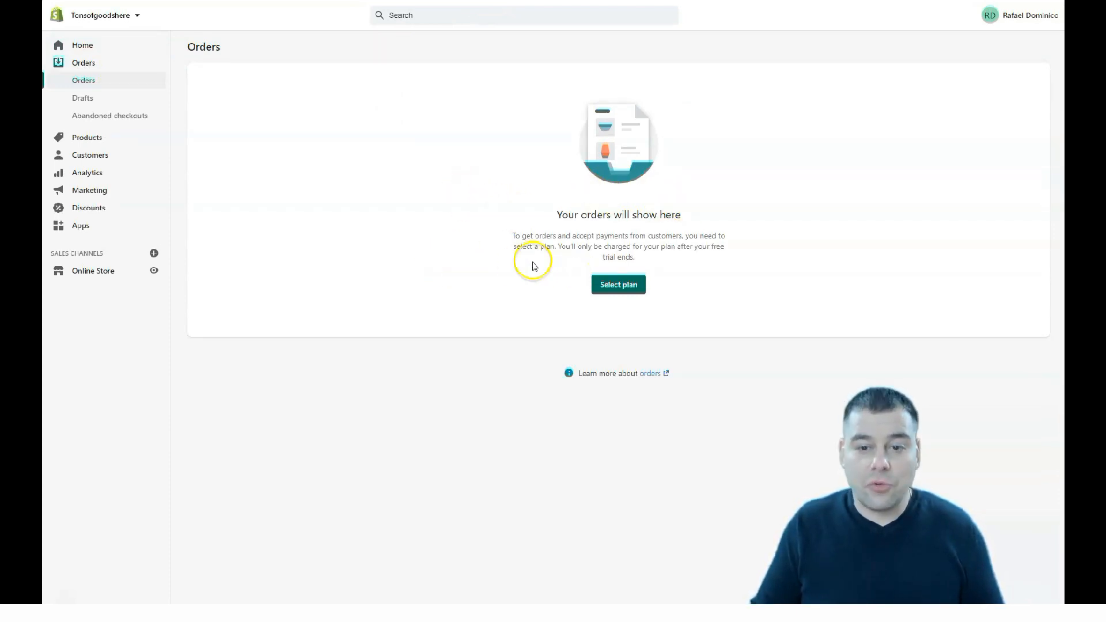
mouse_move(82, 45)
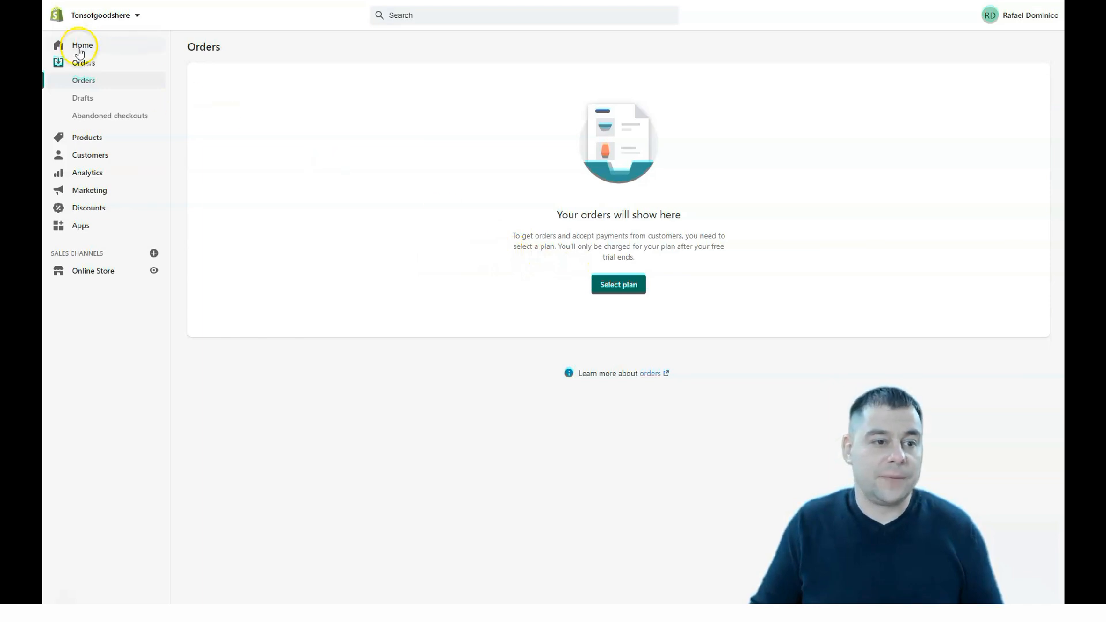
mouse_move(90, 96)
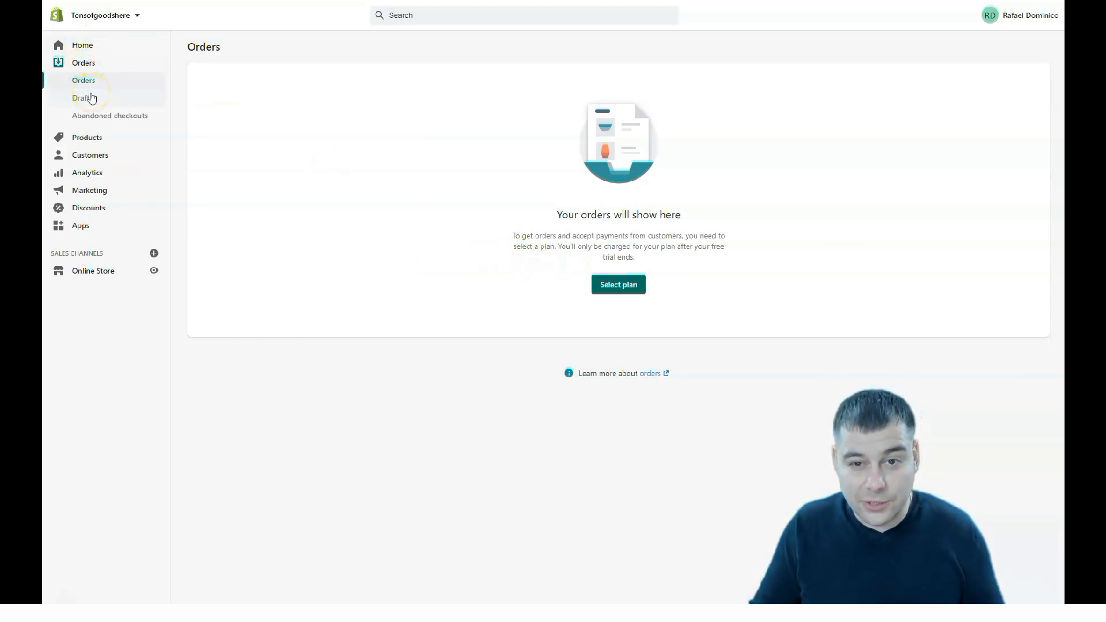
click(81, 97)
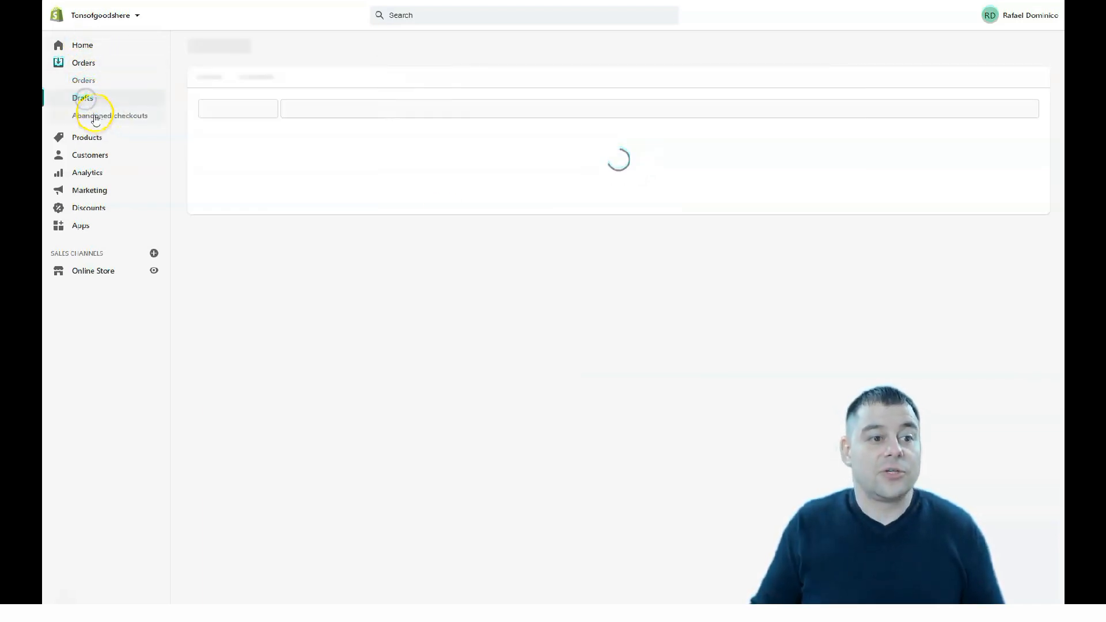
click(111, 116)
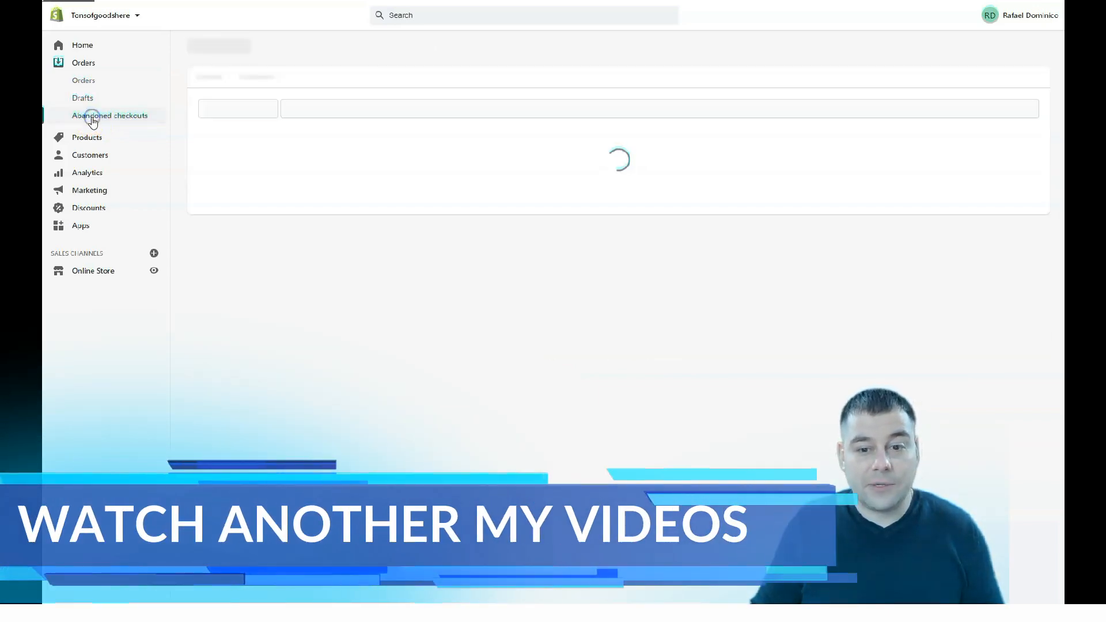
click(109, 116)
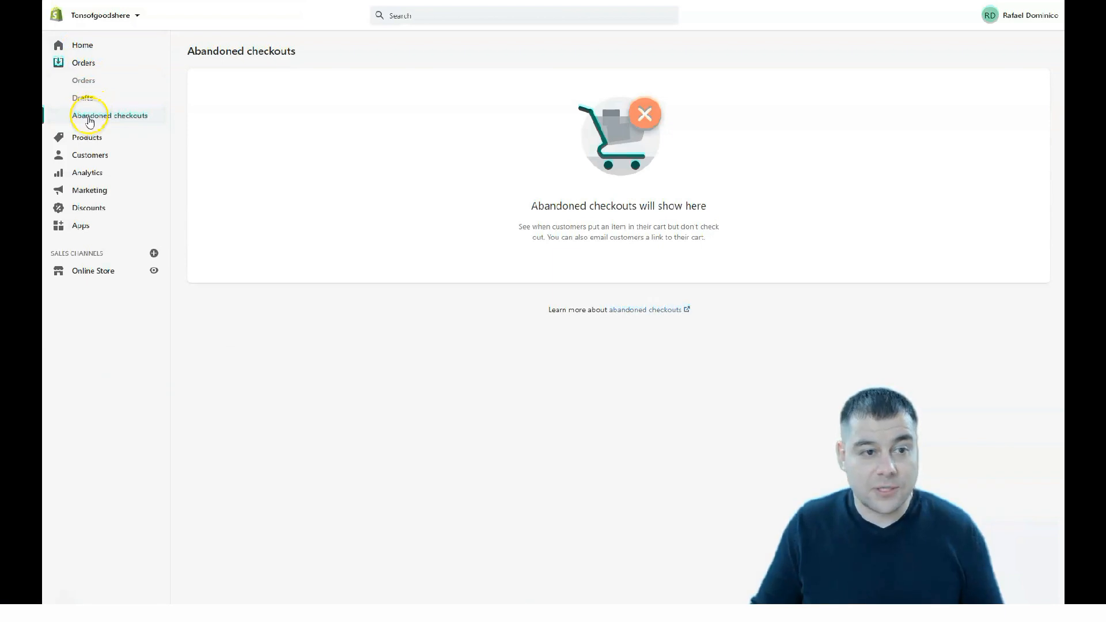
click(86, 137)
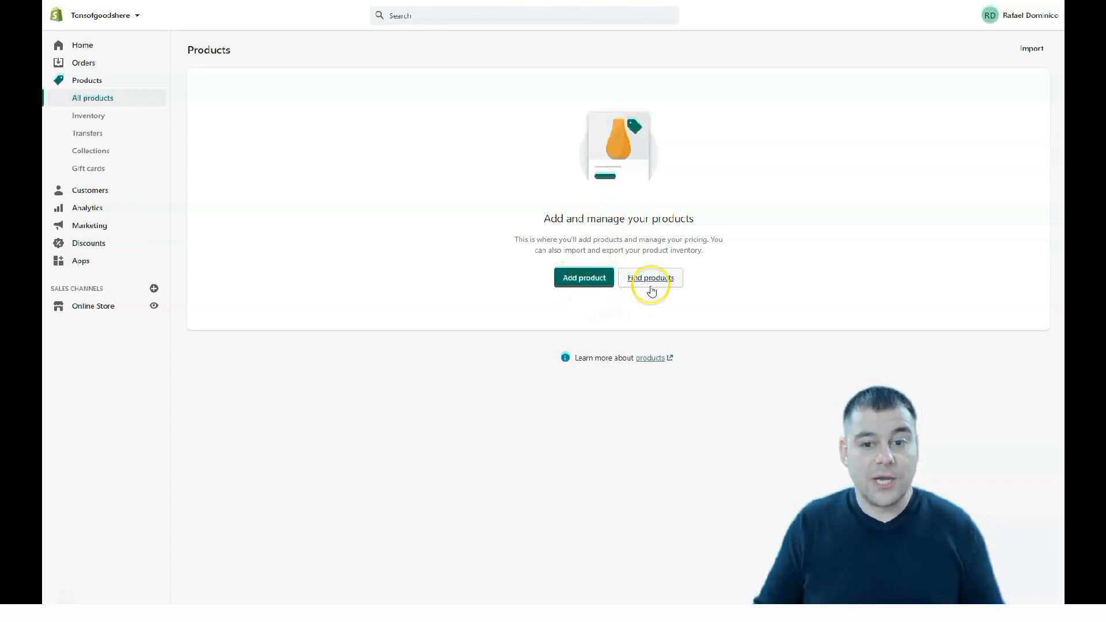
View the empty Inventory page, then the Transfers page for incoming inventory
click(88, 115)
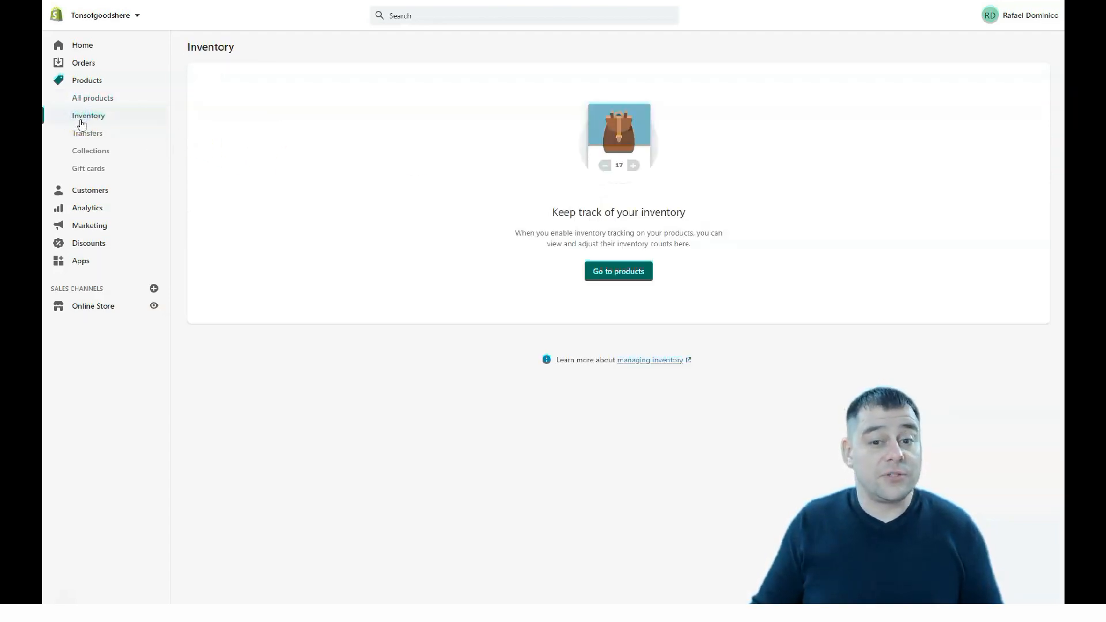
mouse_move(546, 314)
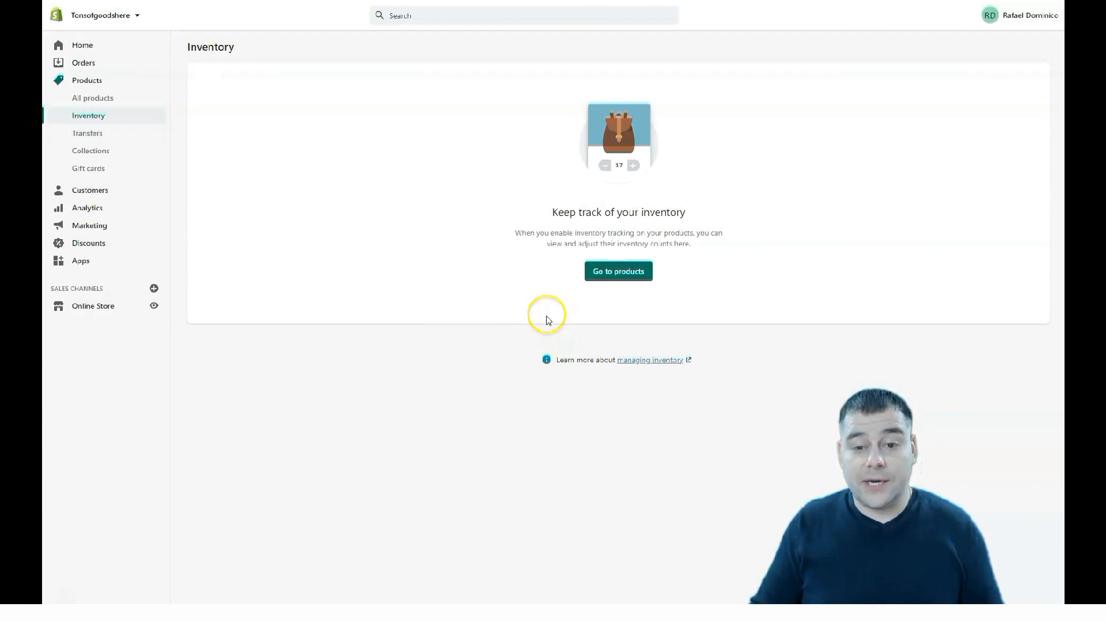
mouse_move(781, 228)
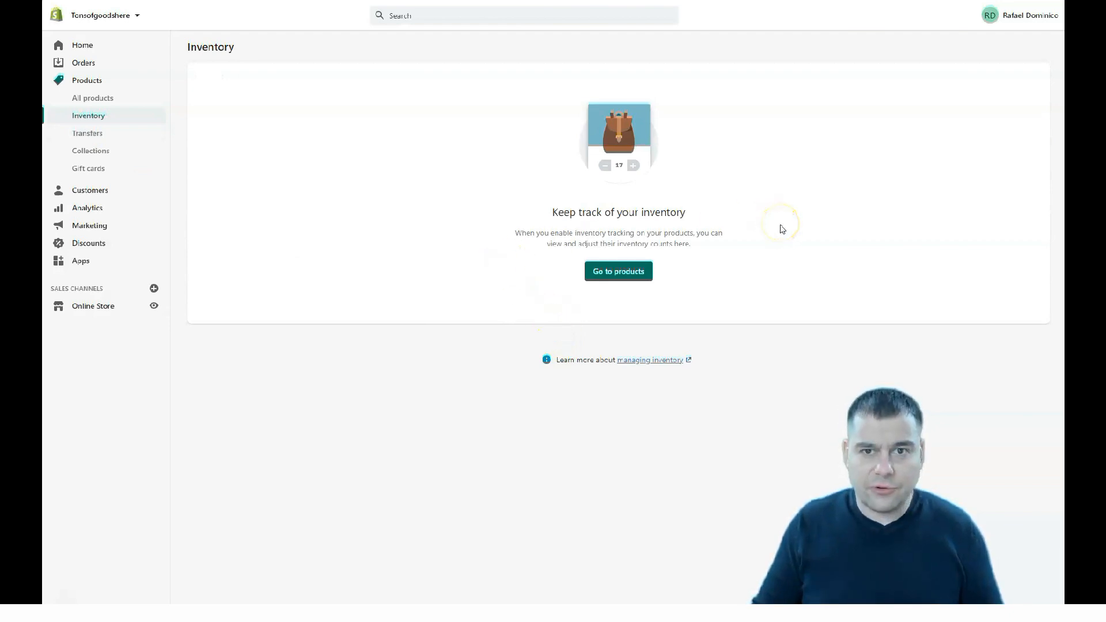
mouse_move(586, 233)
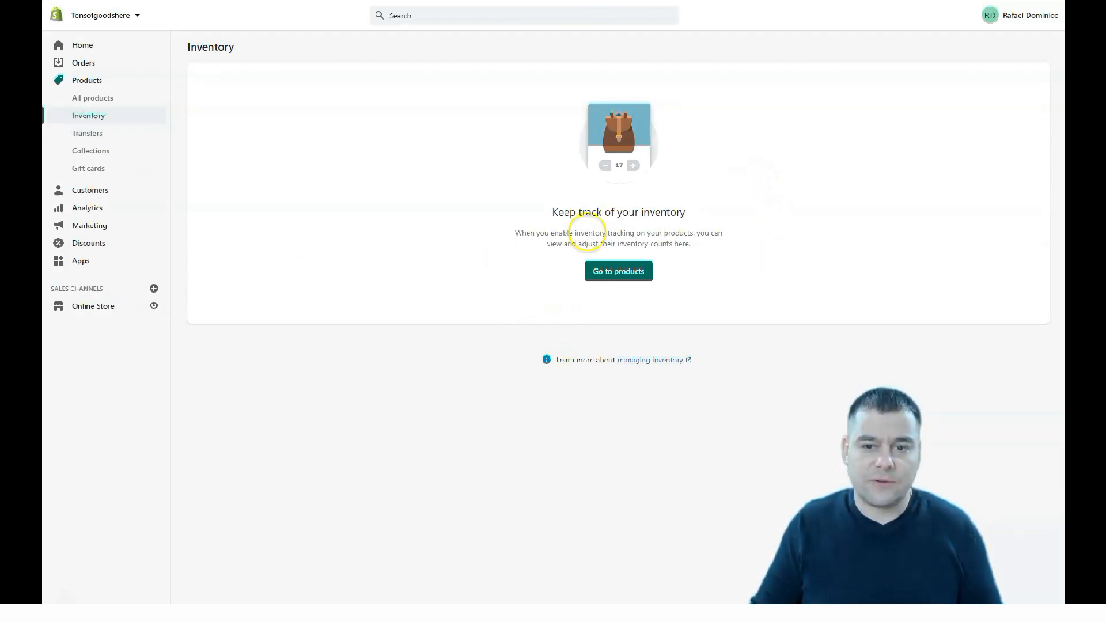
mouse_move(80, 139)
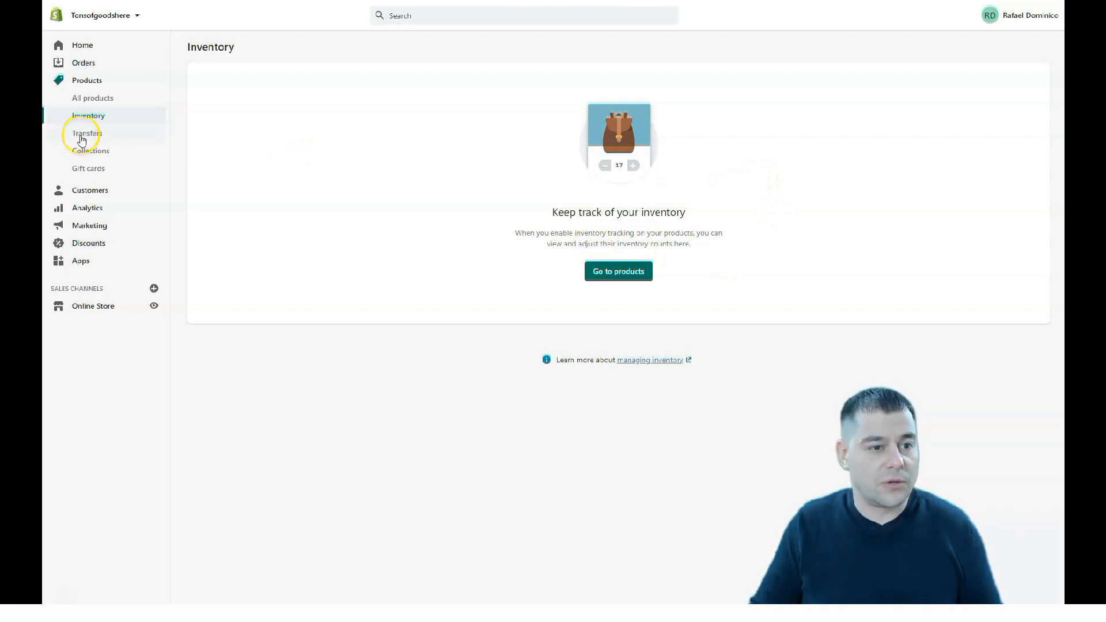
click(86, 134)
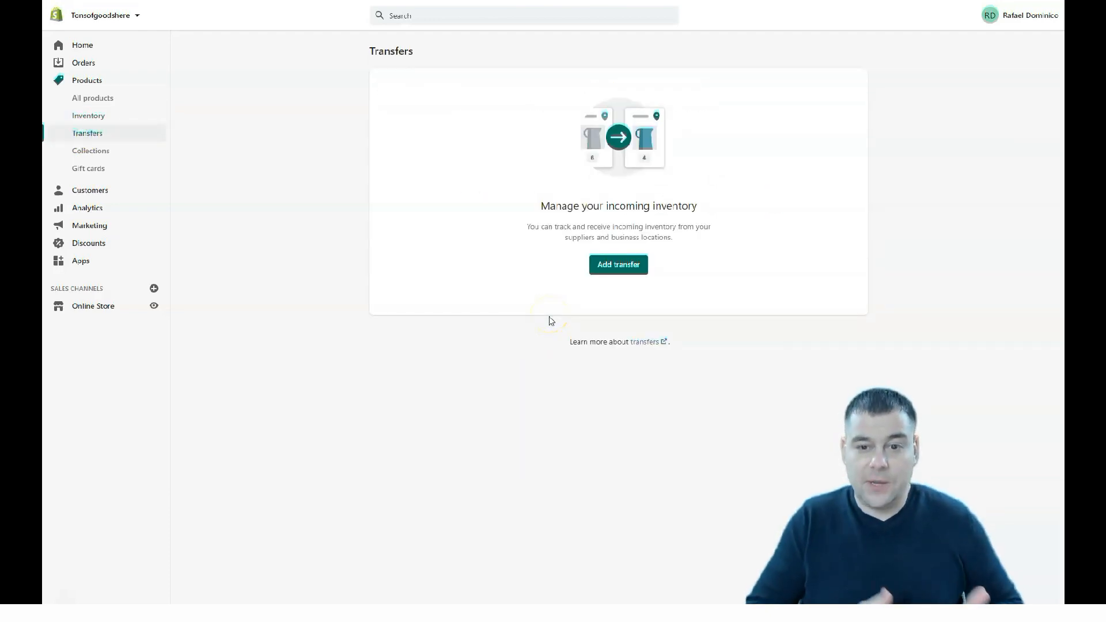
mouse_move(296, 168)
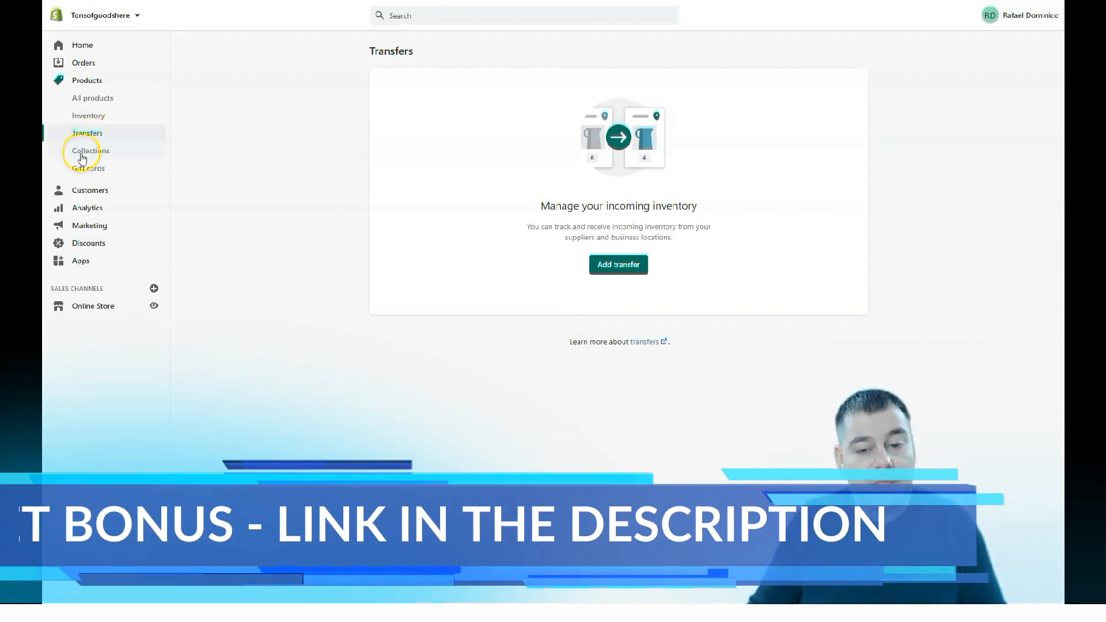
Bring up the Collections list holding only the Home page collection
click(90, 150)
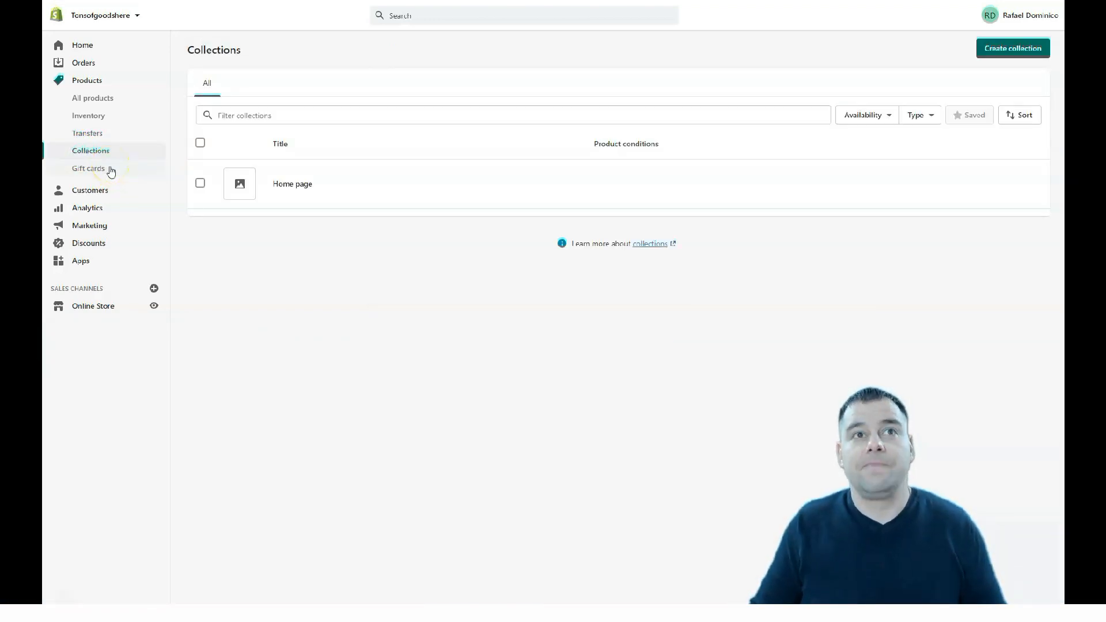
mouse_move(116, 174)
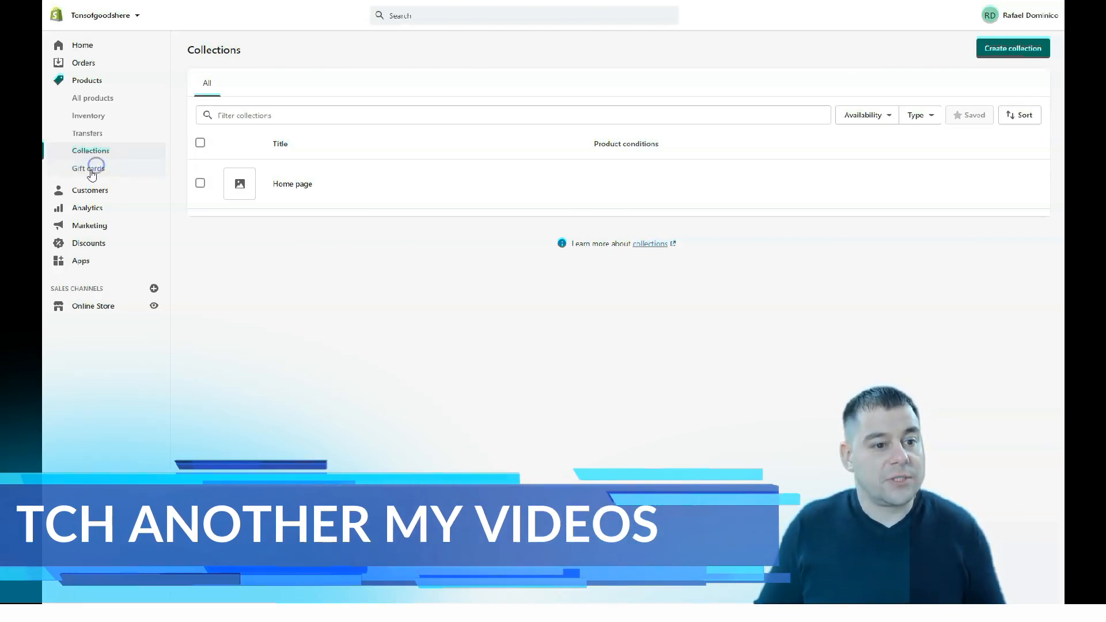
View the empty Gift cards page, then bring up the Customers page
click(87, 168)
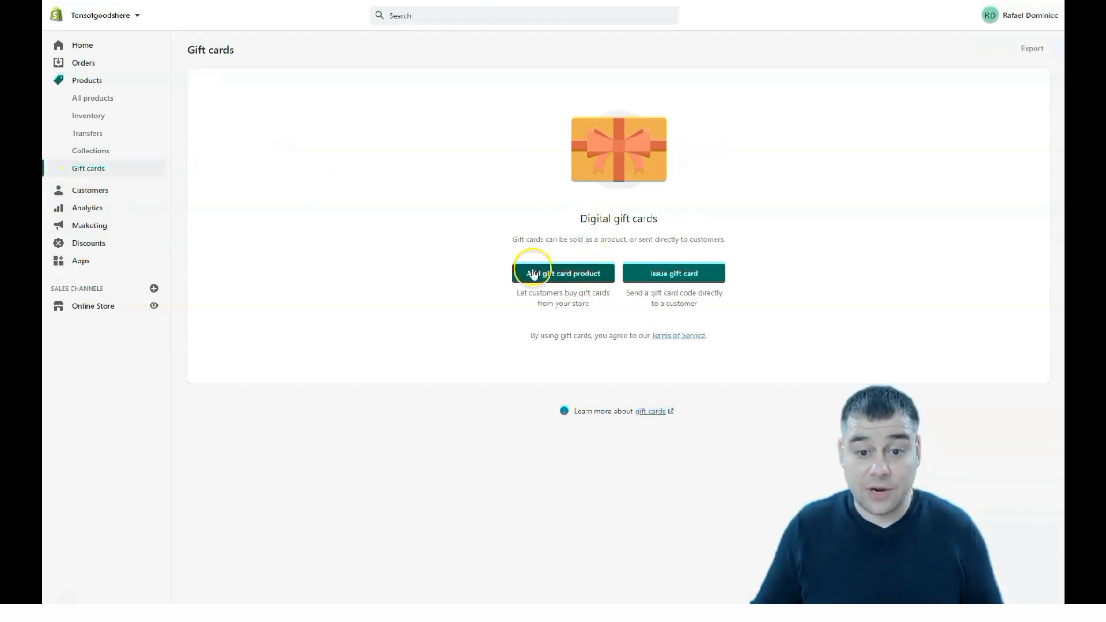
mouse_move(180, 397)
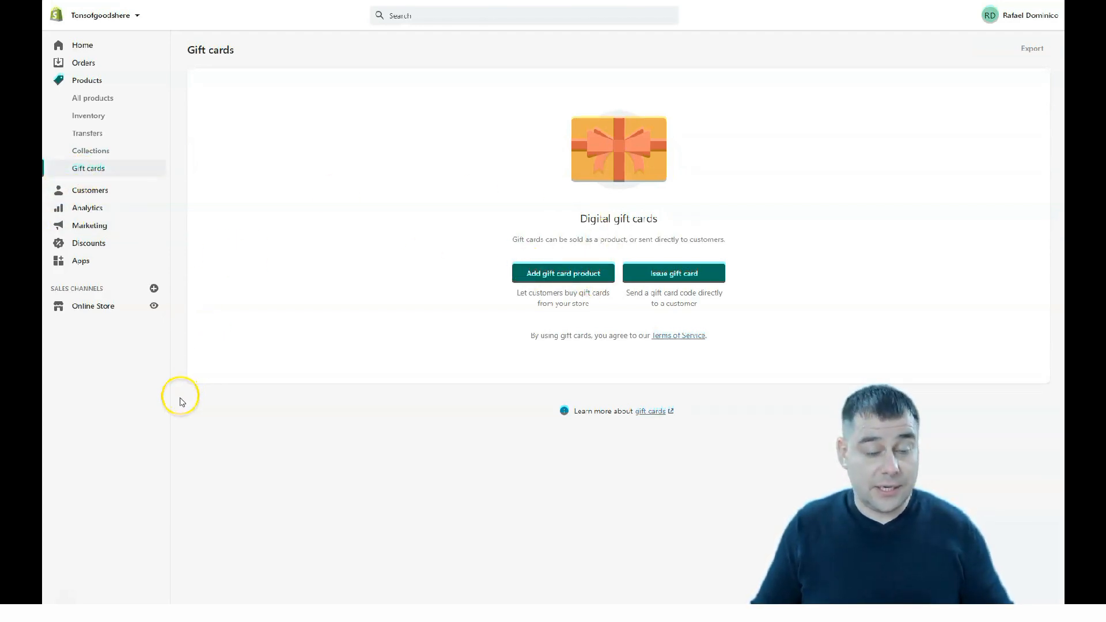
mouse_move(80, 195)
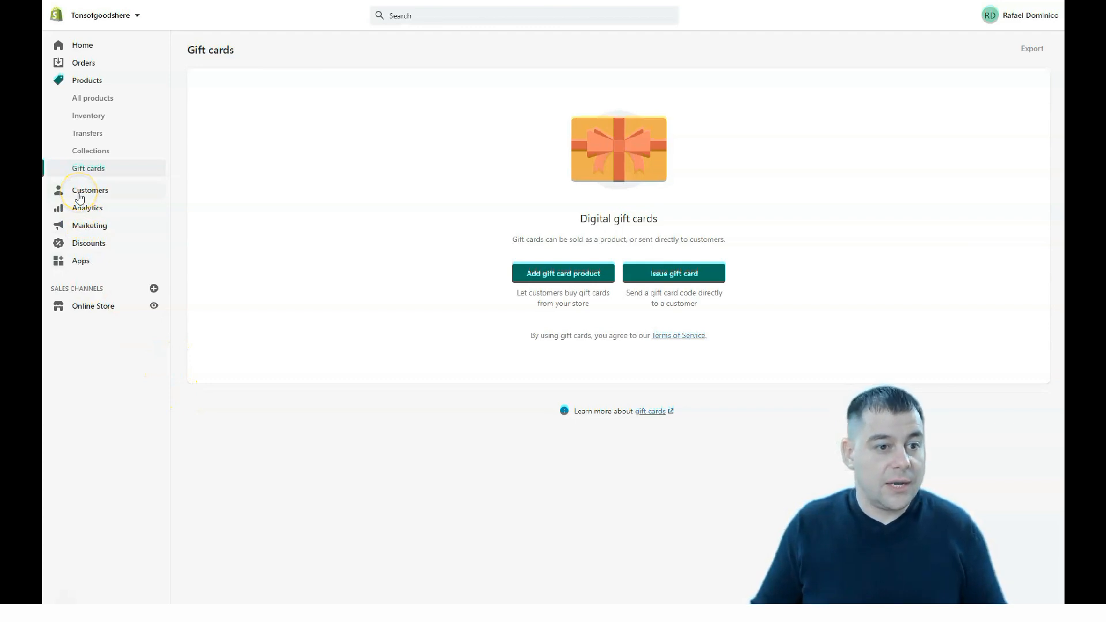
click(90, 190)
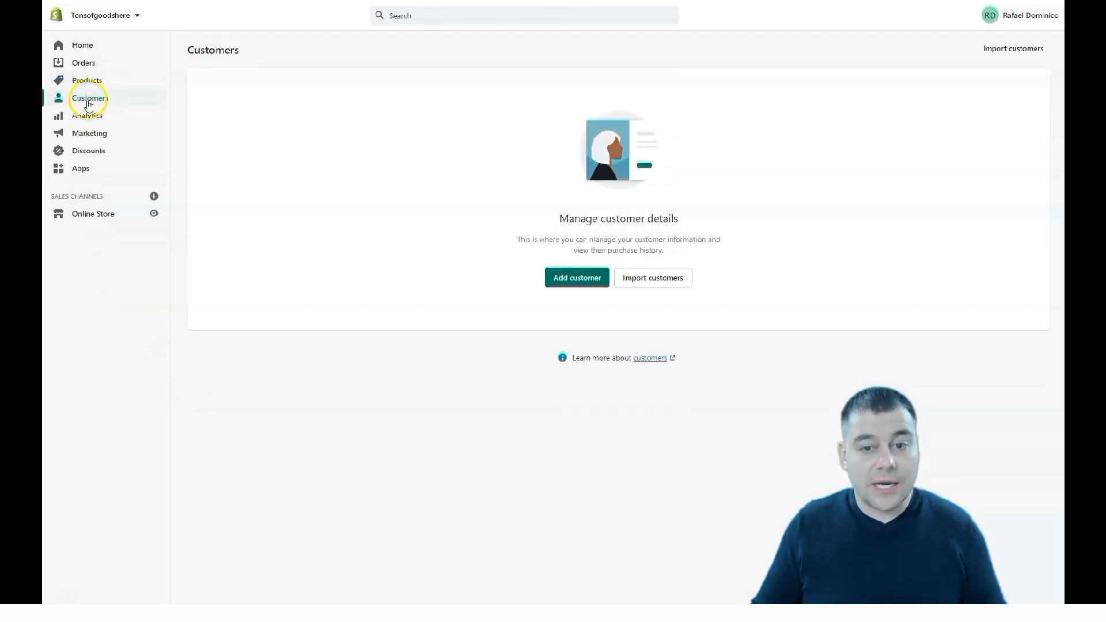
mouse_move(521, 168)
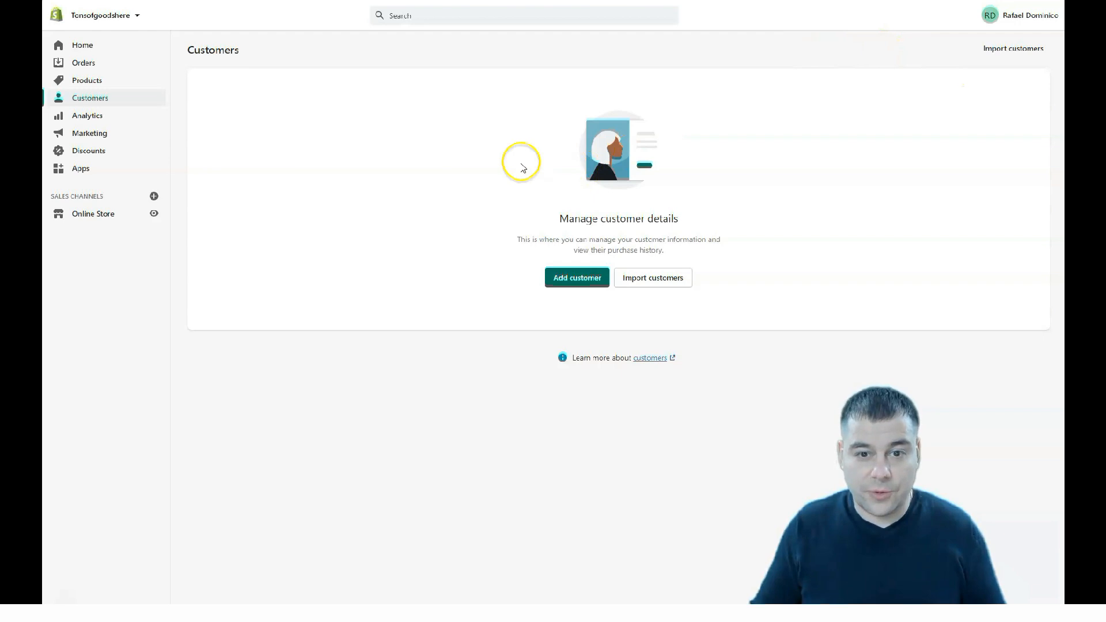
mouse_move(809, 149)
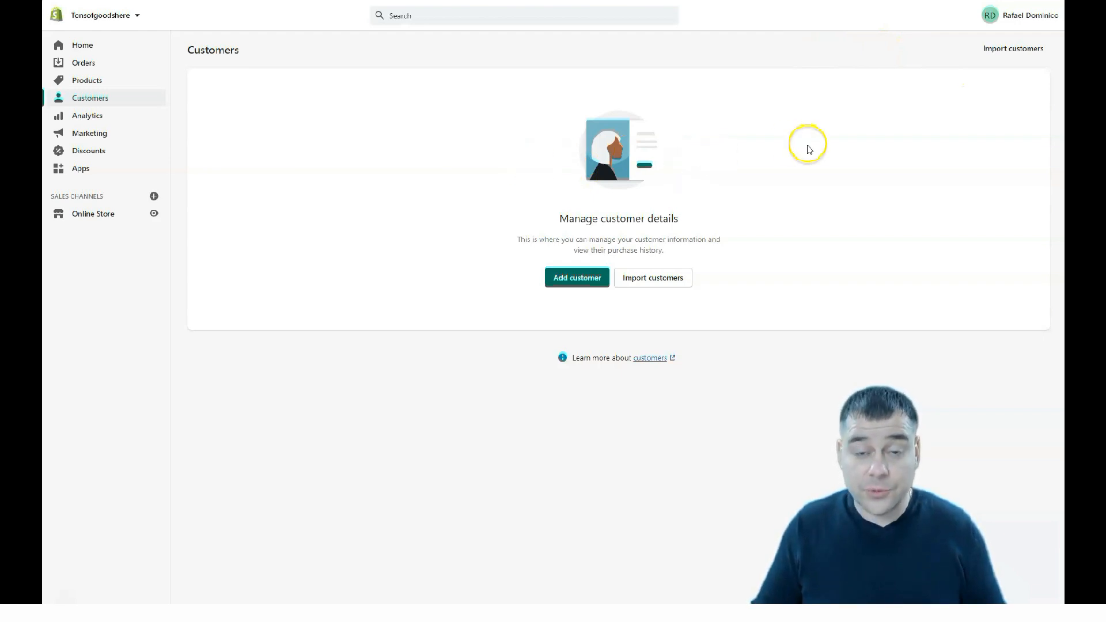
mouse_move(797, 158)
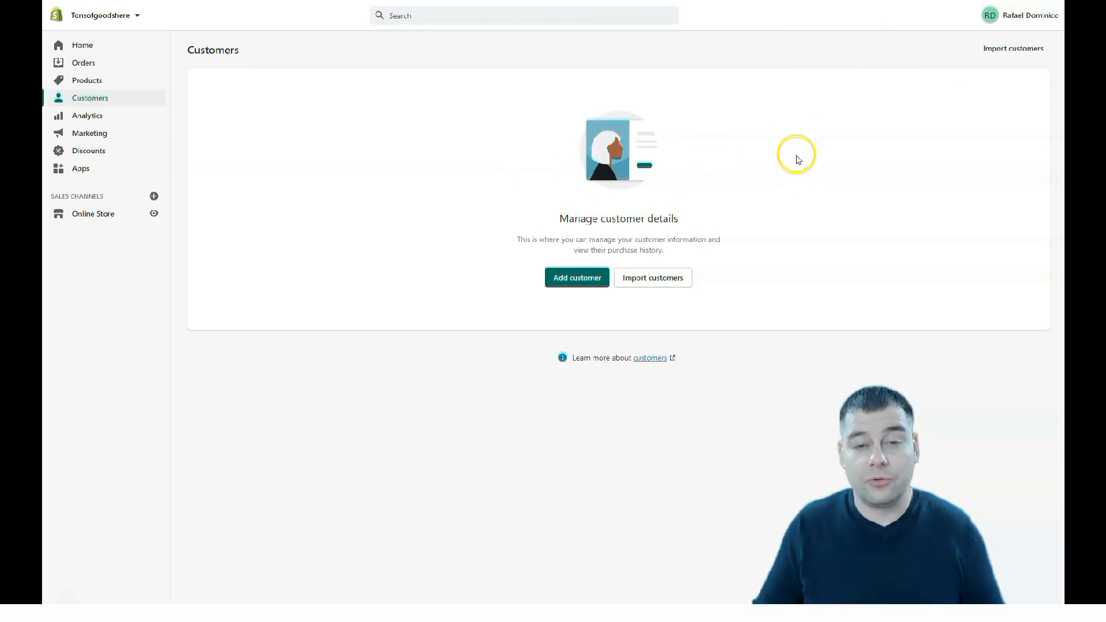
mouse_move(722, 146)
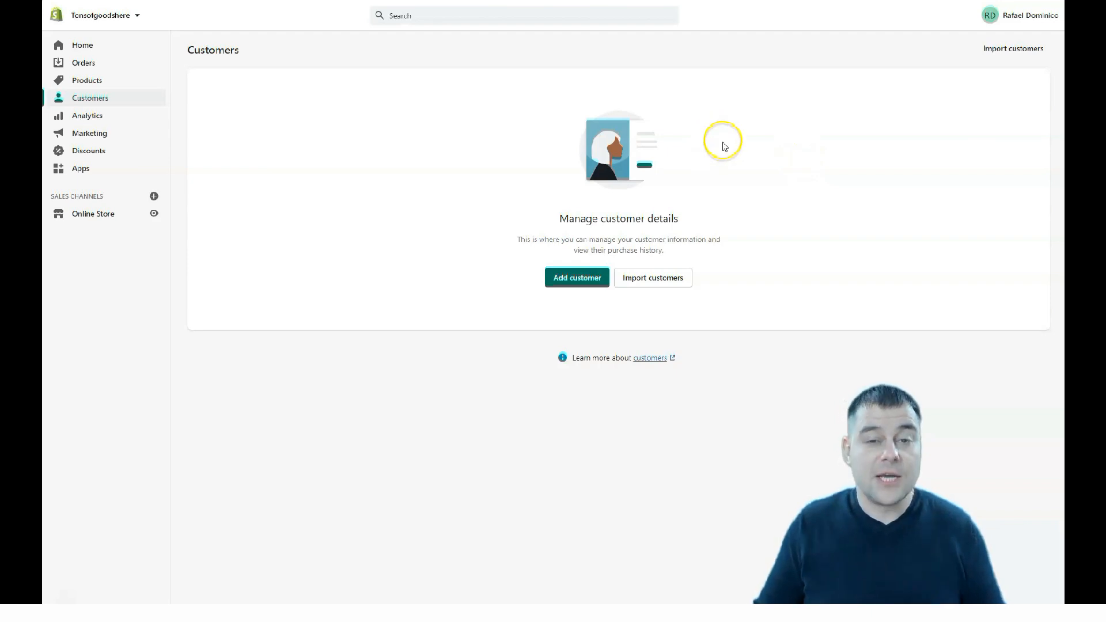
mouse_move(76, 115)
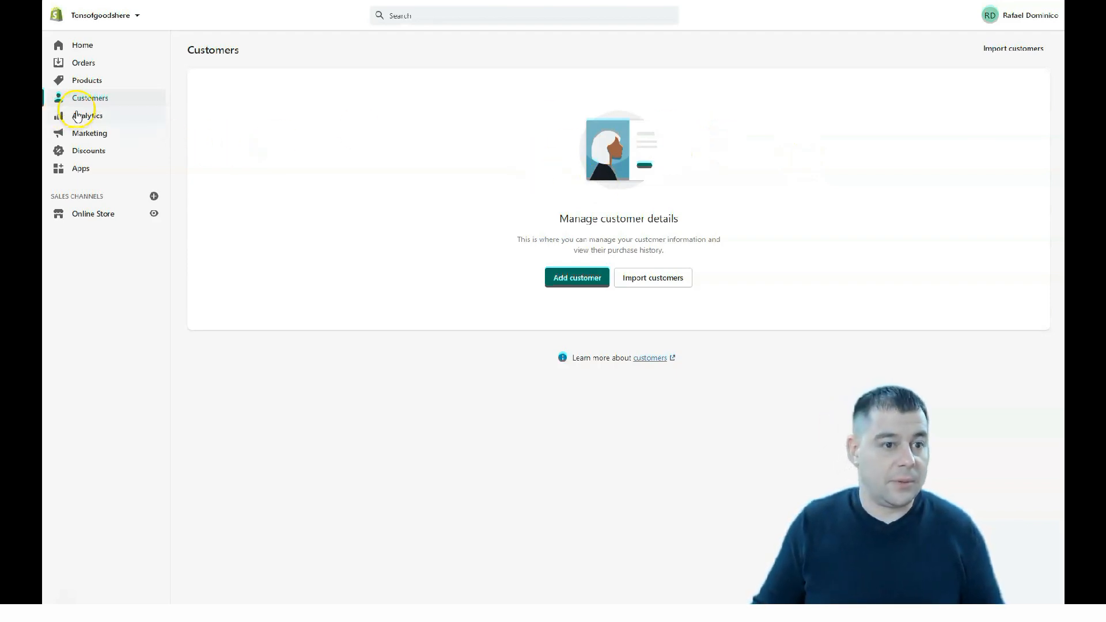
Browse the Analytics overview, Reports and Live View, ending back on the Overview dashboard
click(87, 115)
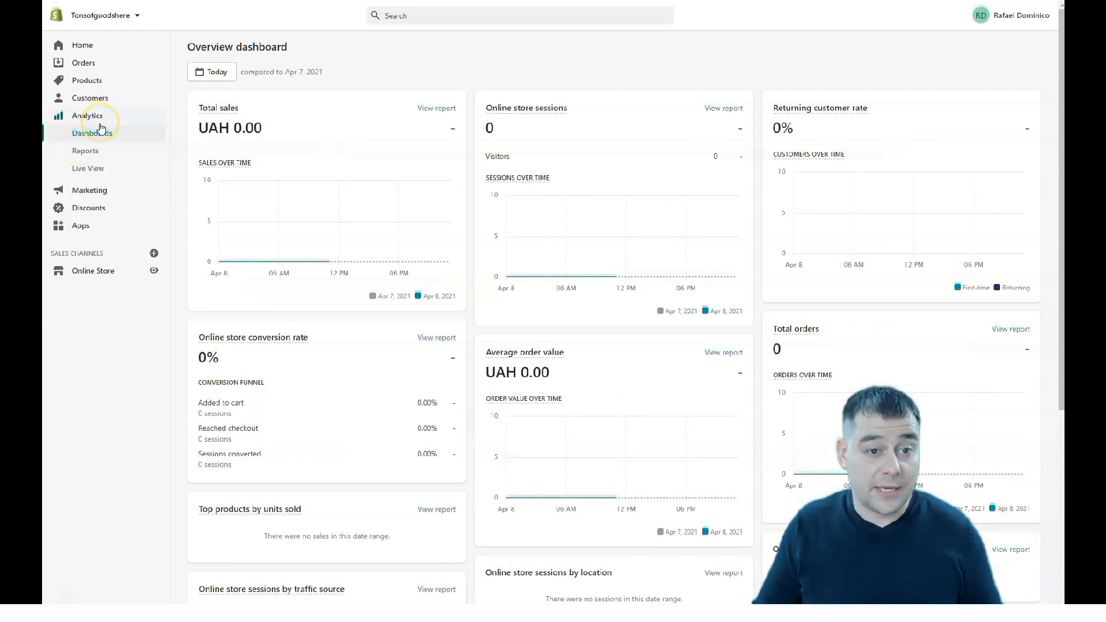
scroll(down, 3)
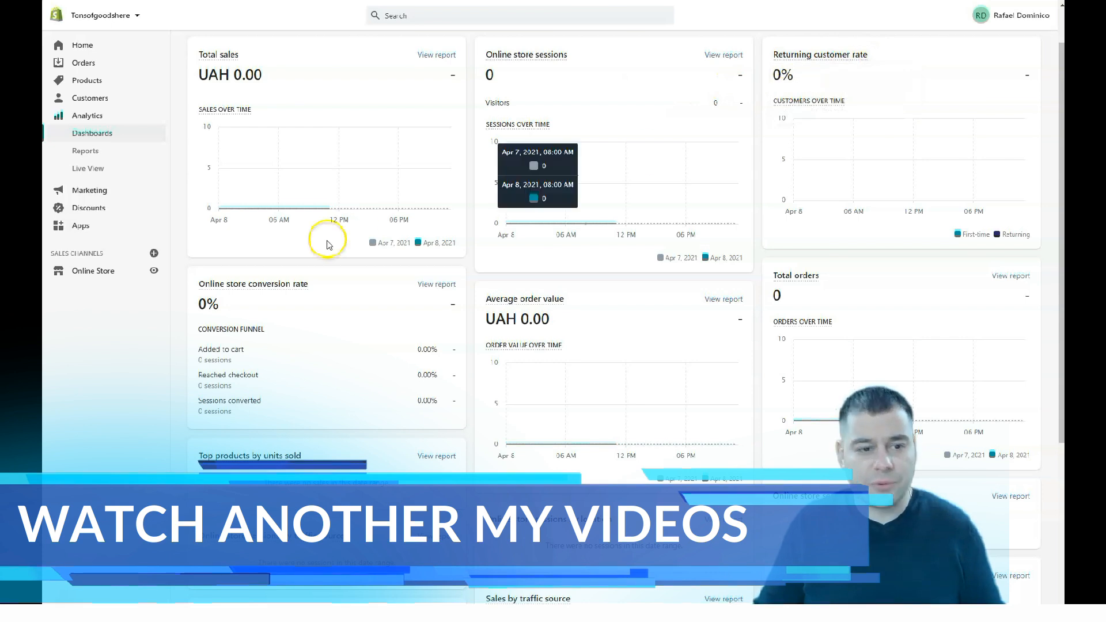
scroll(down, 3)
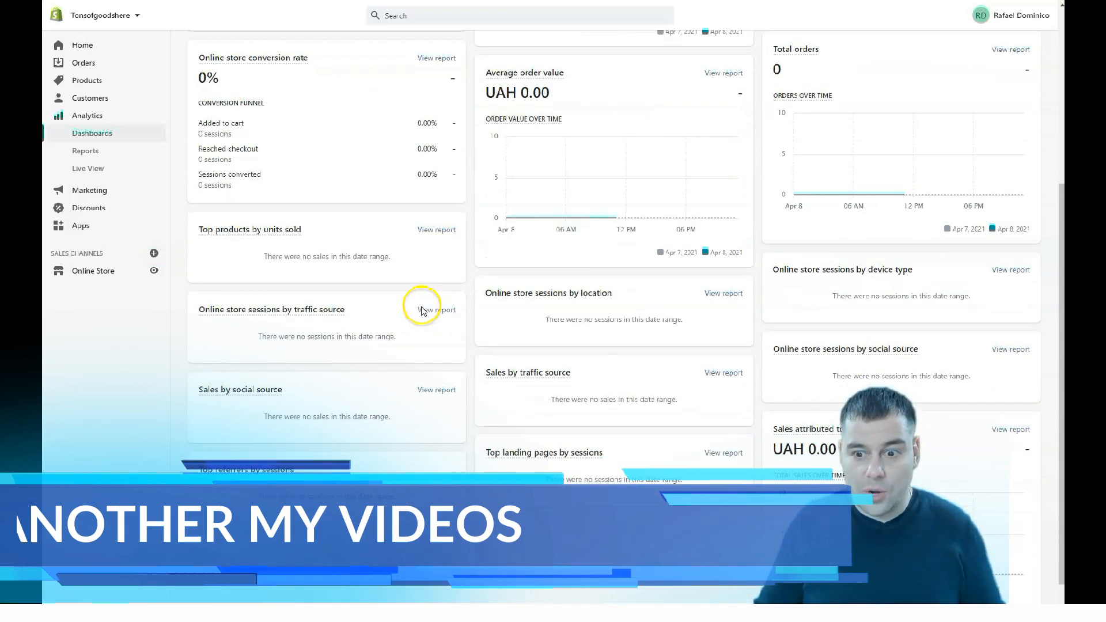
scroll(up, 3)
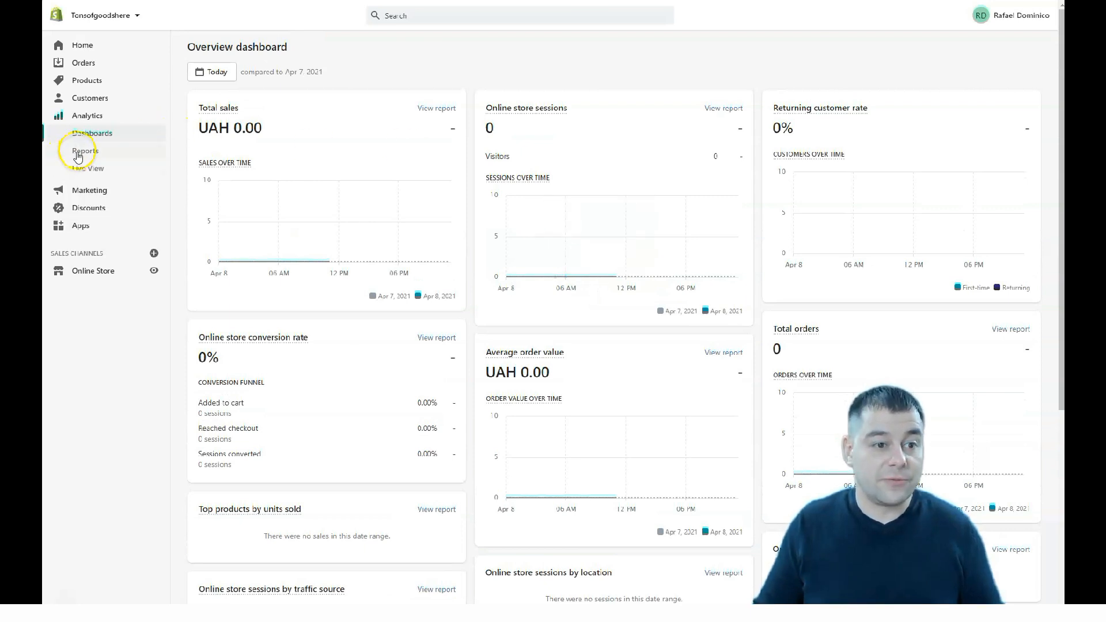
click(84, 150)
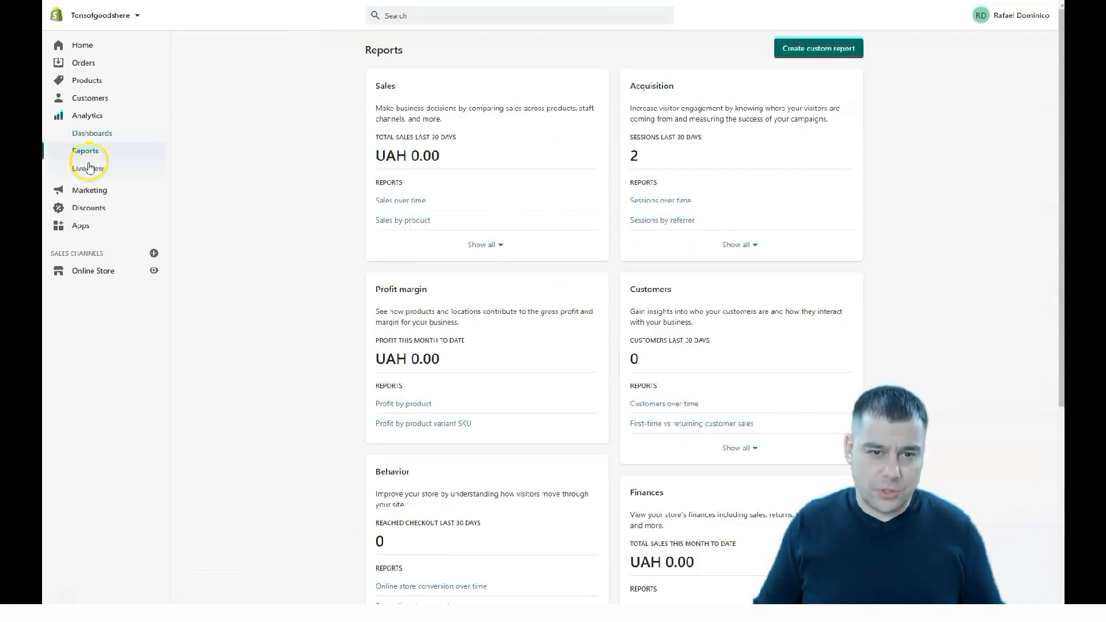
click(87, 168)
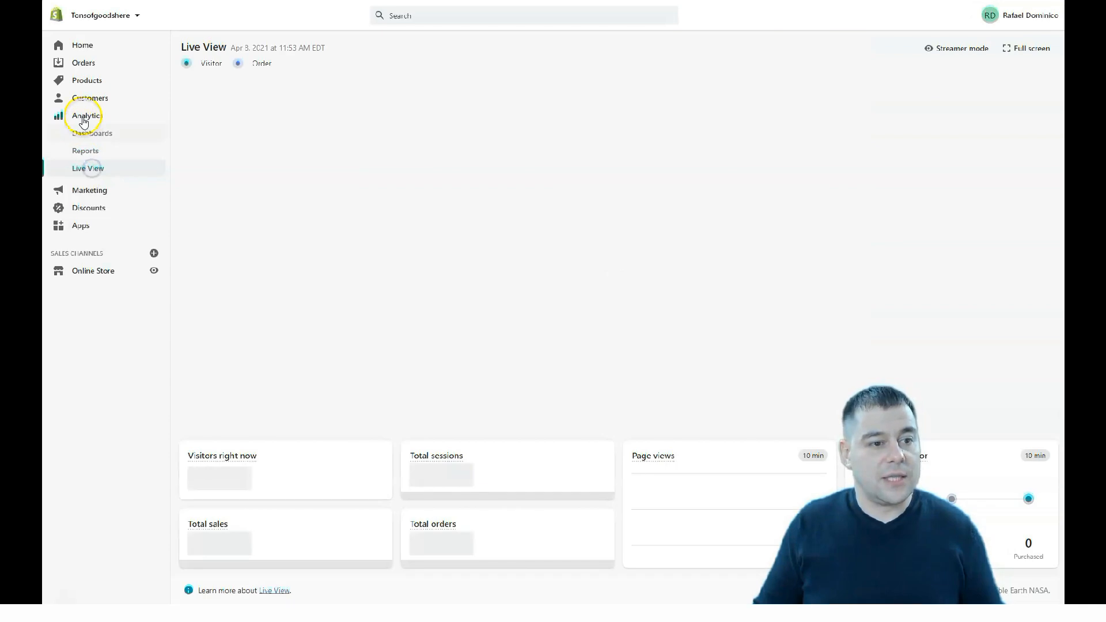
click(92, 134)
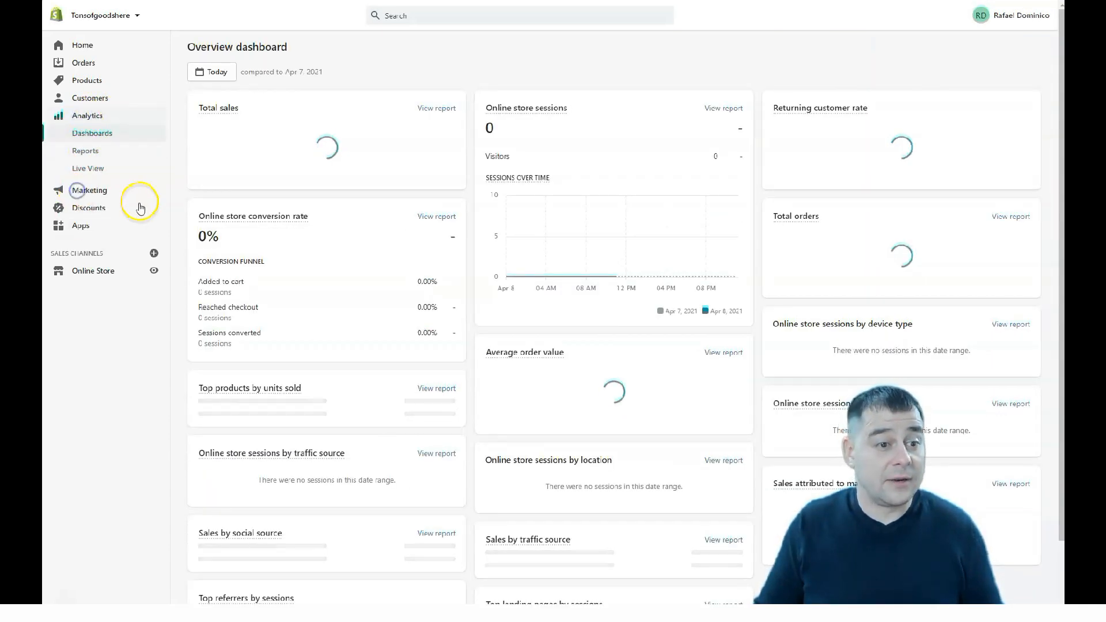
Bring up the Marketing overview and look through its suggested marketing apps section
click(89, 190)
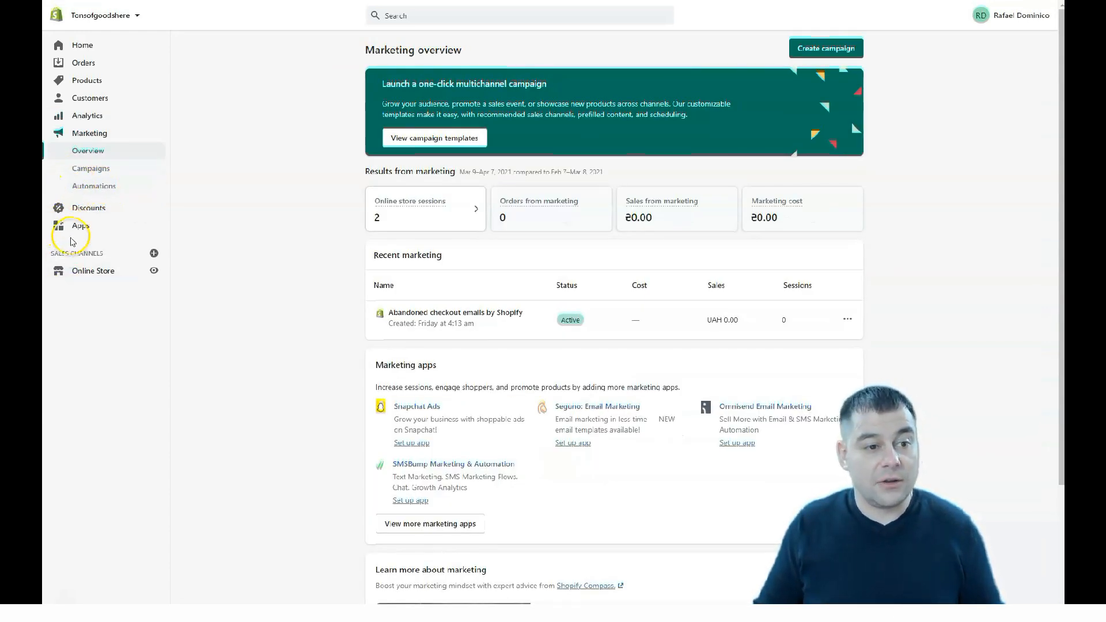
mouse_move(212, 130)
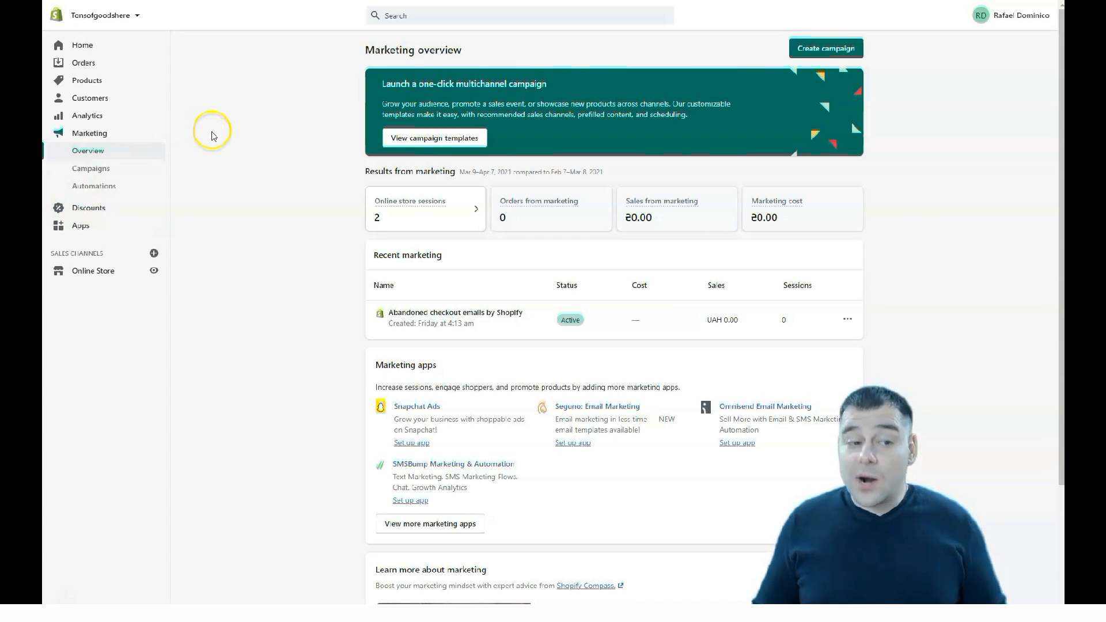
mouse_move(376, 351)
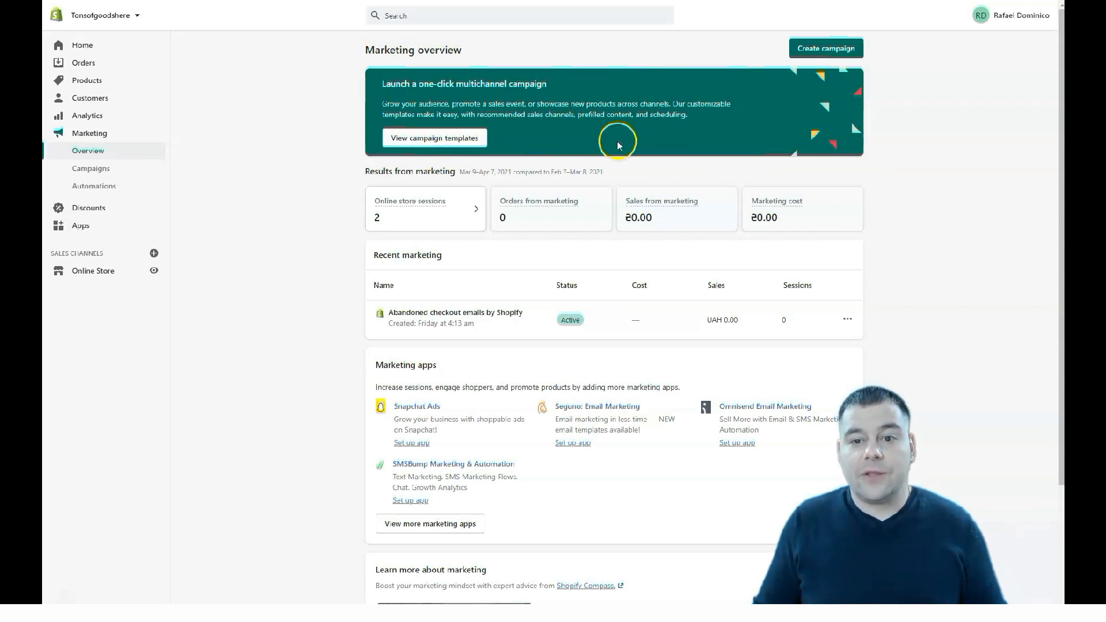
mouse_move(618, 146)
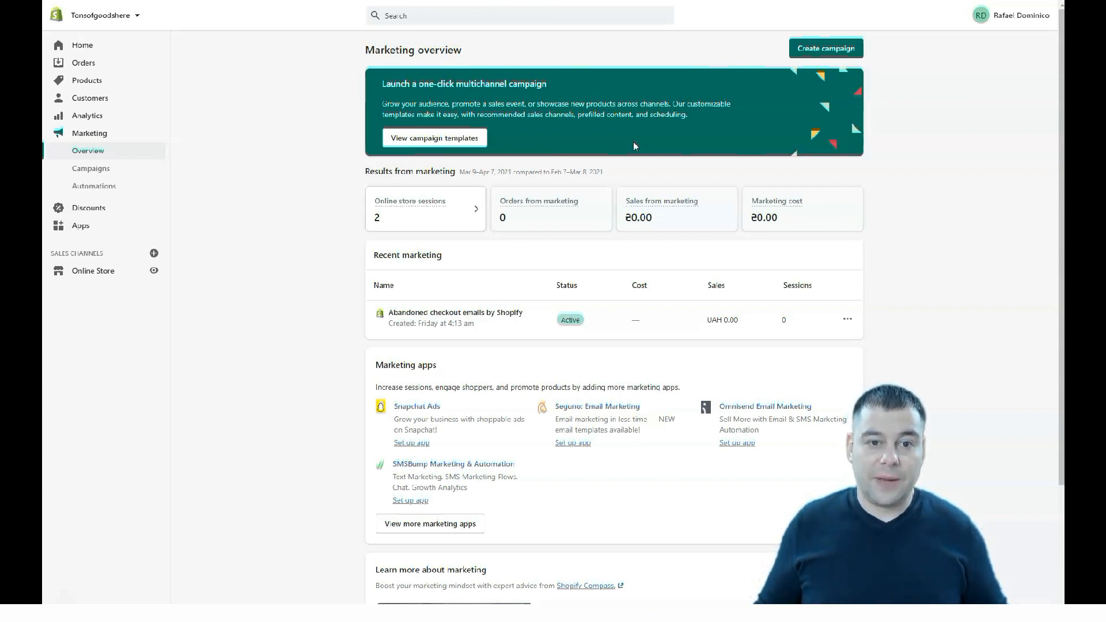
mouse_move(469, 97)
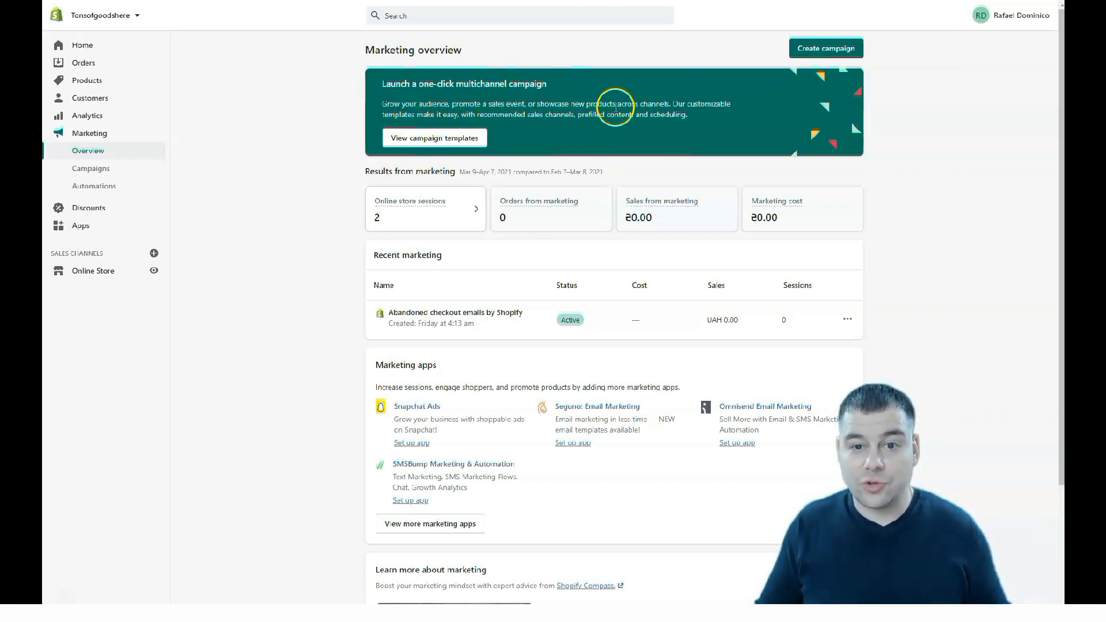
mouse_move(735, 110)
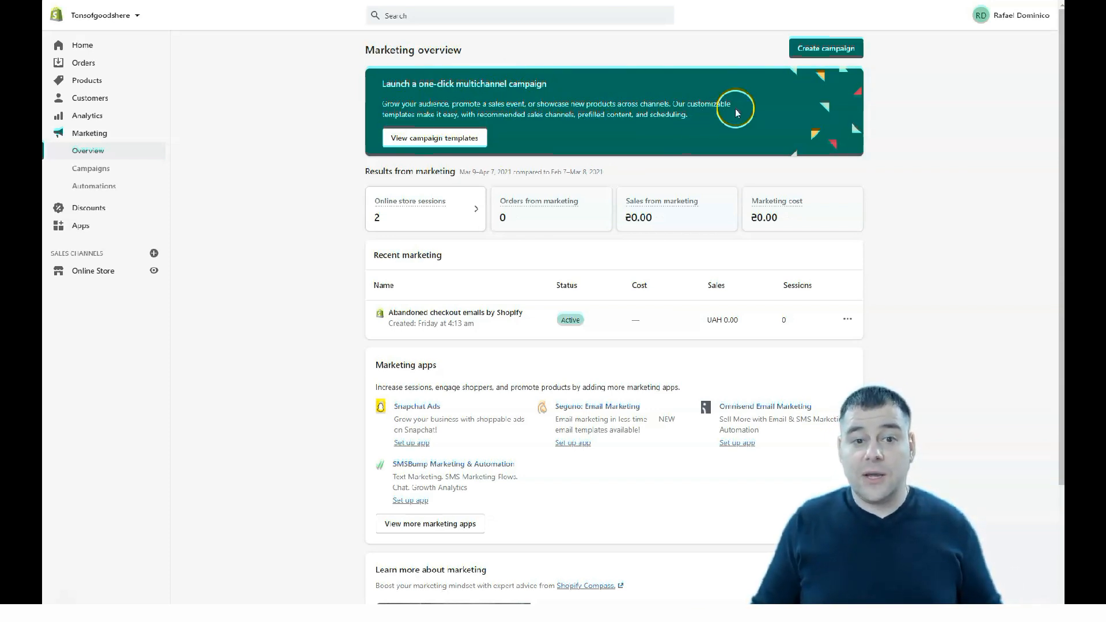
mouse_move(525, 117)
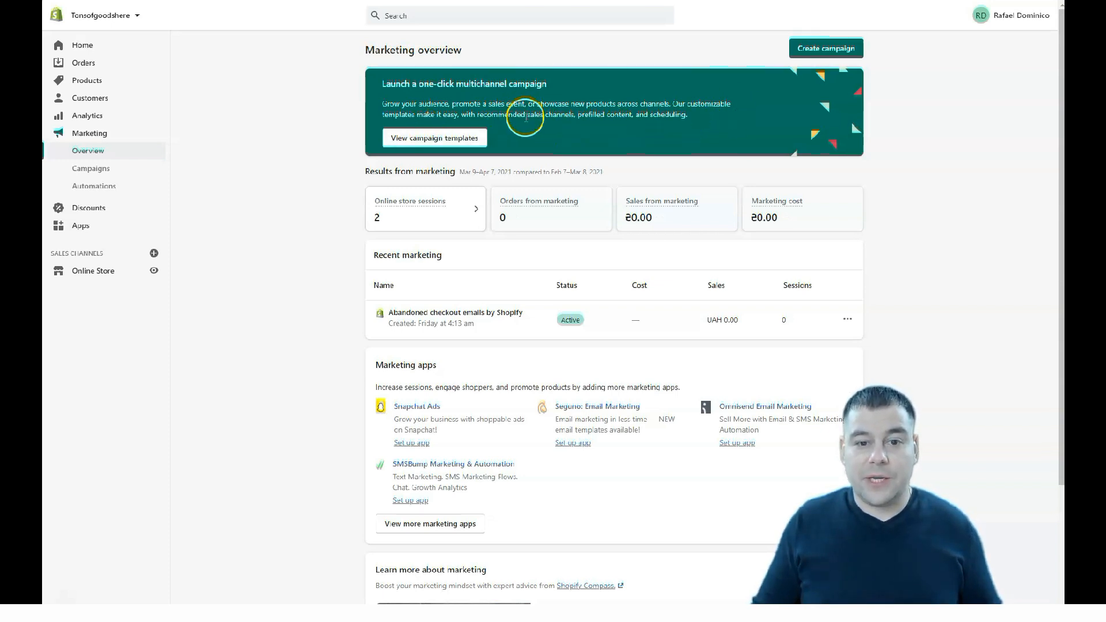
mouse_move(603, 116)
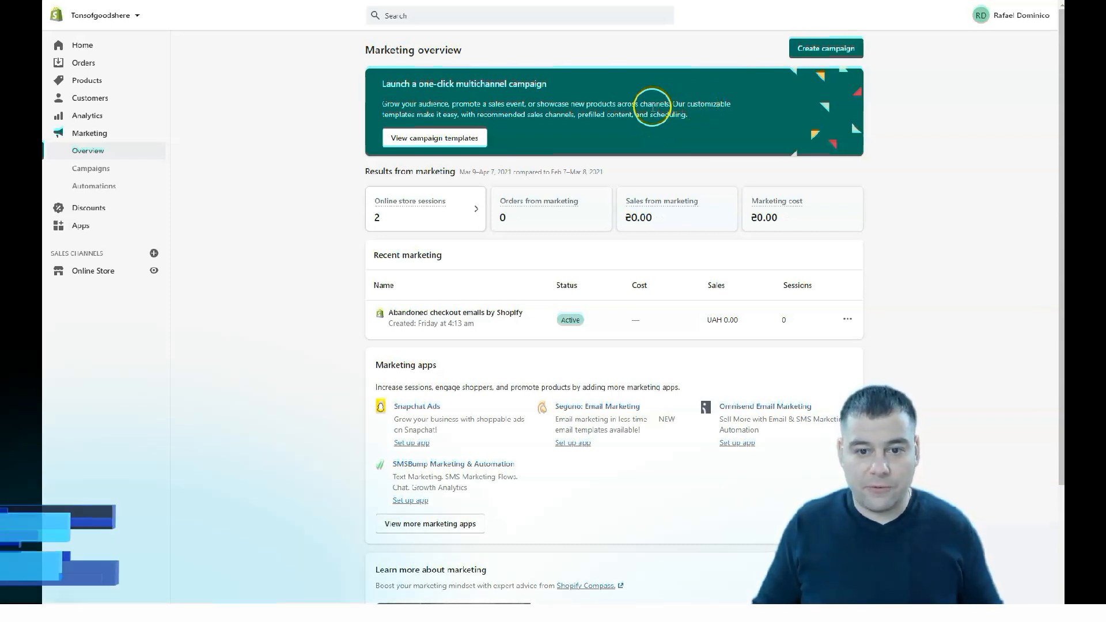
scroll(down, 3)
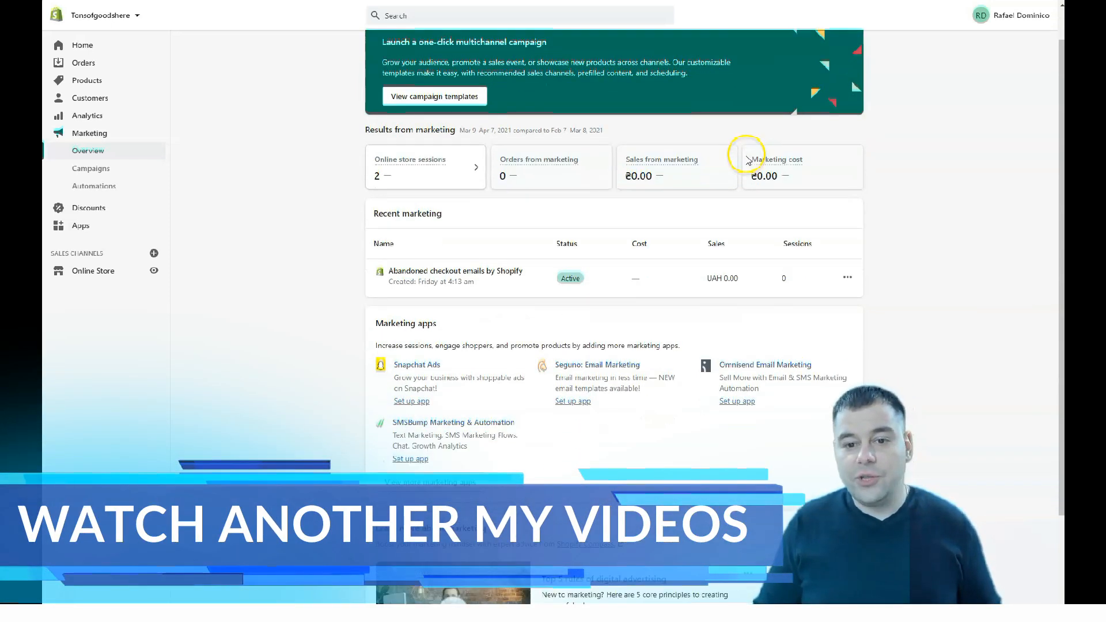
scroll(down, 3)
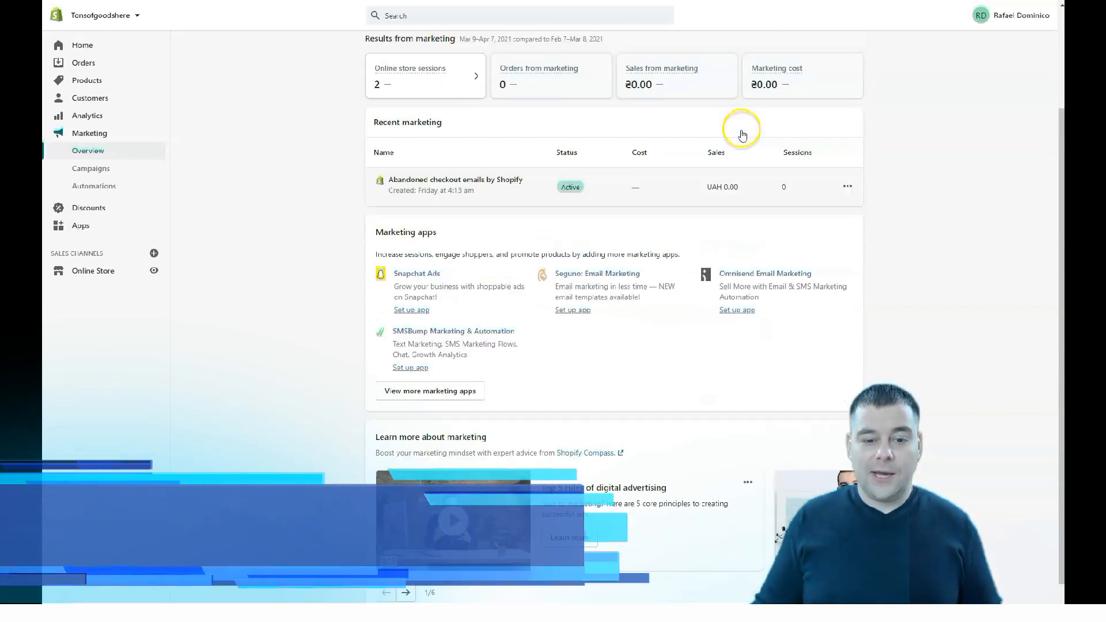
scroll(down, 3)
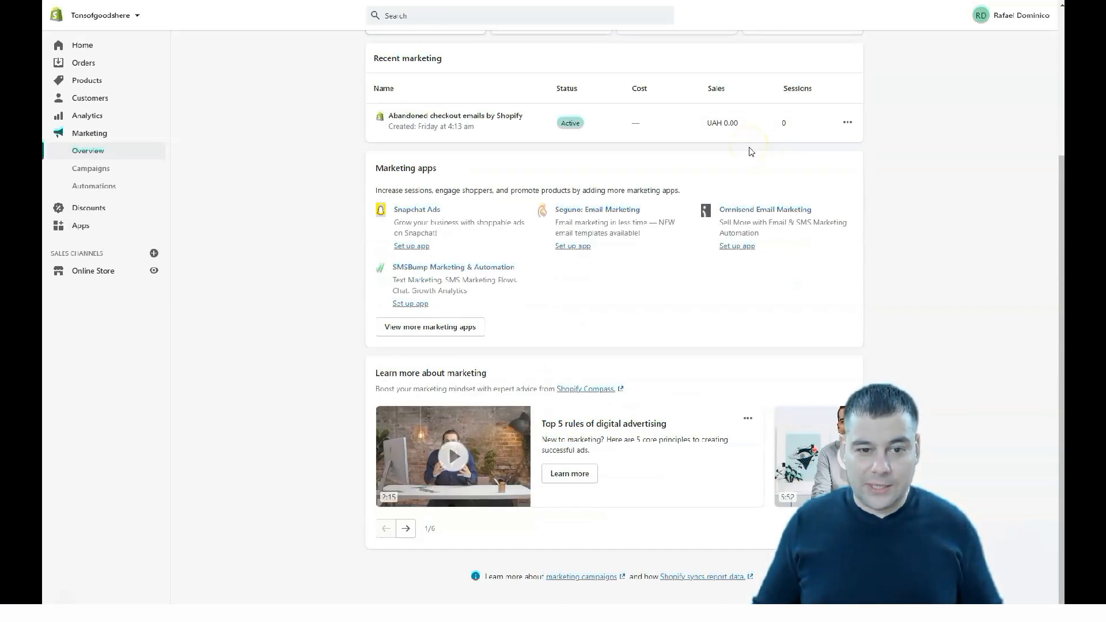
mouse_move(569, 269)
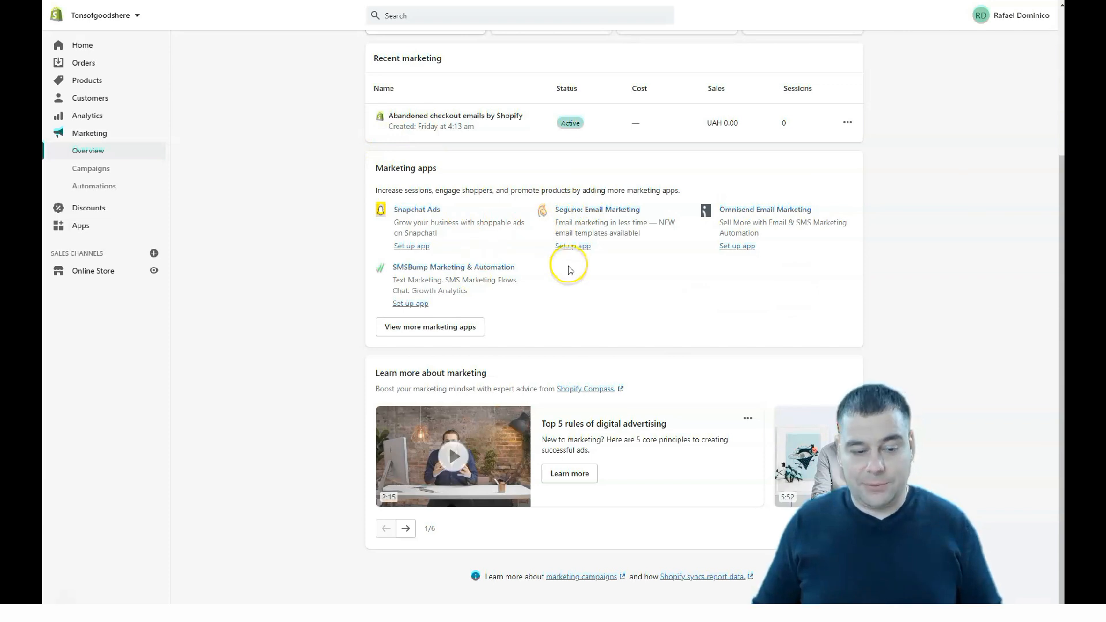
mouse_move(613, 253)
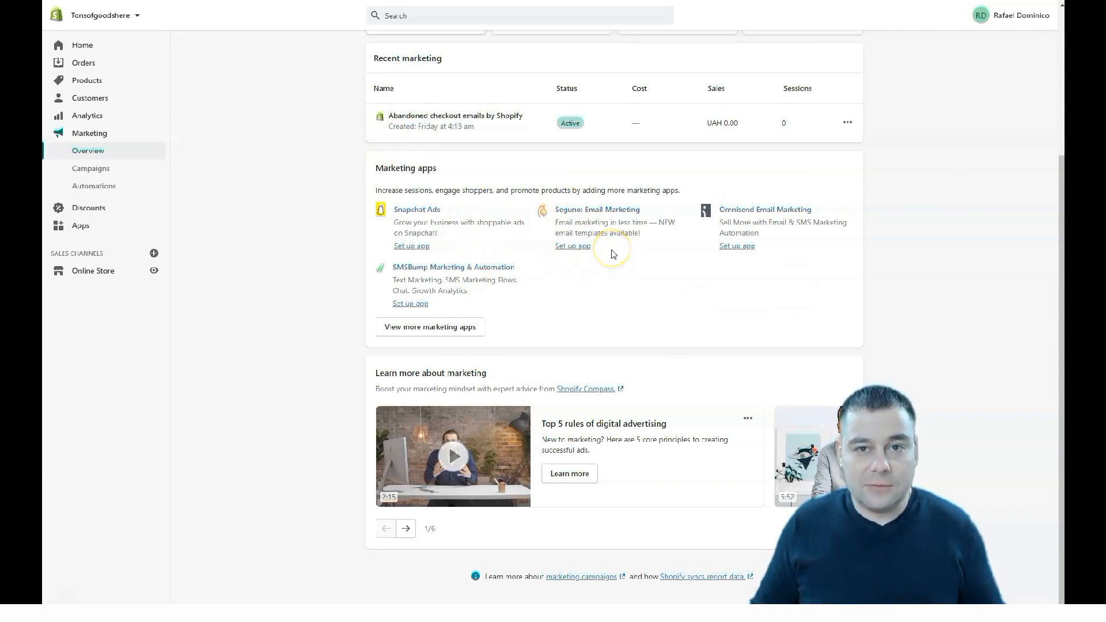
mouse_move(570, 279)
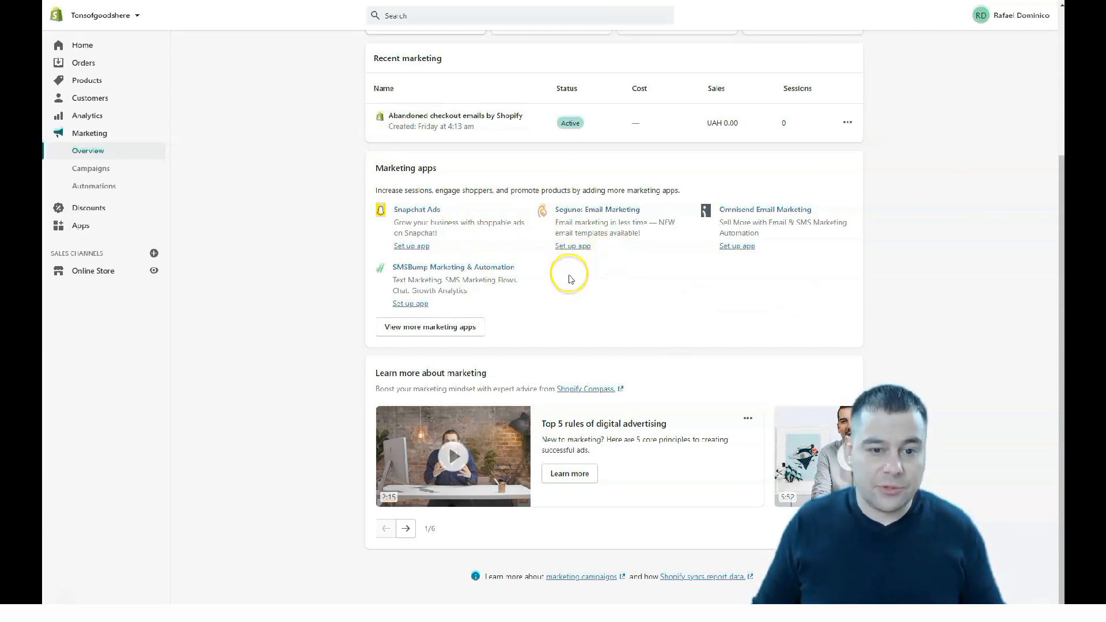
mouse_move(592, 276)
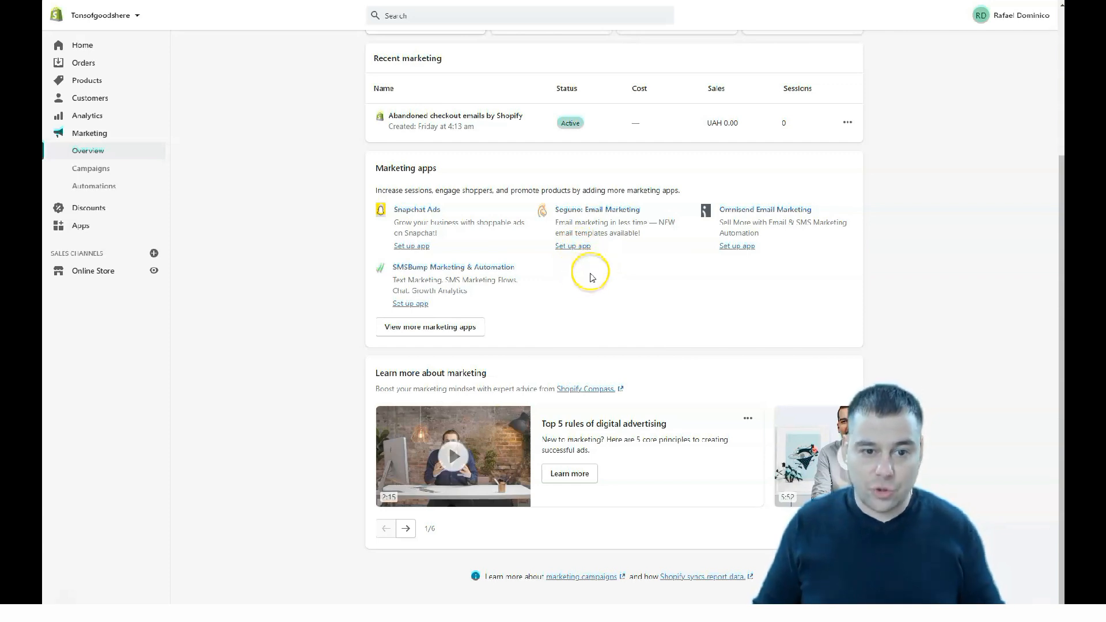
mouse_move(435, 276)
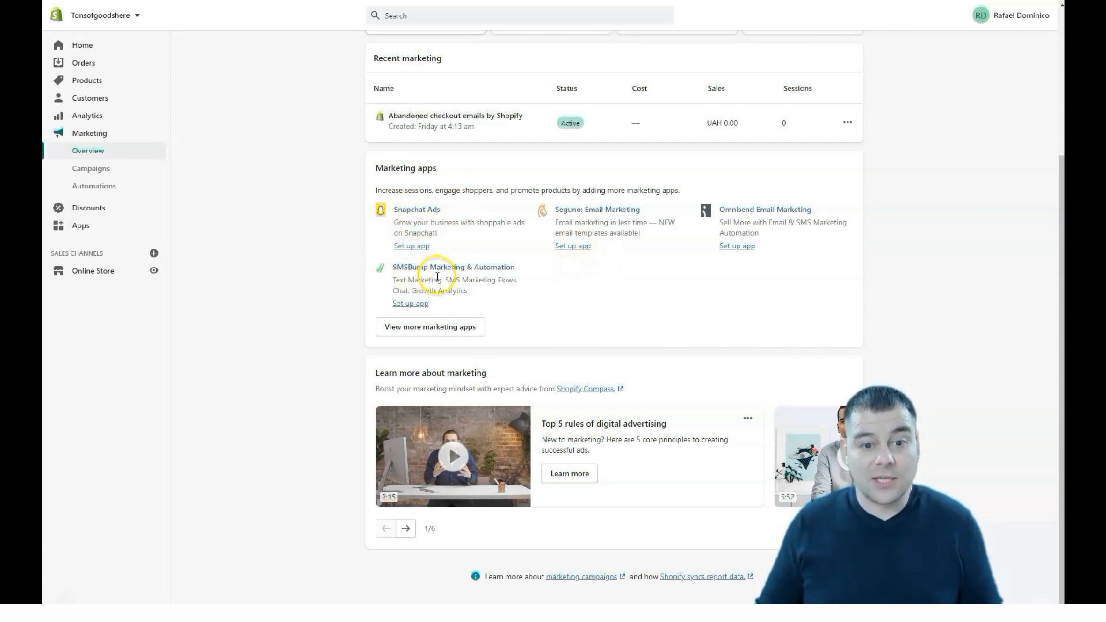
mouse_move(574, 216)
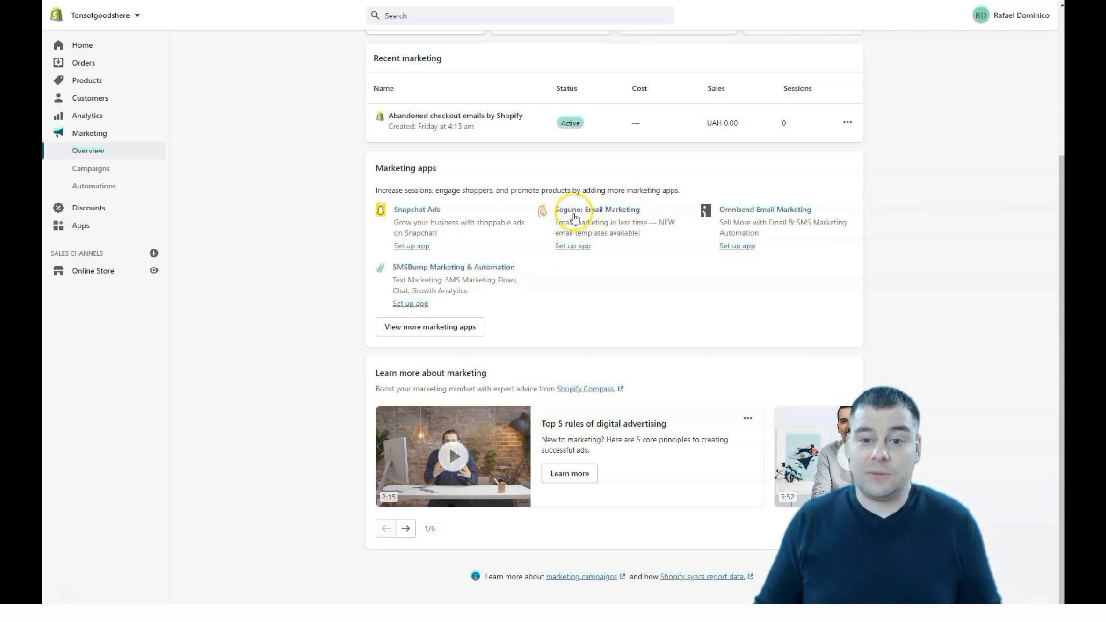
mouse_move(760, 256)
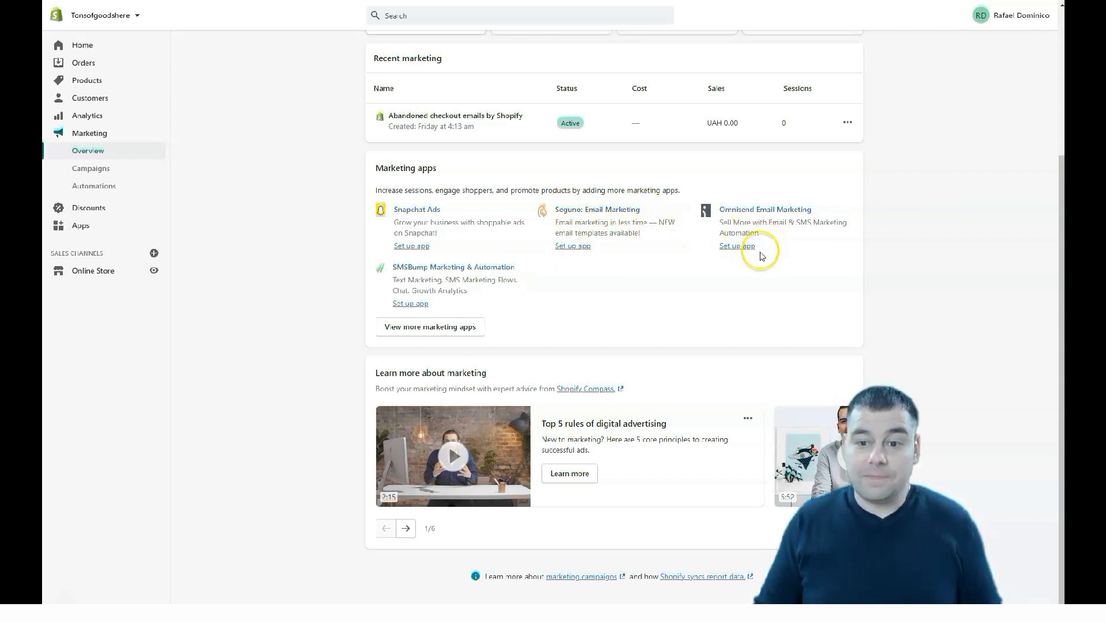
mouse_move(622, 289)
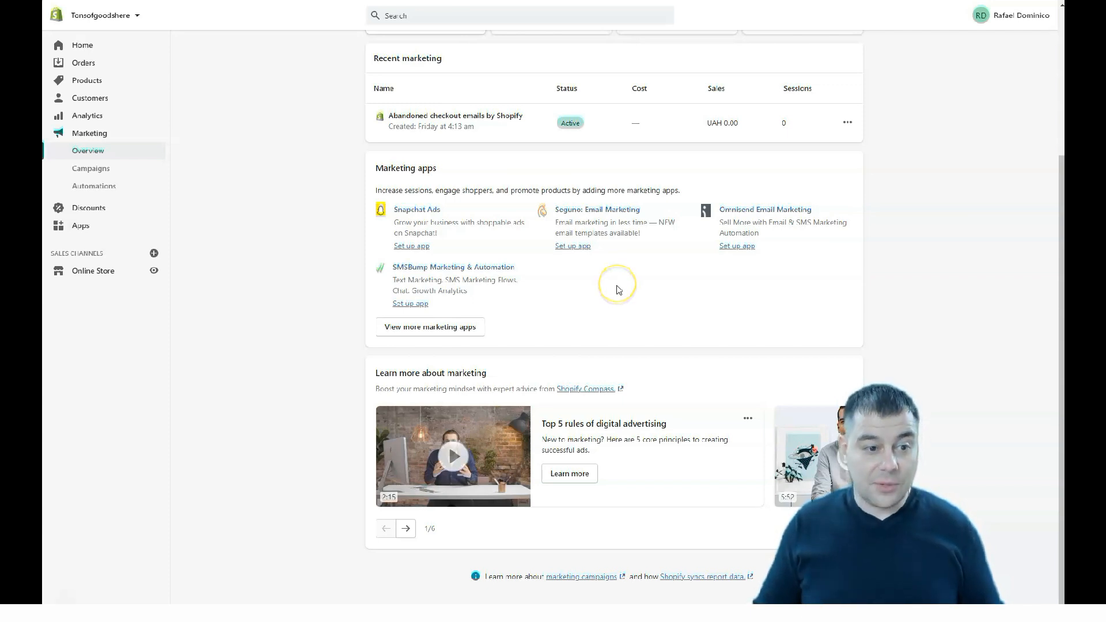
scroll(up, 3)
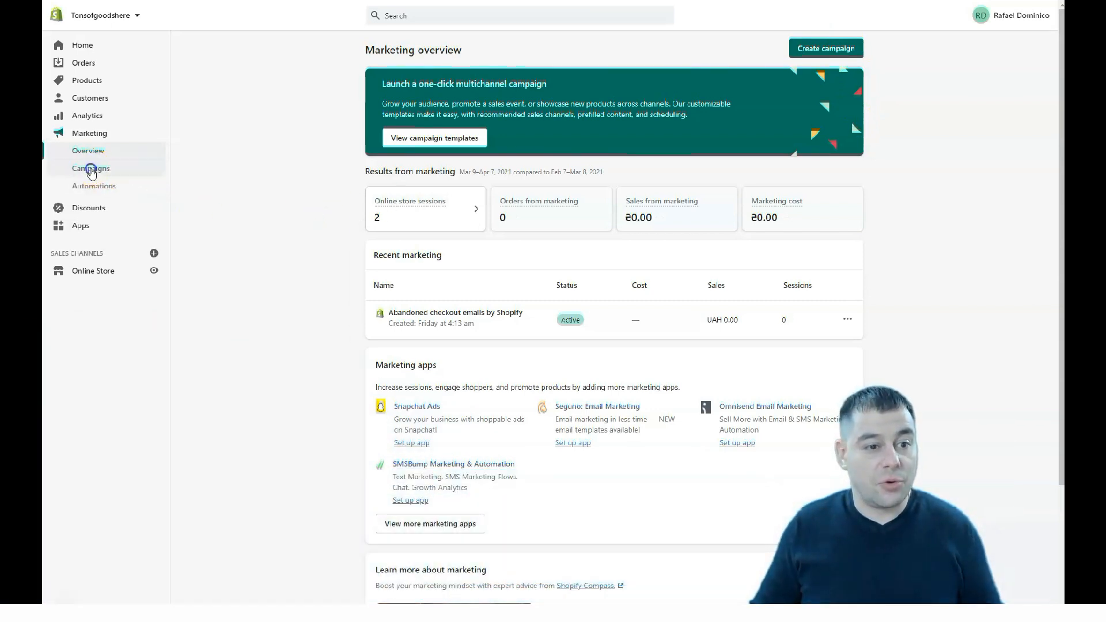
View the empty Marketing campaigns page, then the Automations page with suggested automations
click(90, 168)
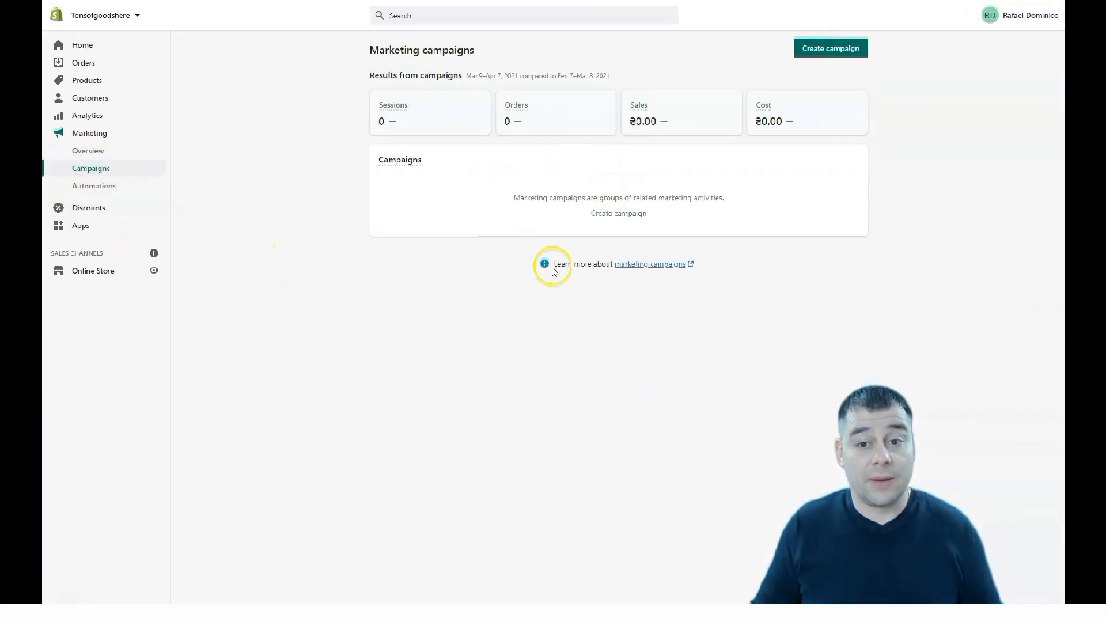
mouse_move(80, 190)
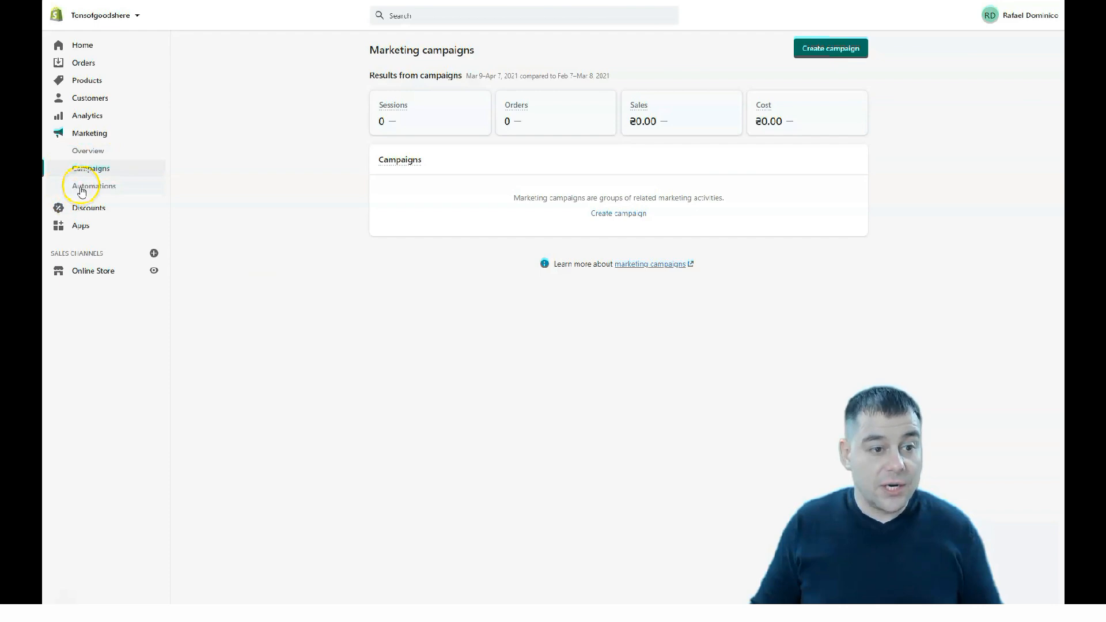
click(93, 186)
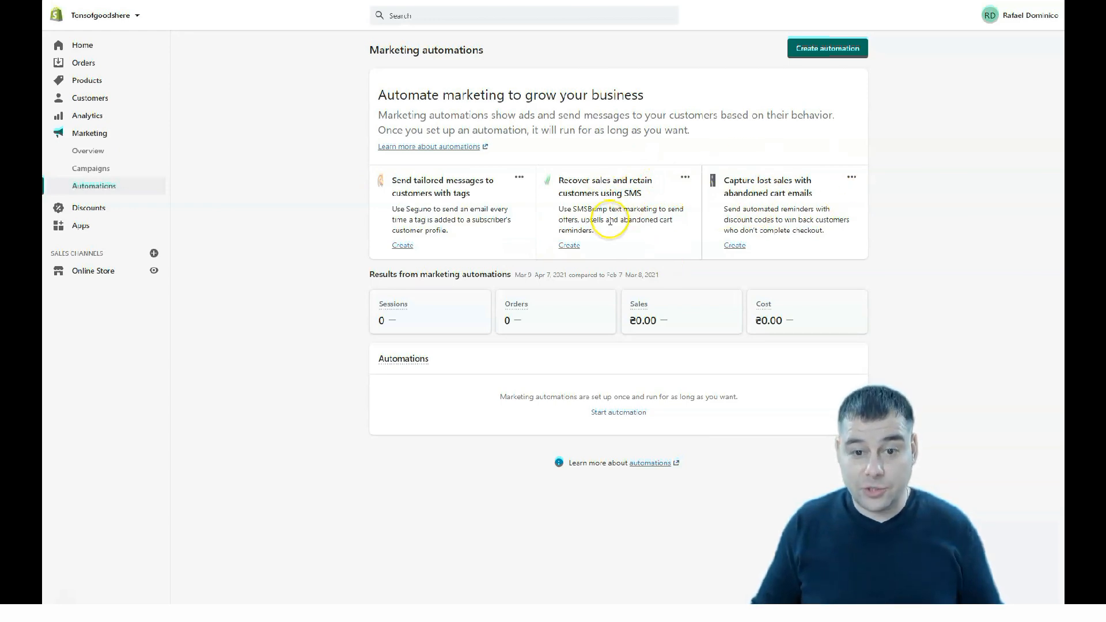
mouse_move(469, 203)
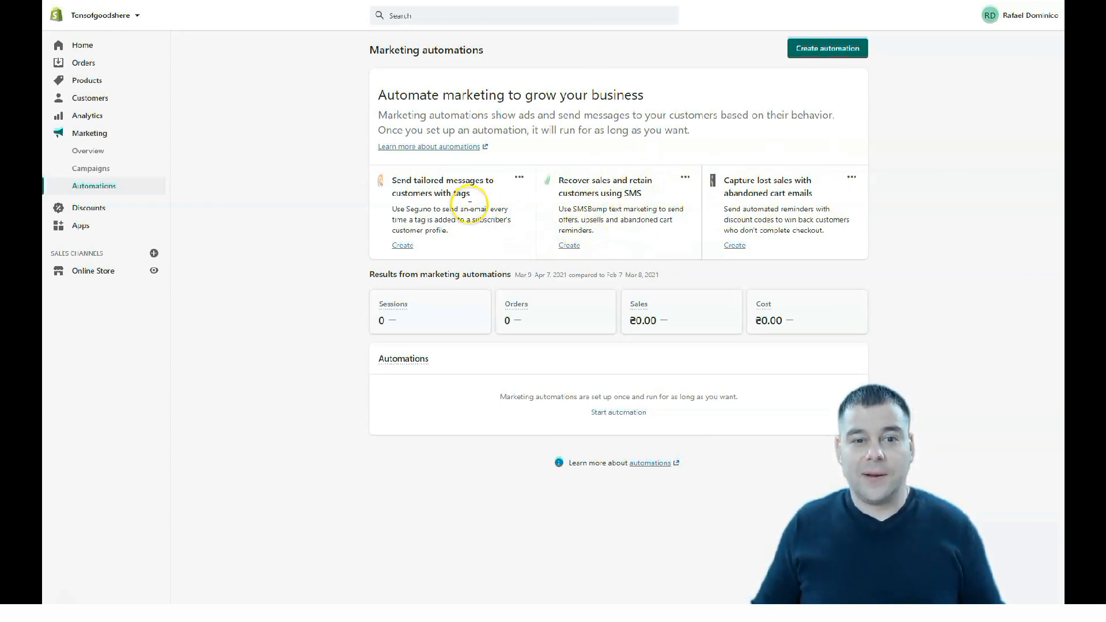
mouse_move(474, 208)
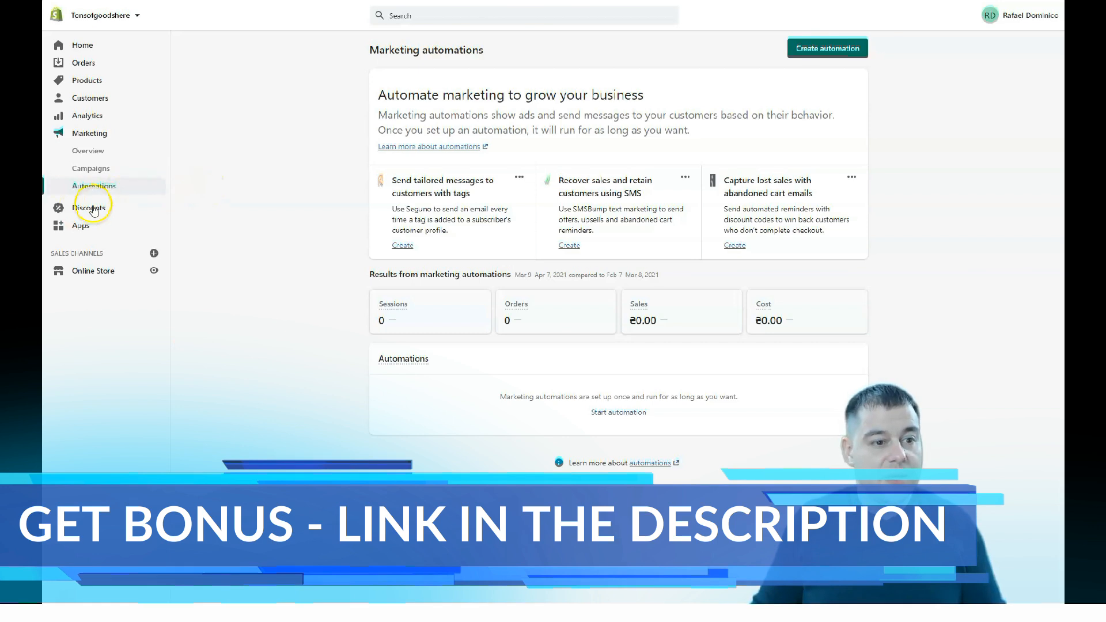
View the empty Discounts page, then the Apps page with its recommended apps
click(88, 206)
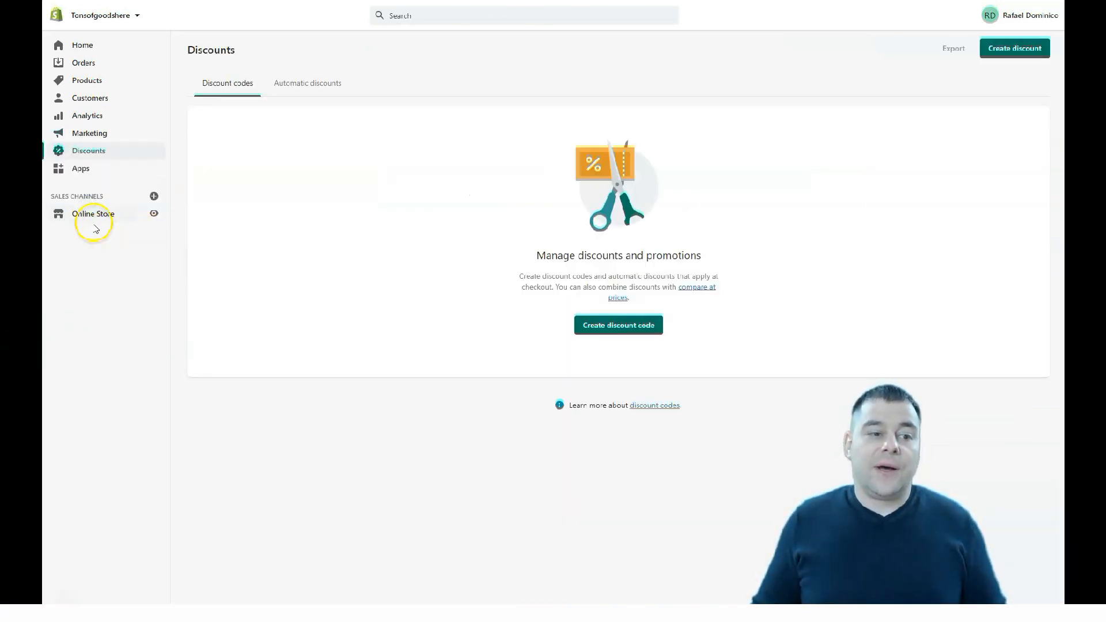
click(81, 168)
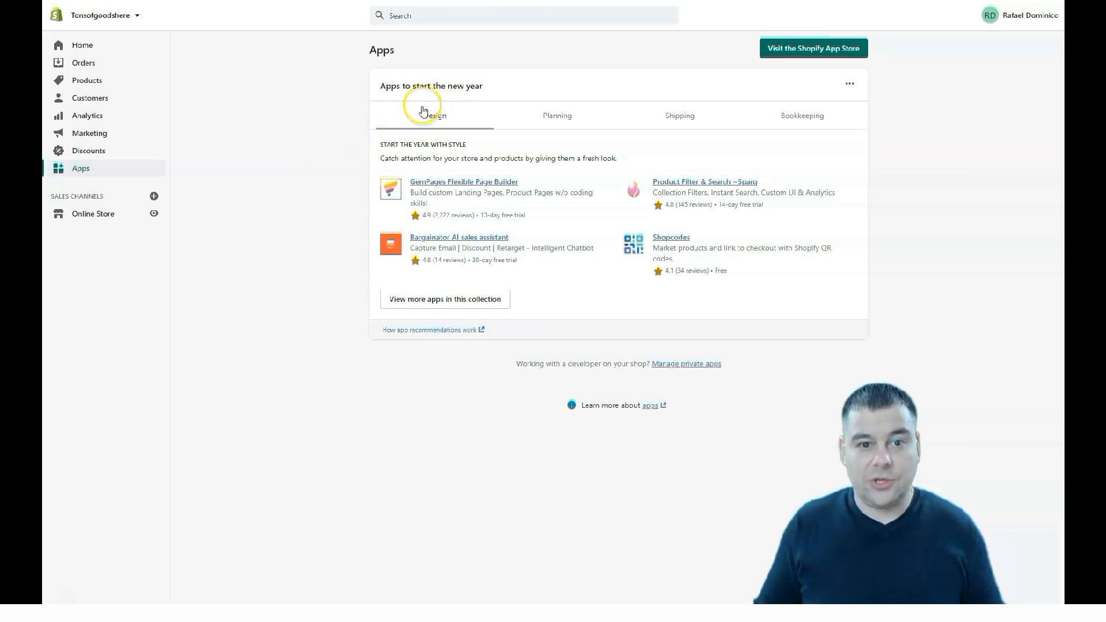
mouse_move(680, 119)
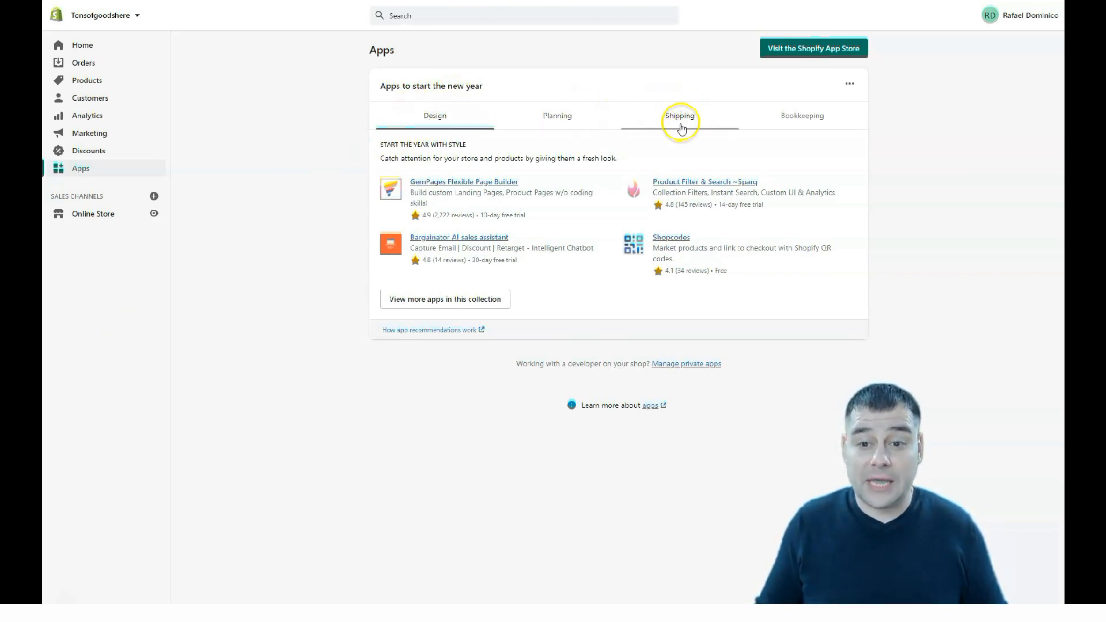
mouse_move(771, 212)
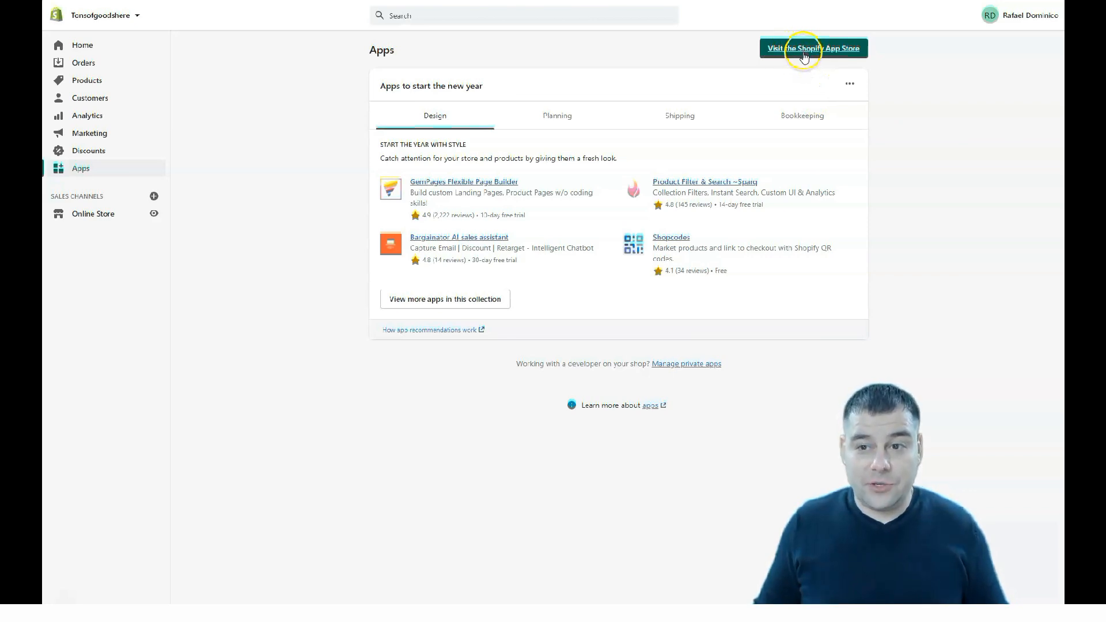
mouse_move(438, 478)
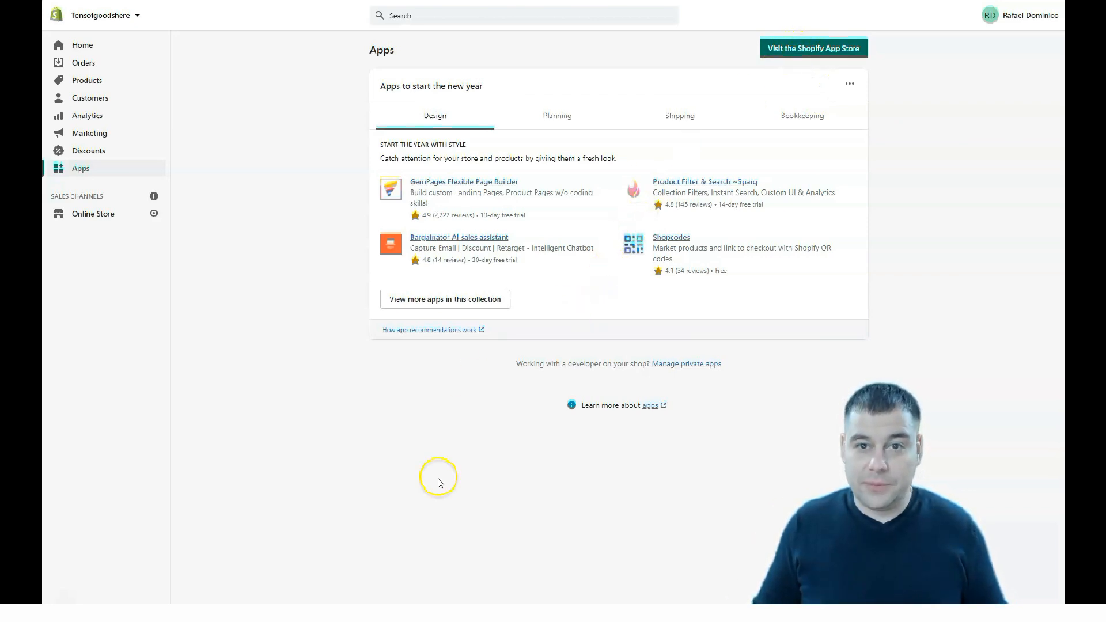
mouse_move(441, 464)
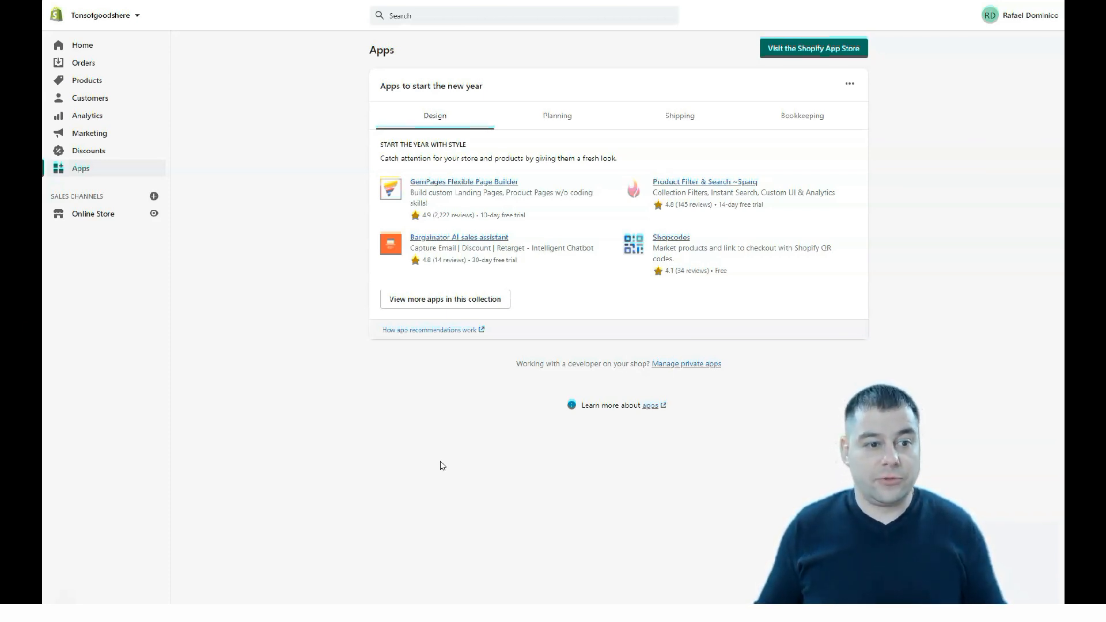
mouse_move(187, 220)
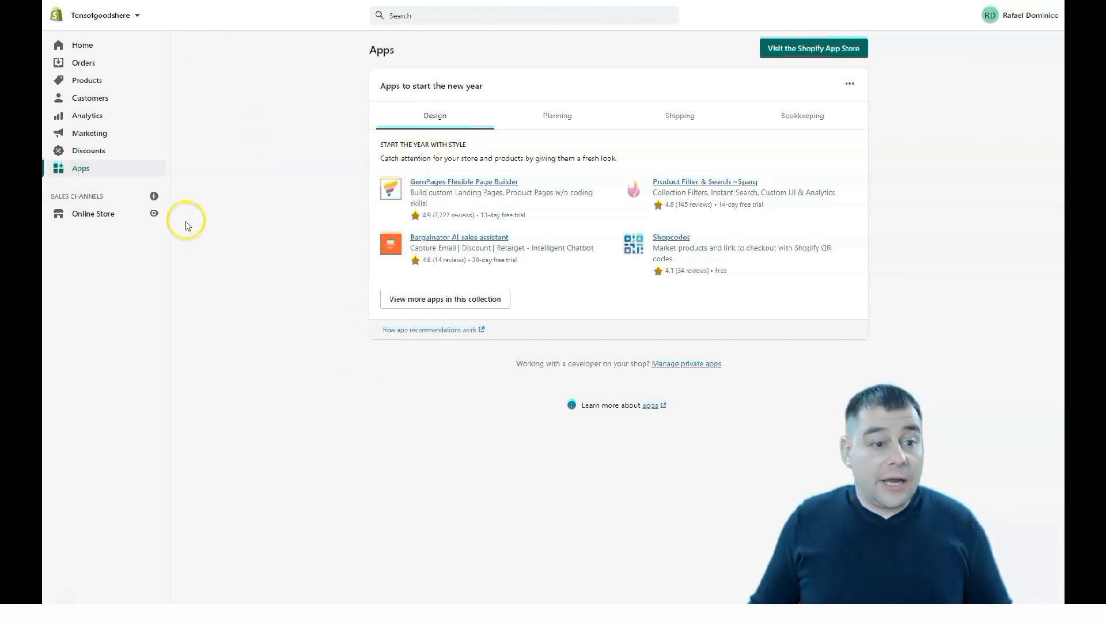
mouse_move(93, 209)
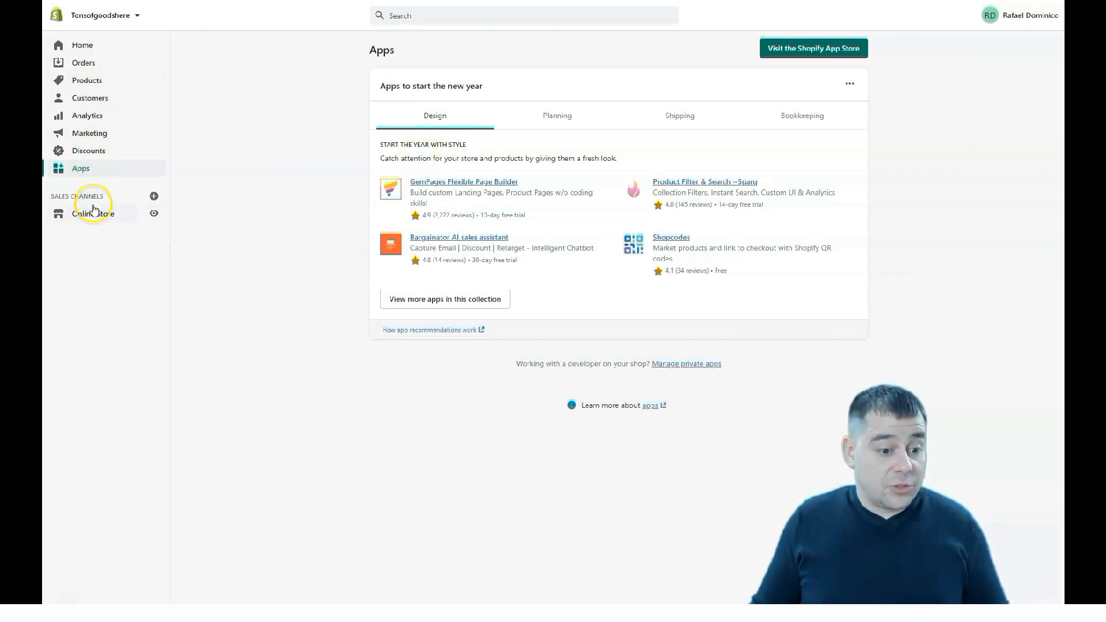
Go to the Online Store sales channel to load its Themes page
click(92, 213)
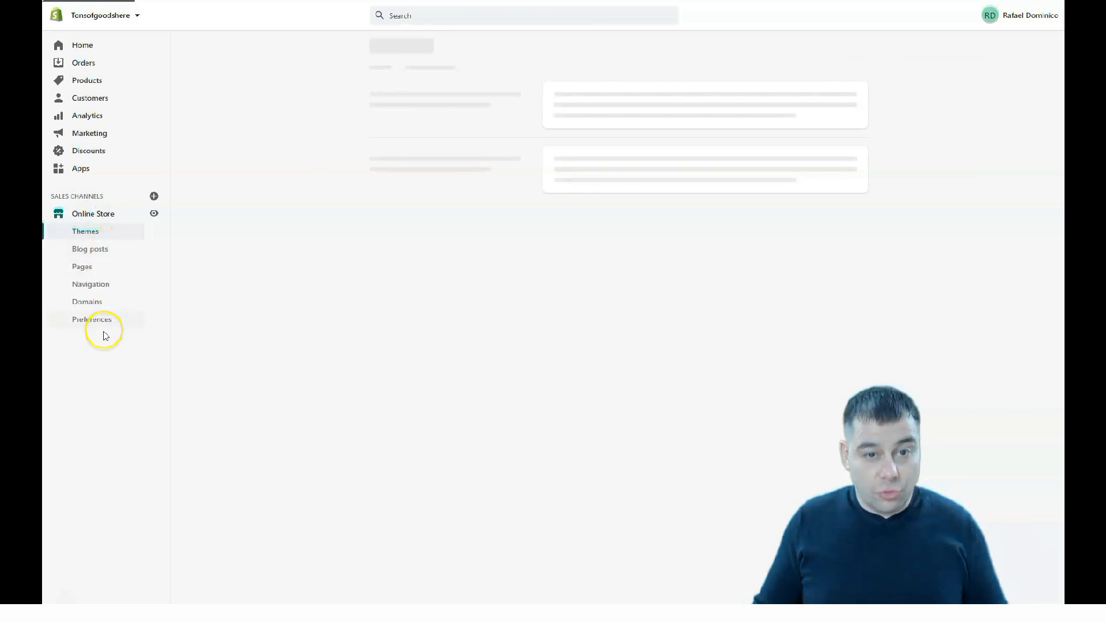
mouse_move(150, 386)
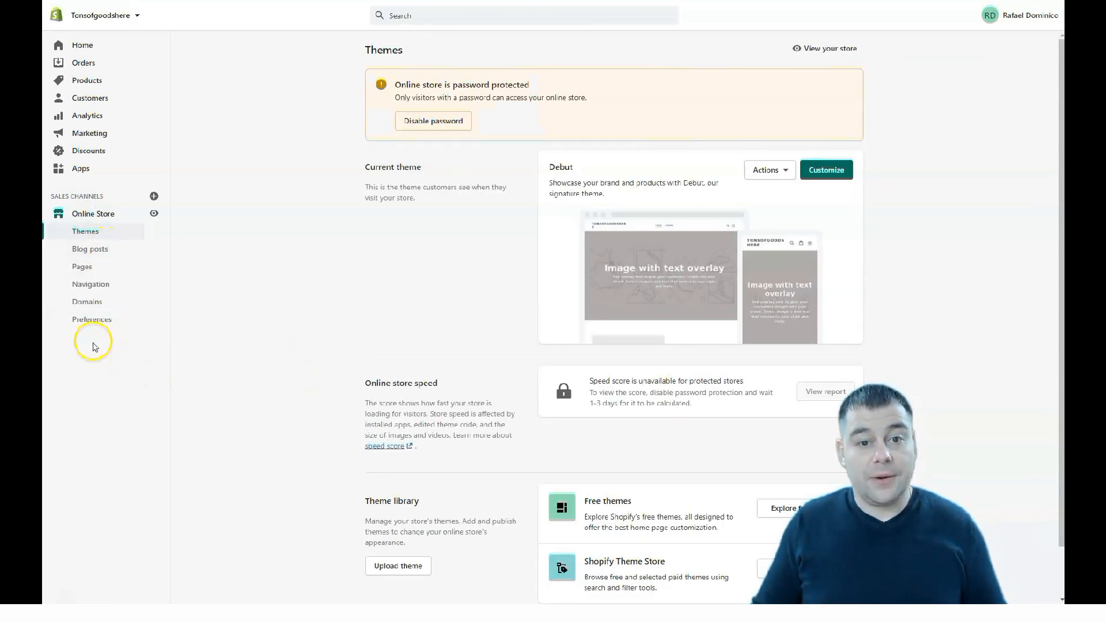
mouse_move(582, 114)
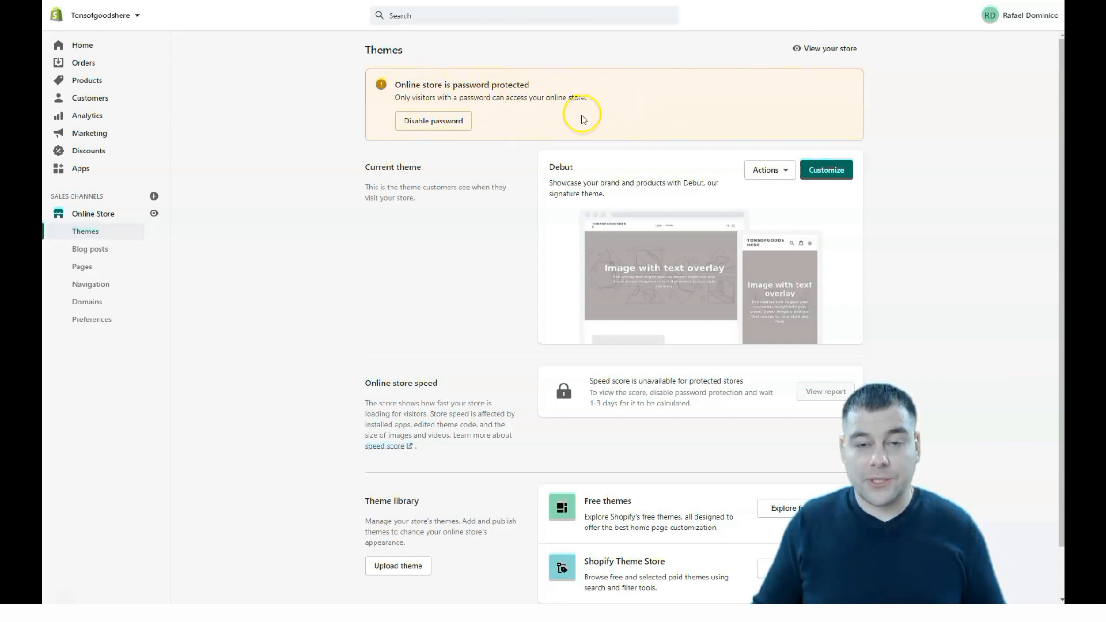
mouse_move(547, 145)
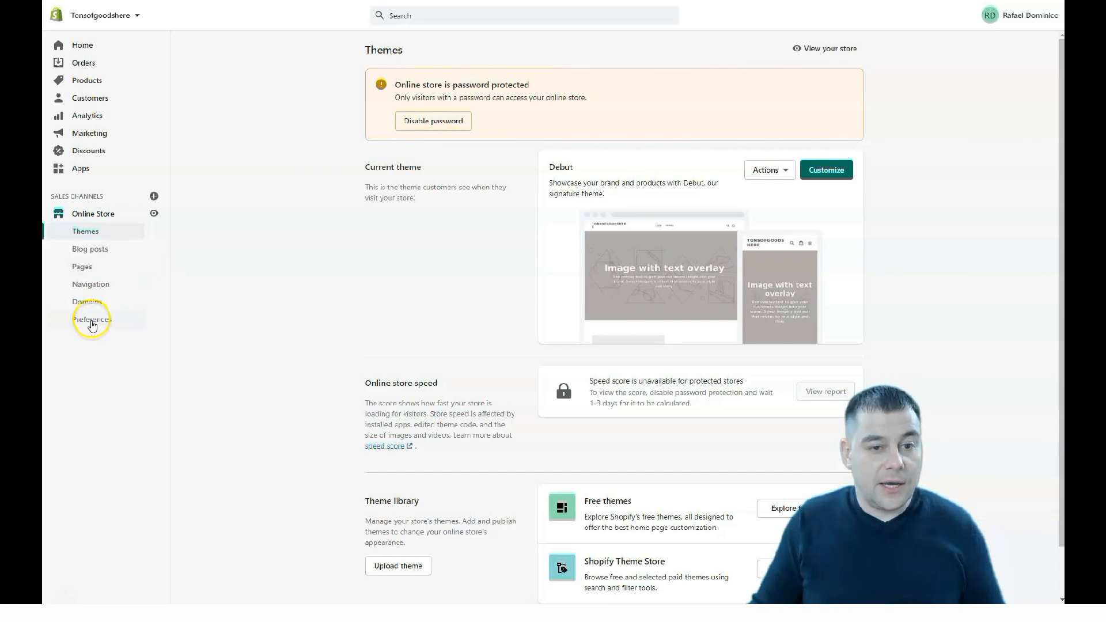
View Online Store Preferences and focus the empty homepage meta description field
click(91, 319)
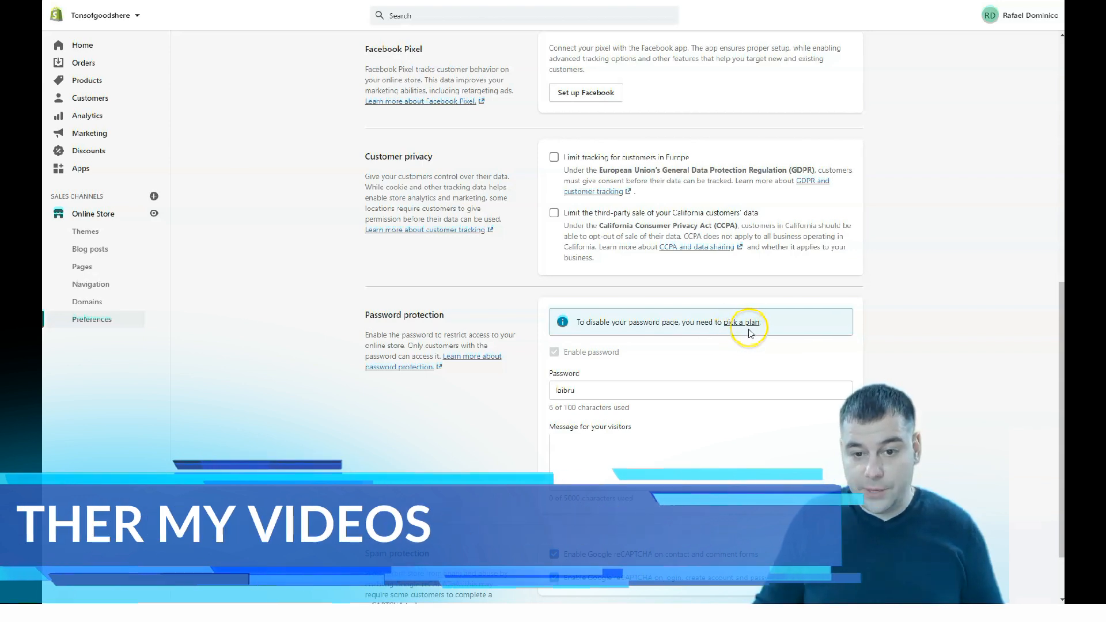
scroll(up, 3)
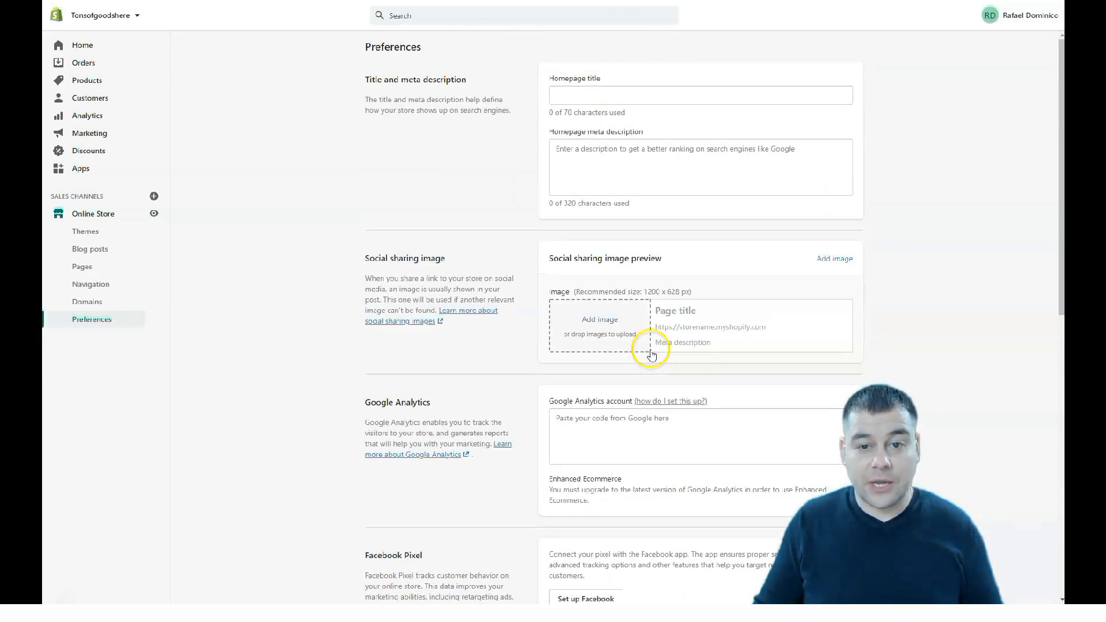
mouse_move(399, 90)
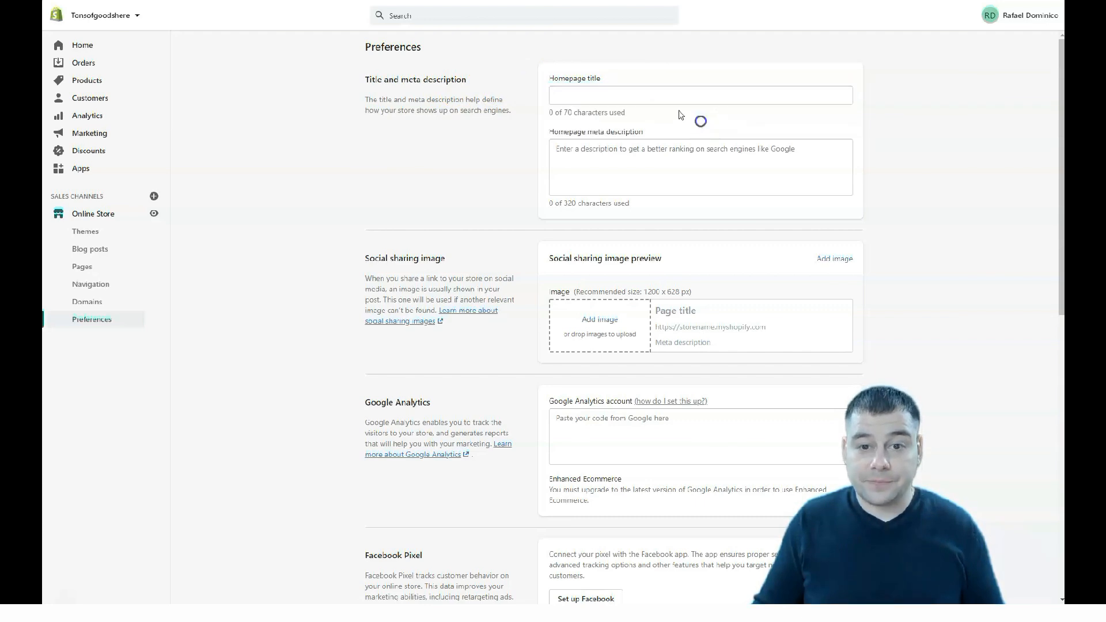
click(701, 167)
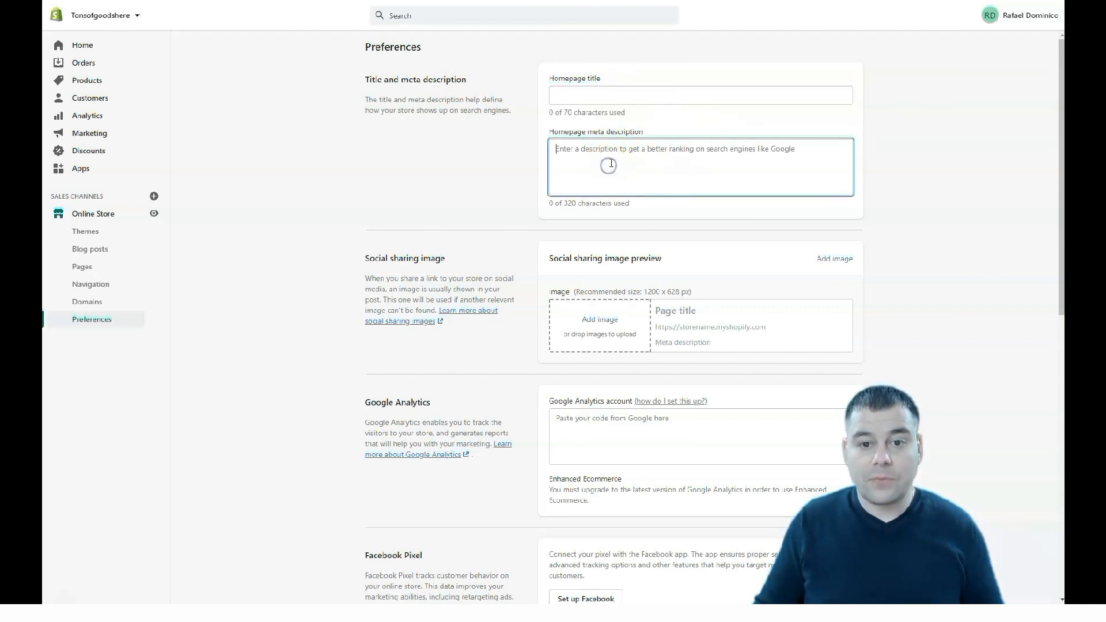
mouse_move(606, 184)
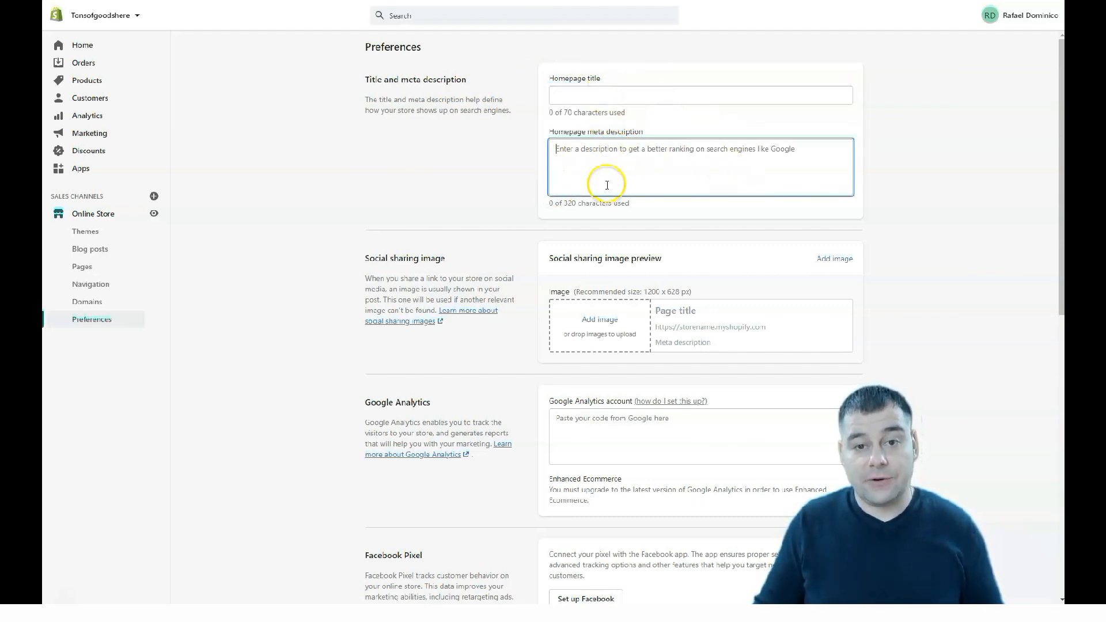
mouse_move(524, 174)
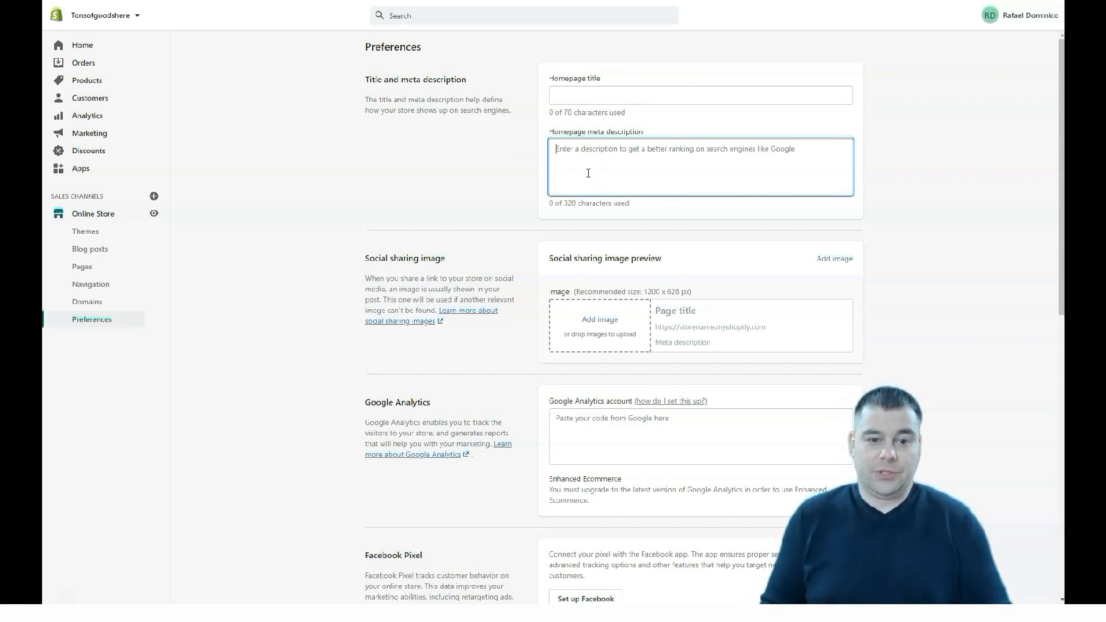
mouse_move(337, 312)
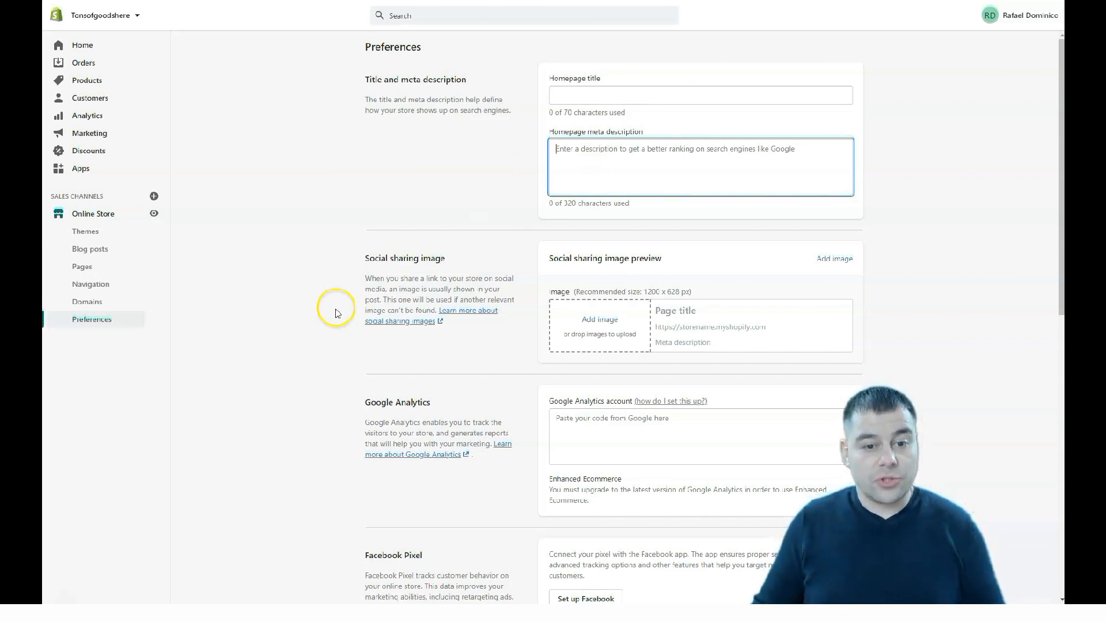
scroll(down, 3)
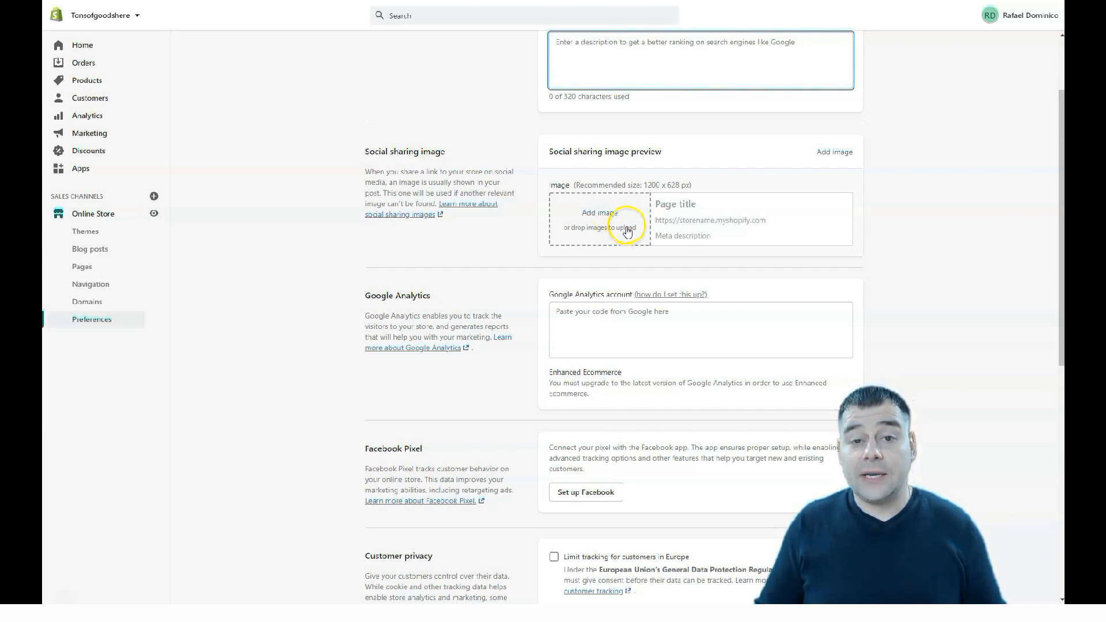
mouse_move(642, 232)
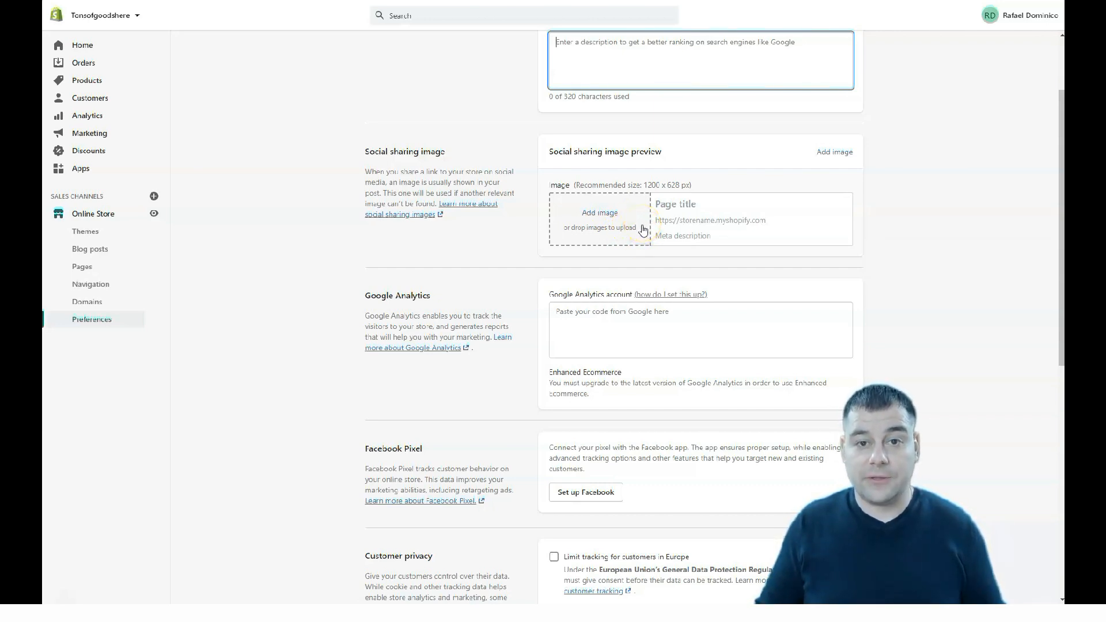
mouse_move(253, 353)
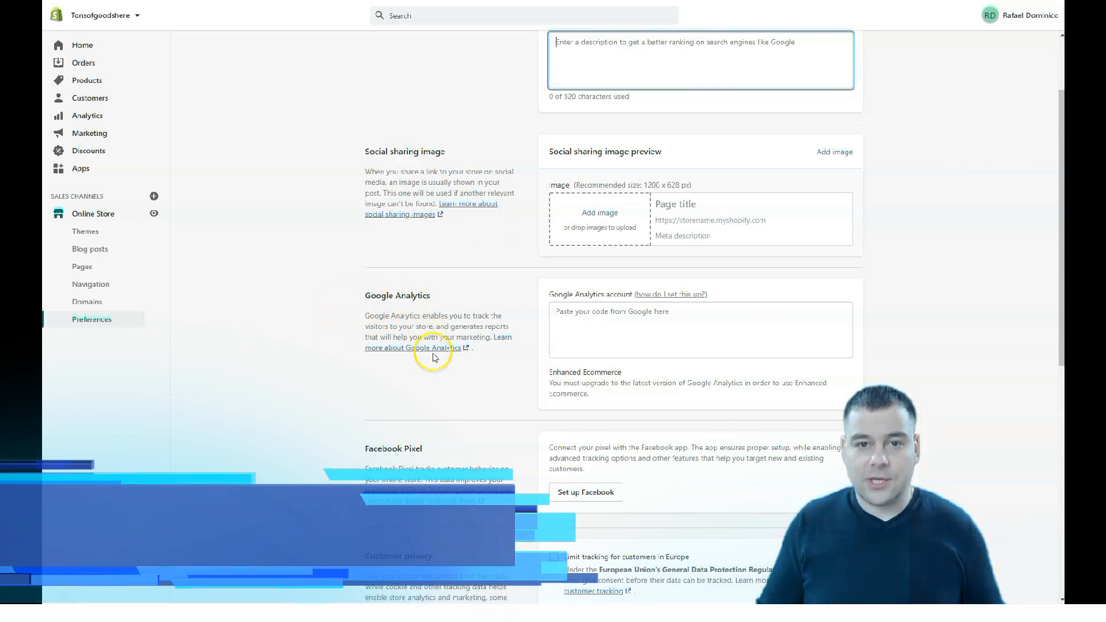
mouse_move(447, 388)
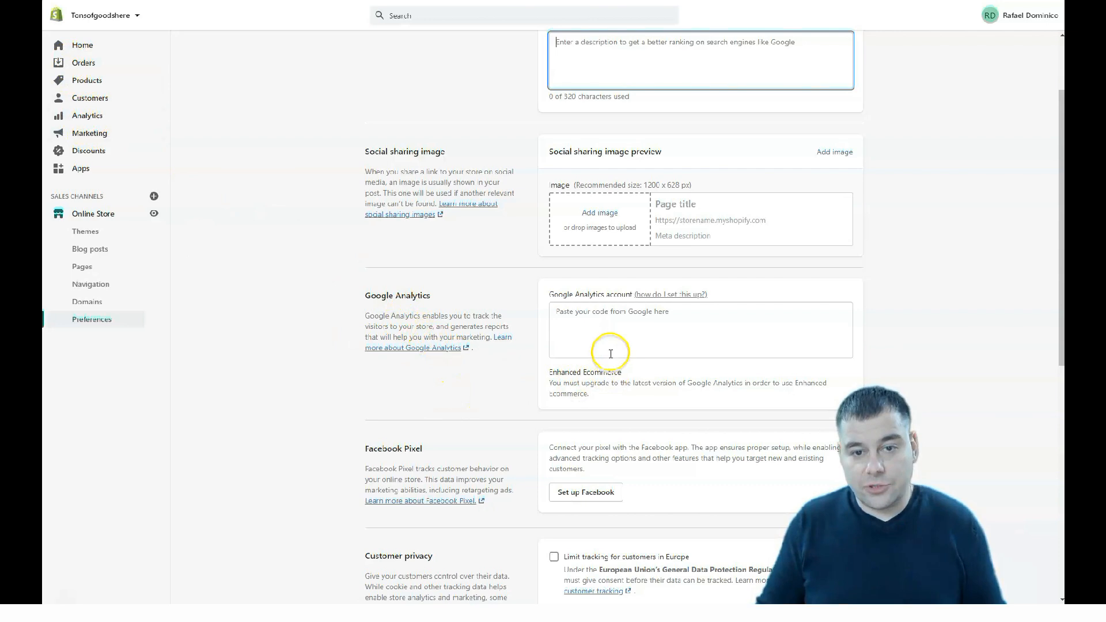
mouse_move(606, 322)
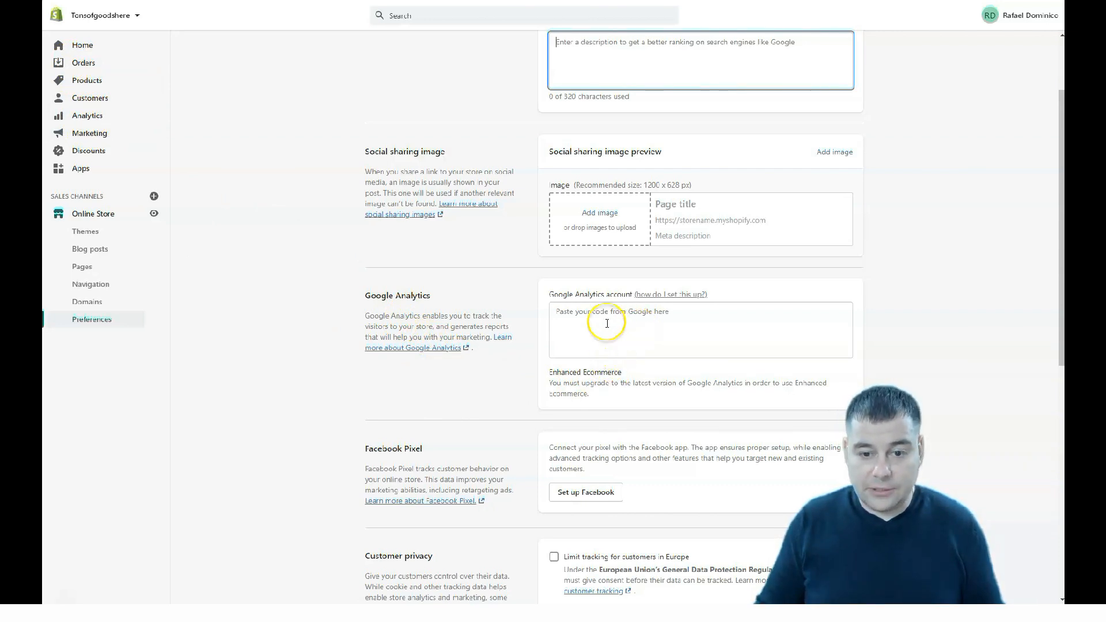
scroll(down, 3)
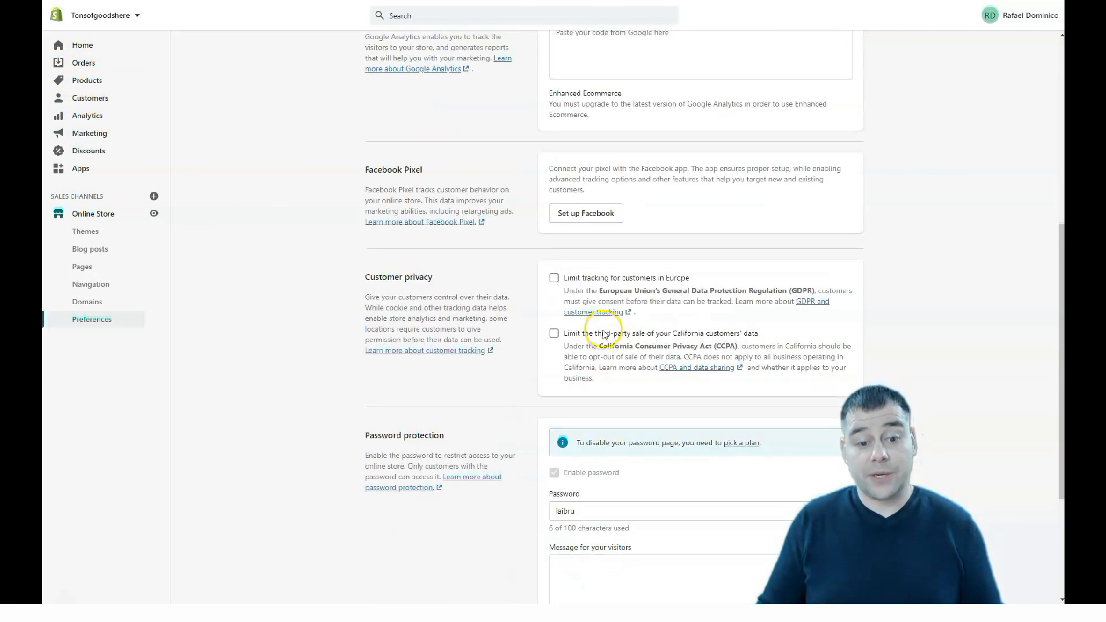
scroll(down, 3)
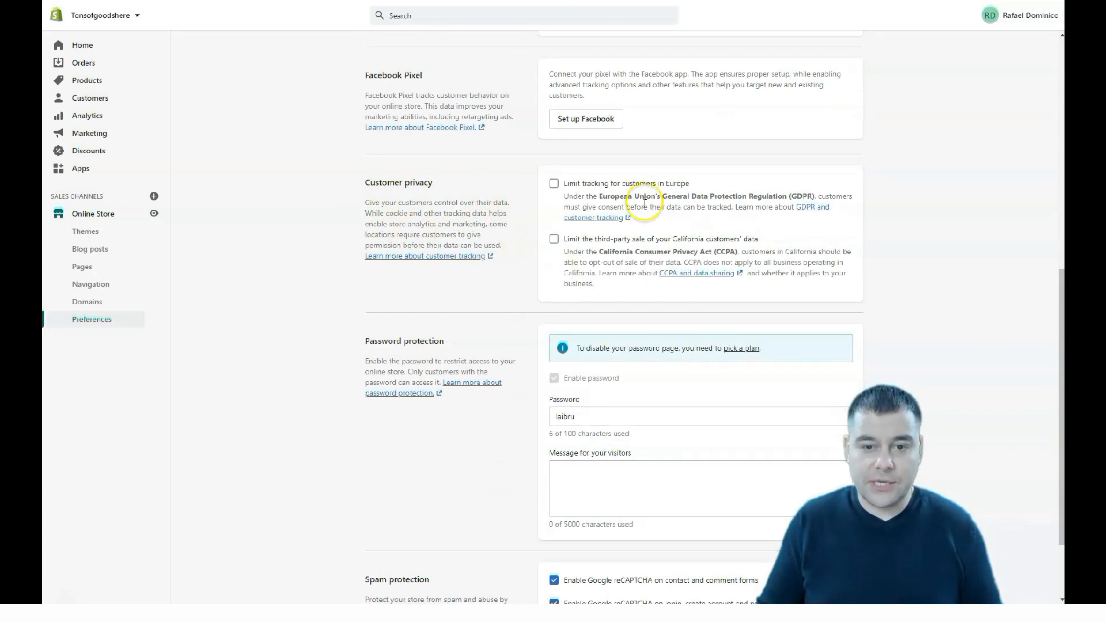
scroll(down, 3)
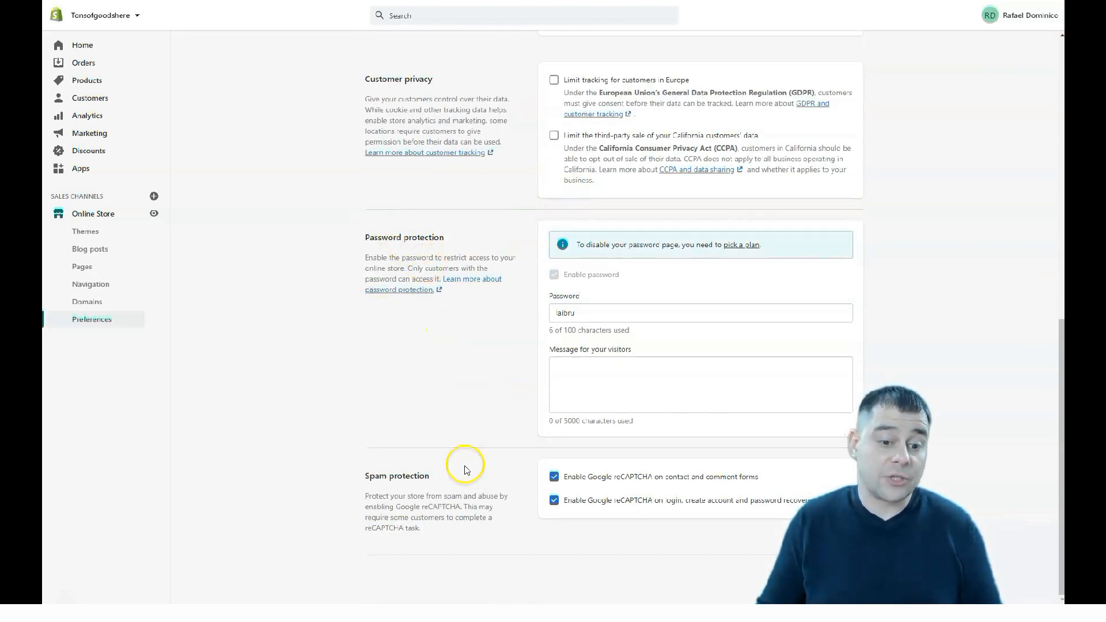
View the Domains page listing tonsofgoodshere.myshopify.com as primary domain
click(86, 301)
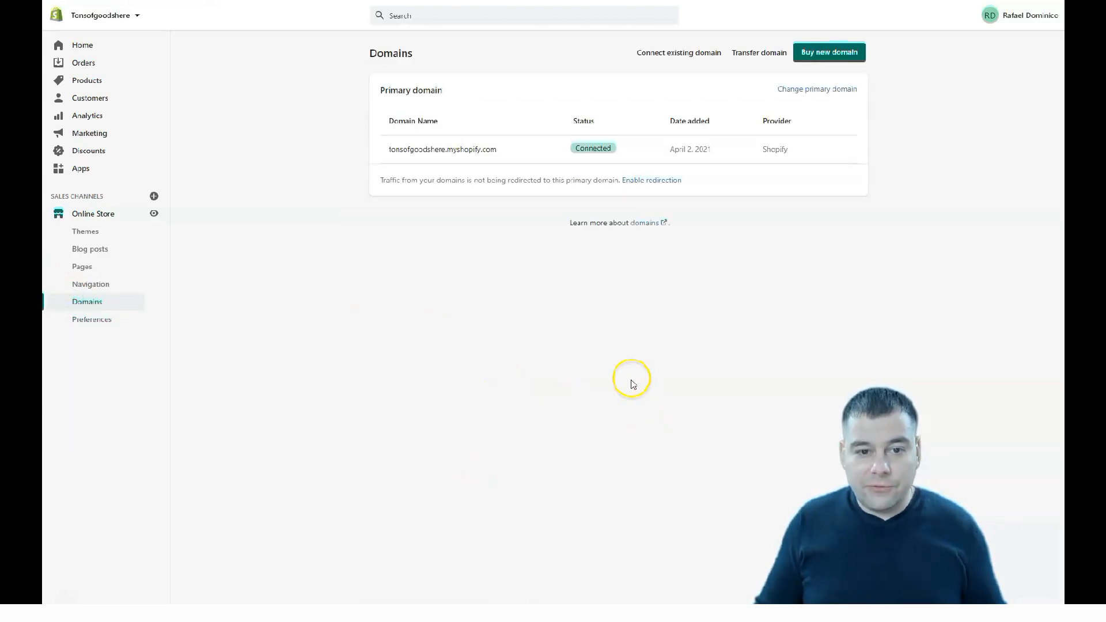
mouse_move(505, 211)
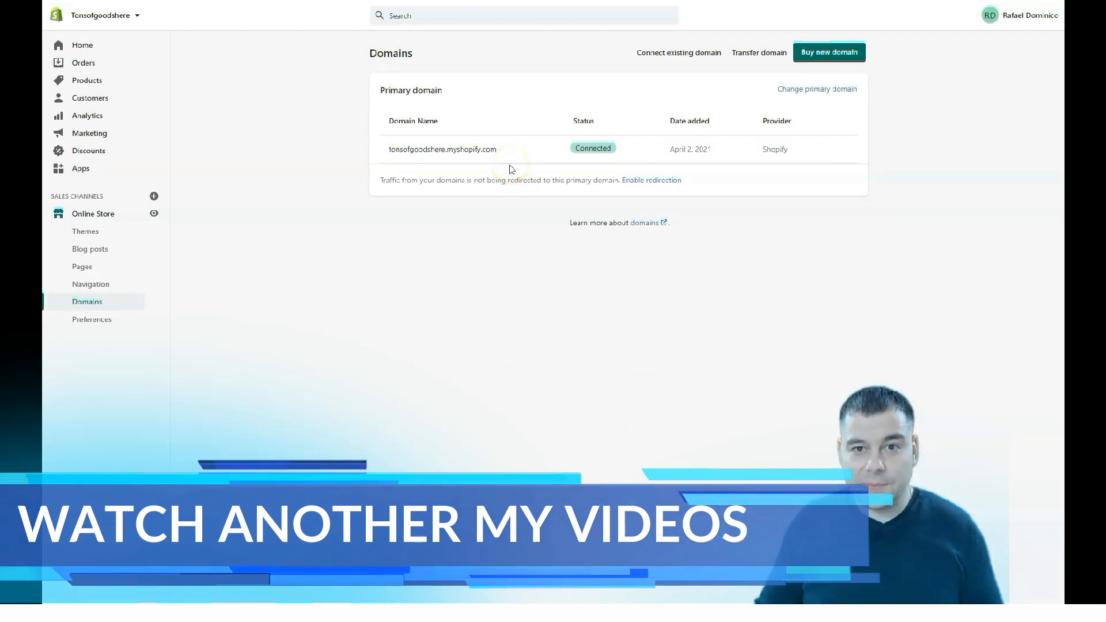
mouse_move(464, 140)
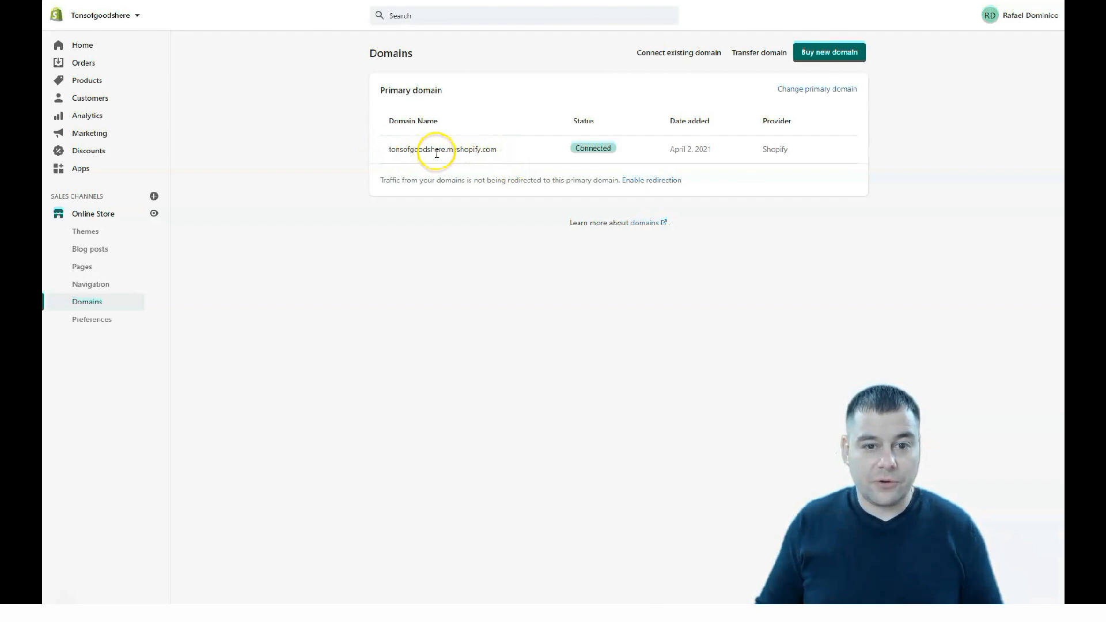
mouse_move(501, 153)
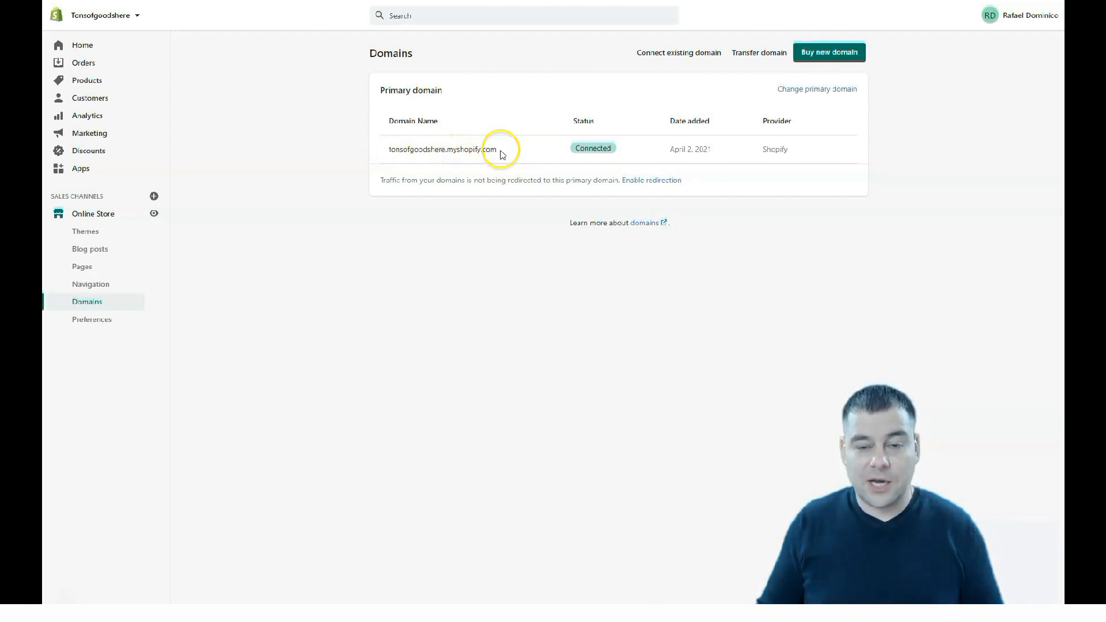
mouse_move(555, 130)
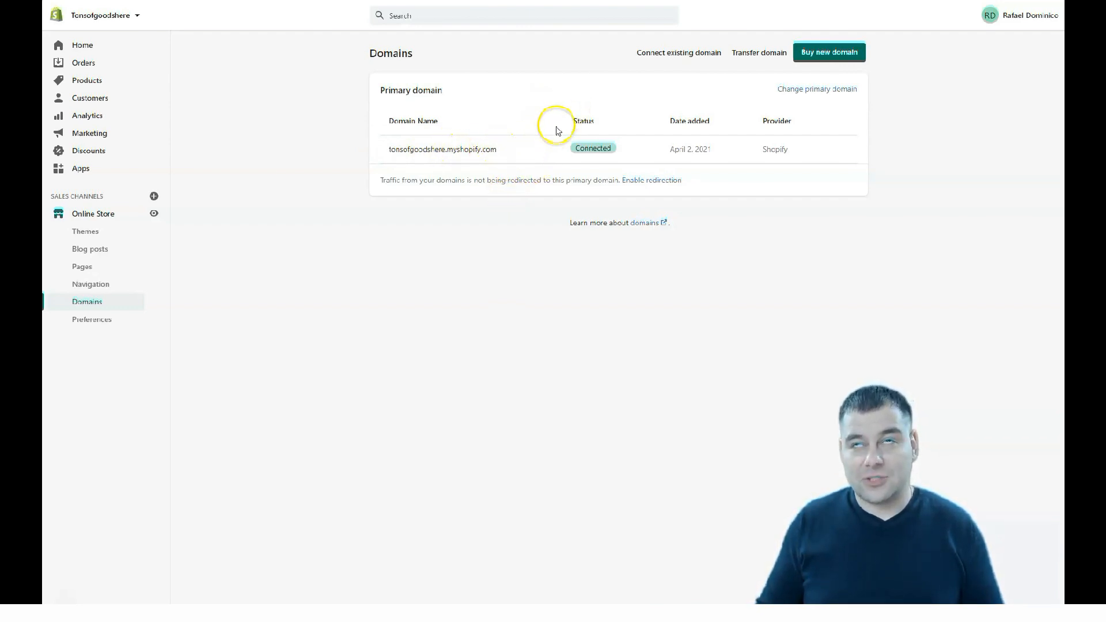
mouse_move(551, 153)
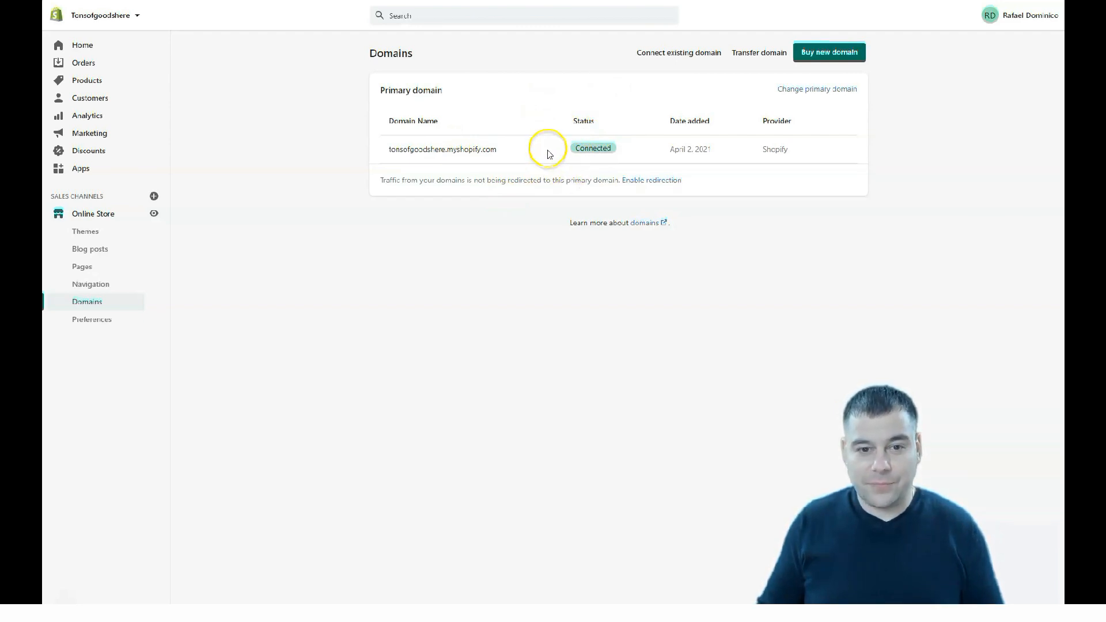
mouse_move(530, 199)
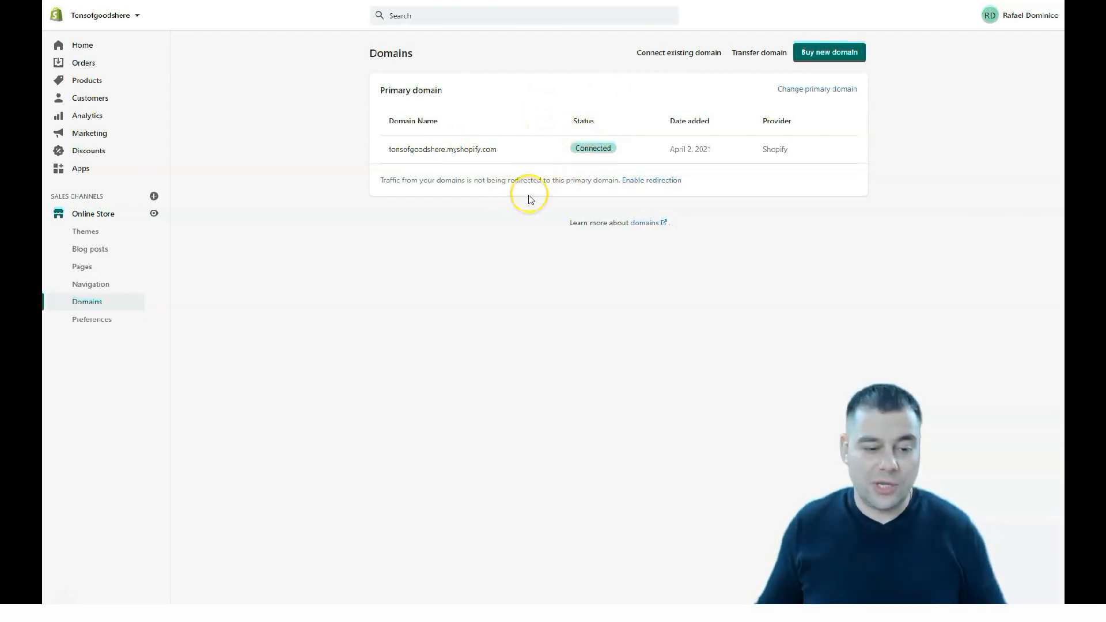
mouse_move(529, 199)
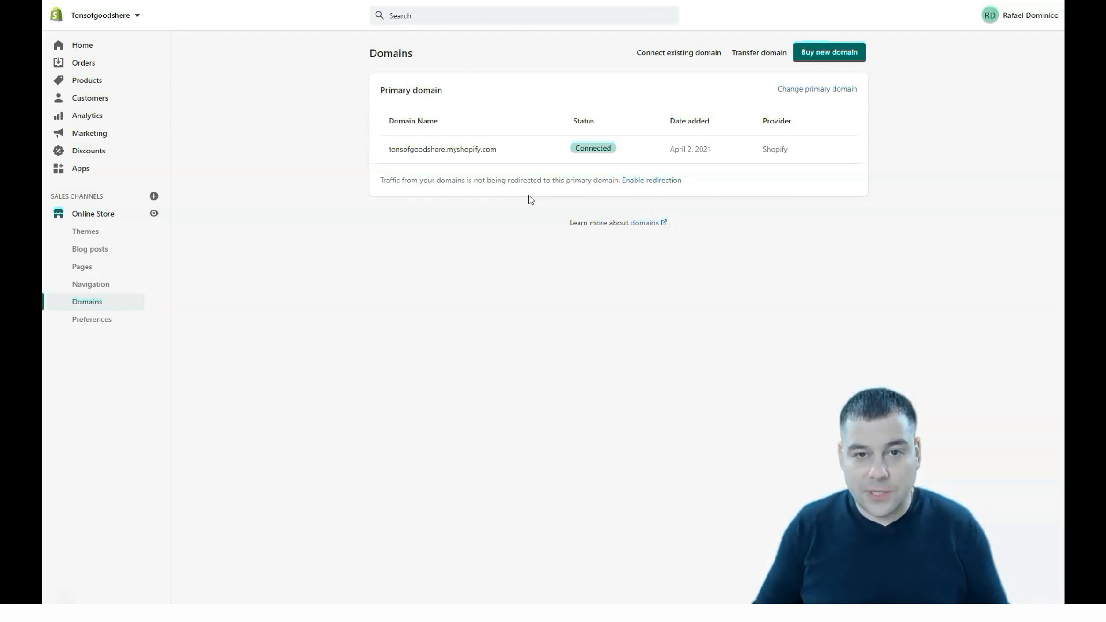
mouse_move(888, 33)
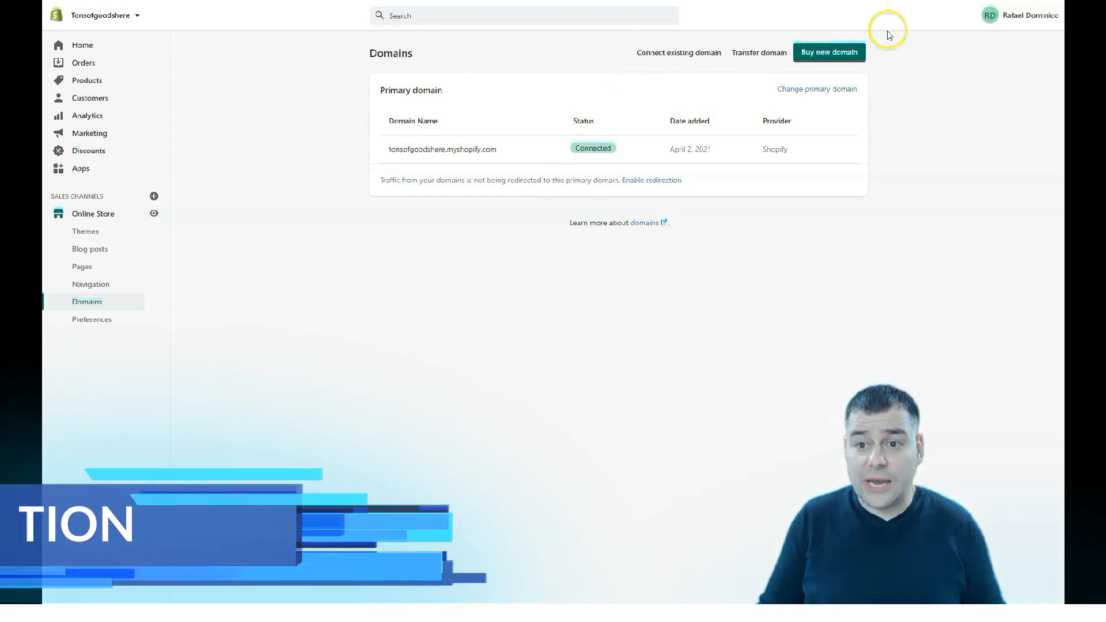
mouse_move(774, 51)
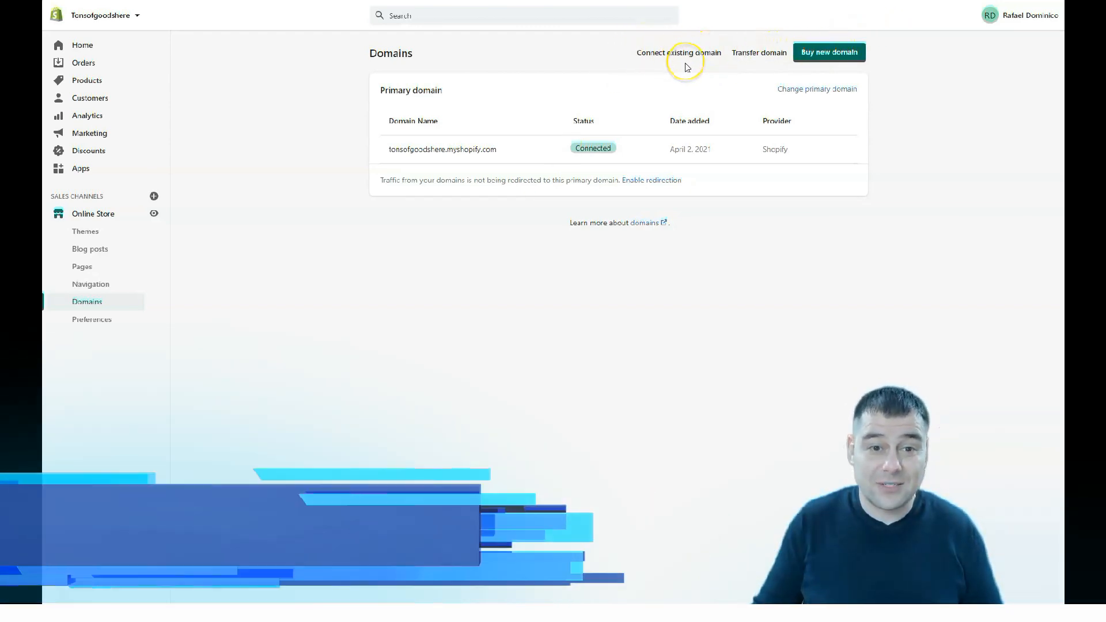
mouse_move(90, 284)
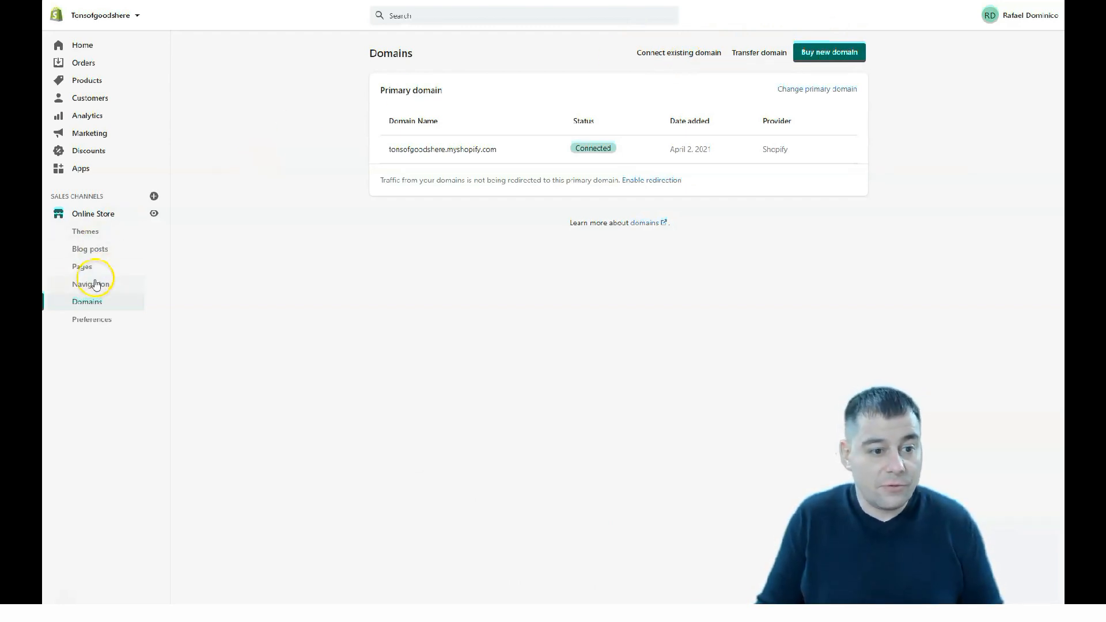
View the Navigation menus, the empty Pages list, then the empty Blog posts page
click(90, 283)
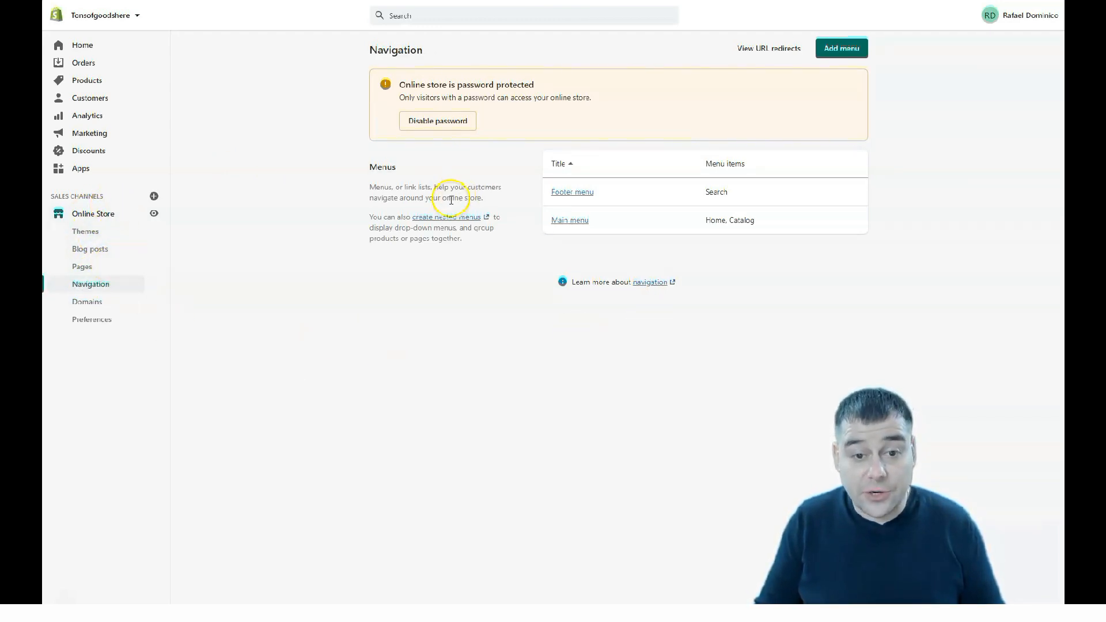
mouse_move(656, 226)
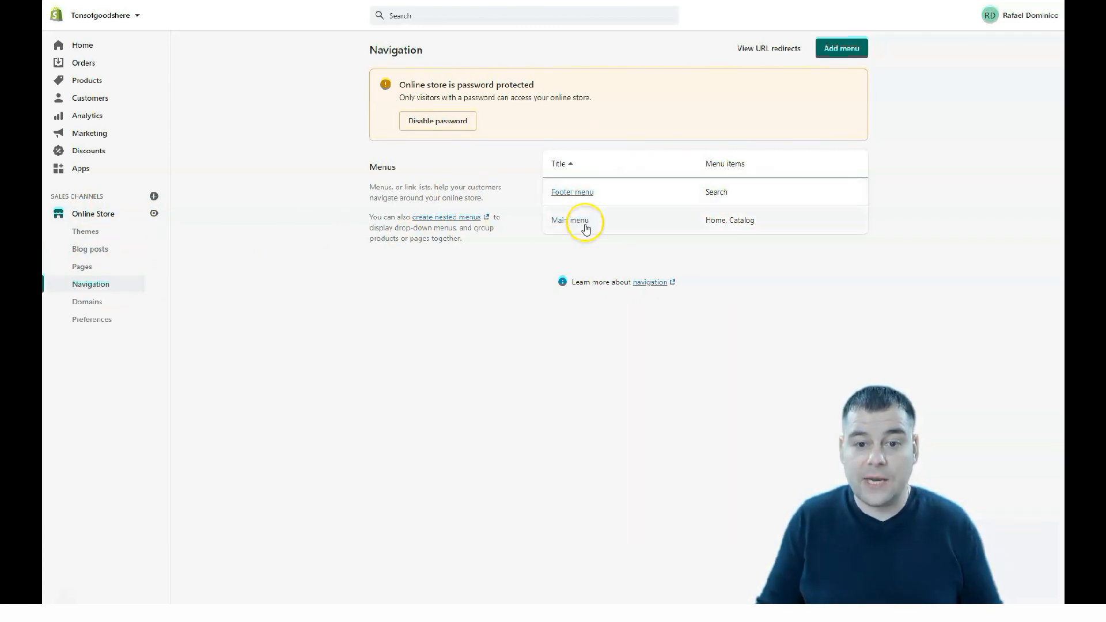
mouse_move(101, 269)
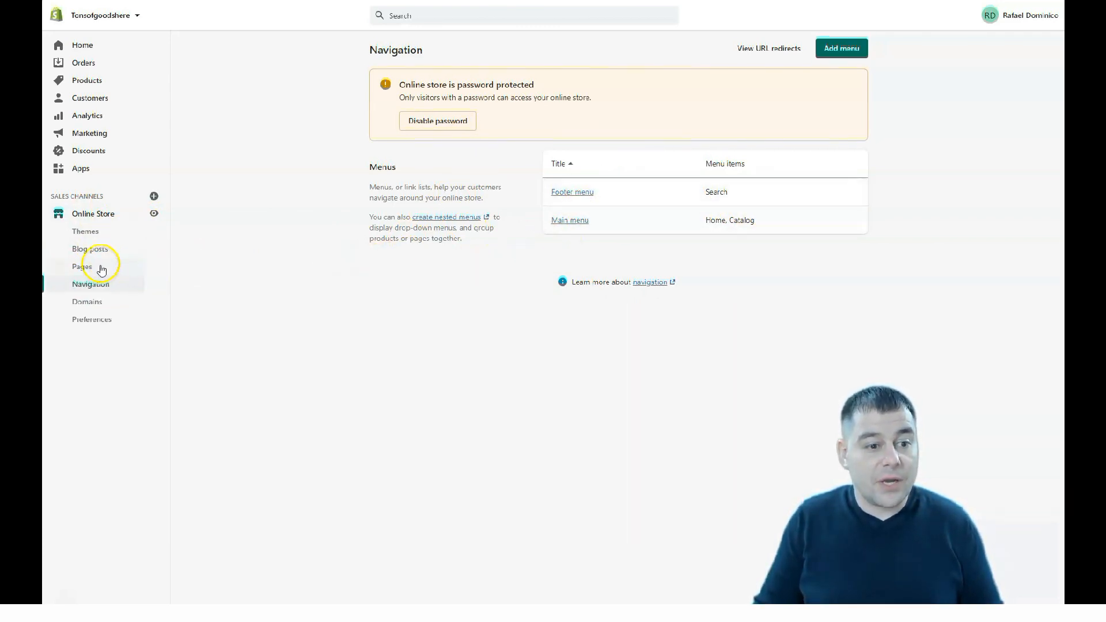
click(80, 266)
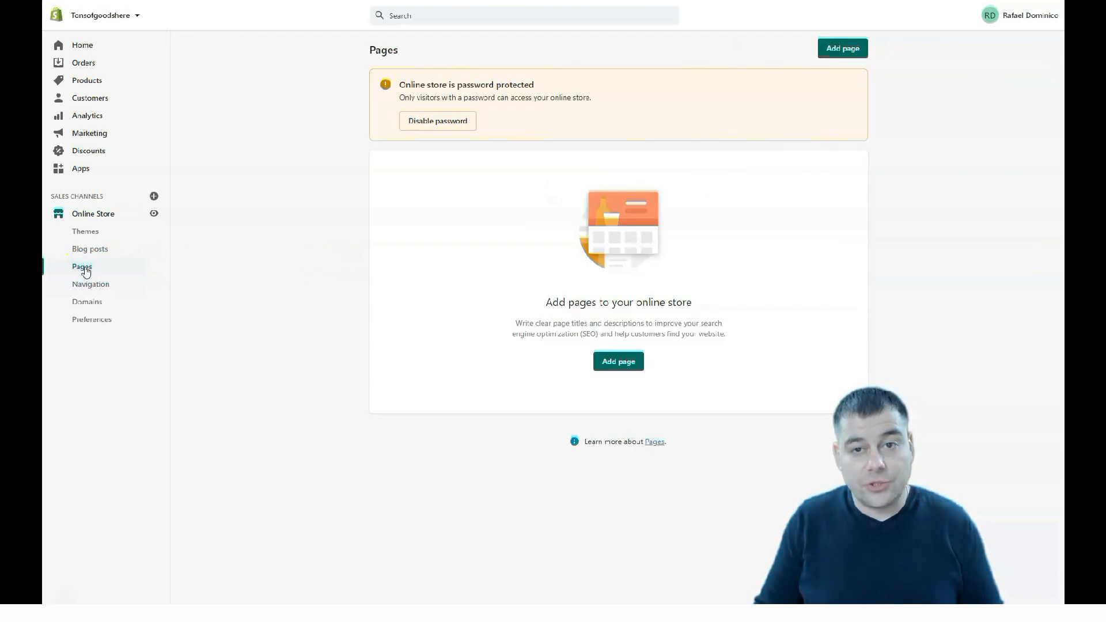
mouse_move(86, 252)
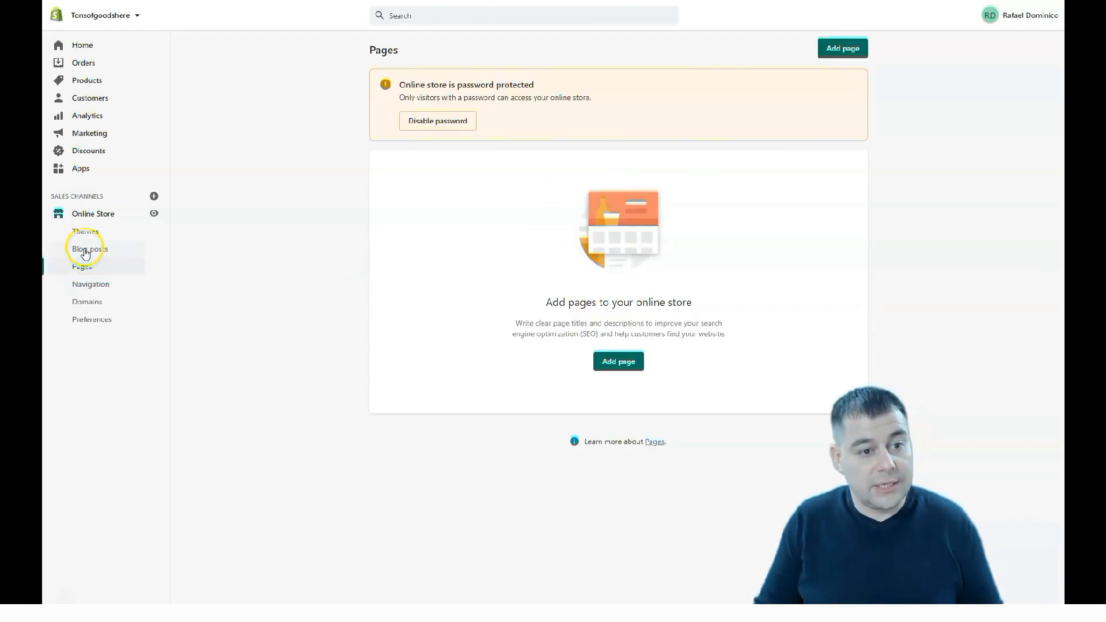
click(89, 249)
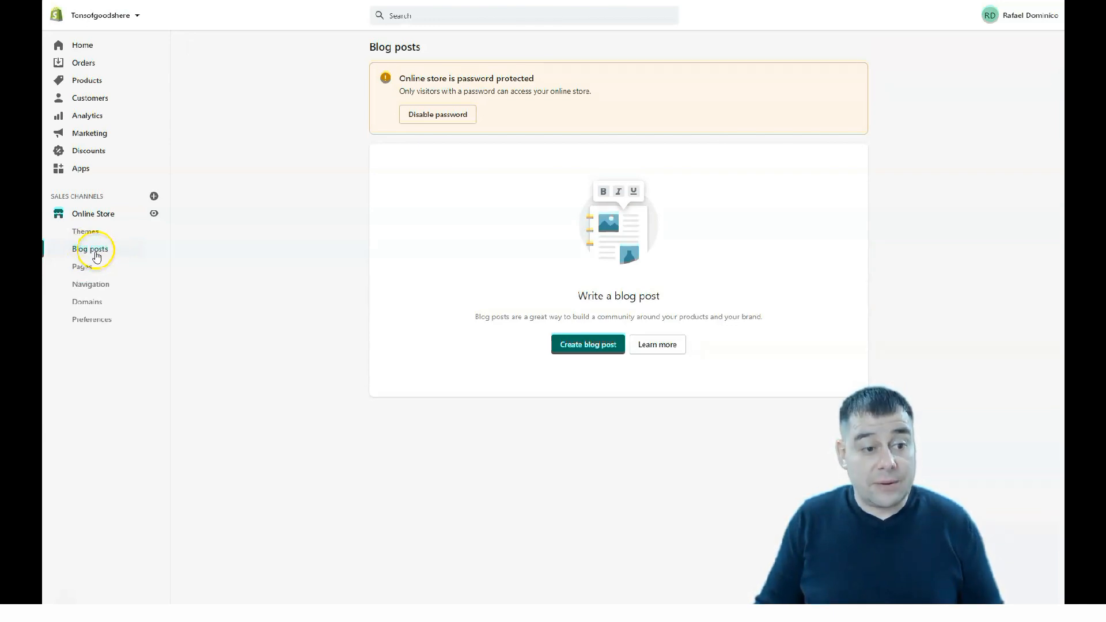
click(84, 231)
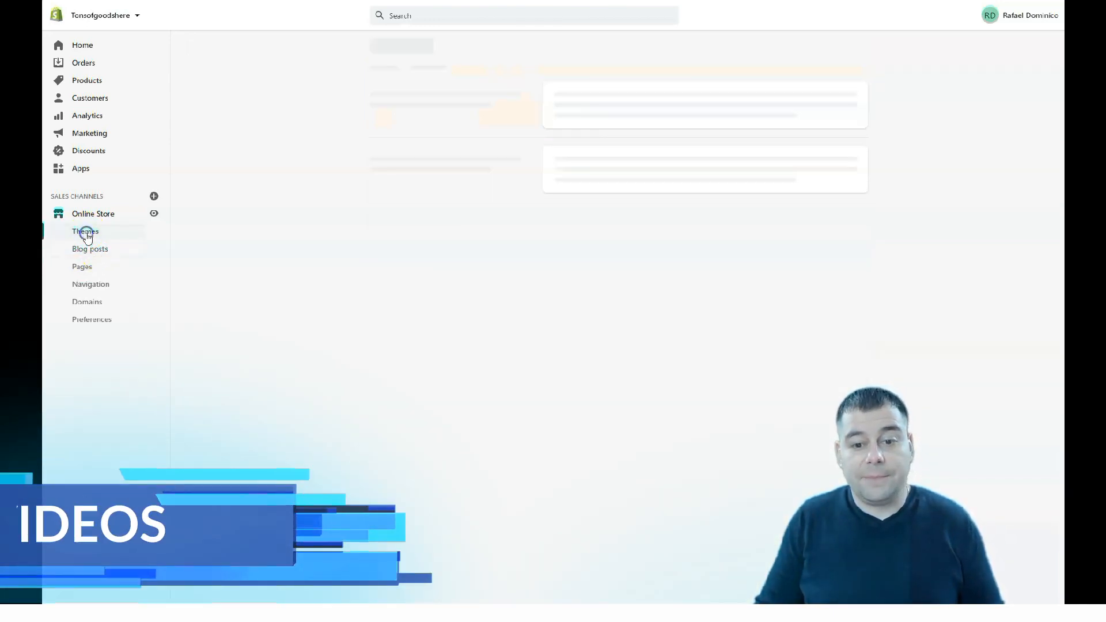
click(84, 230)
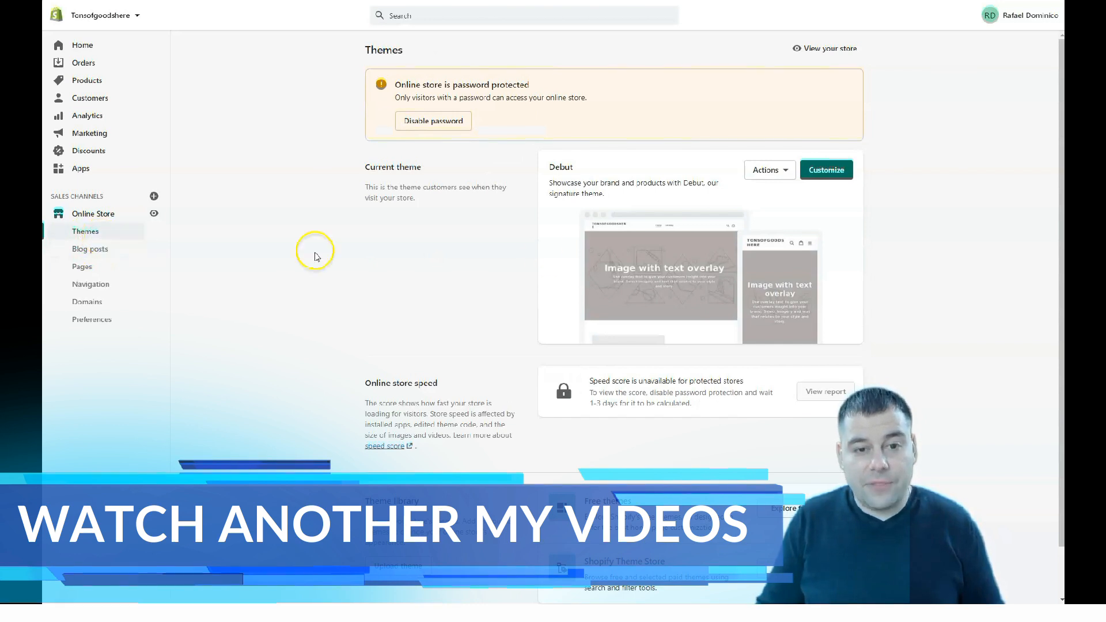
mouse_move(510, 296)
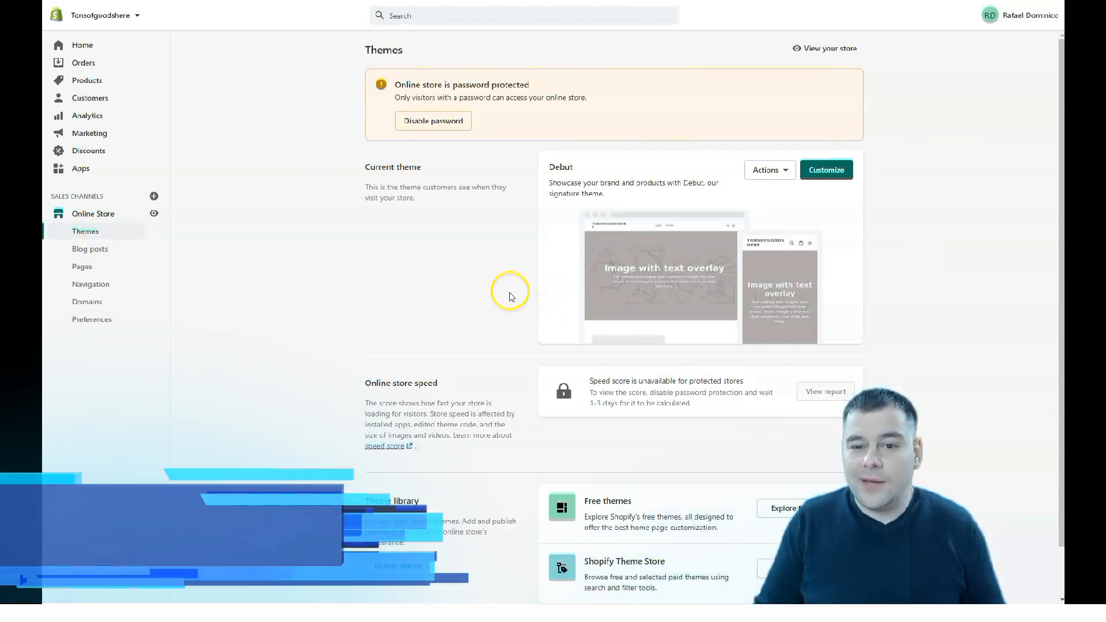
mouse_move(510, 296)
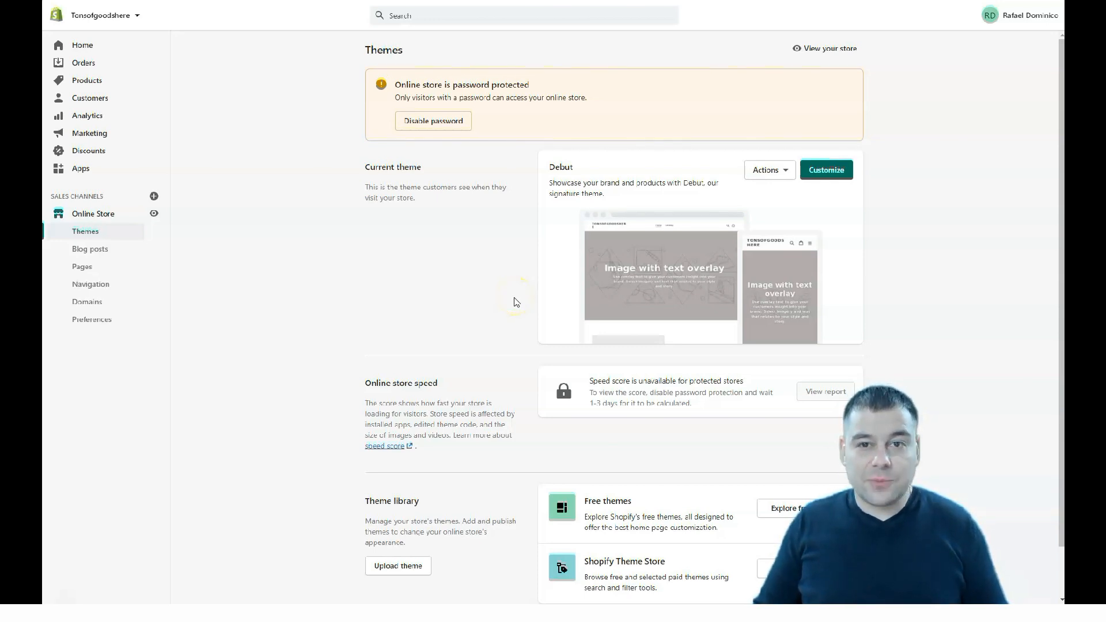
mouse_move(446, 260)
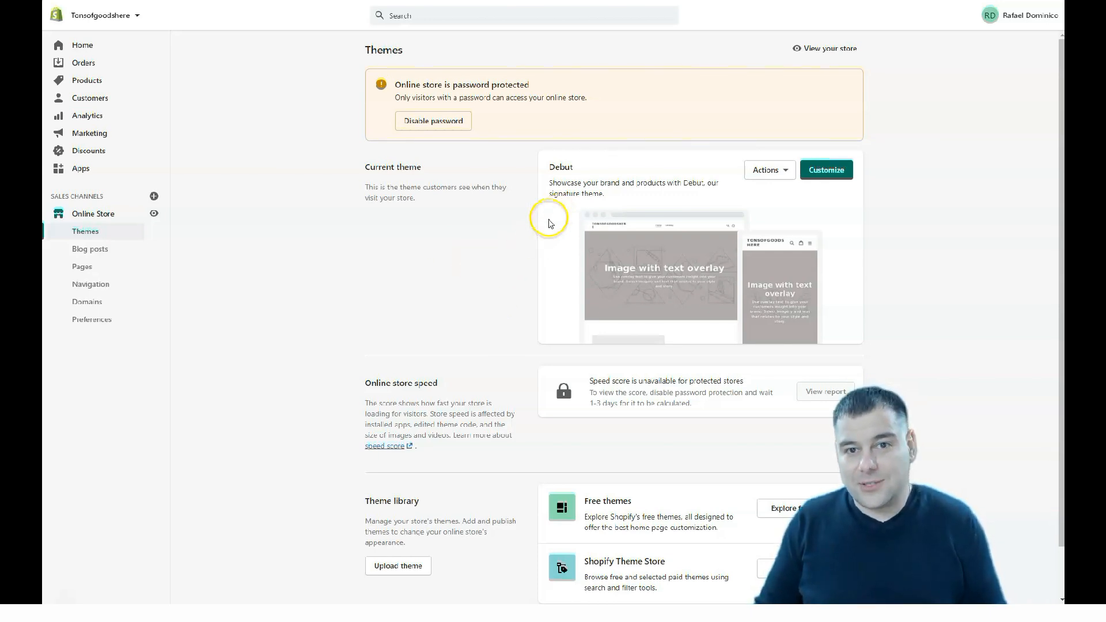
mouse_move(476, 277)
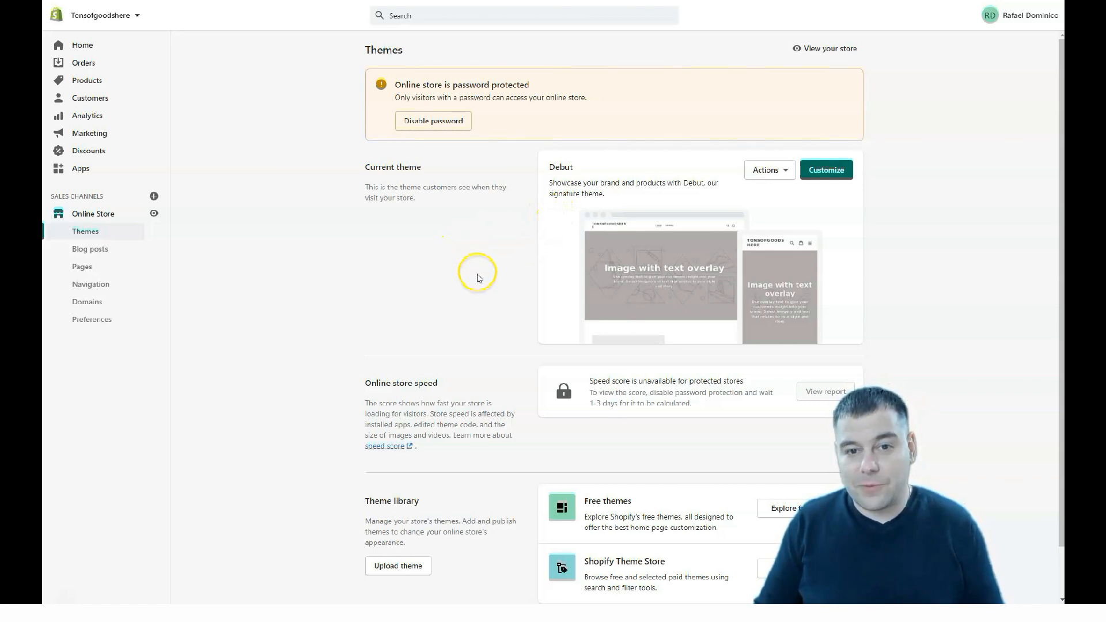
mouse_move(930, 265)
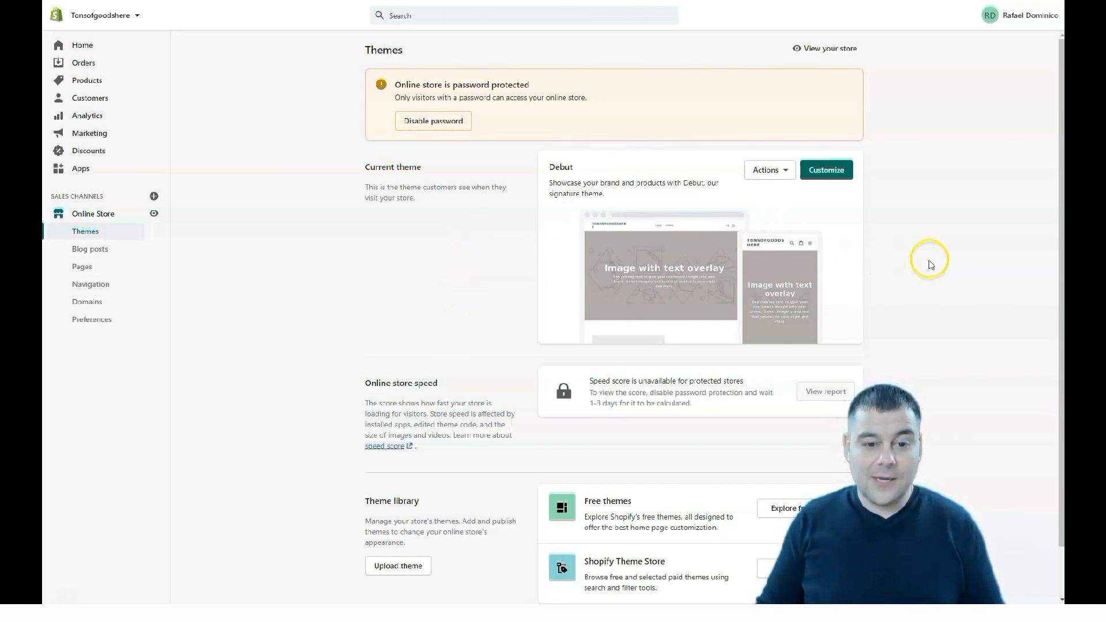
scroll(down, 3)
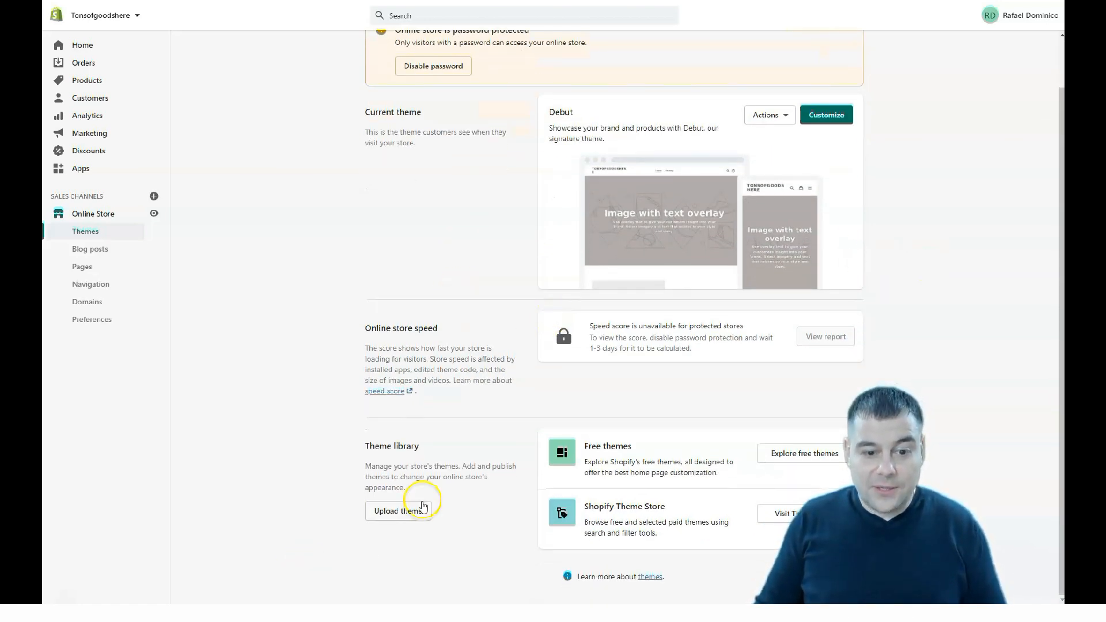
mouse_move(314, 525)
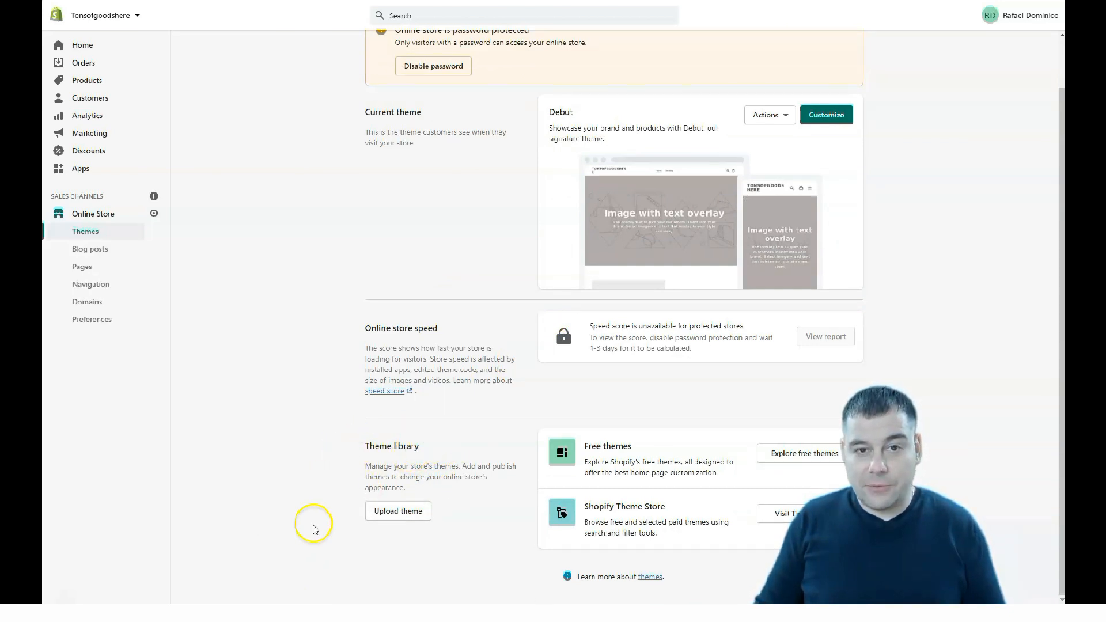
mouse_move(834, 468)
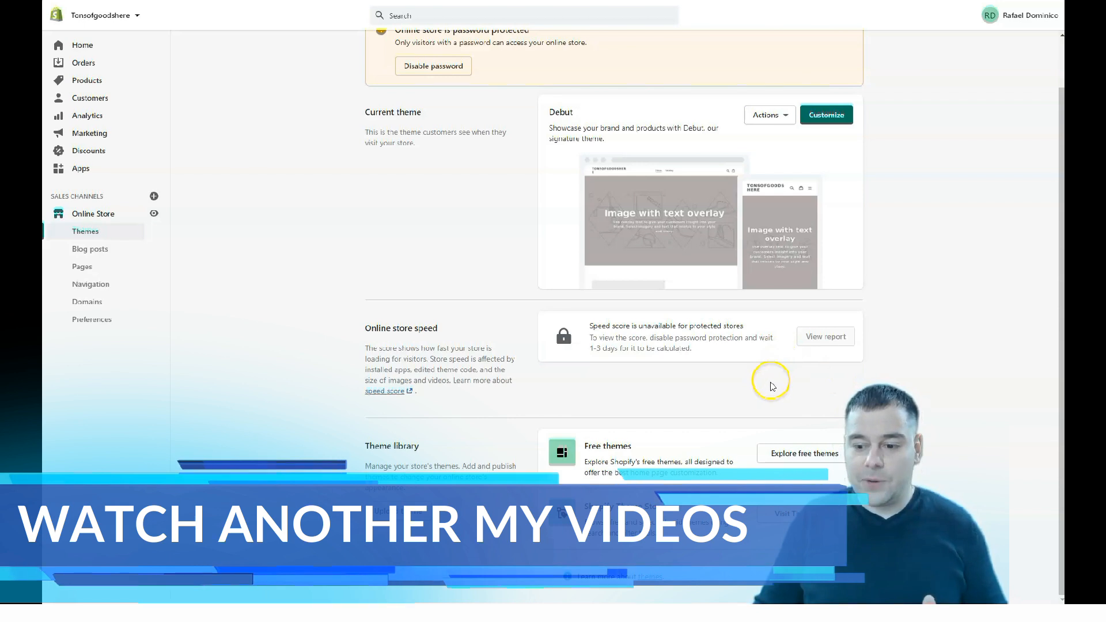
mouse_move(780, 392)
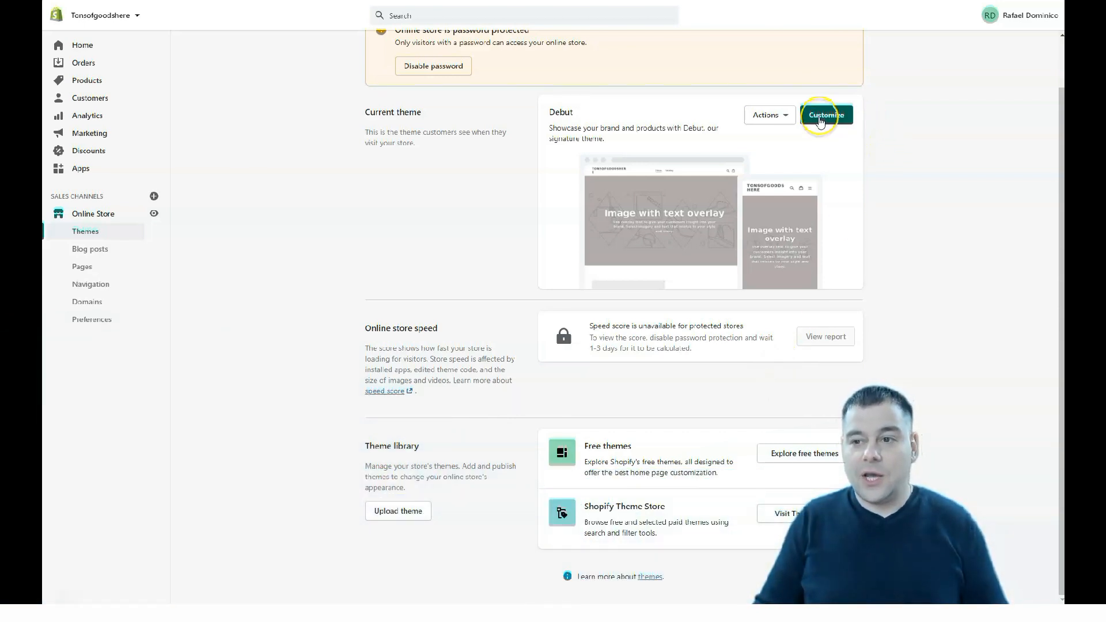
Customize the Debut theme and scroll through its home page preview and sections
click(825, 114)
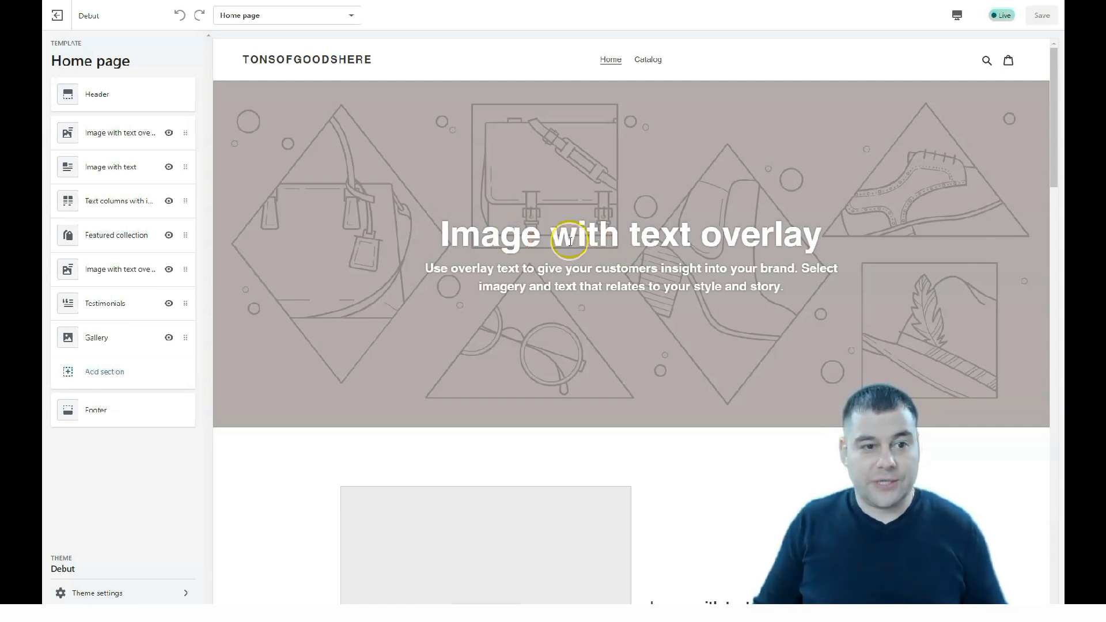
scroll(down, 3)
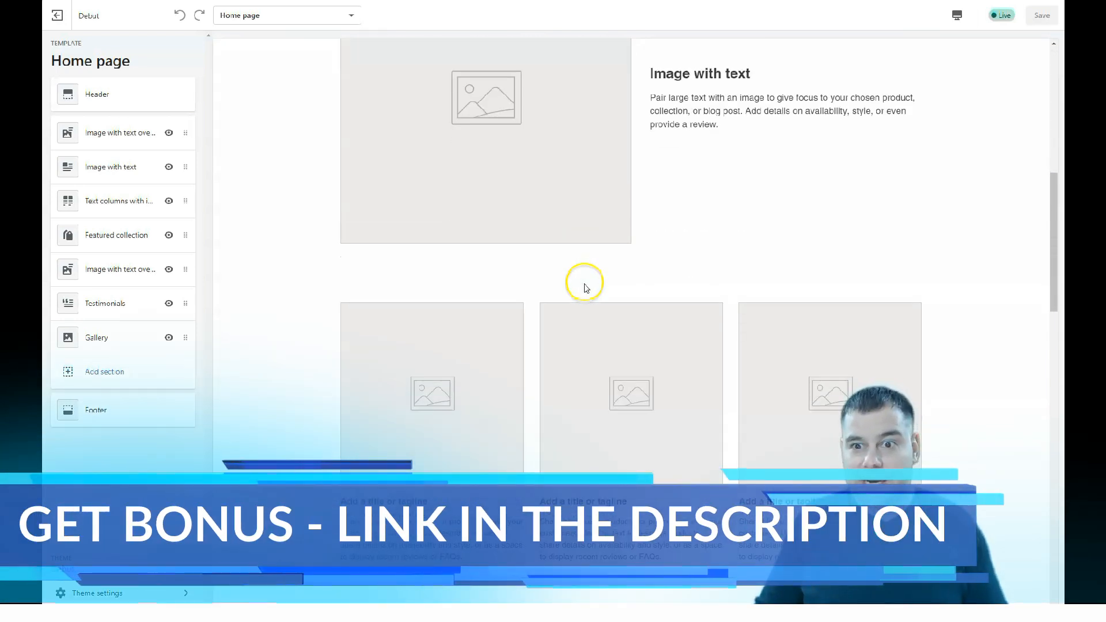
scroll(up, 3)
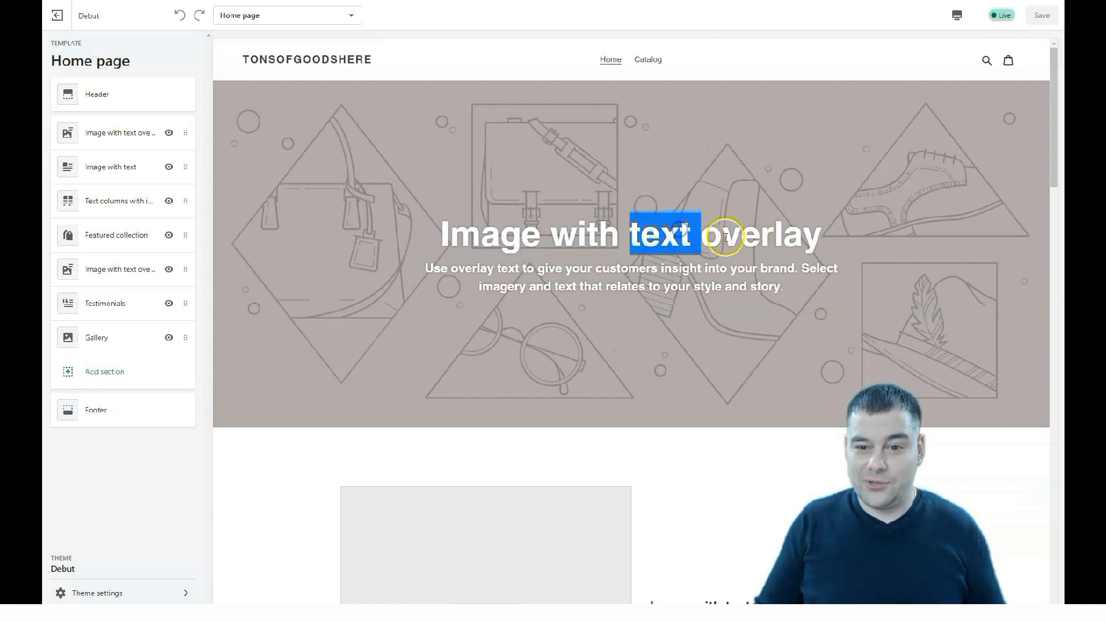
double_click(479, 234)
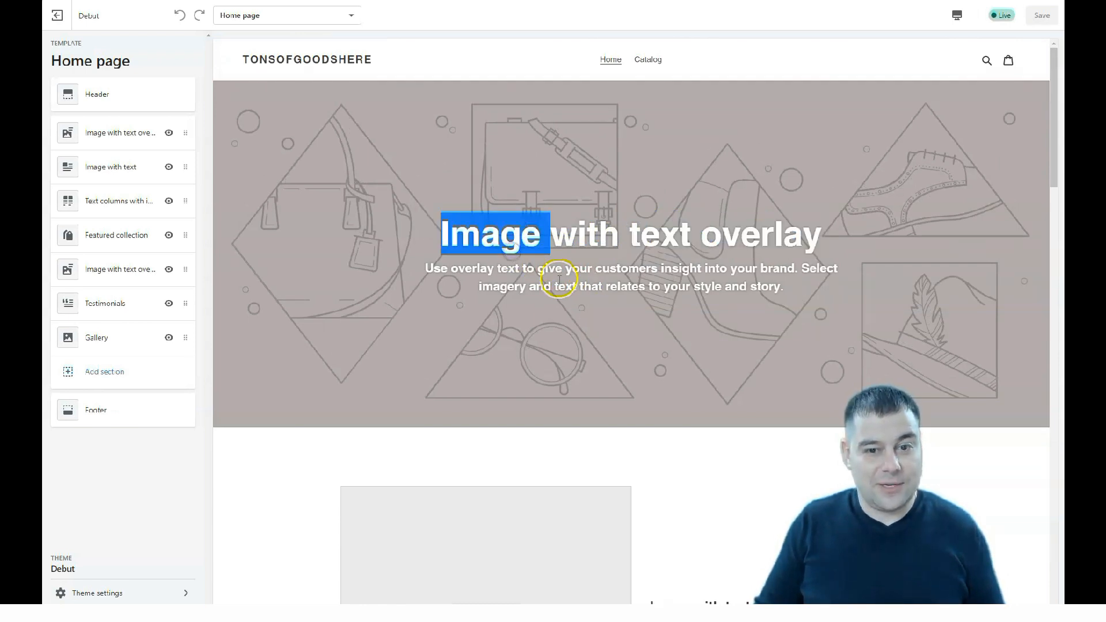
scroll(down, 3)
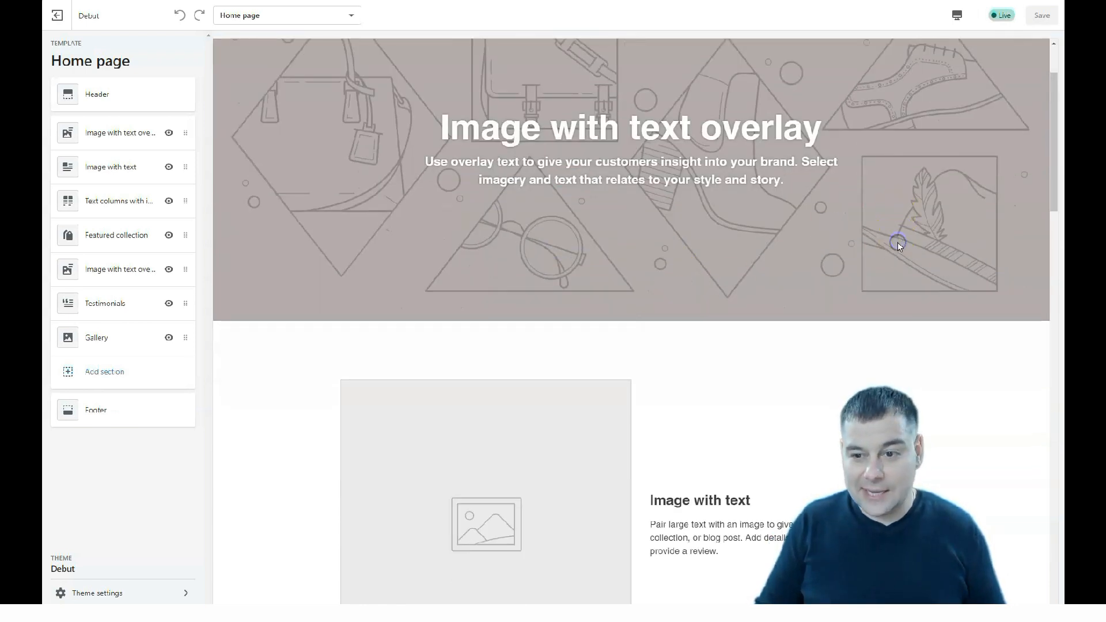
scroll(down, 3)
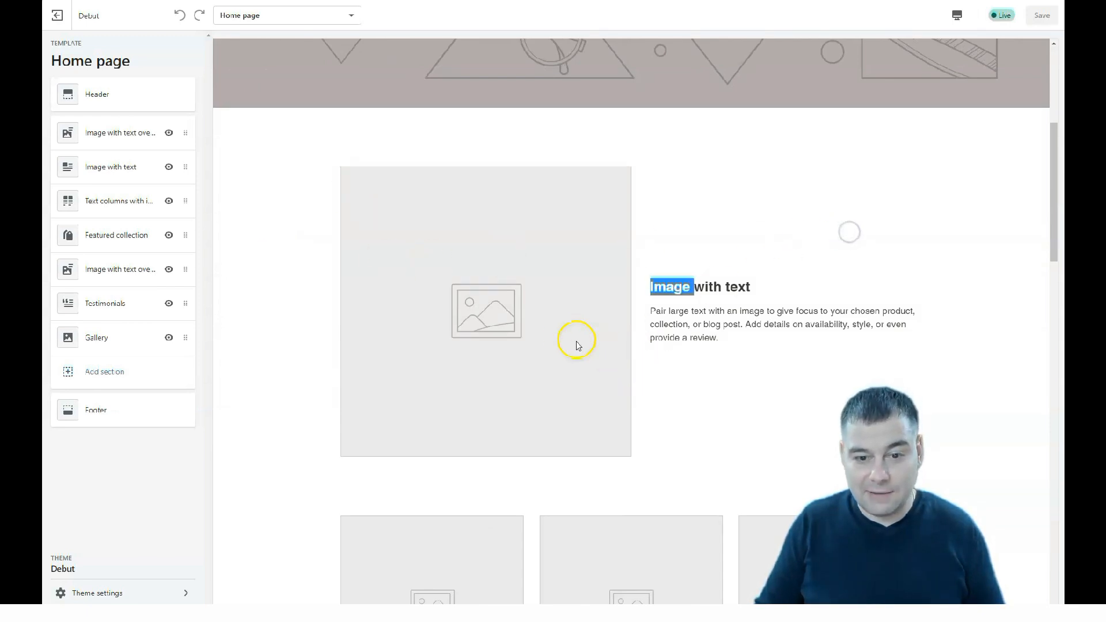
scroll(up, 3)
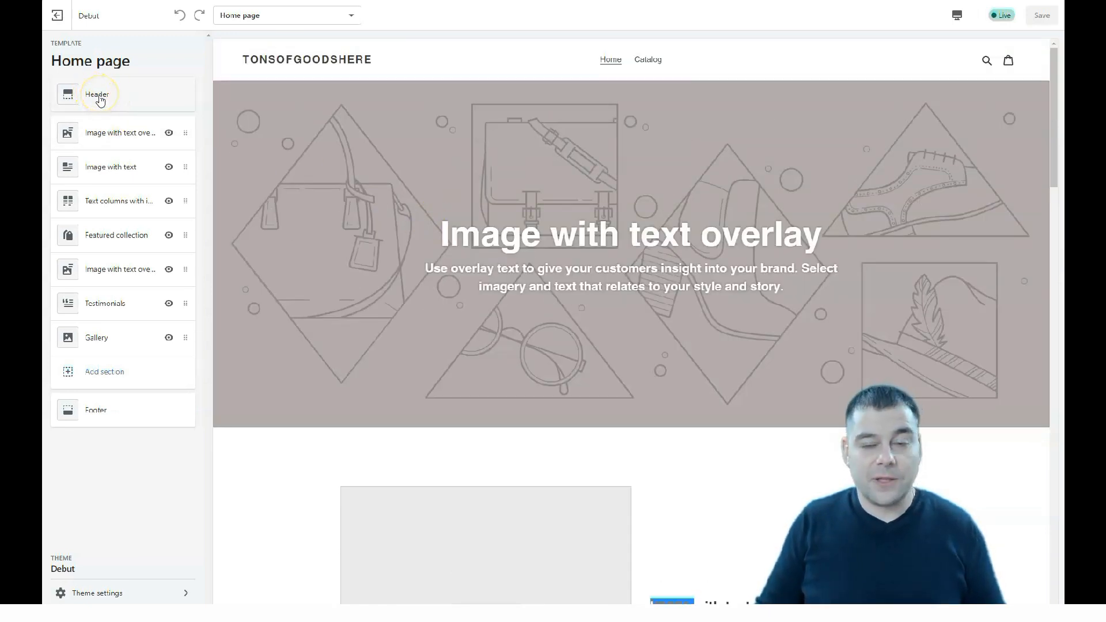
mouse_move(129, 102)
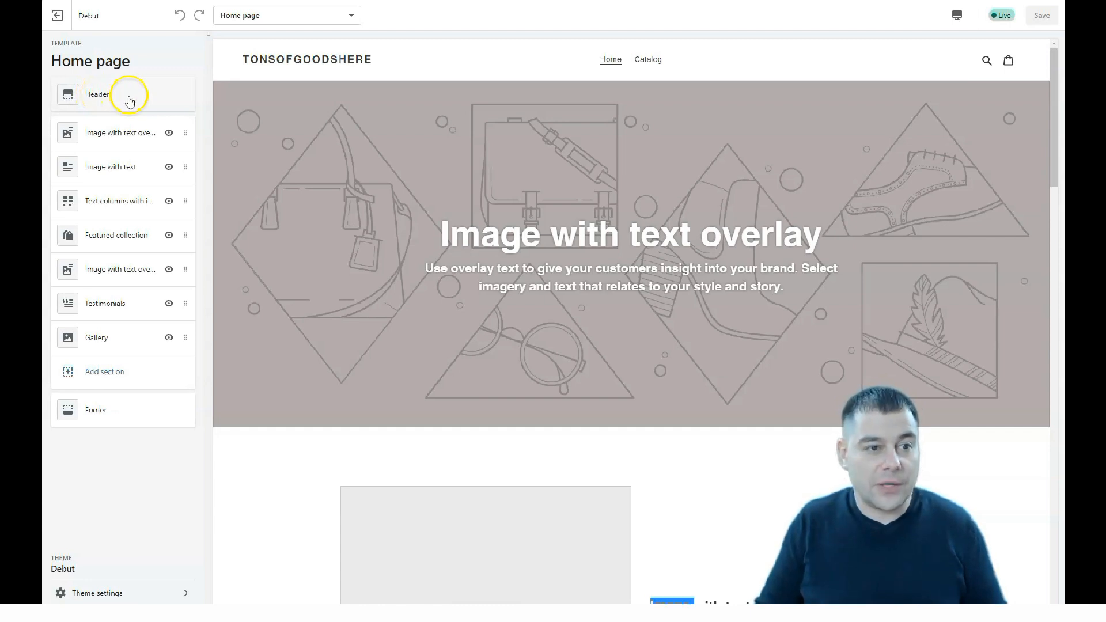
mouse_move(120, 201)
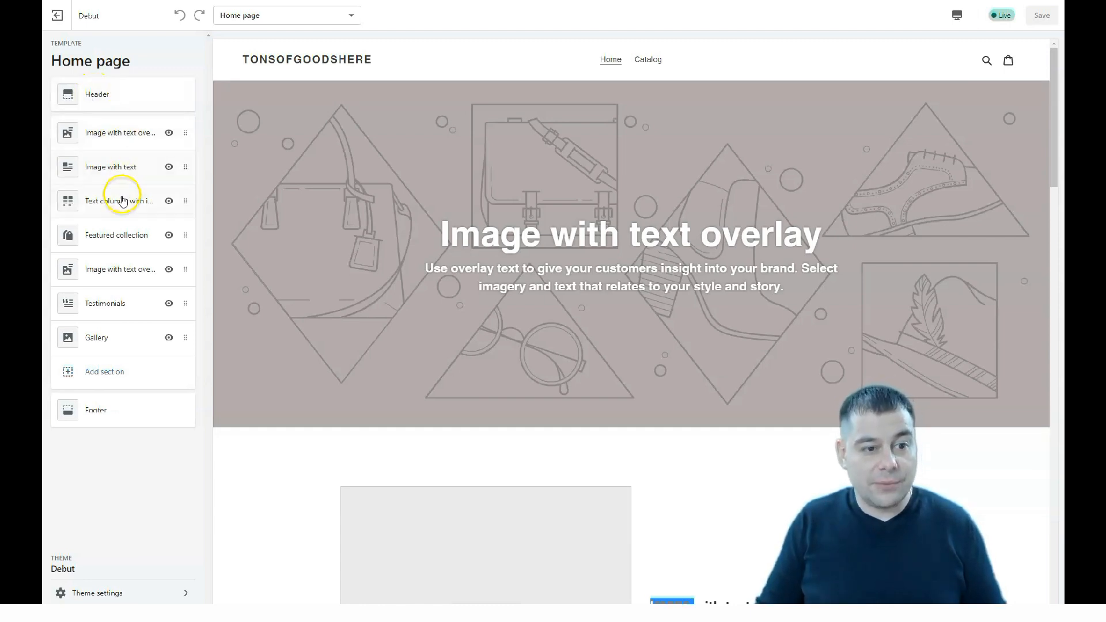
mouse_move(124, 275)
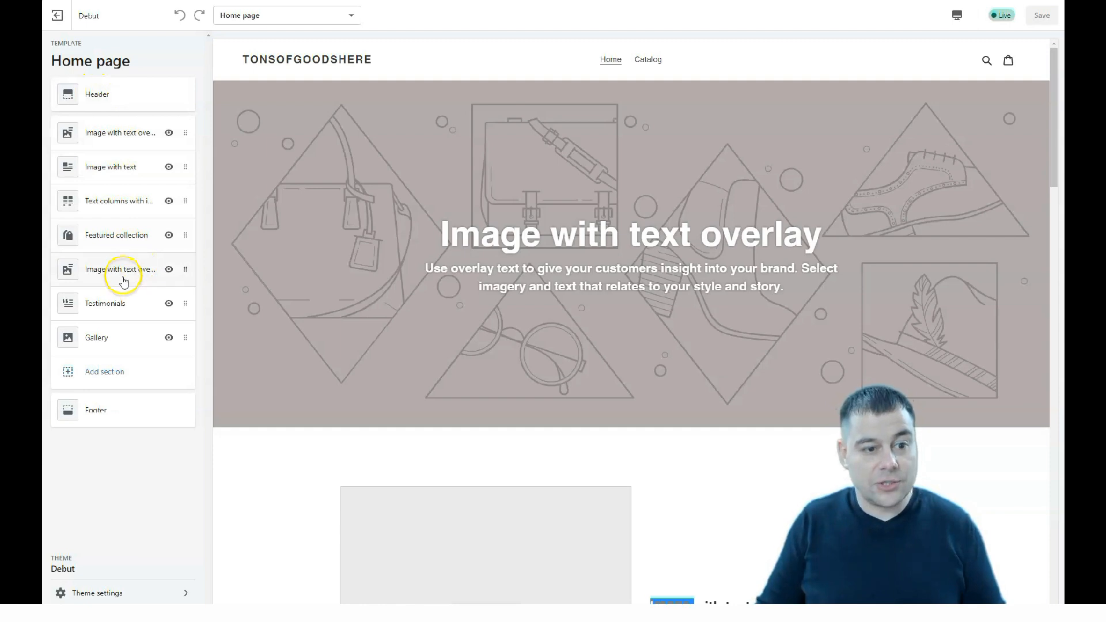
mouse_move(107, 338)
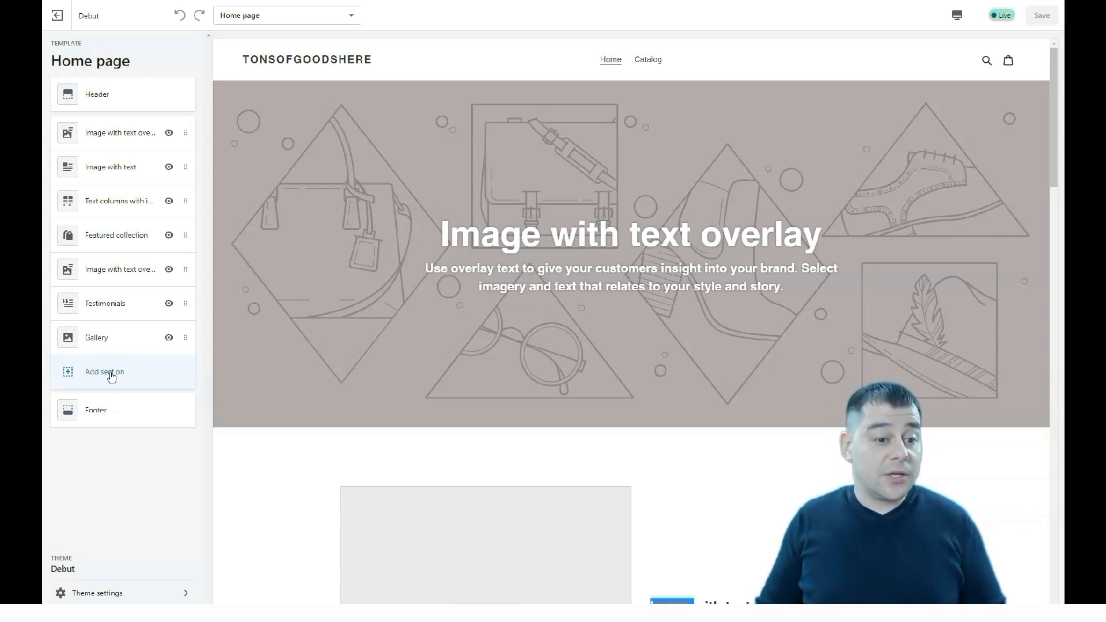
click(104, 372)
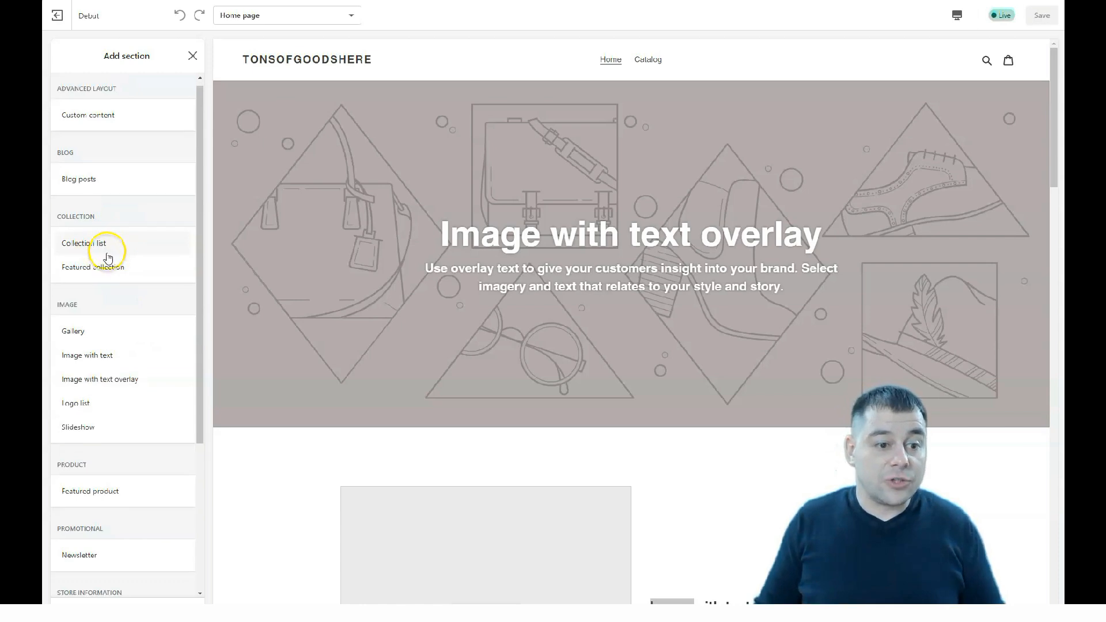
scroll(down, 3)
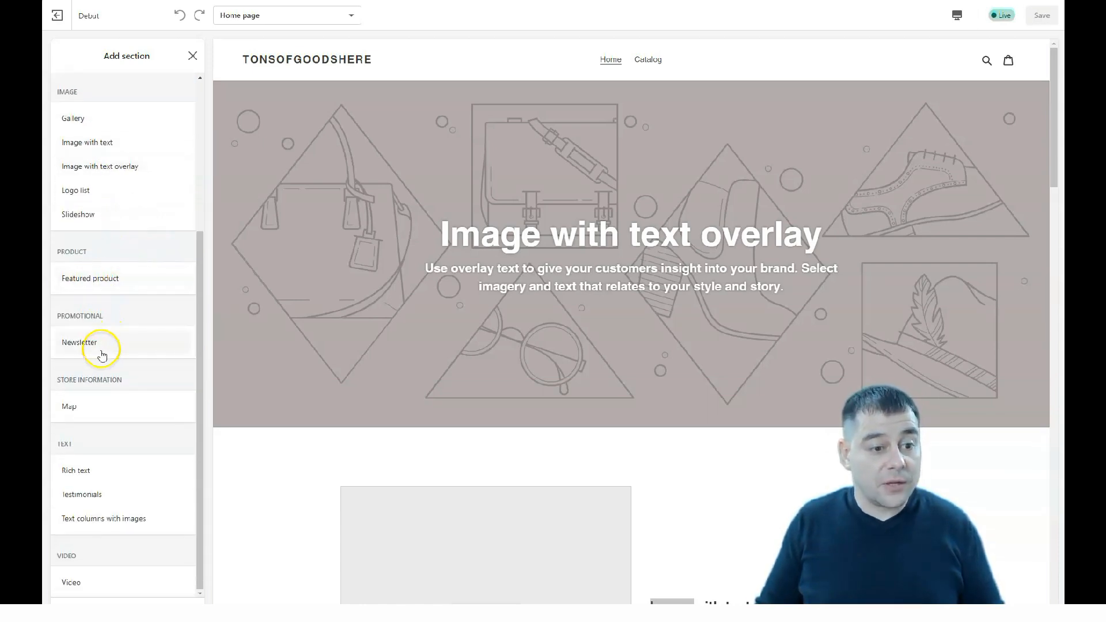
mouse_move(101, 378)
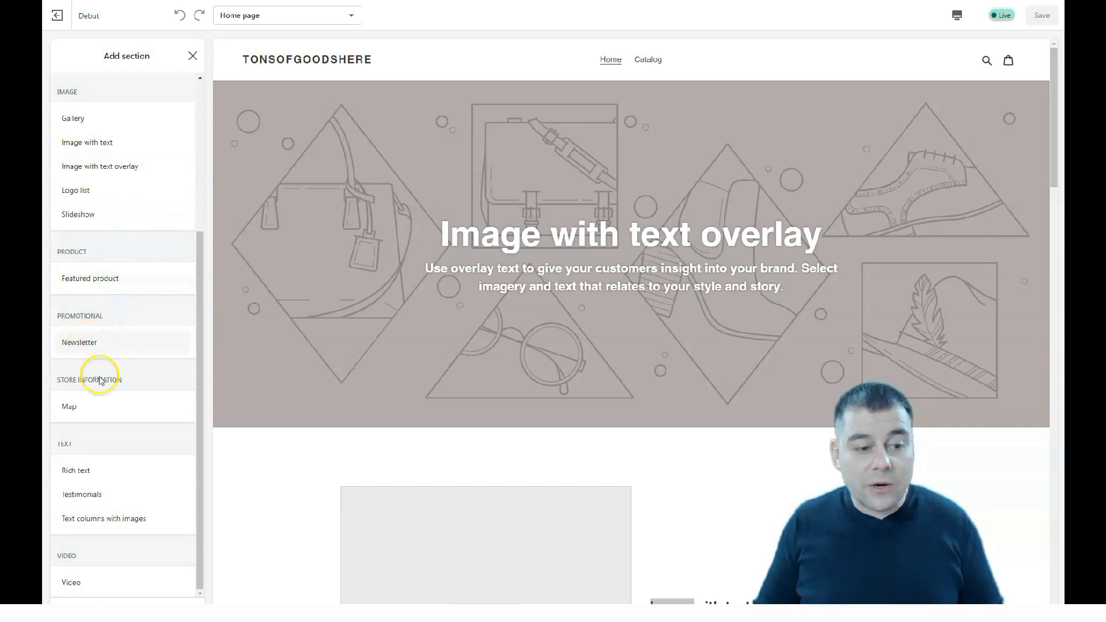
mouse_move(70, 407)
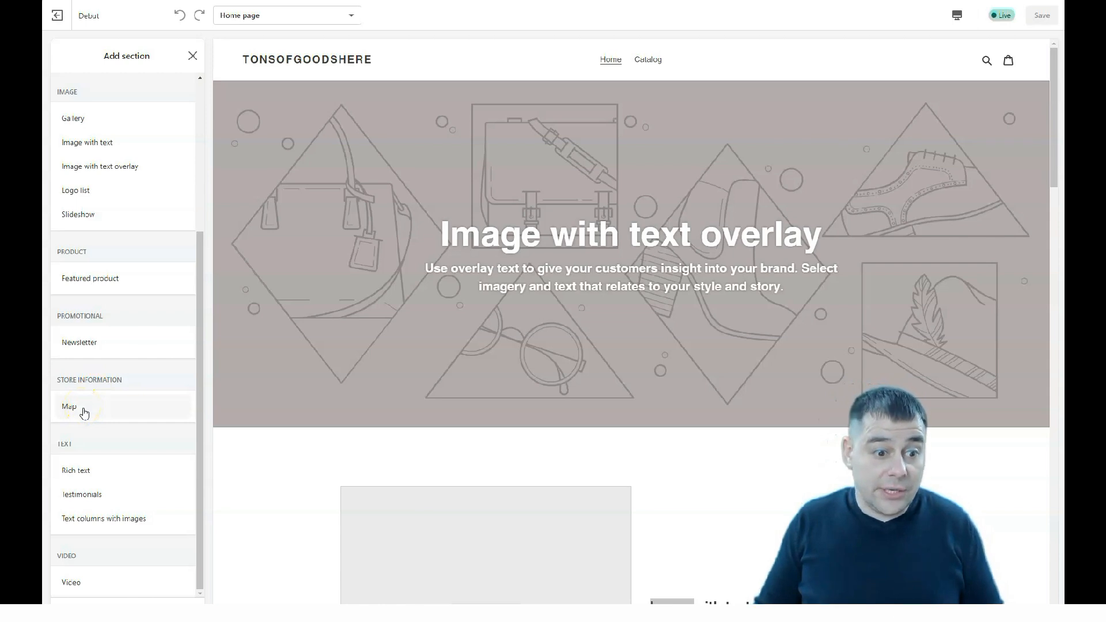
scroll(up, 3)
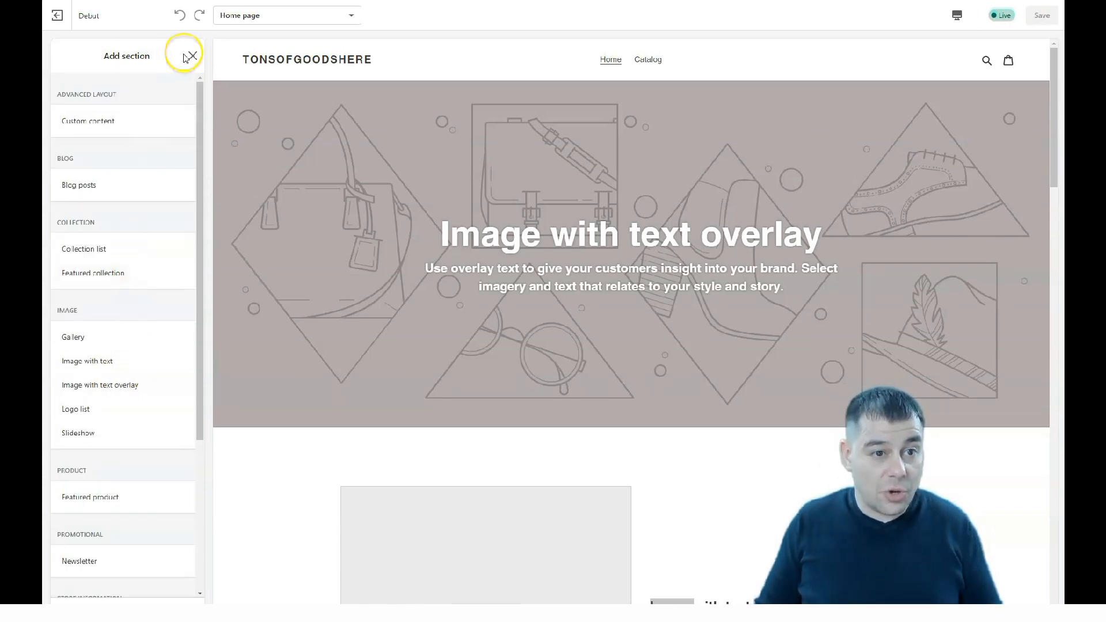
click(190, 55)
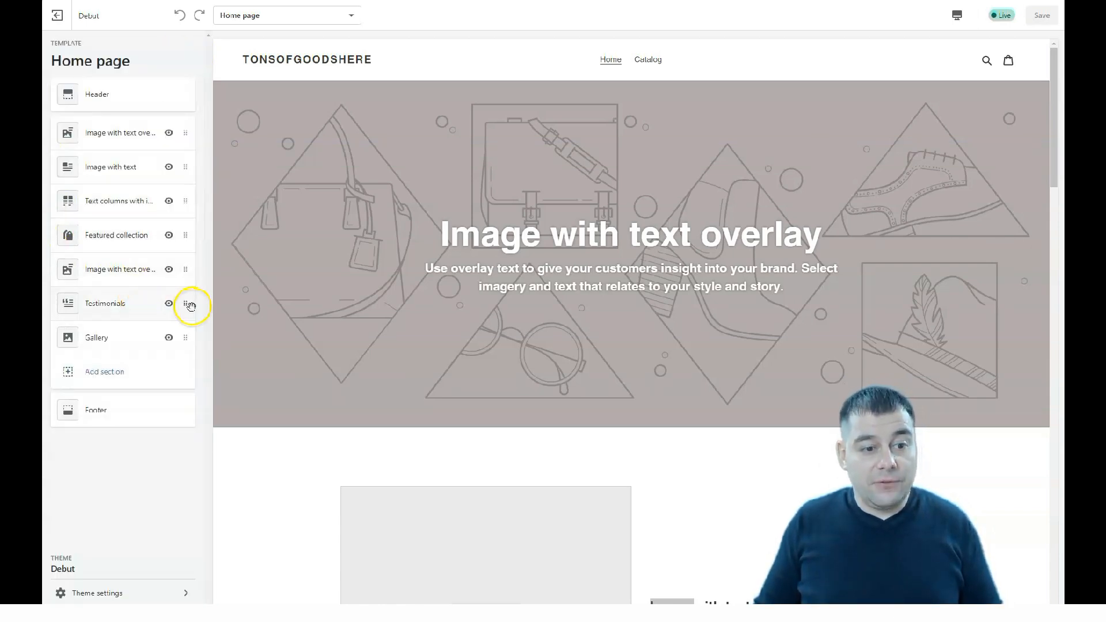
mouse_move(185, 341)
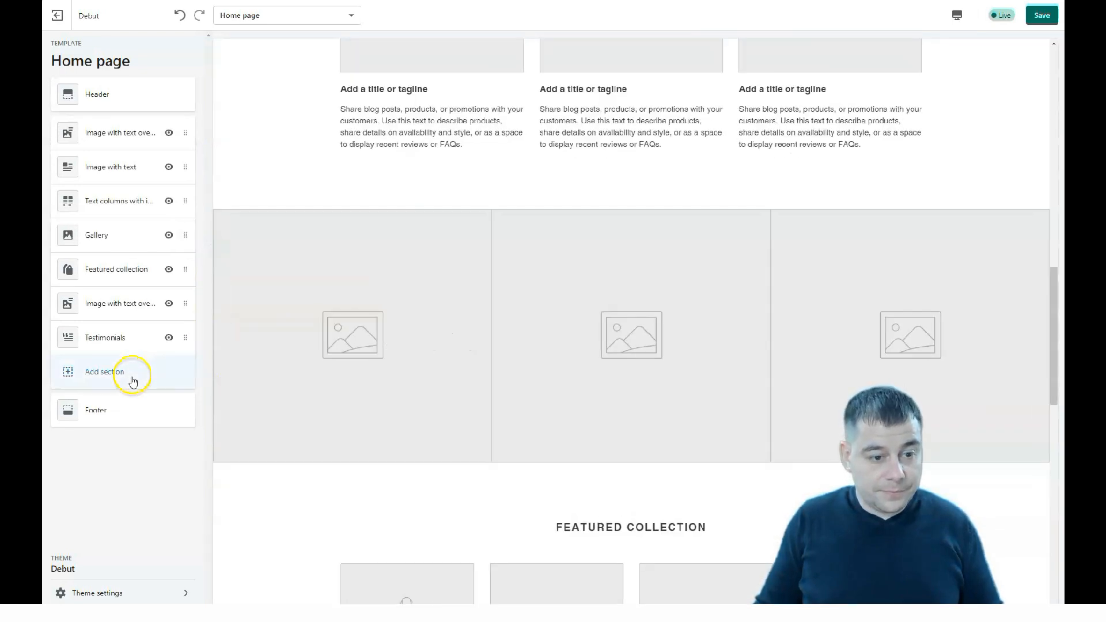
mouse_move(143, 290)
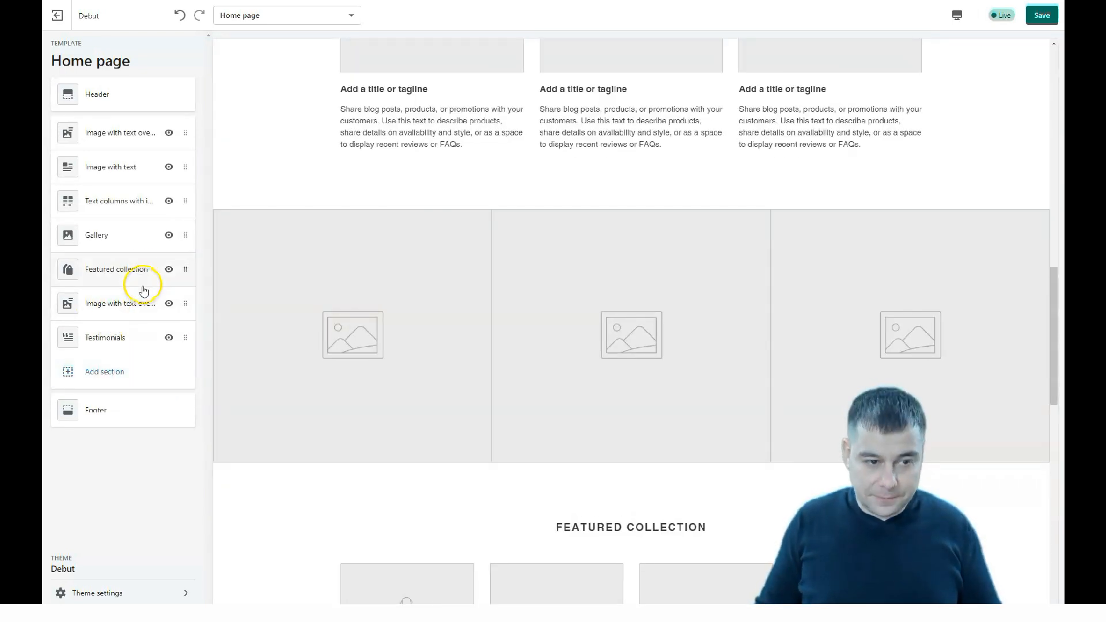
mouse_move(119, 345)
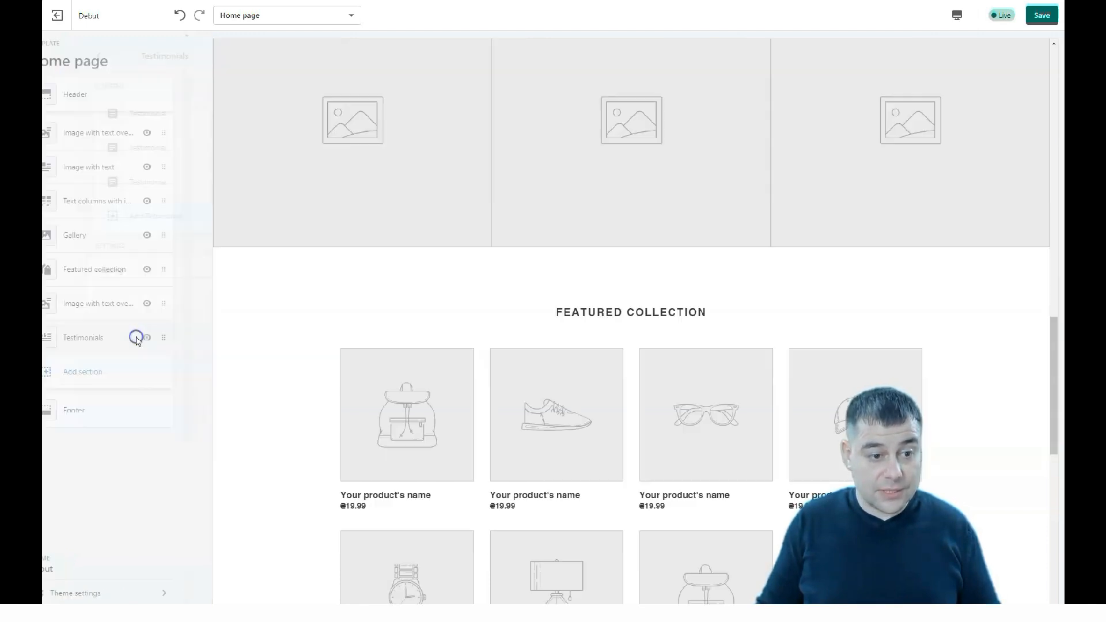
Remove the Testimonials section from the Debut home page
click(83, 337)
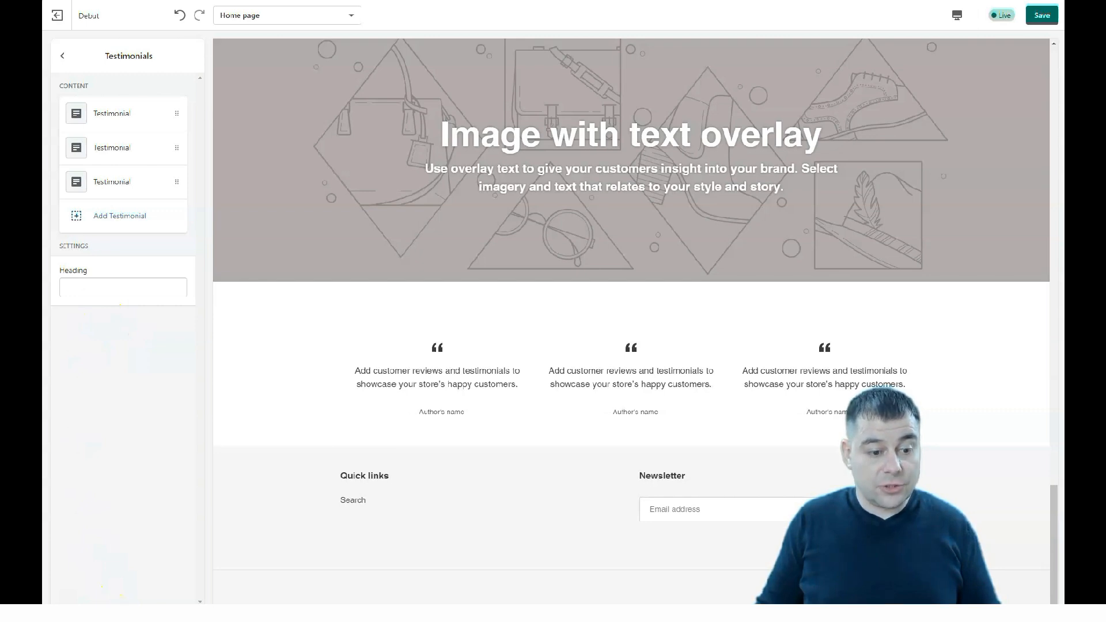
click(63, 55)
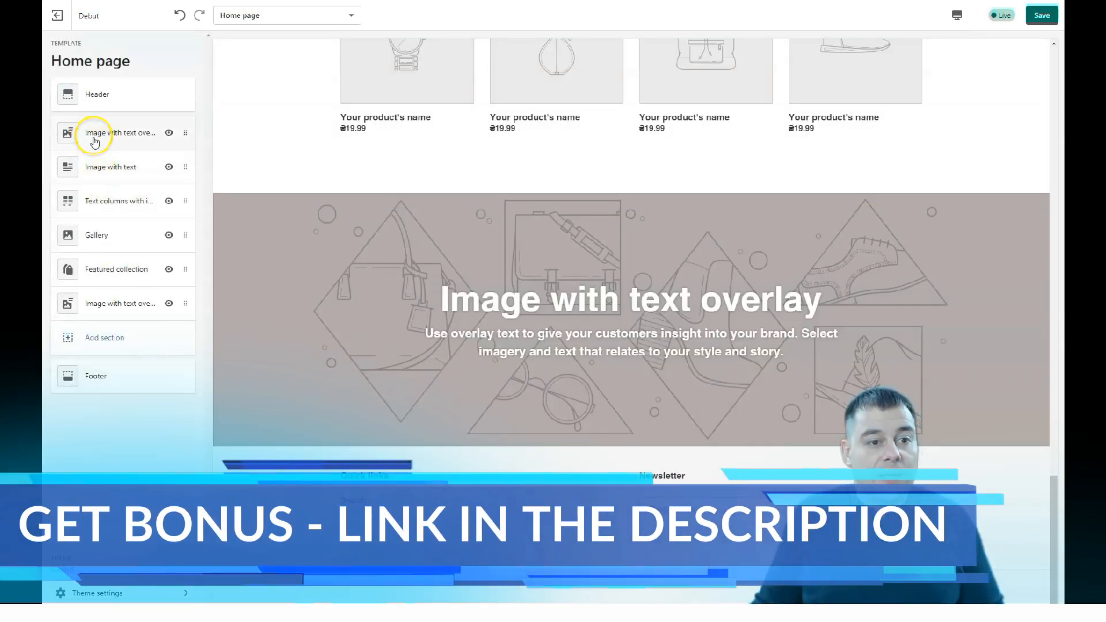
Set the first overlay banner's heading to 'Image' and trim its text after 'insight'
click(120, 133)
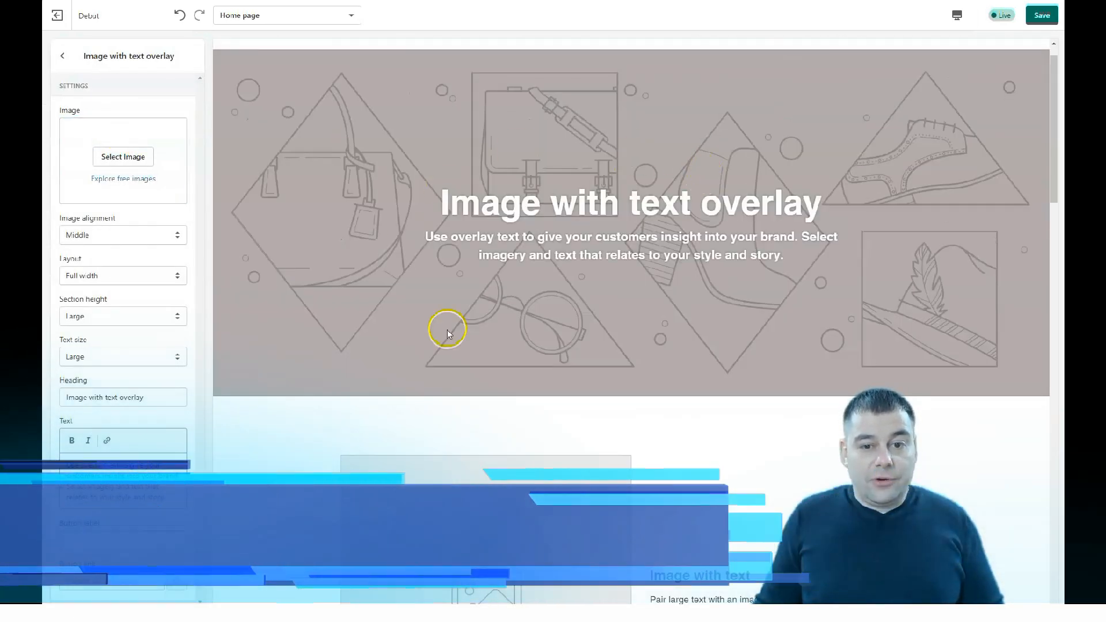
mouse_move(96, 140)
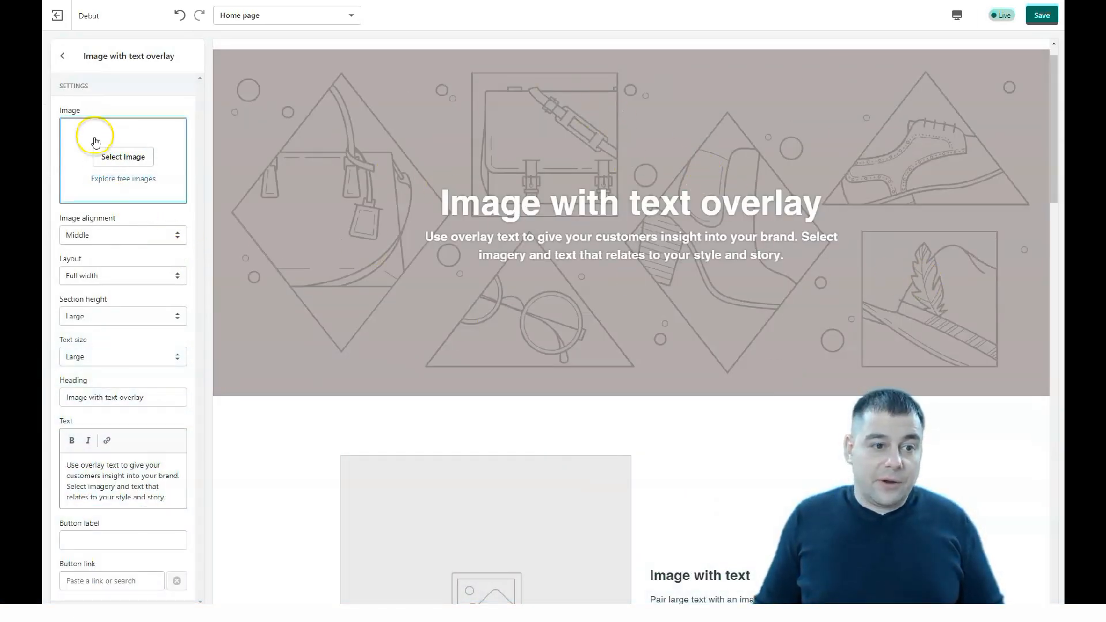
mouse_move(80, 196)
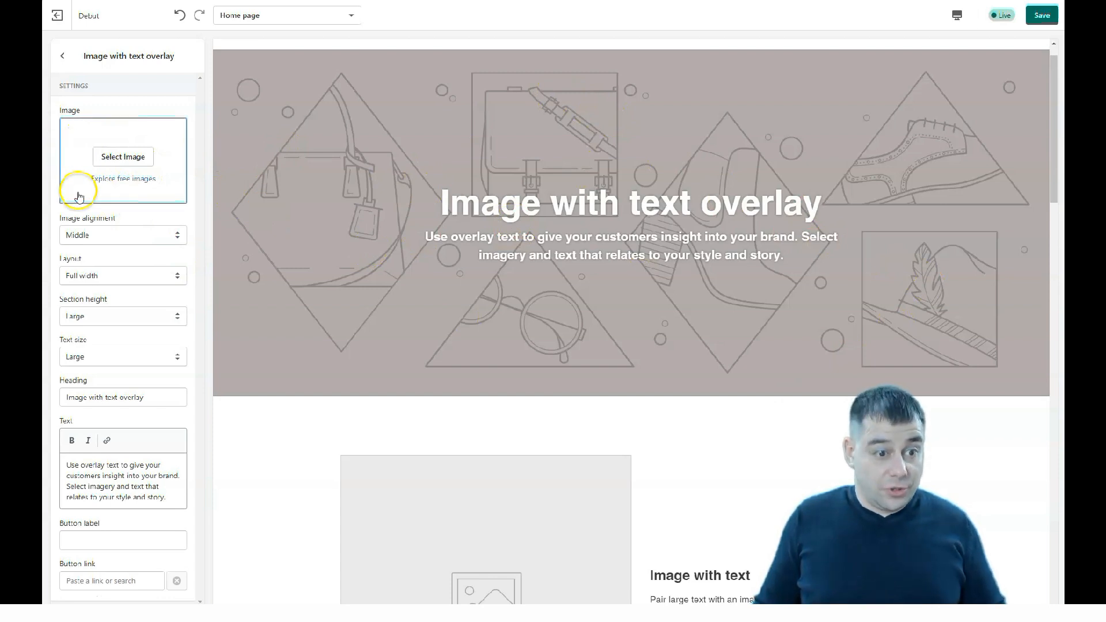
mouse_move(127, 336)
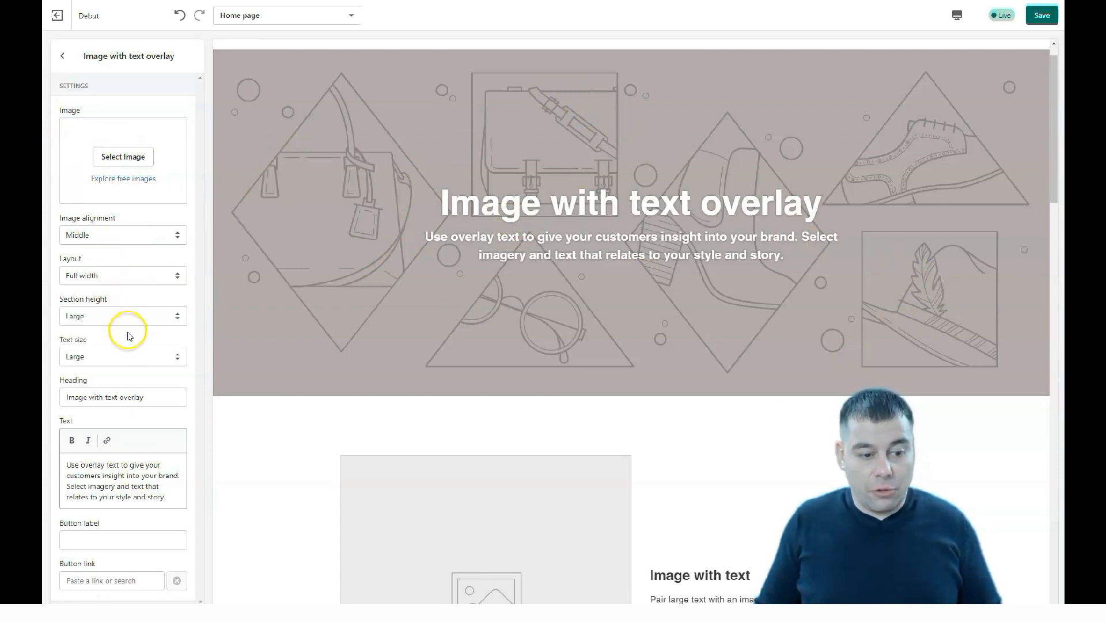
mouse_move(96, 231)
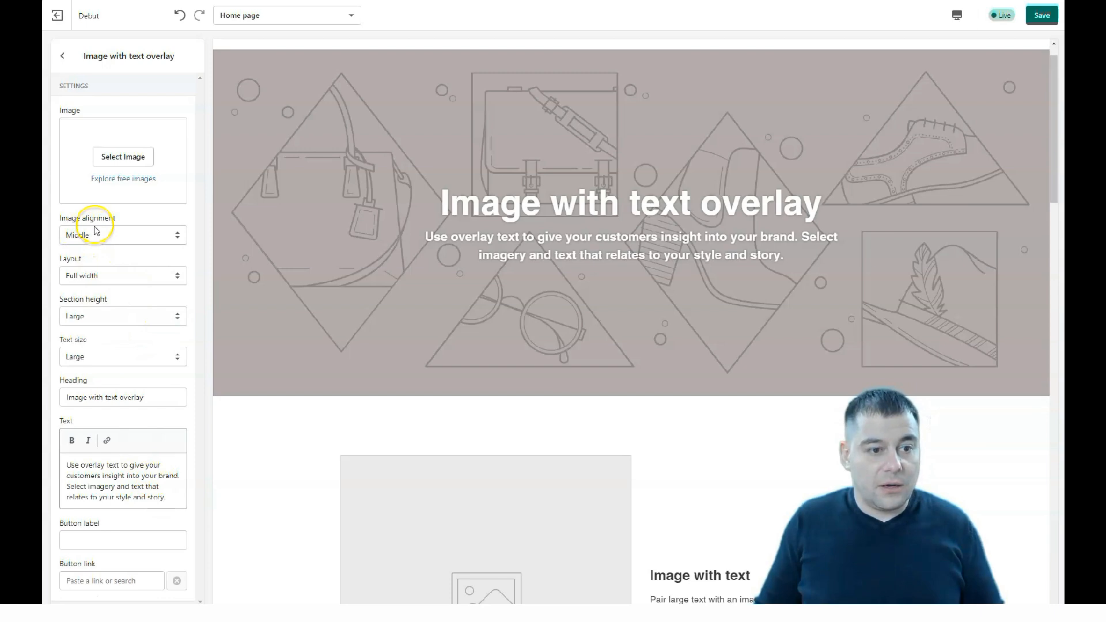
mouse_move(92, 316)
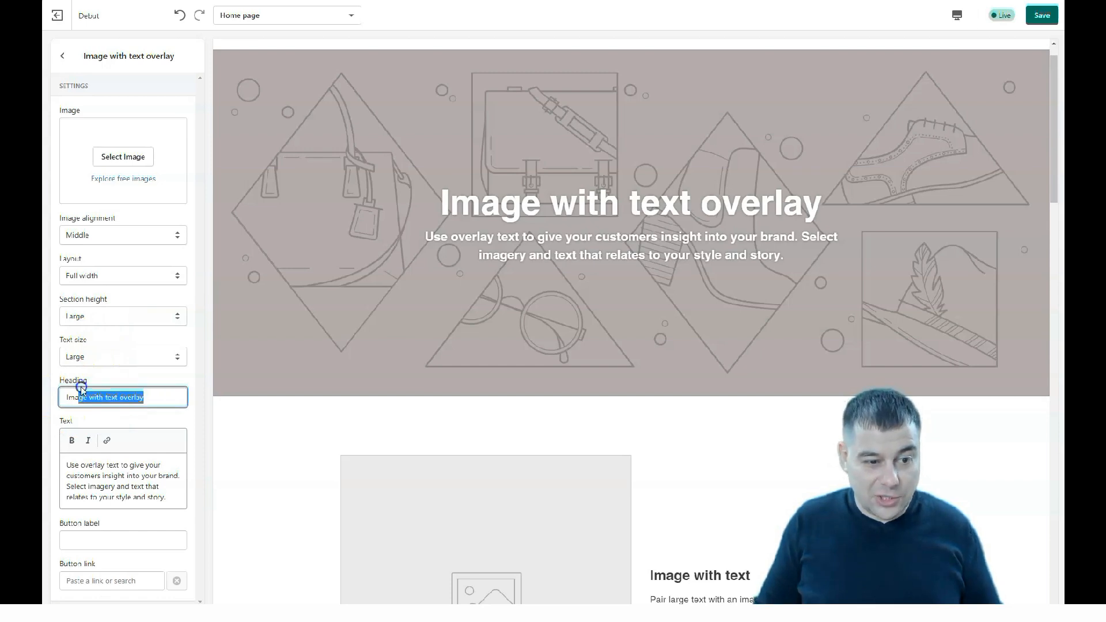
text(Image)
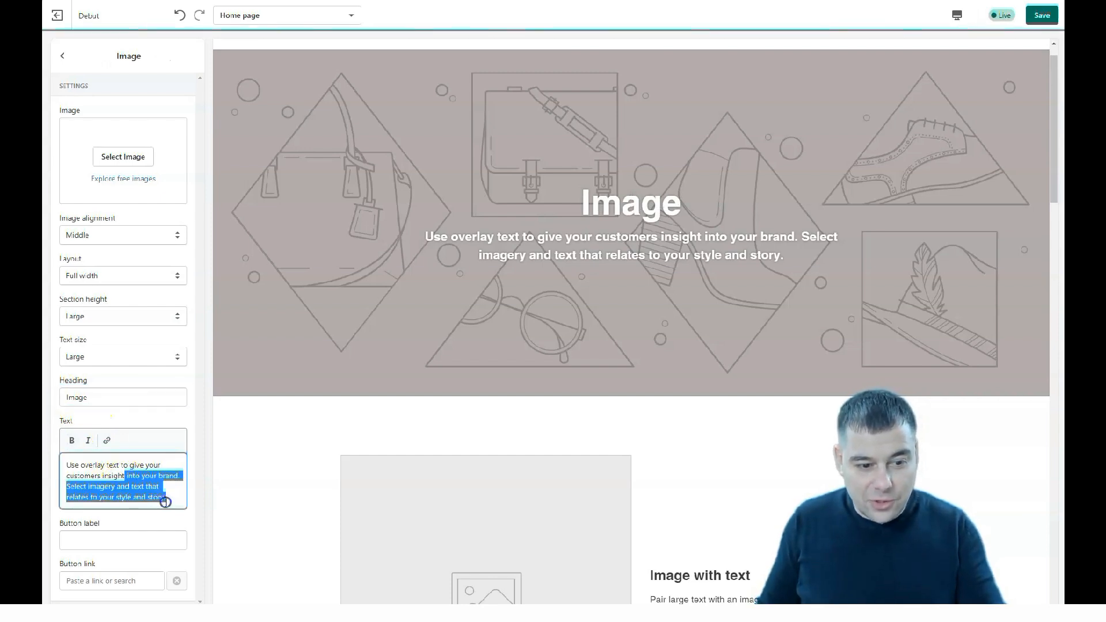
key(Delete)
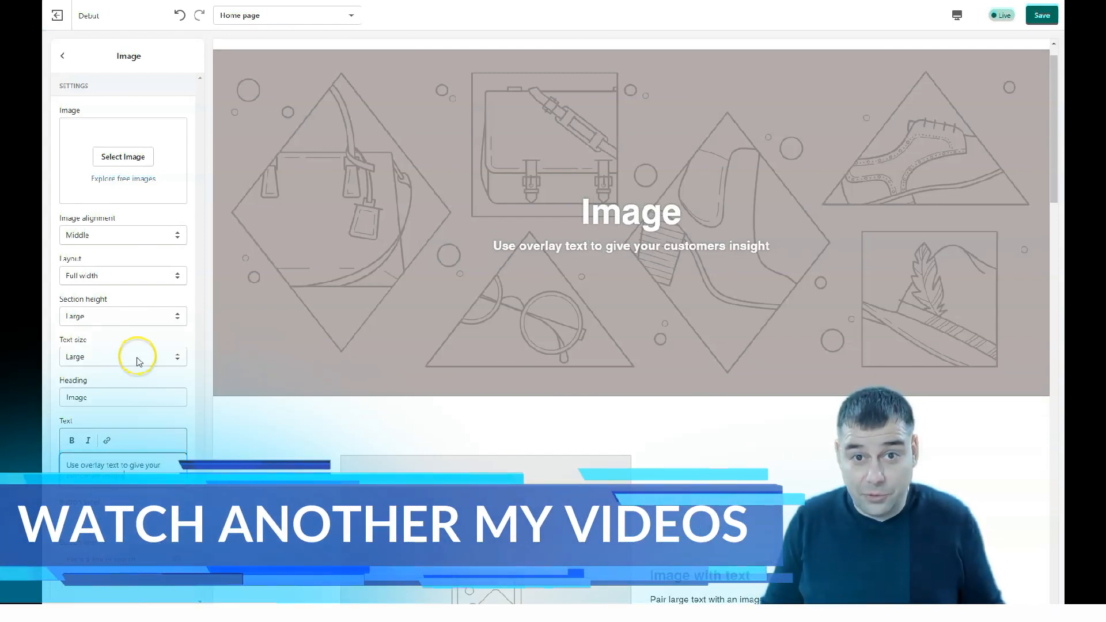
mouse_move(133, 296)
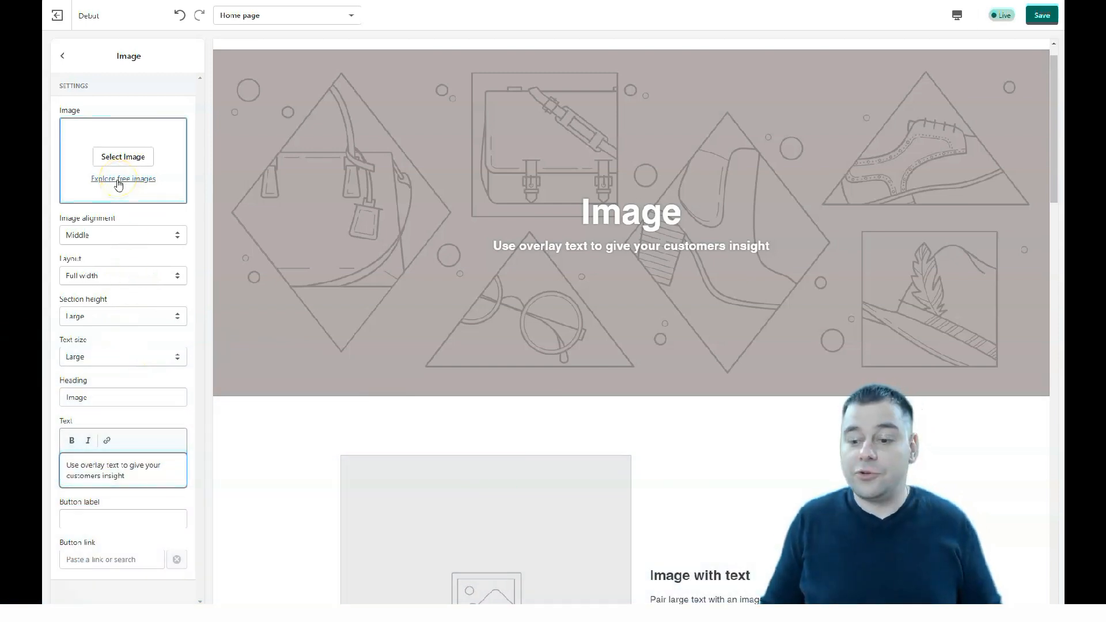
click(124, 179)
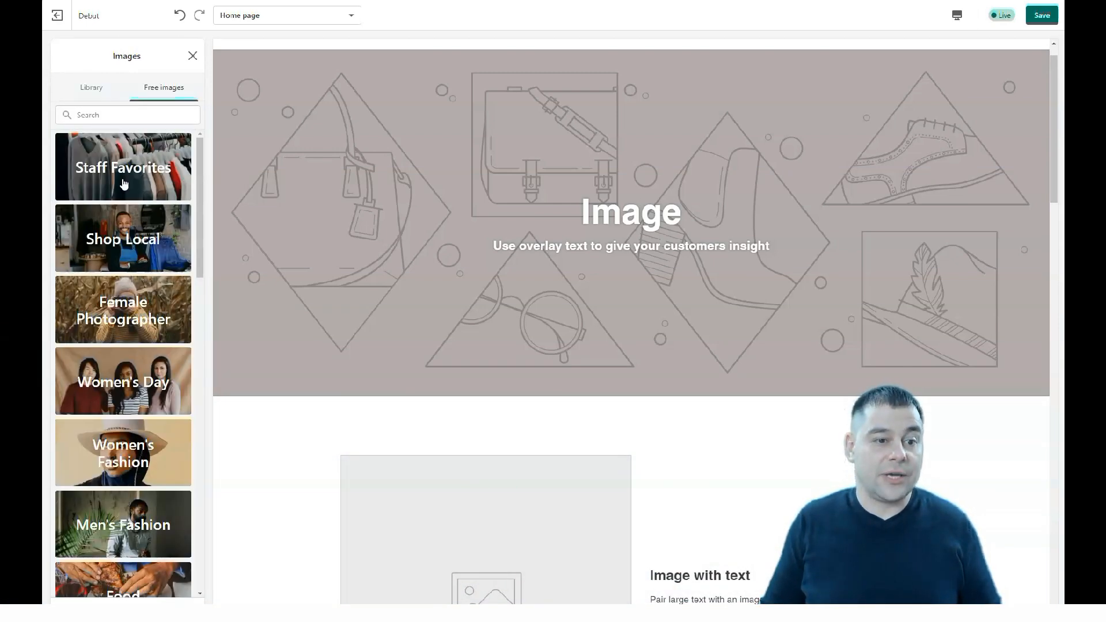
scroll(down, 3)
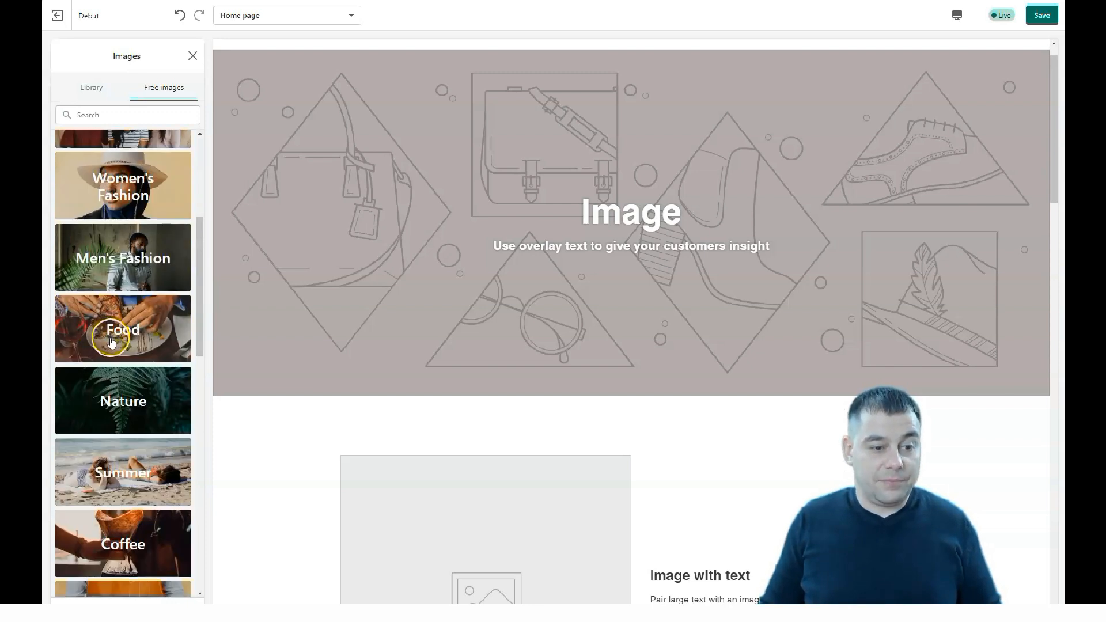
click(122, 329)
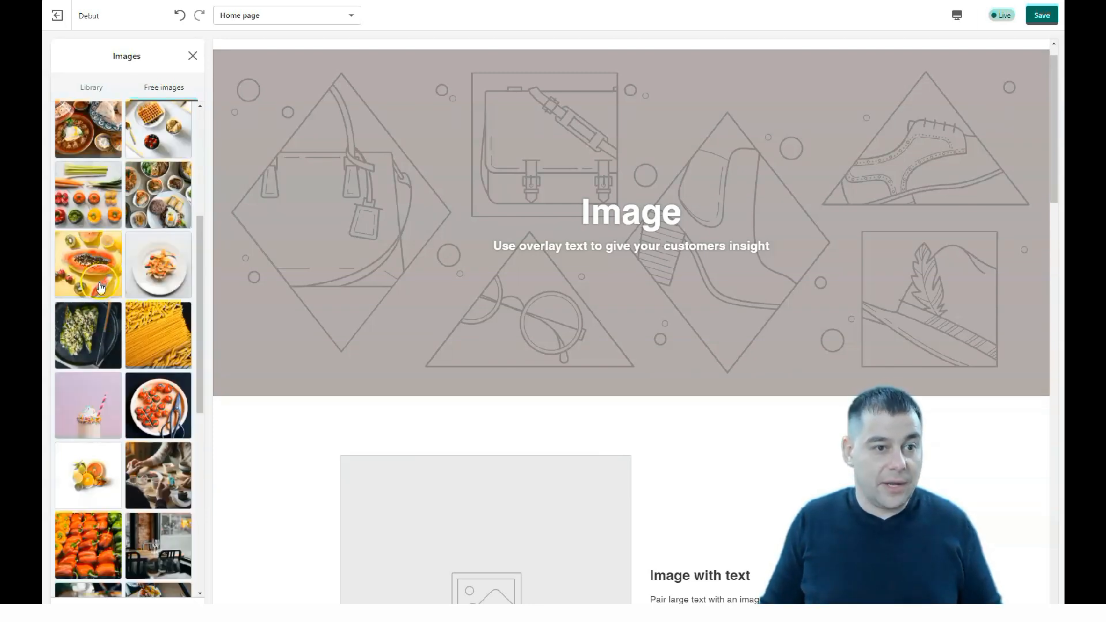
scroll(down, 3)
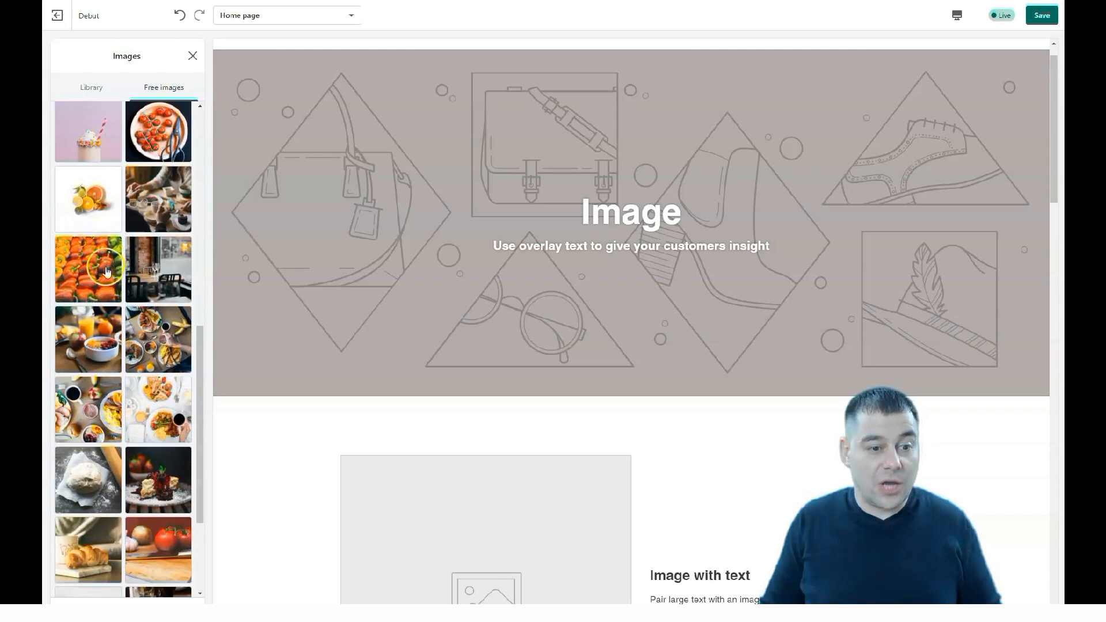
scroll(down, 3)
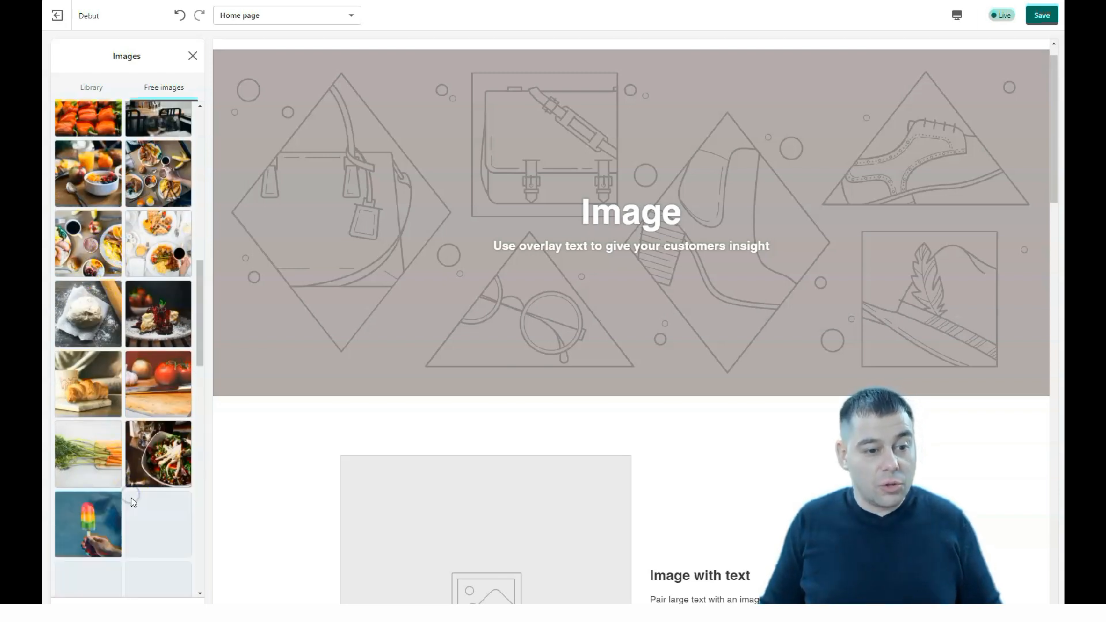
scroll(down, 3)
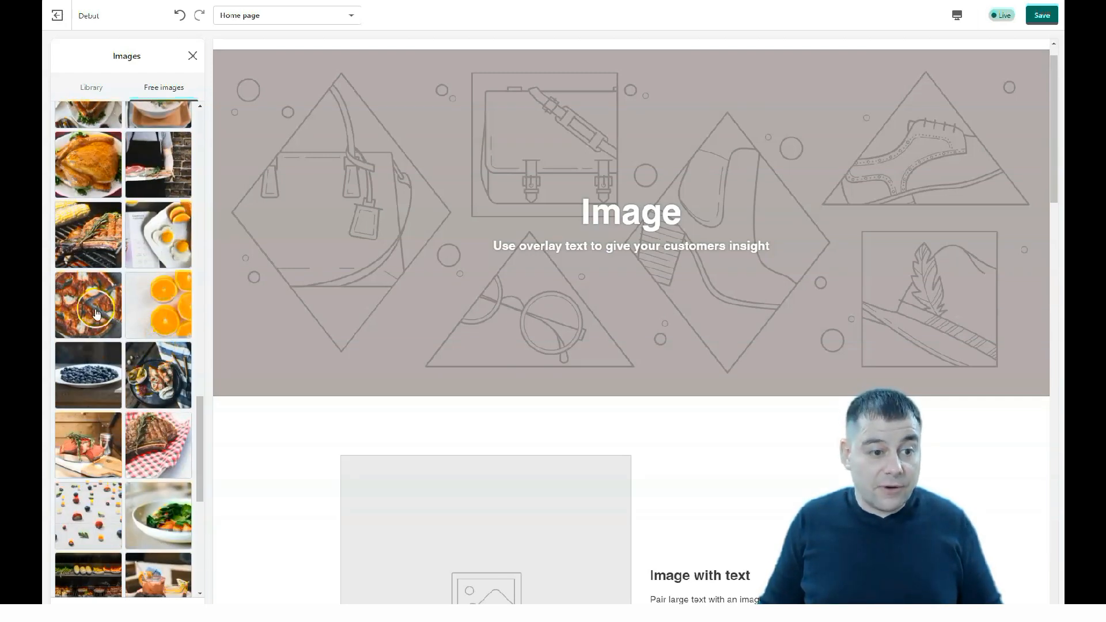
click(89, 306)
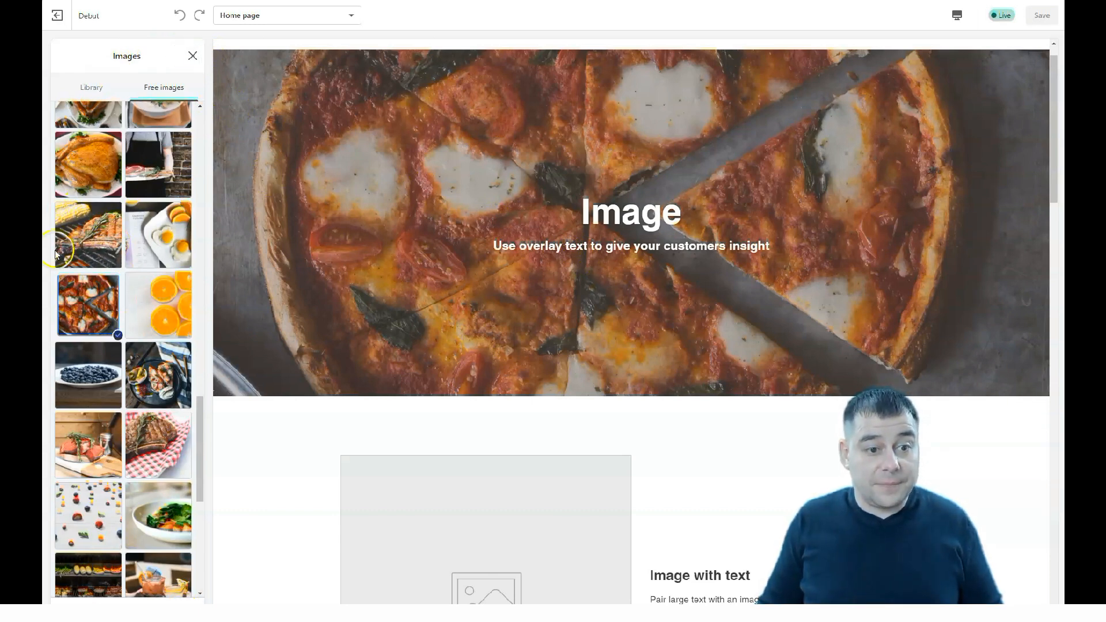
click(87, 304)
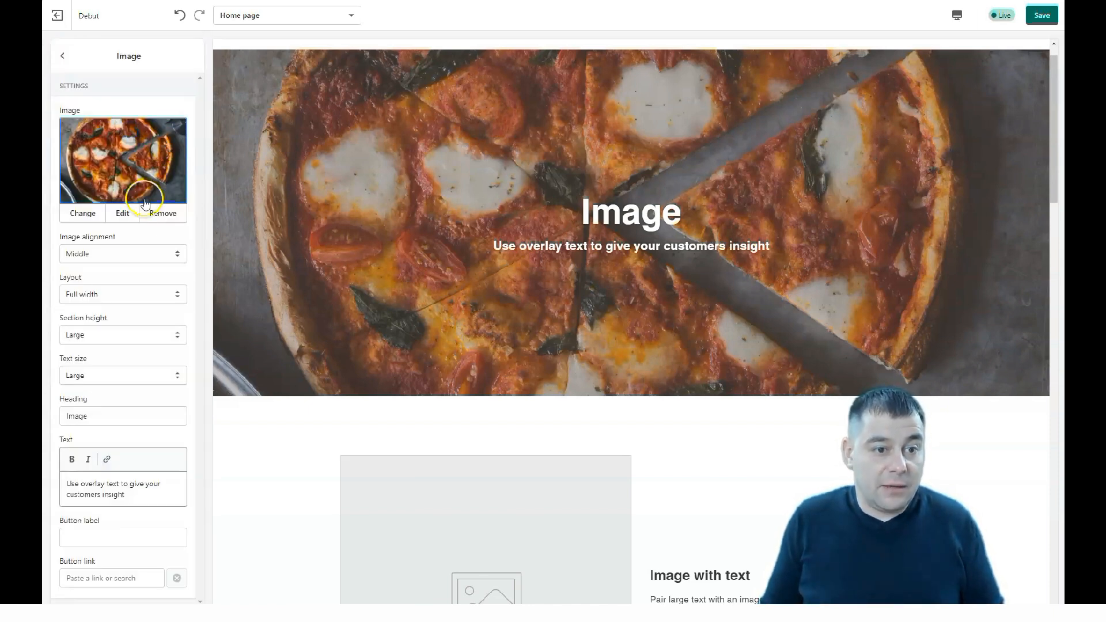
click(163, 213)
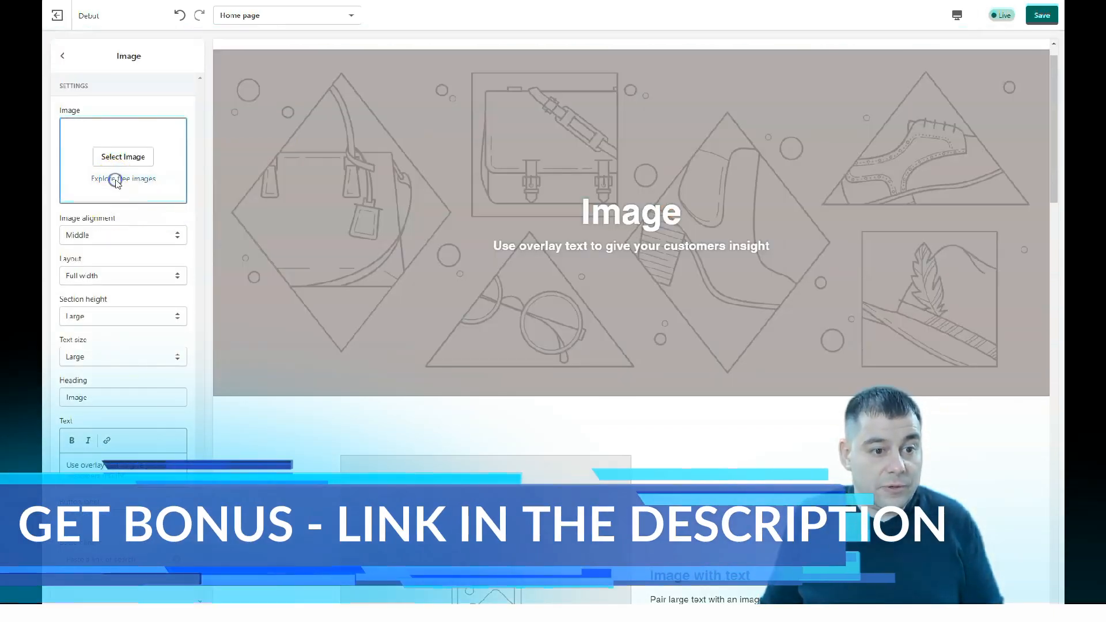
click(123, 178)
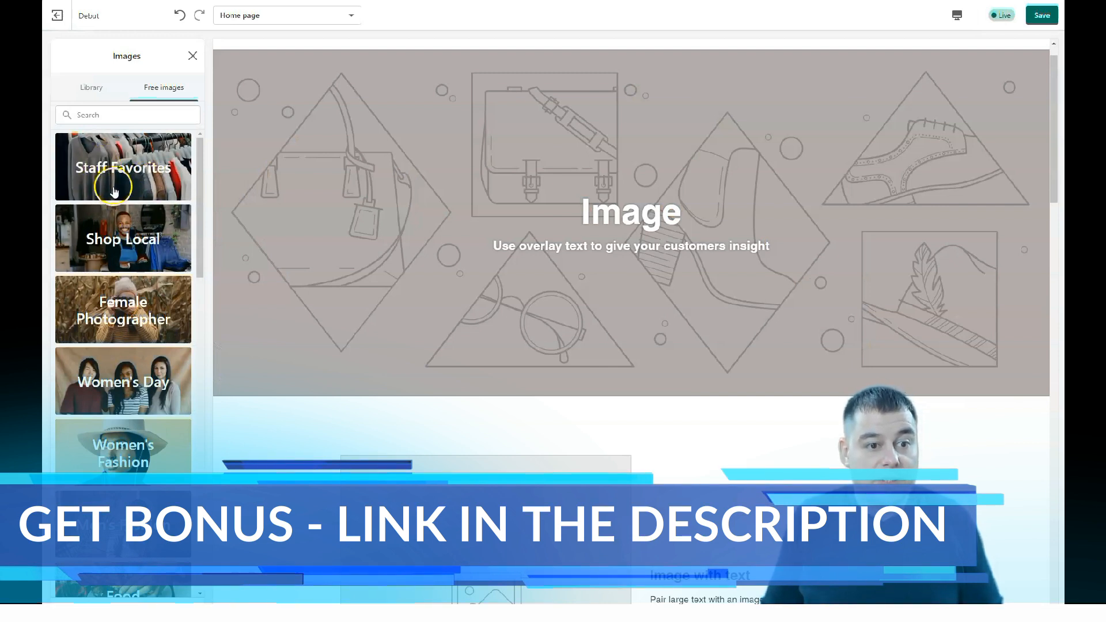
scroll(down, 3)
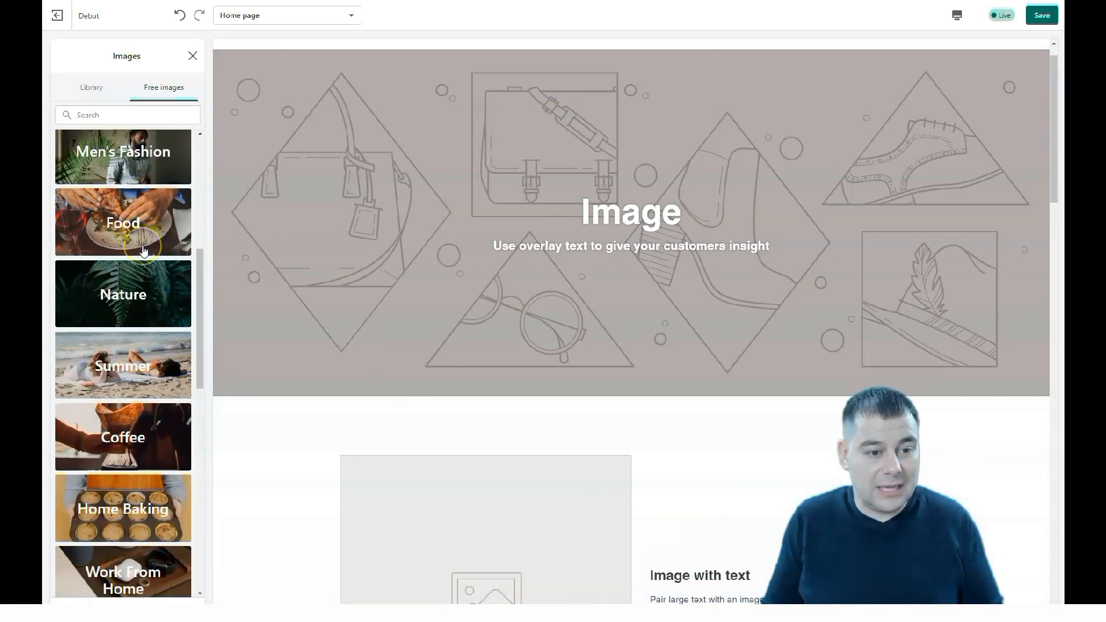
scroll(down, 3)
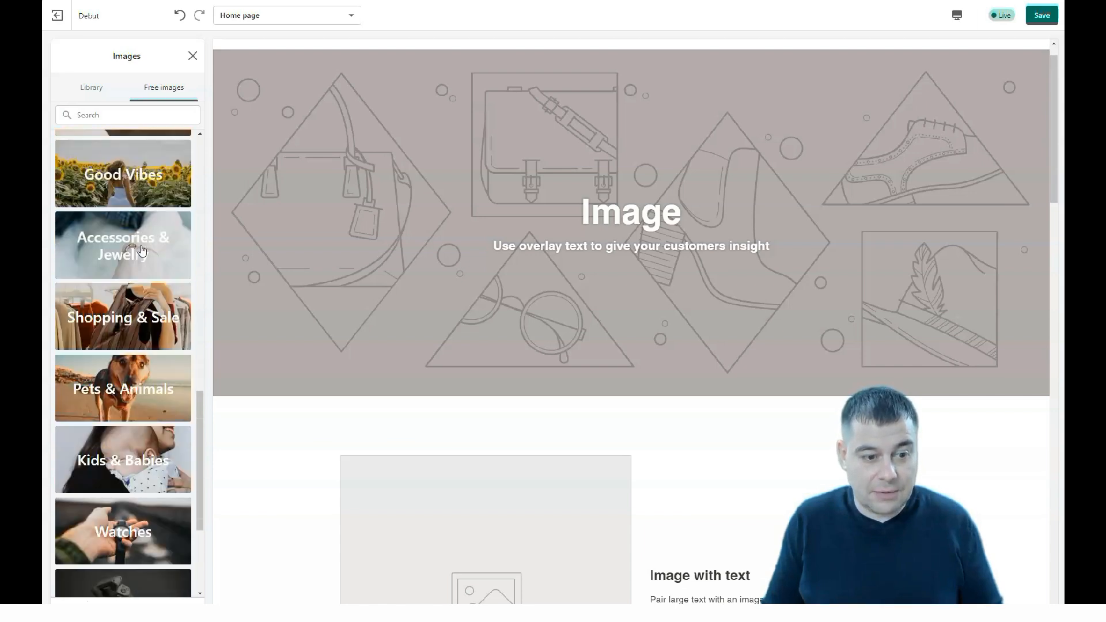
scroll(down, 3)
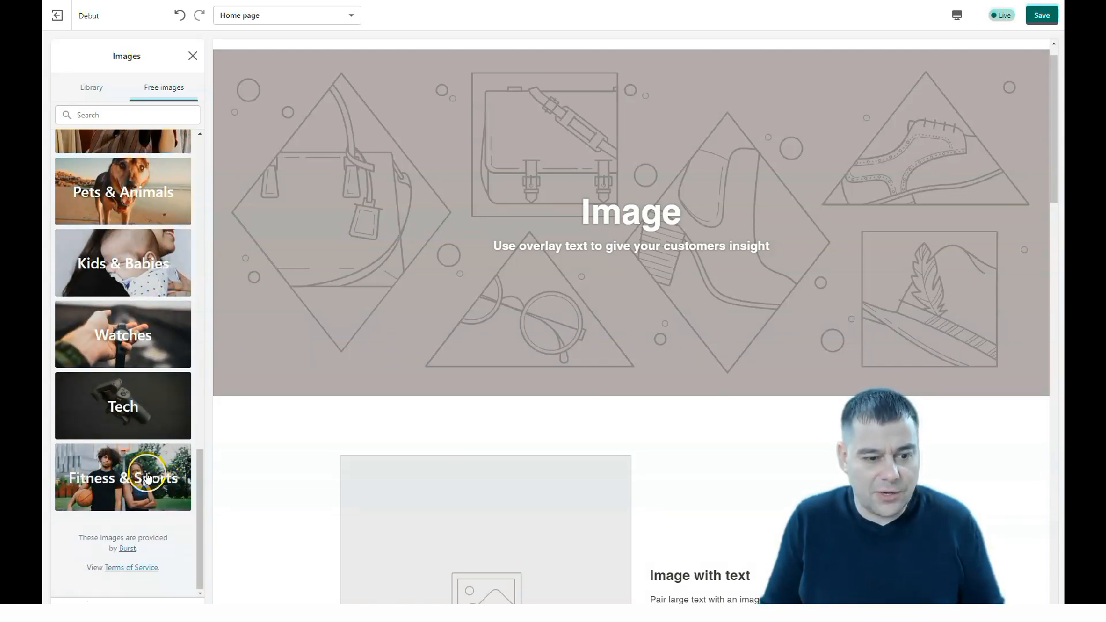
scroll(up, 3)
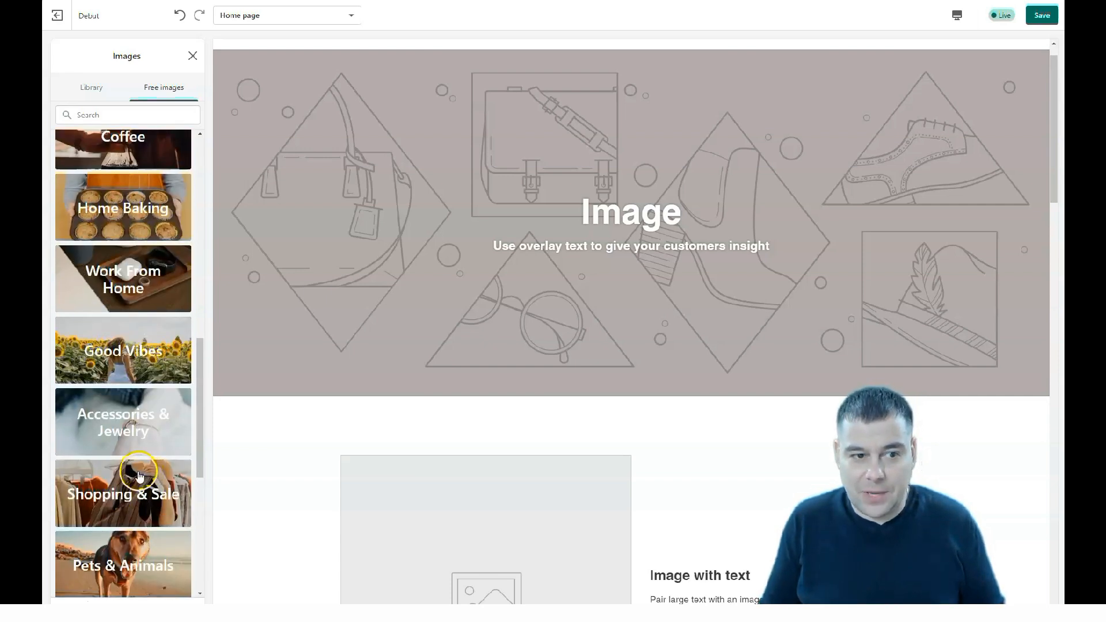
scroll(up, 3)
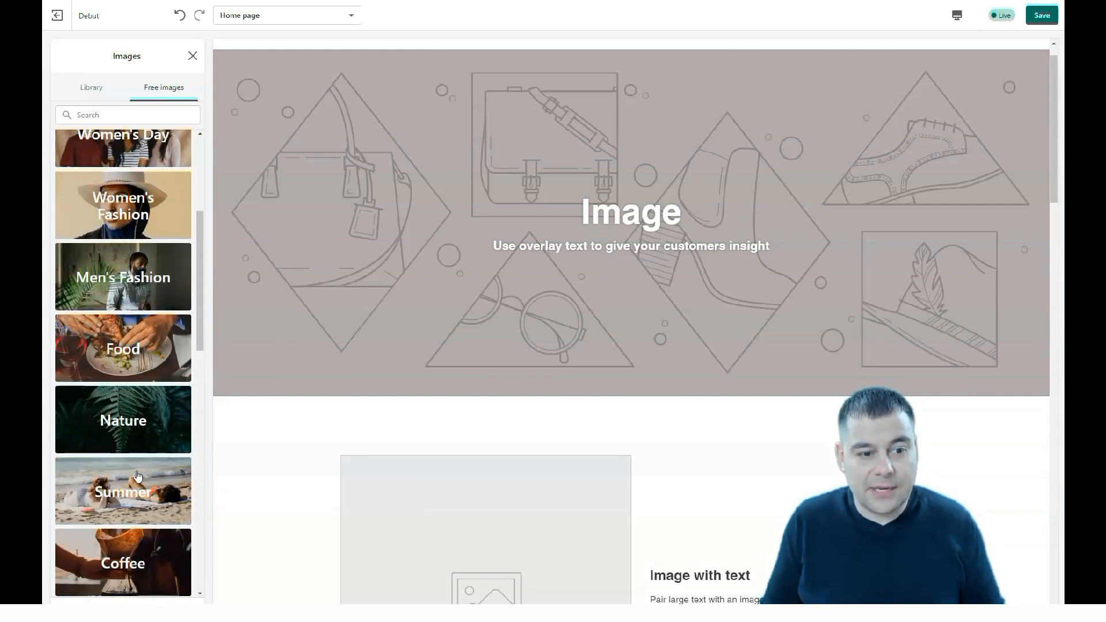
scroll(up, 3)
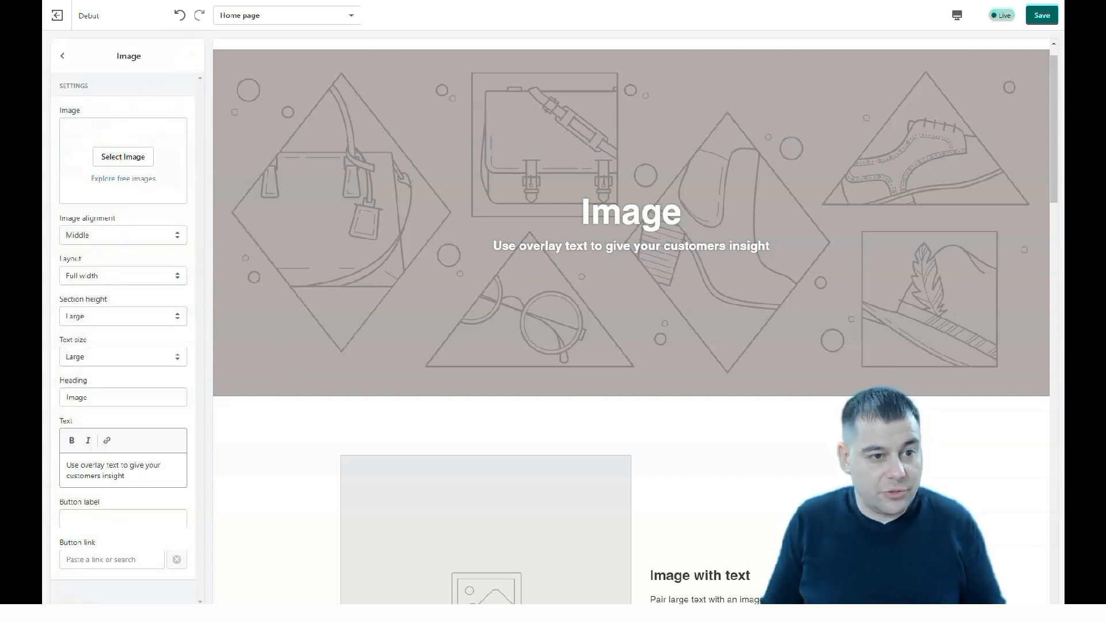
Exit the theme editor via Leave page, discarding the unsaved home page edits
click(62, 55)
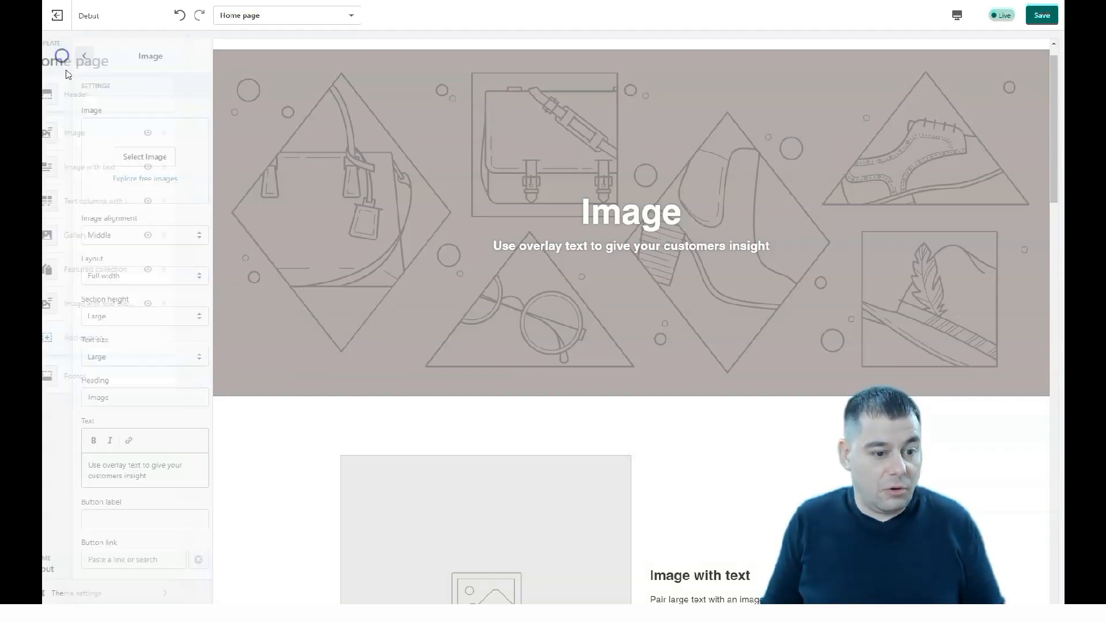
click(84, 55)
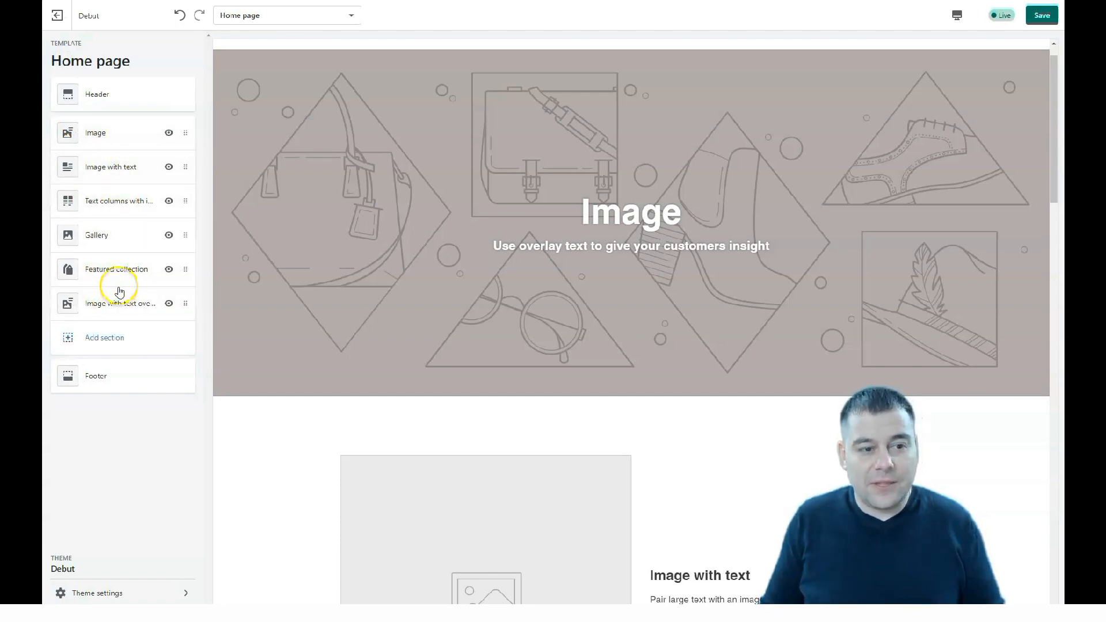
mouse_move(129, 275)
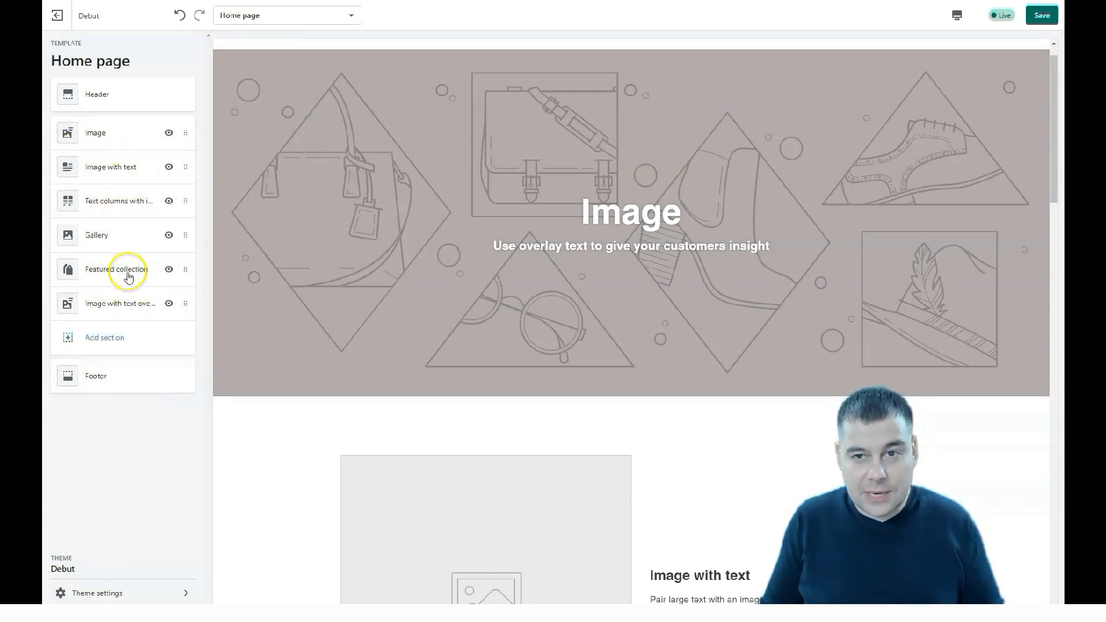
click(58, 15)
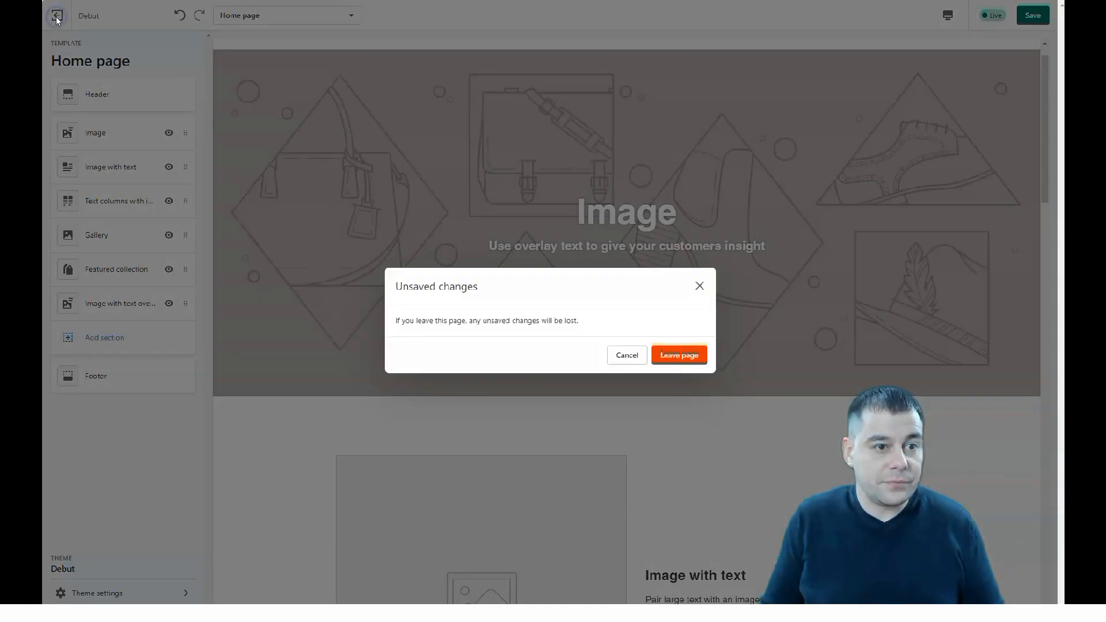
click(677, 355)
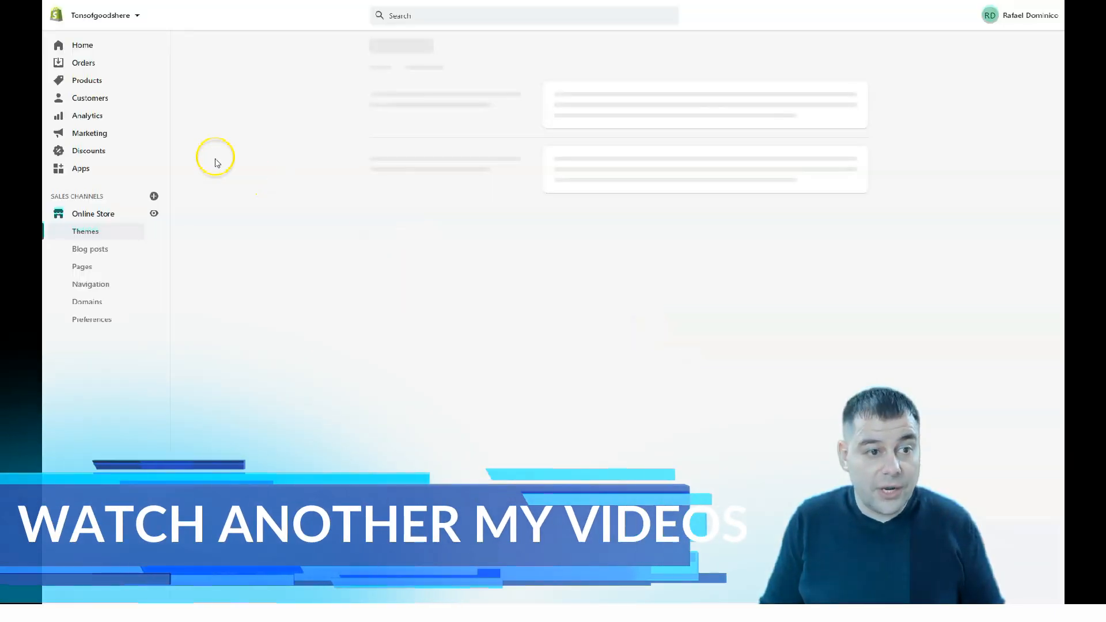
Start a new product titled 'Short sleeve t-shirt' and scroll to its Media and Pricing cards
click(86, 79)
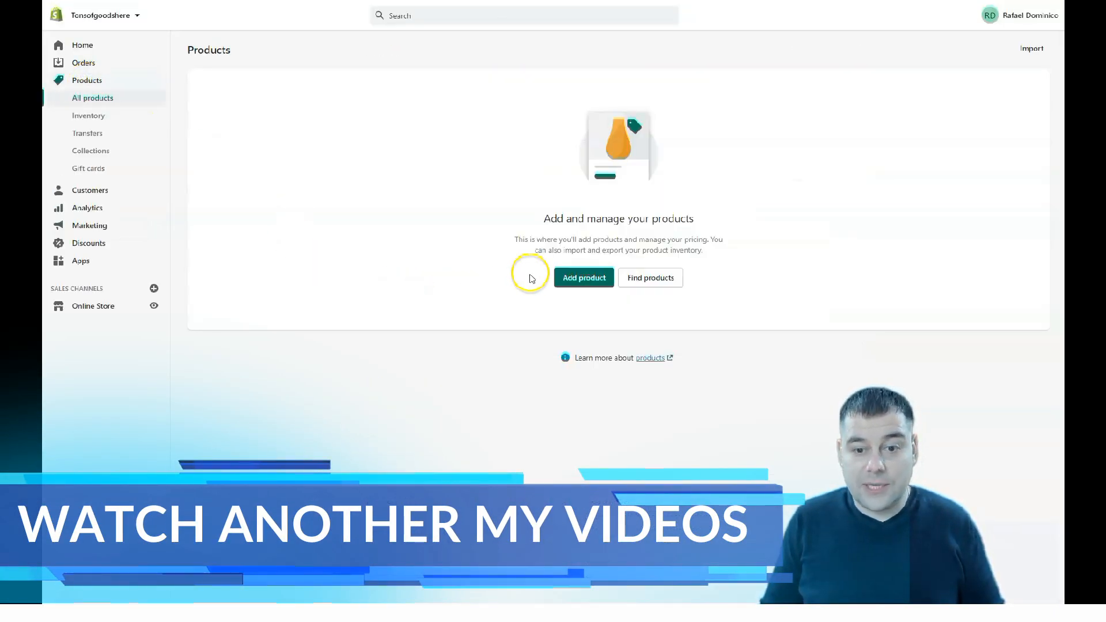
click(583, 277)
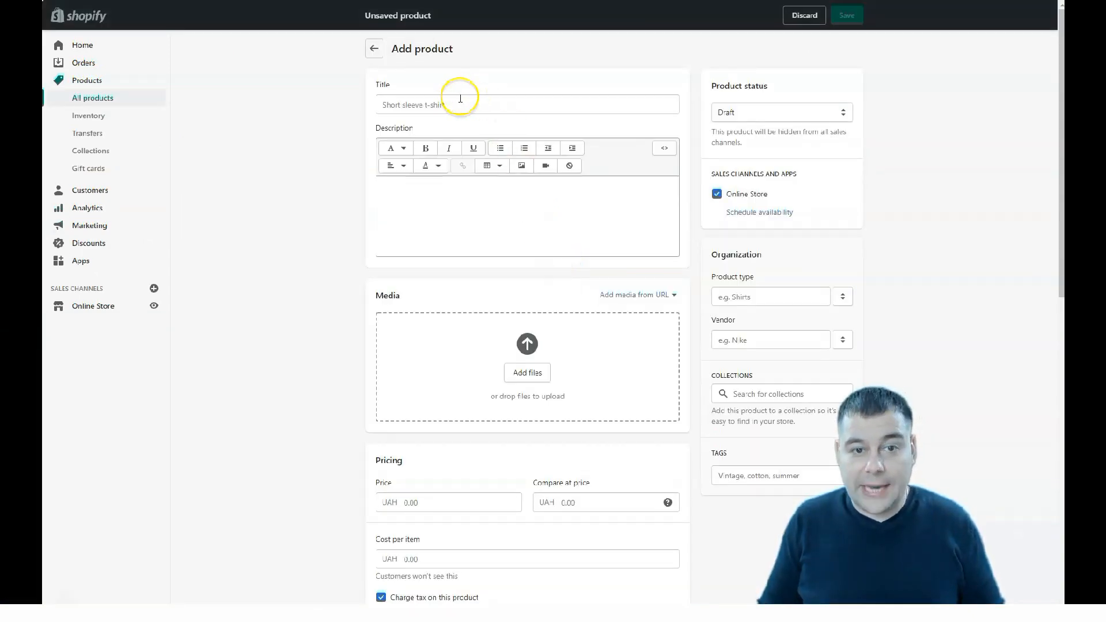
click(526, 105)
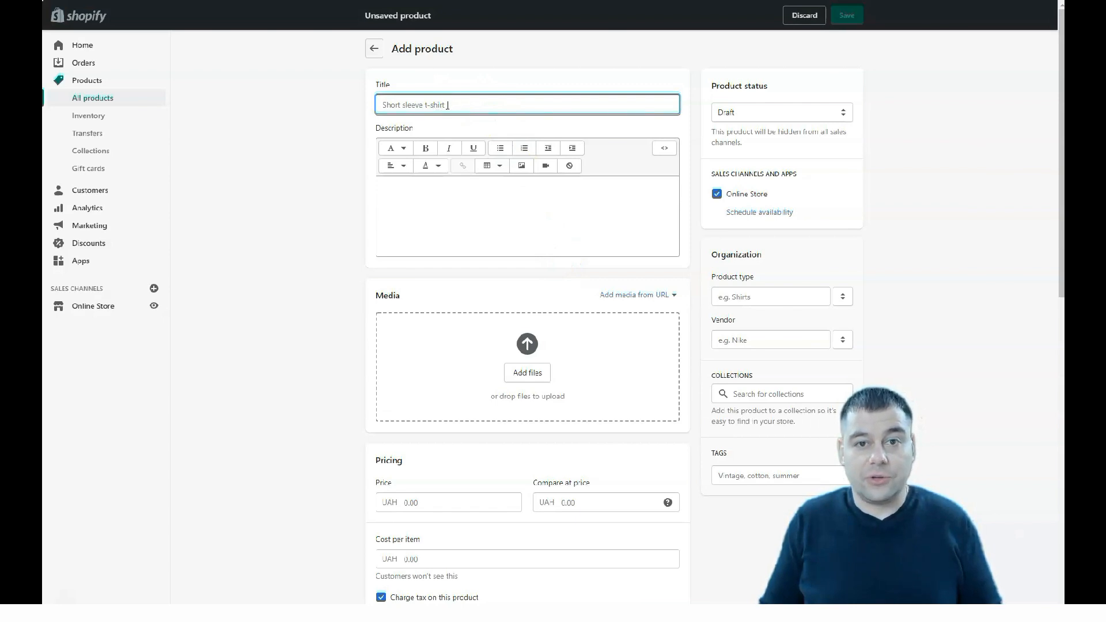
click(526, 216)
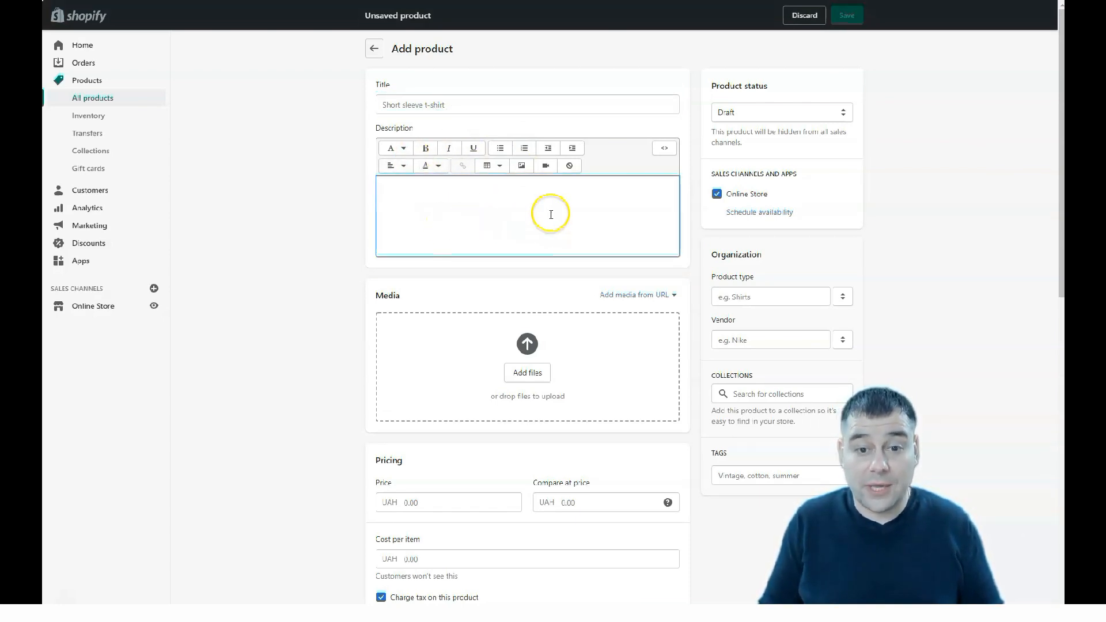
click(527, 216)
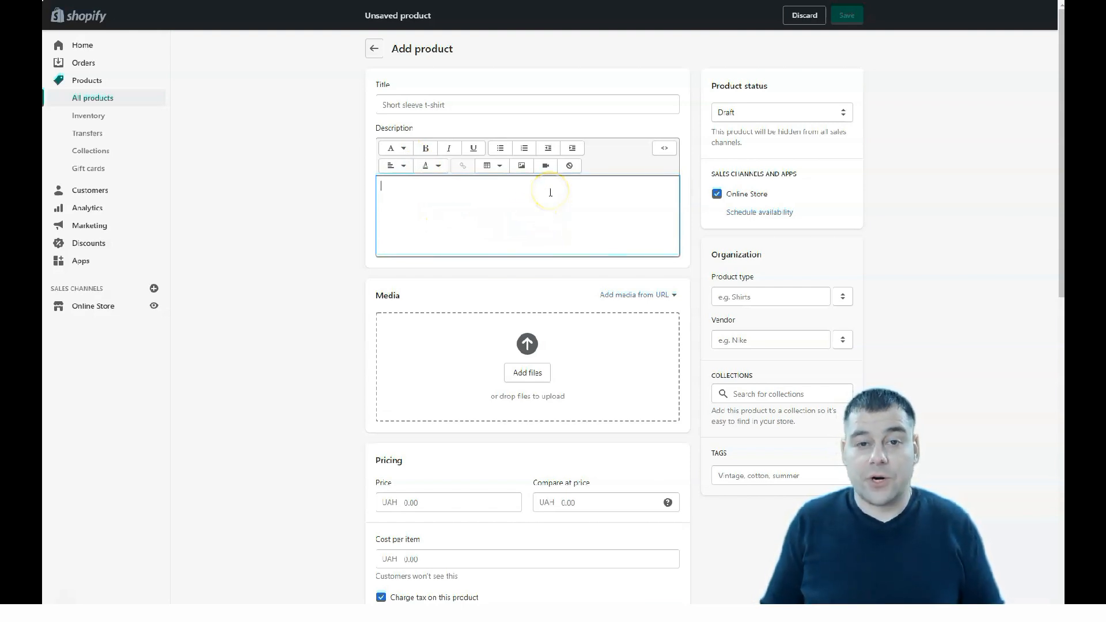
scroll(down, 3)
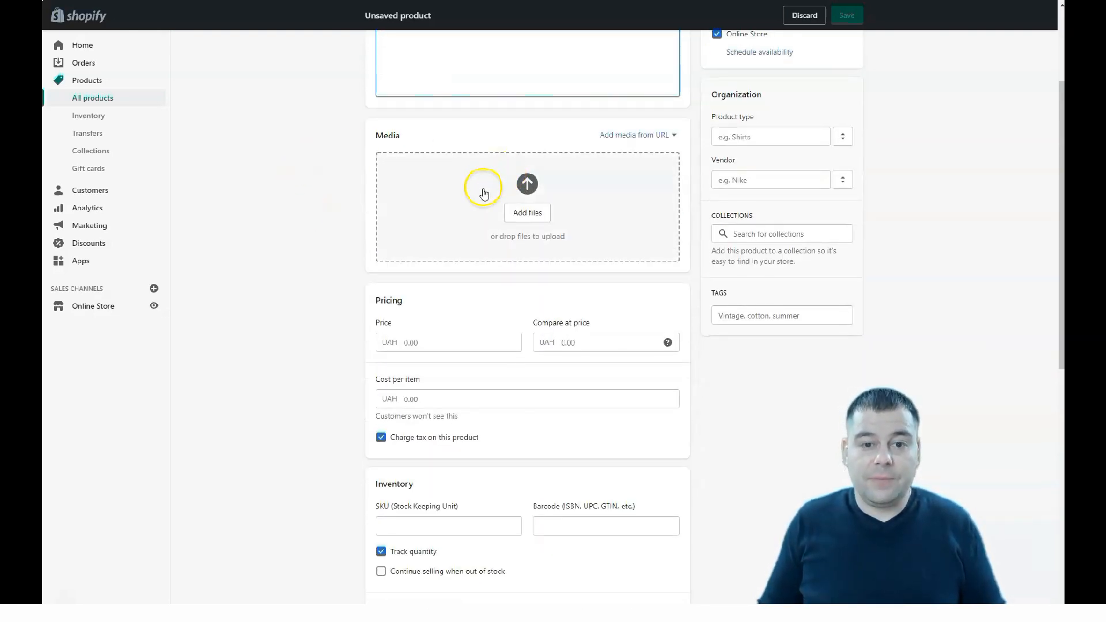
Enter price 100, compare-at price 250 and cost per item 27 in the Pricing section
scroll(down, 3)
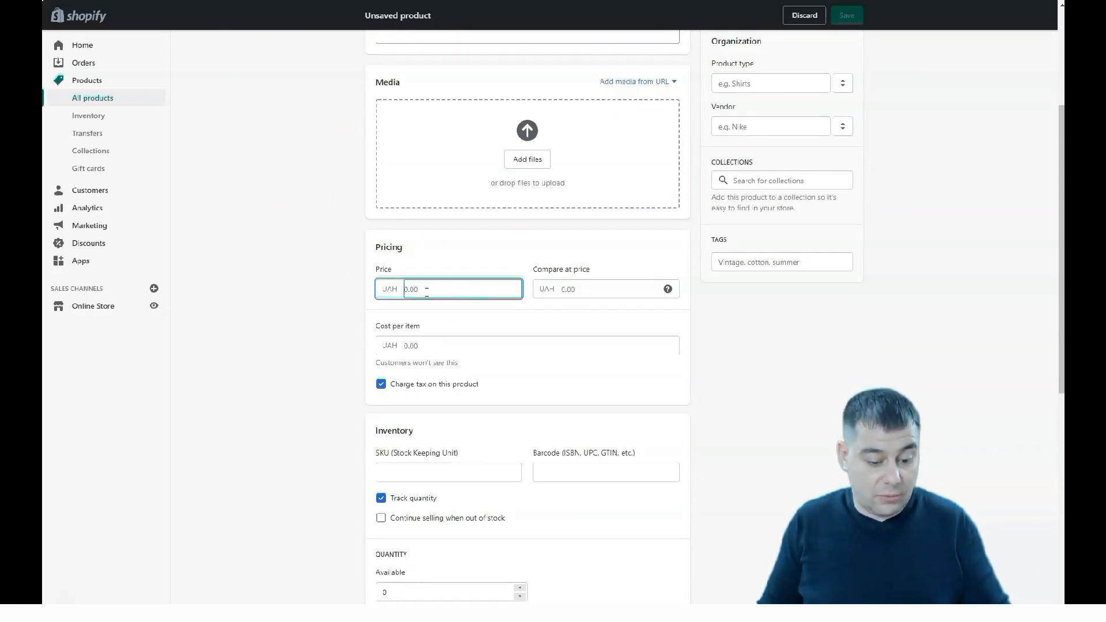
text(100)
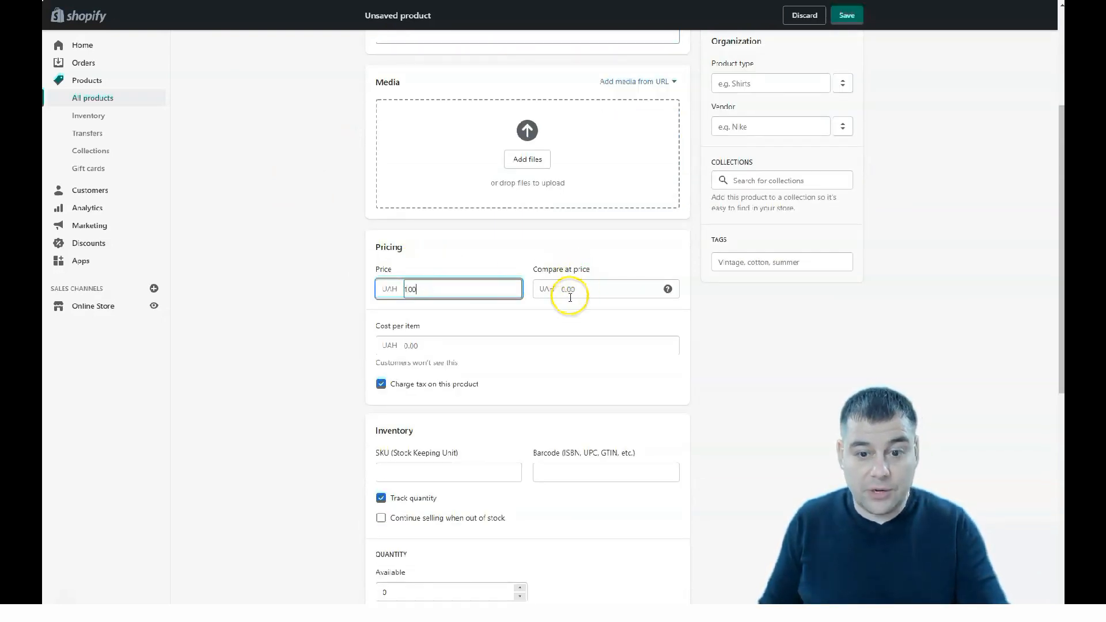
click(608, 288)
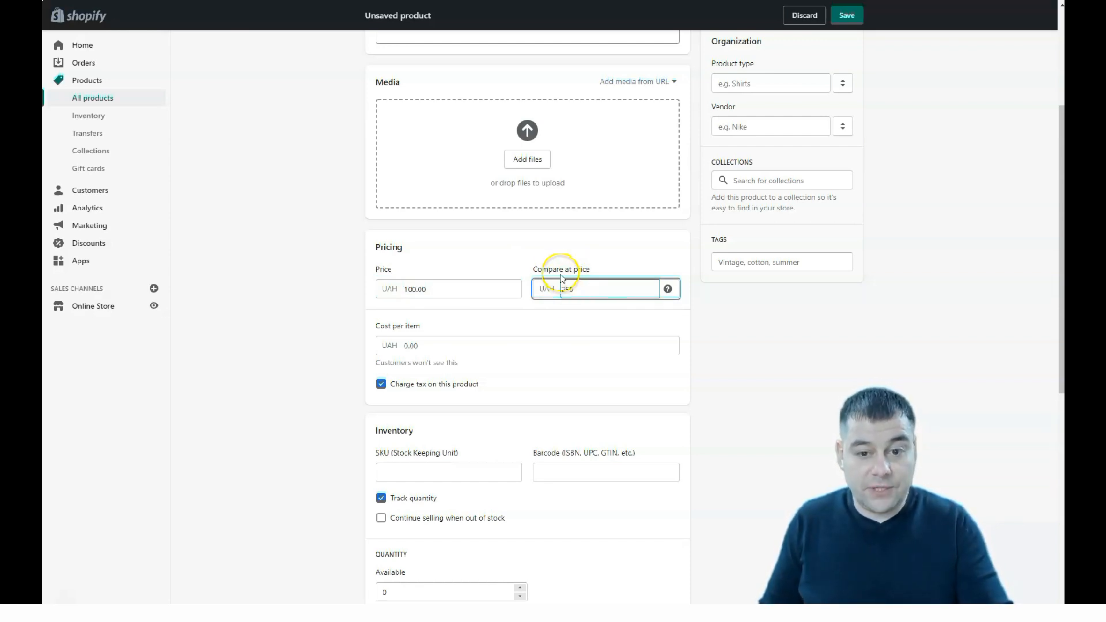
text(250)
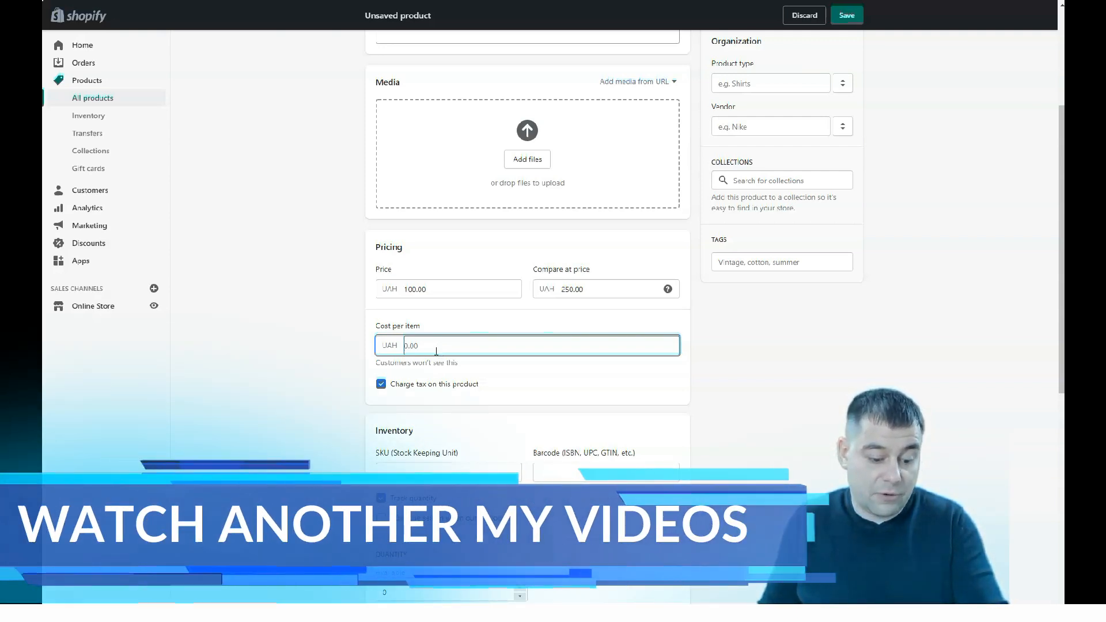
text(27.00)
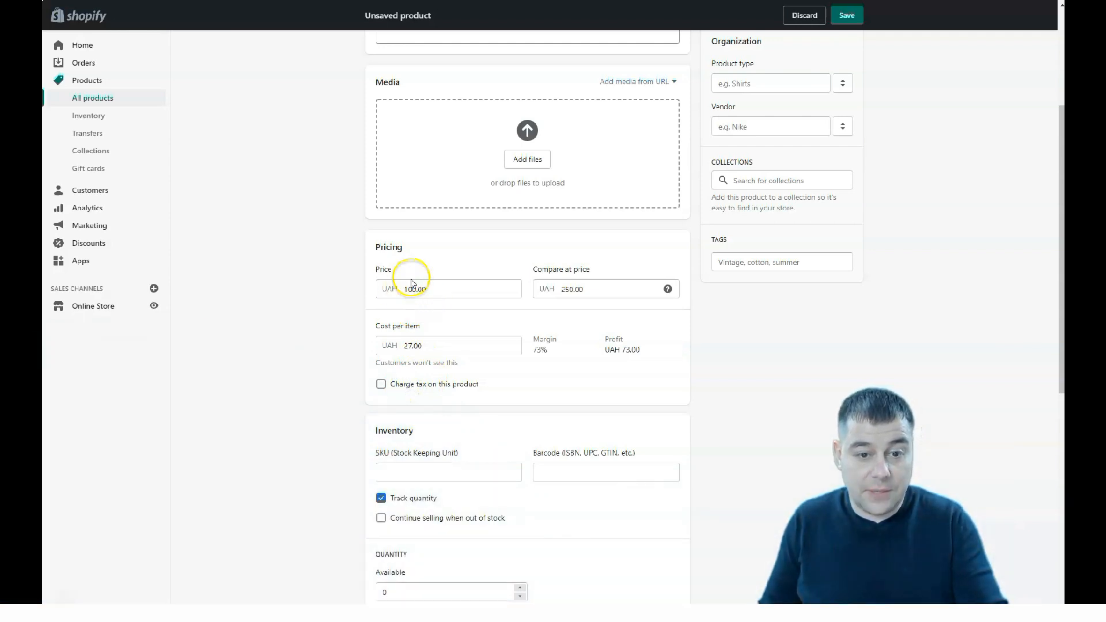
mouse_move(540, 363)
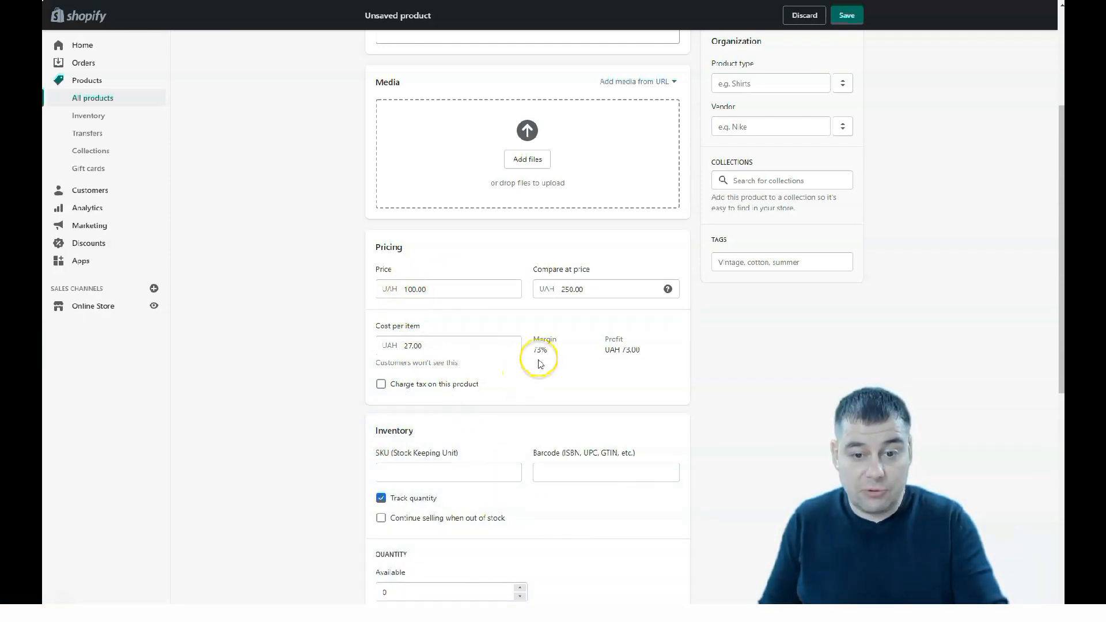
mouse_move(599, 353)
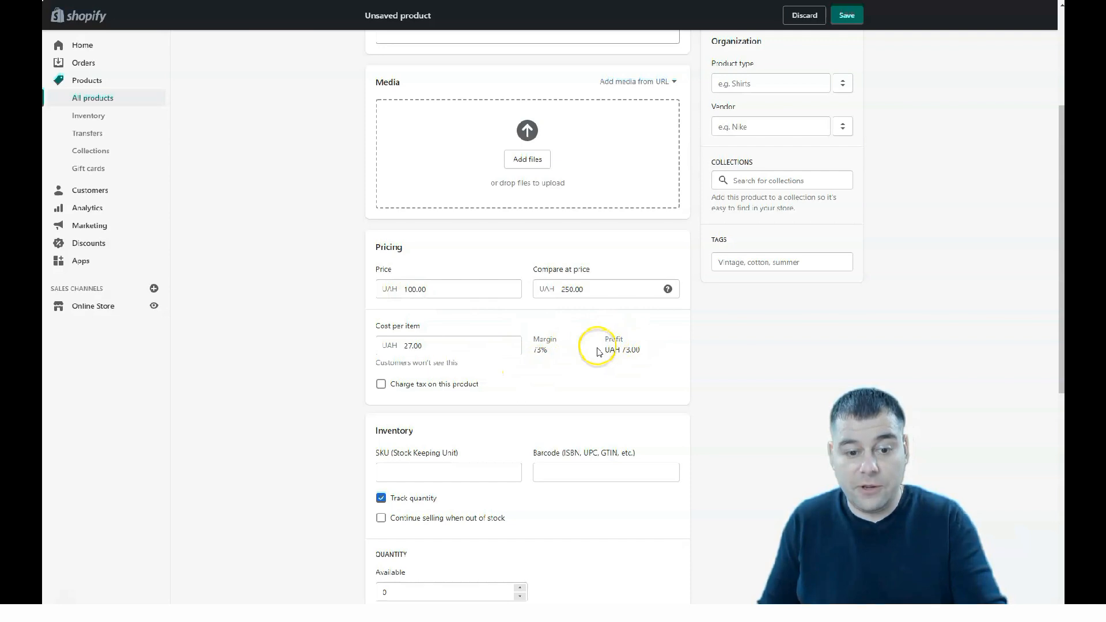
Scroll through Inventory, Shipping and Variants, then back up to the Title field
scroll(down, 3)
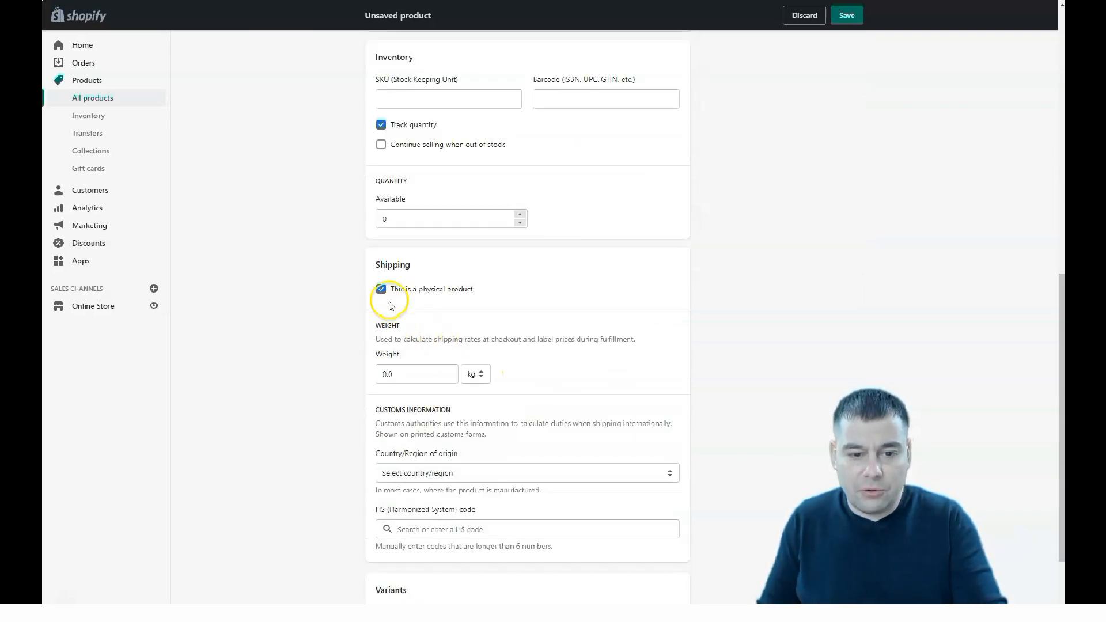
scroll(down, 3)
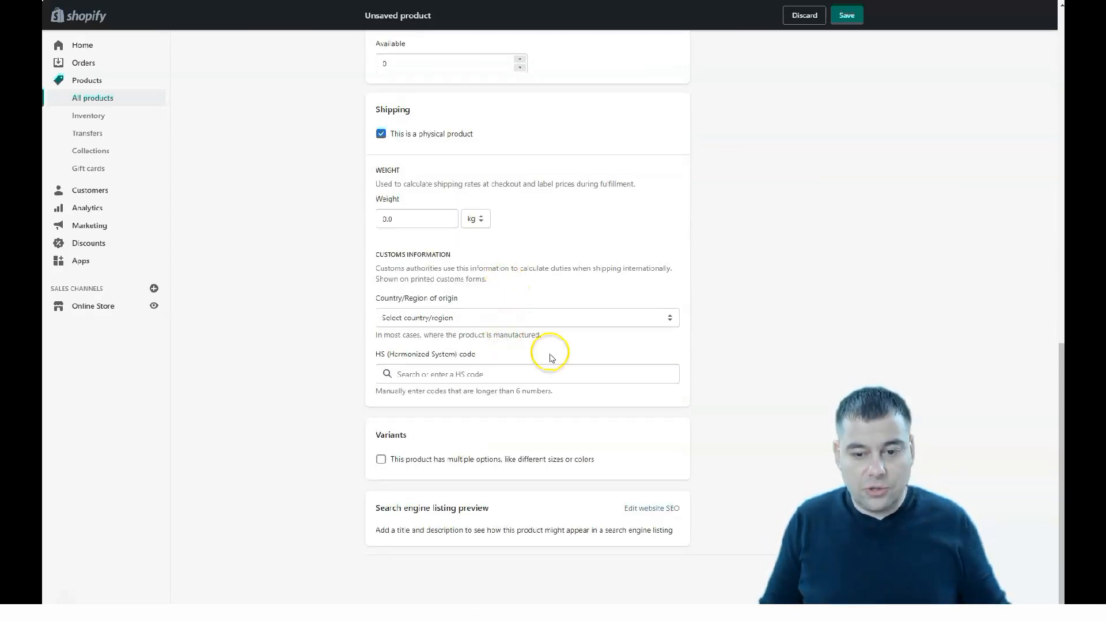
scroll(up, 3)
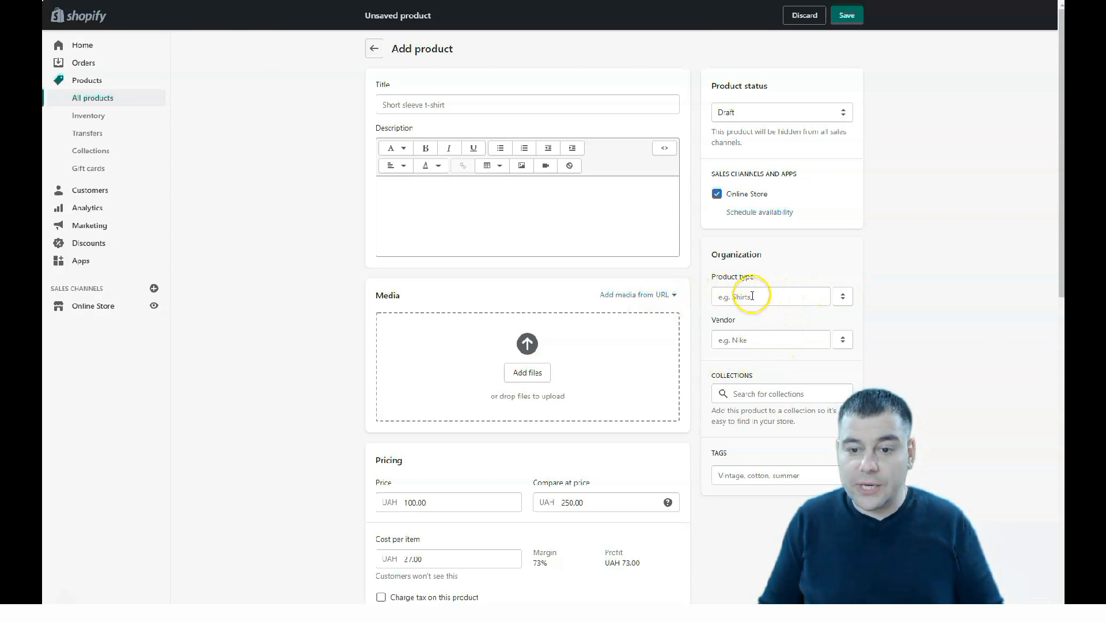
mouse_move(789, 281)
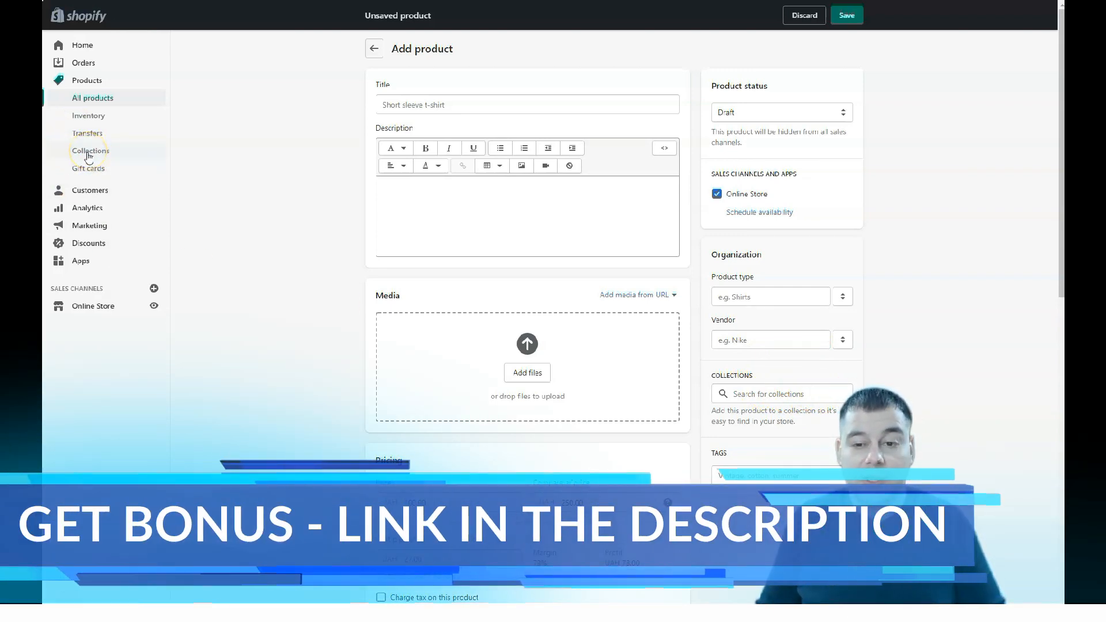
mouse_move(67, 50)
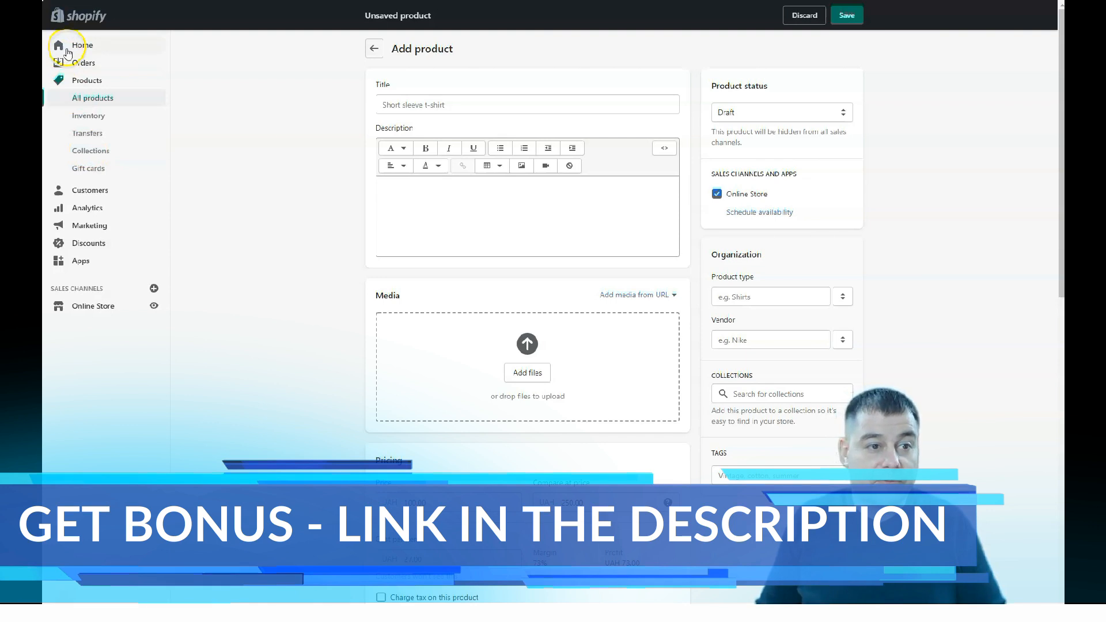
Leave for Home and discard the unsaved t-shirt product via Leave page
click(82, 45)
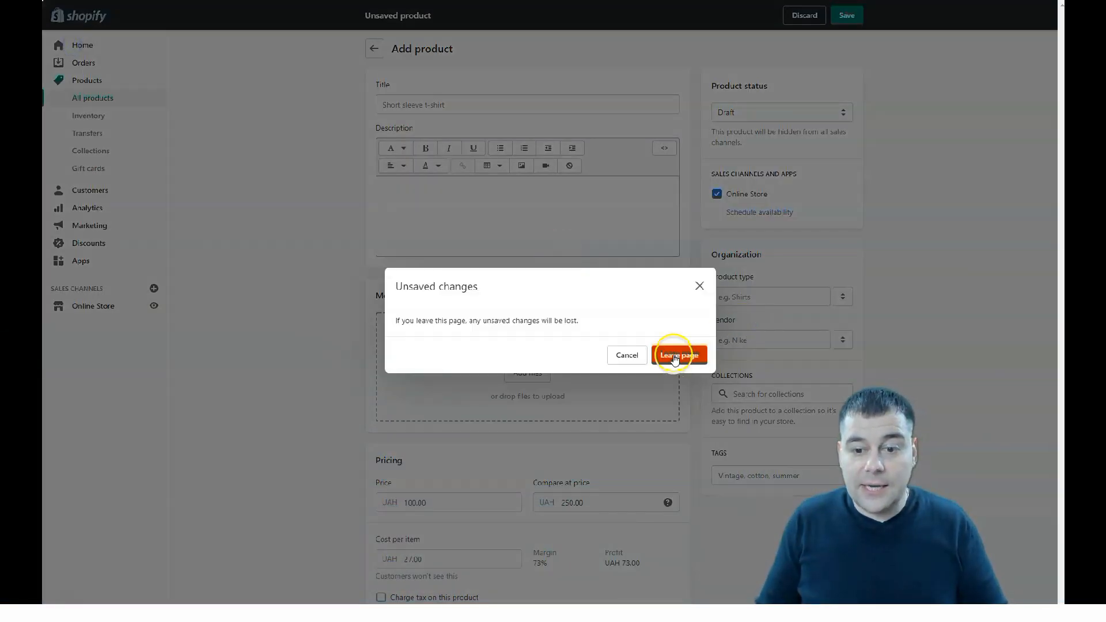
click(680, 355)
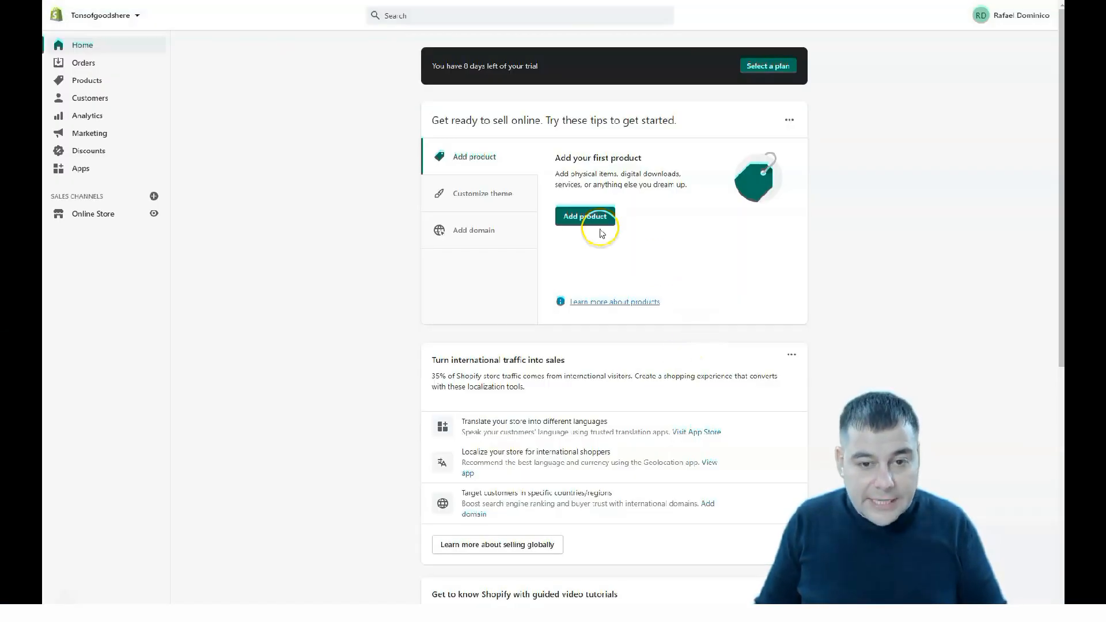
mouse_move(683, 269)
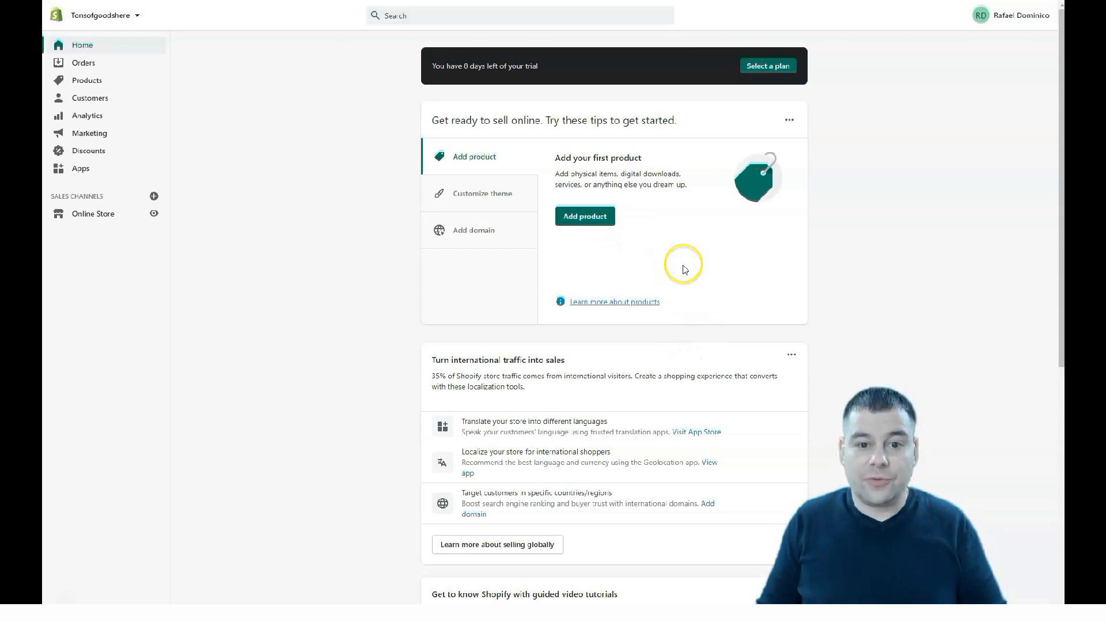
mouse_move(458, 234)
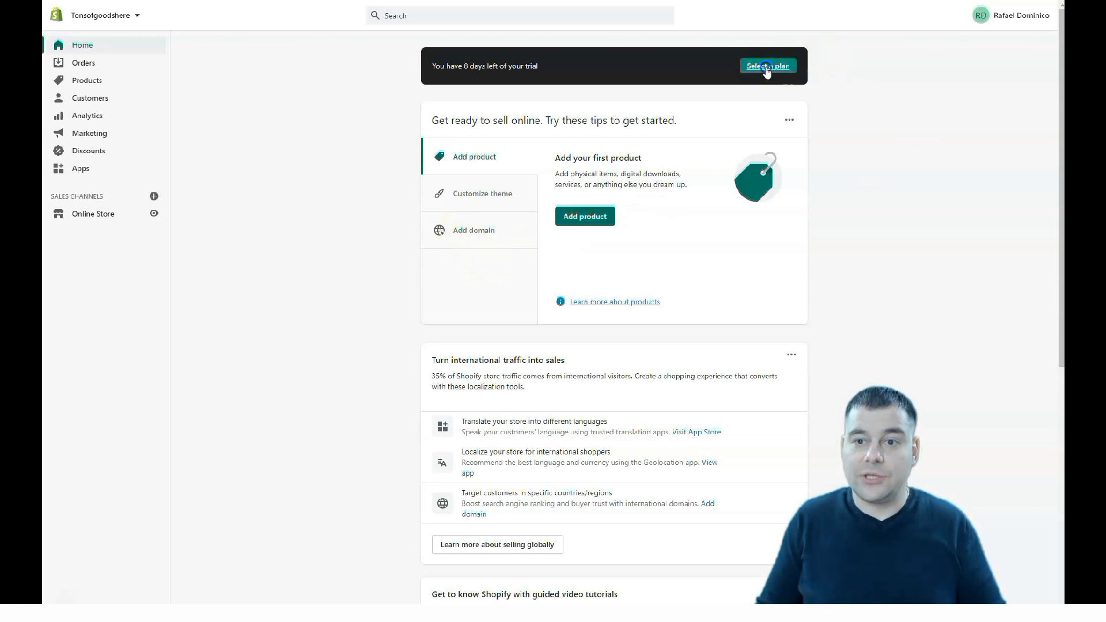
Choose Select a plan in the trial banner to show Basic $29, Shopify $79, Advanced $299
click(767, 65)
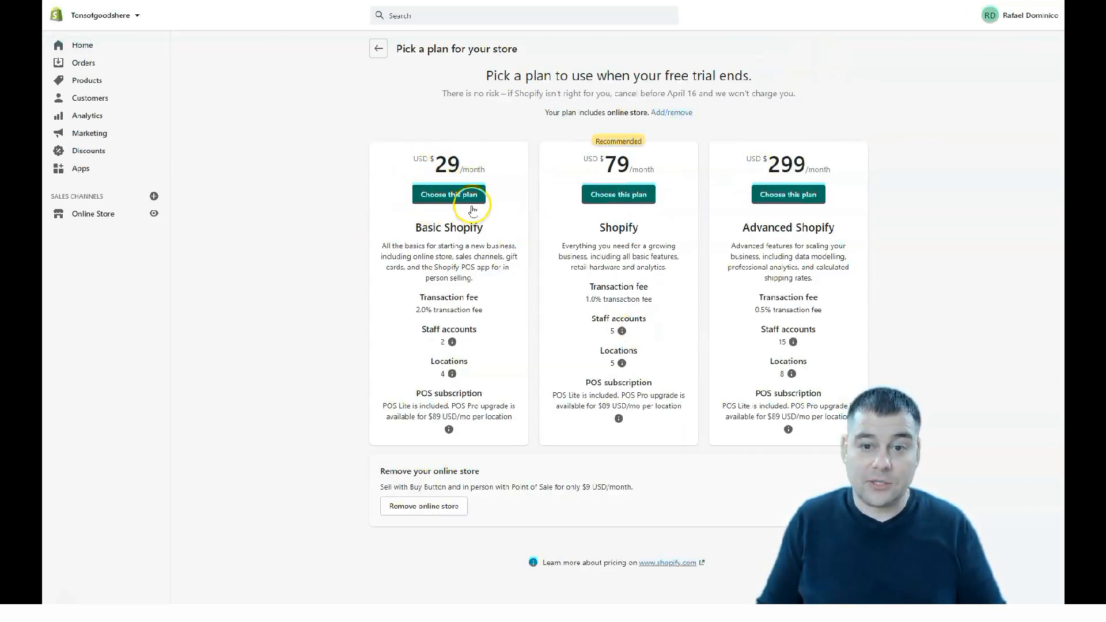
mouse_move(850, 182)
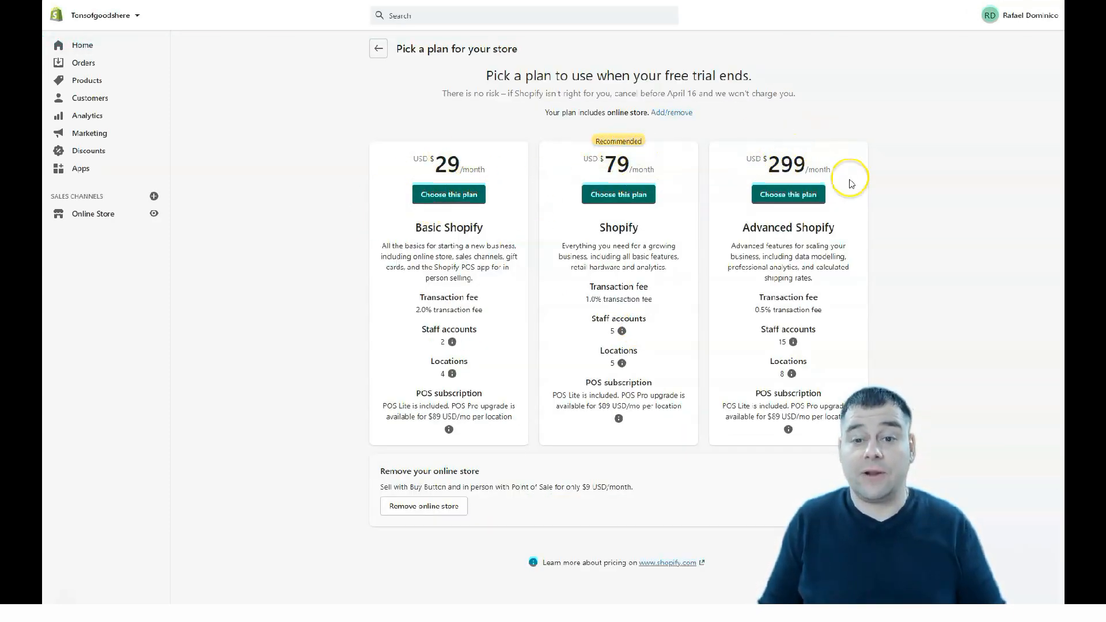
mouse_move(859, 216)
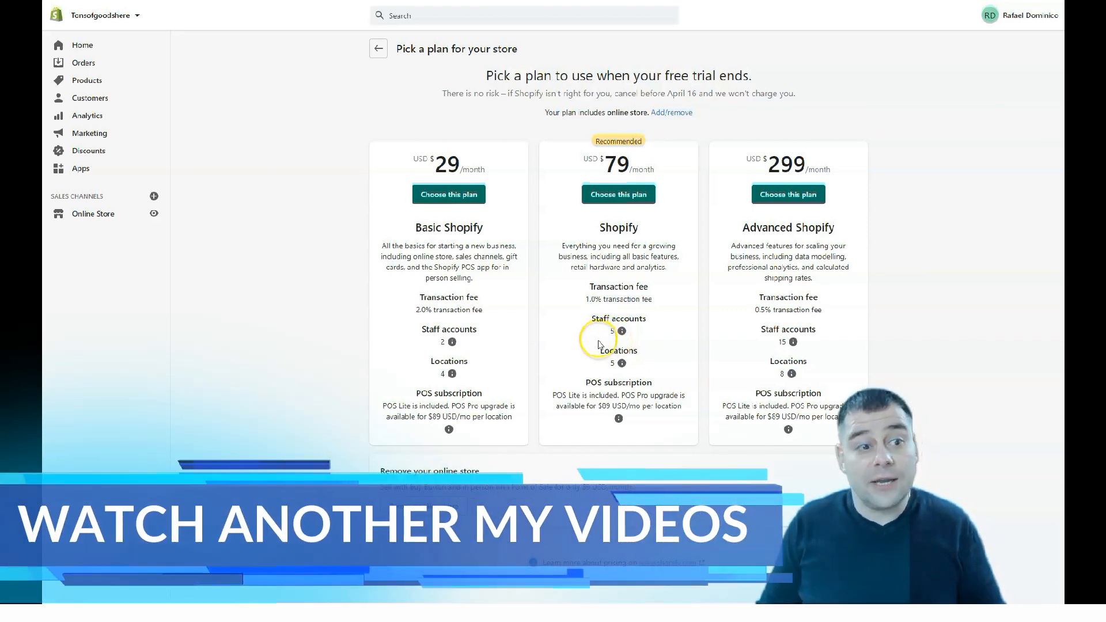
mouse_move(630, 363)
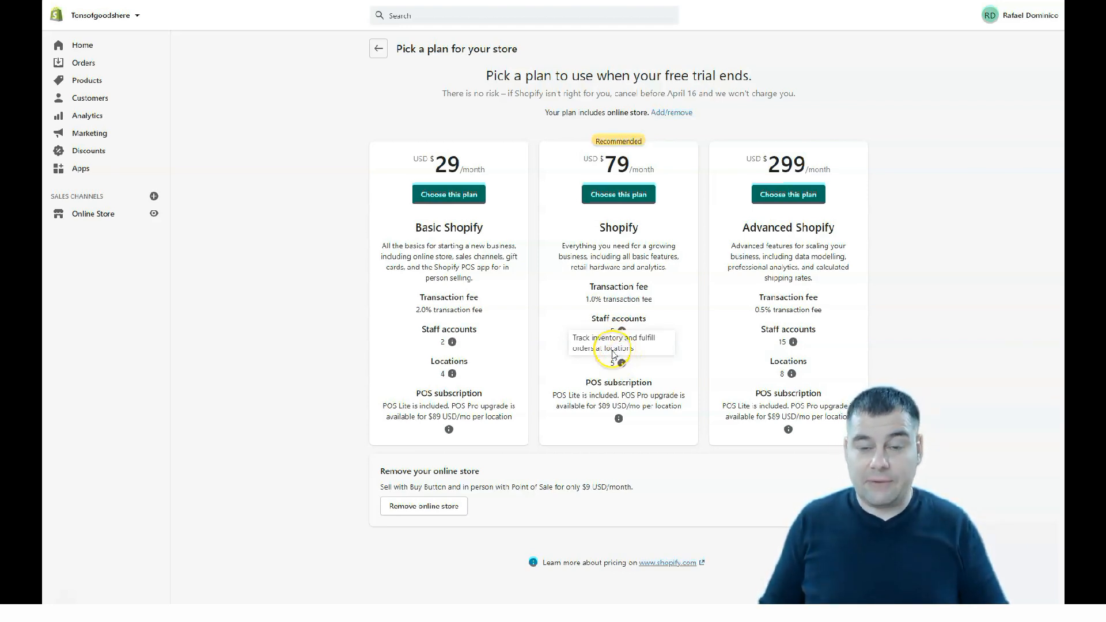
mouse_move(533, 242)
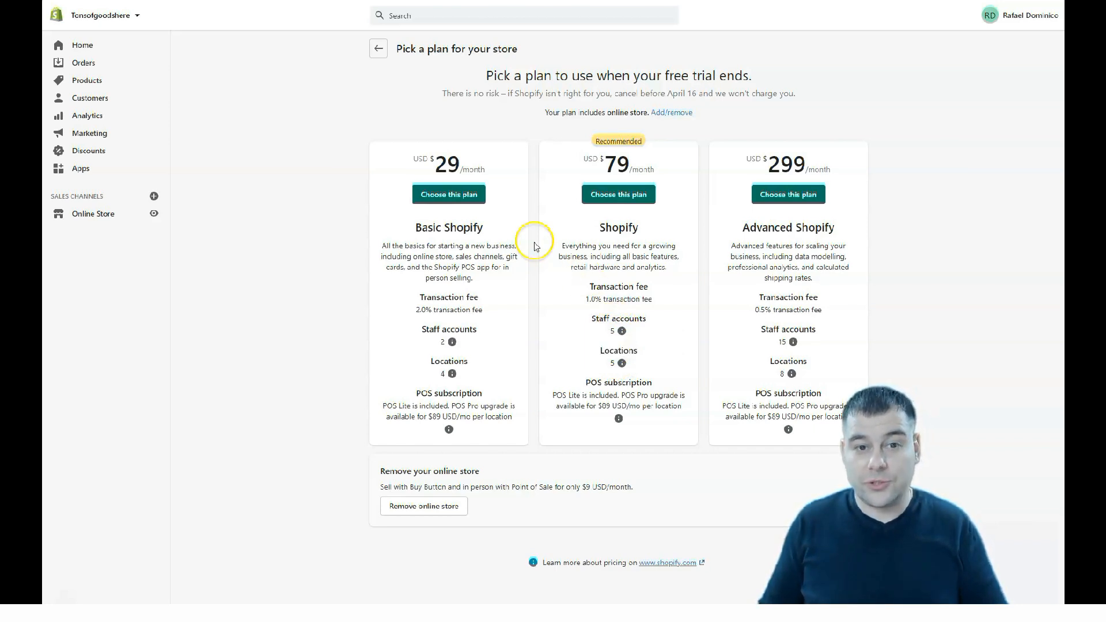
mouse_move(472, 267)
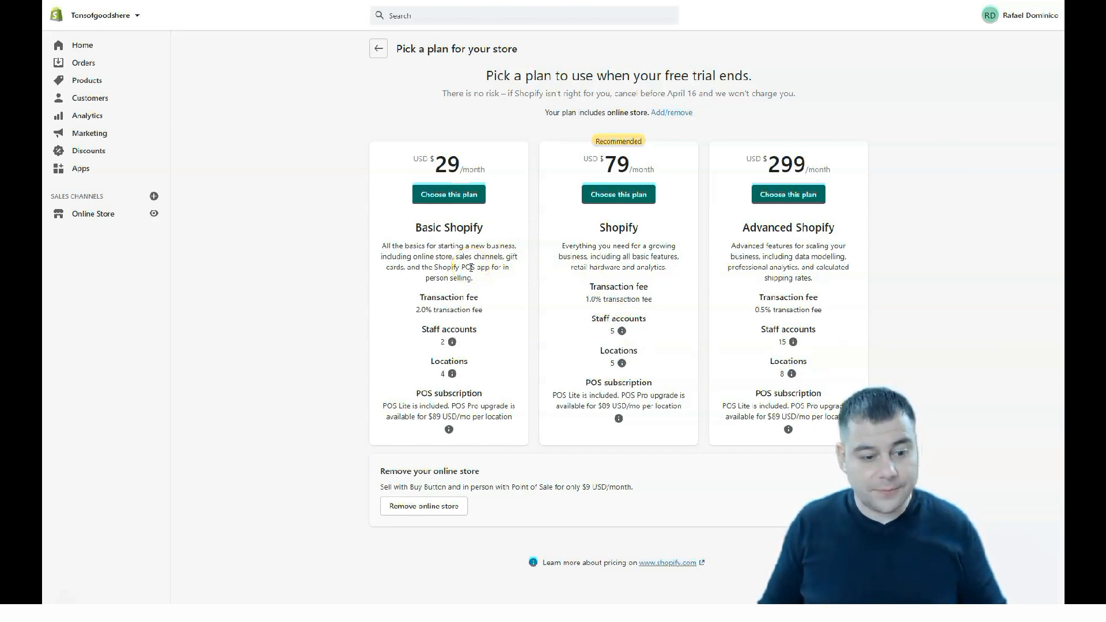
mouse_move(462, 255)
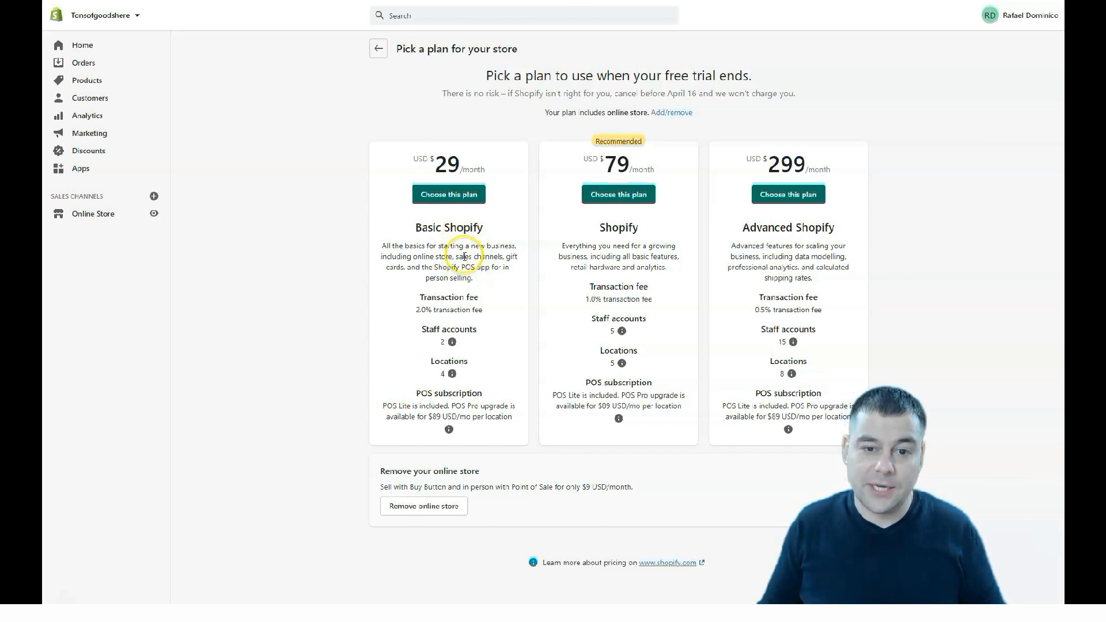
mouse_move(487, 329)
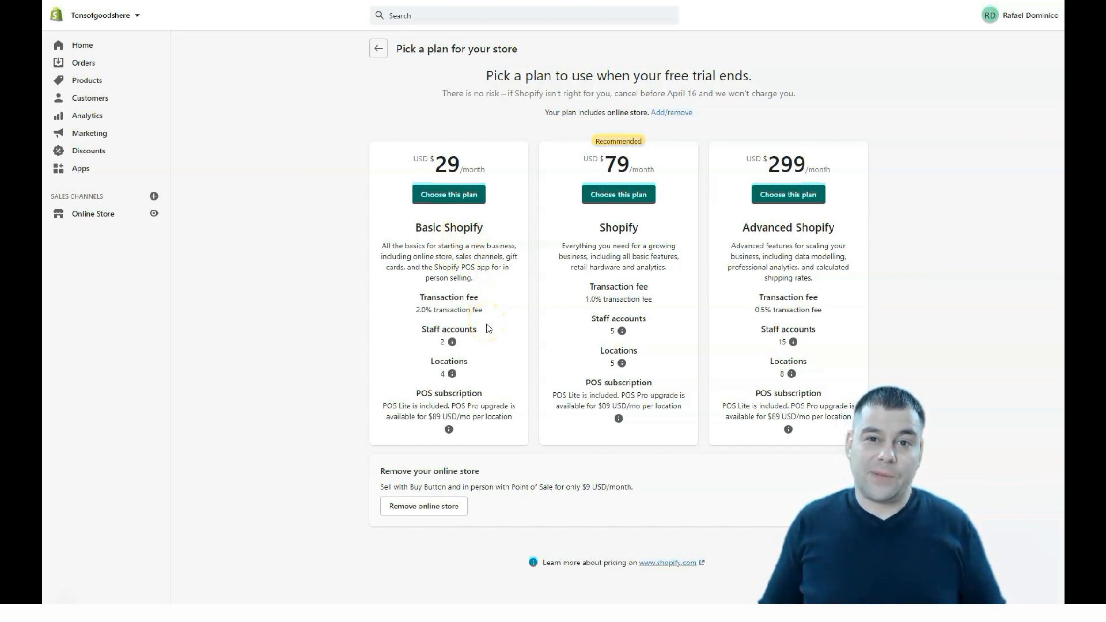